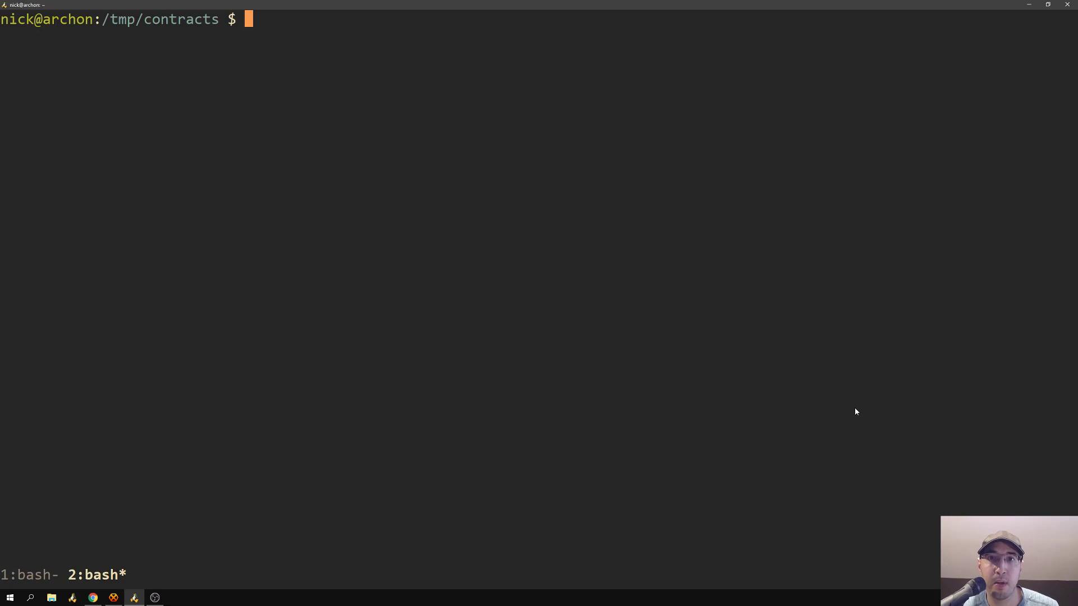
pyautogui.moveTo(822, 392)
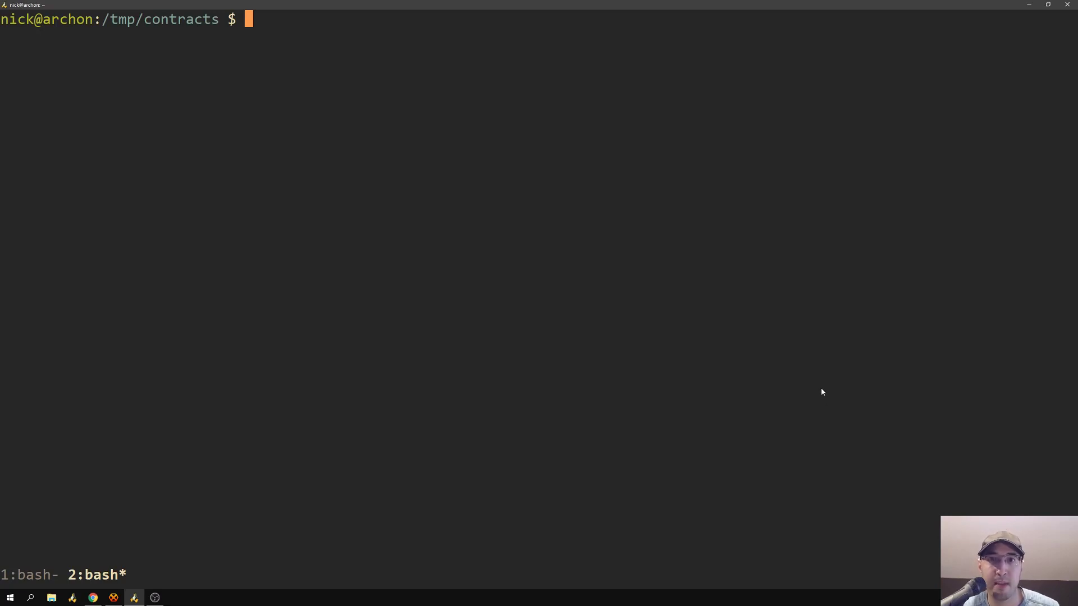
# Step: List the /tmp/contracts folder, showing the cyberdyne and prestige-worldwide client directories
pyautogui.write('k')
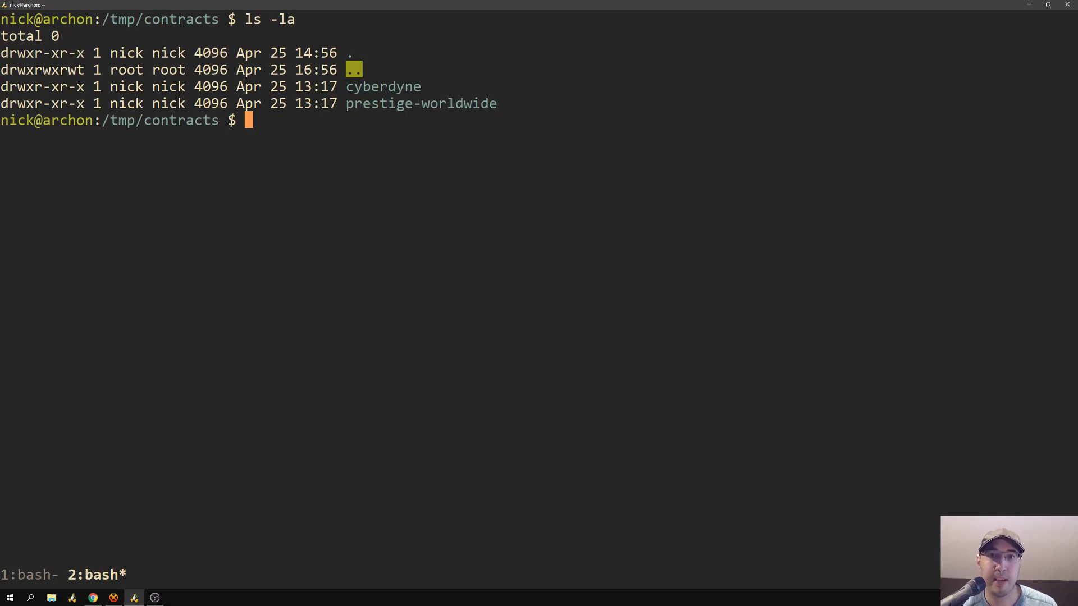
pyautogui.moveTo(811, 391)
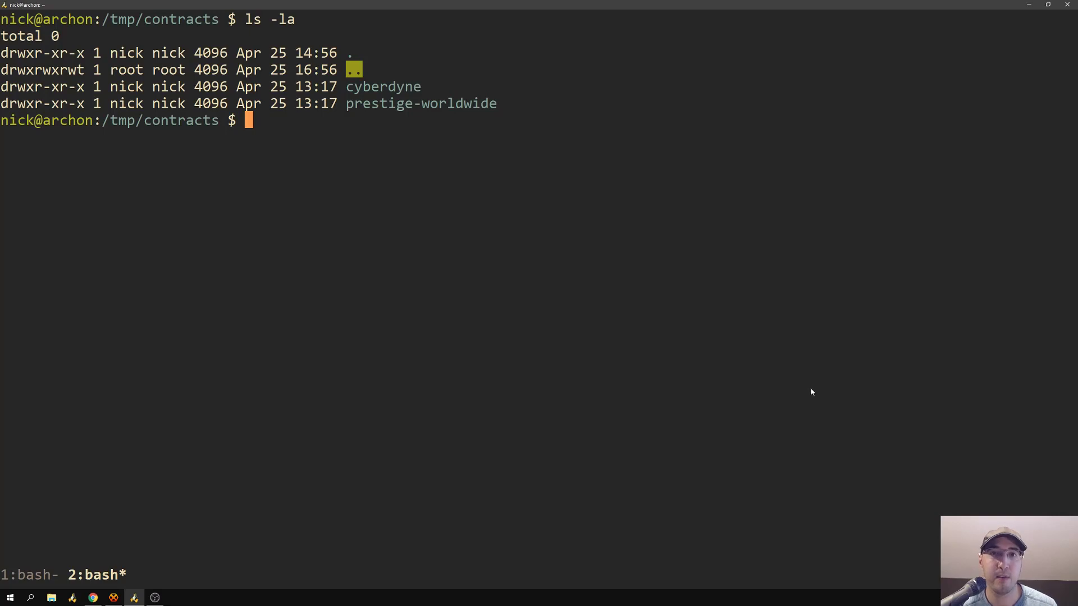
pyautogui.moveTo(382, 87)
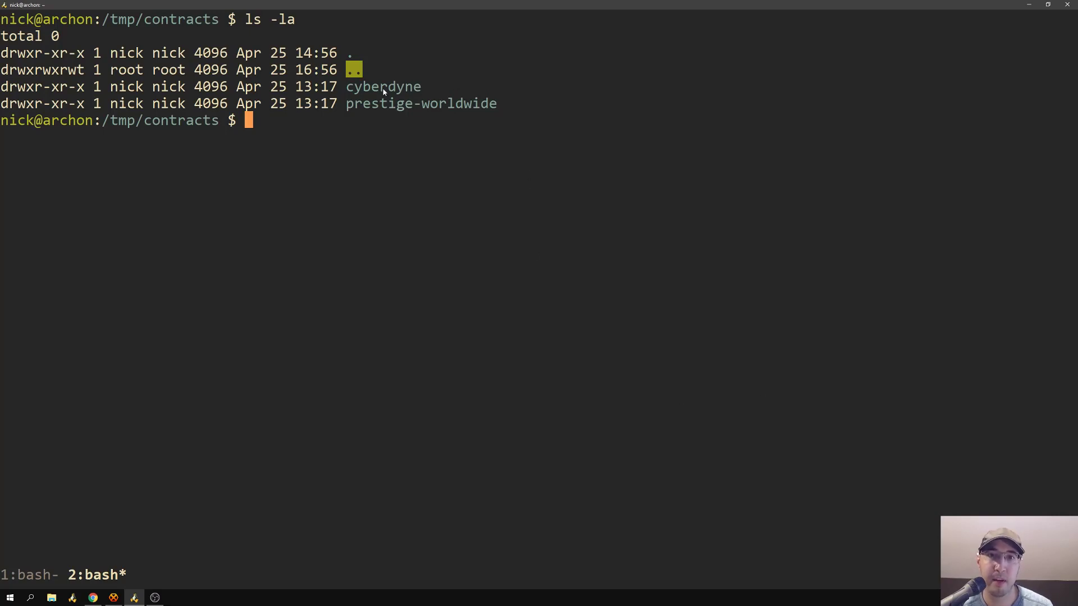
pyautogui.moveTo(458, 88)
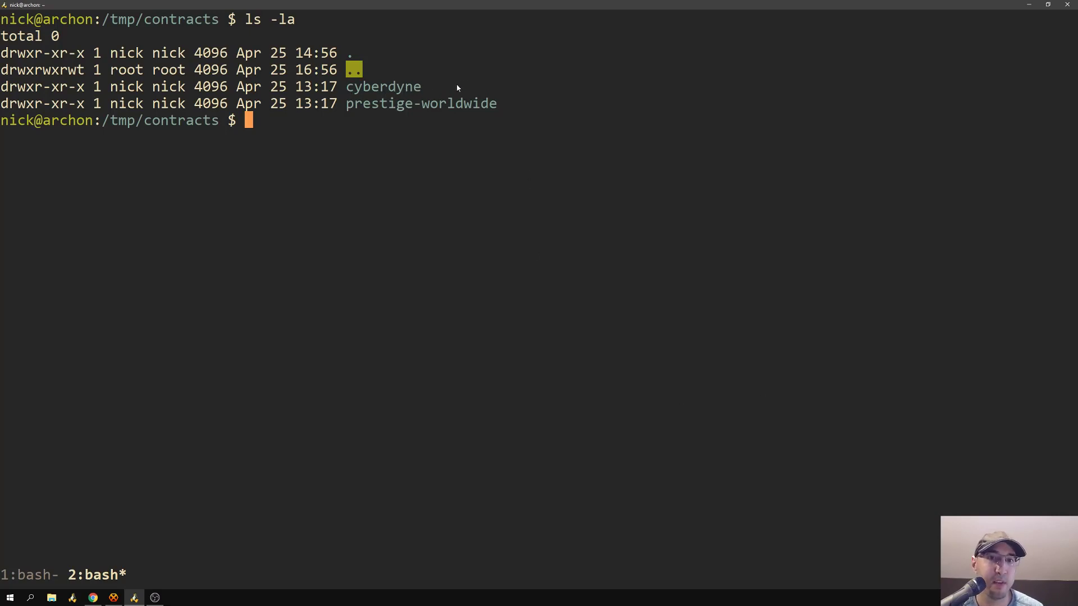
pyautogui.moveTo(547, 125)
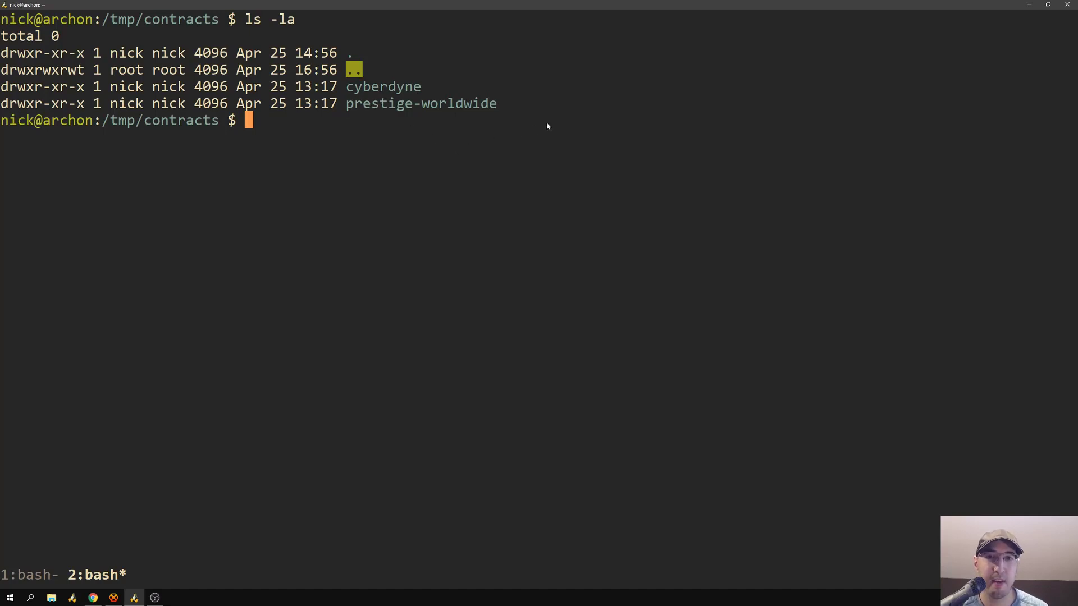
pyautogui.moveTo(682, 301)
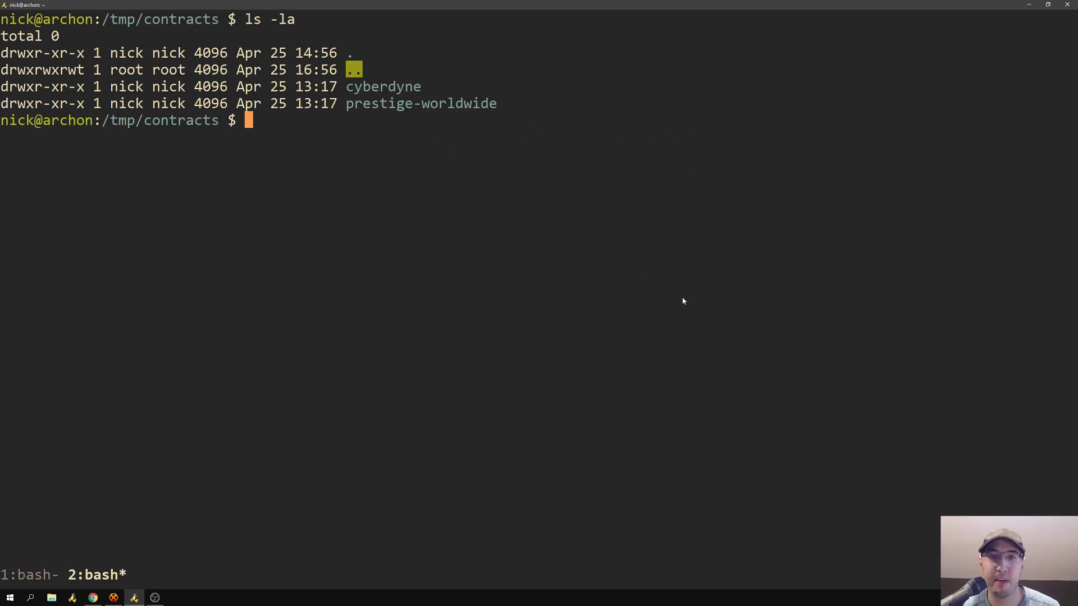
# Step: Open prestige-worldwide/log.md in Vim and scroll through its dated work entries
pyautogui.write('vi')
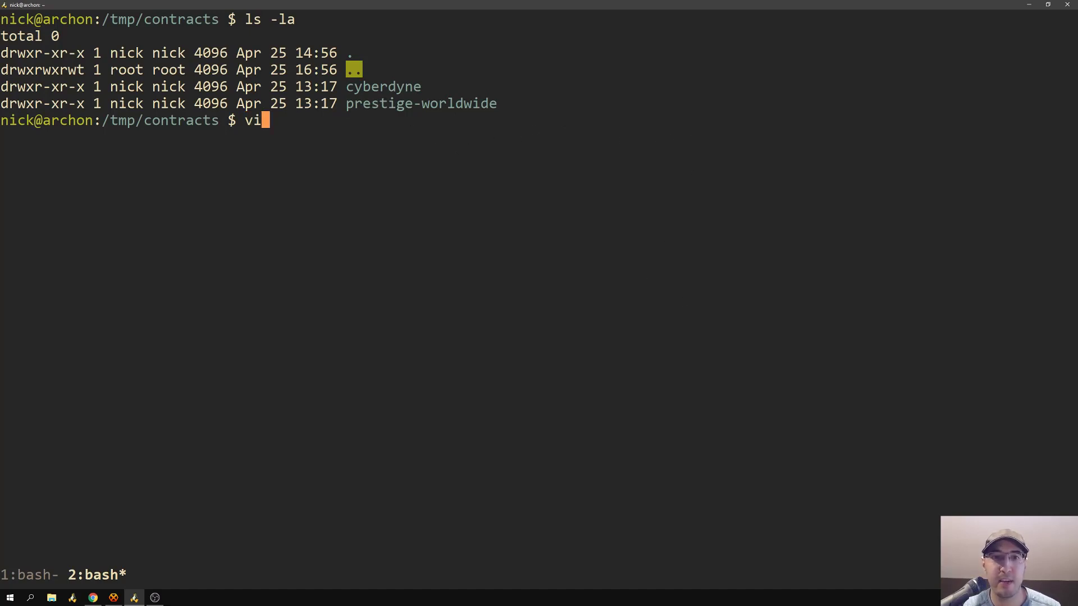
pyautogui.write('m prestige-worldwide/log.md')
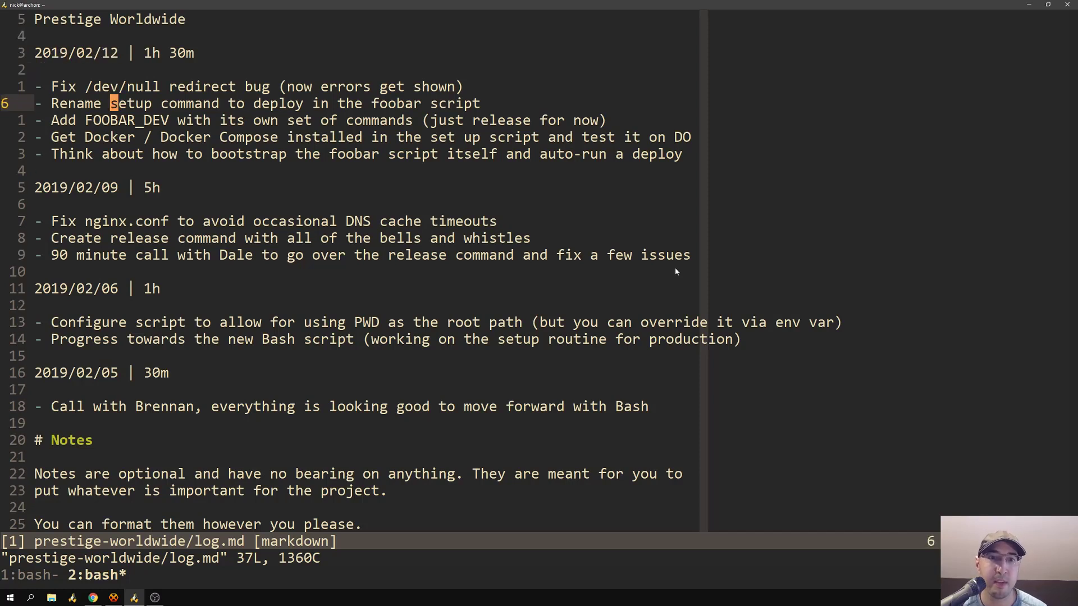
pyautogui.moveTo(680, 249)
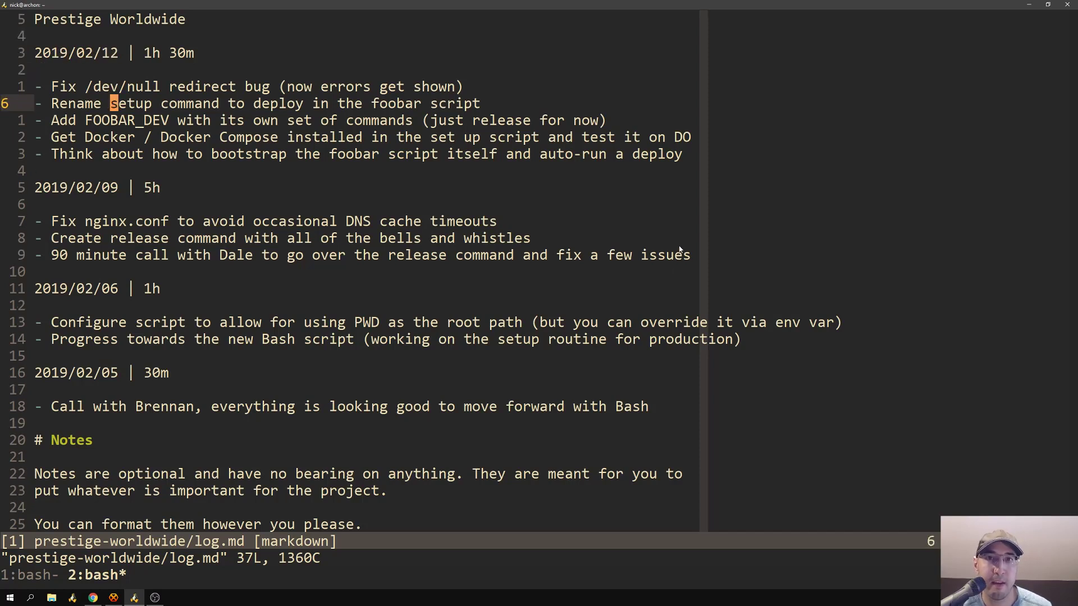
pyautogui.moveTo(505, 188)
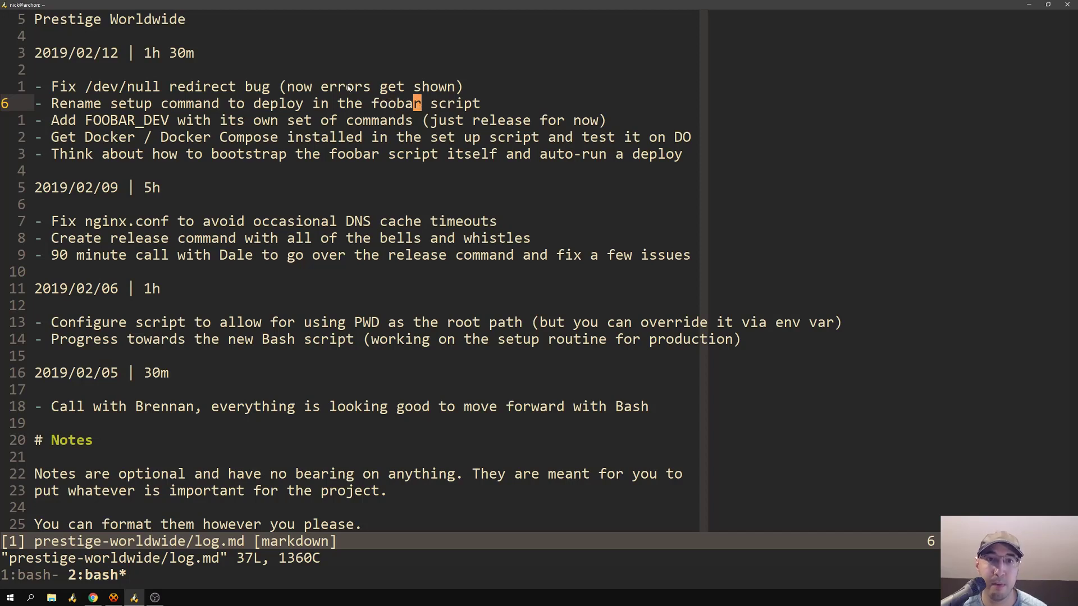
pyautogui.moveTo(236, 267)
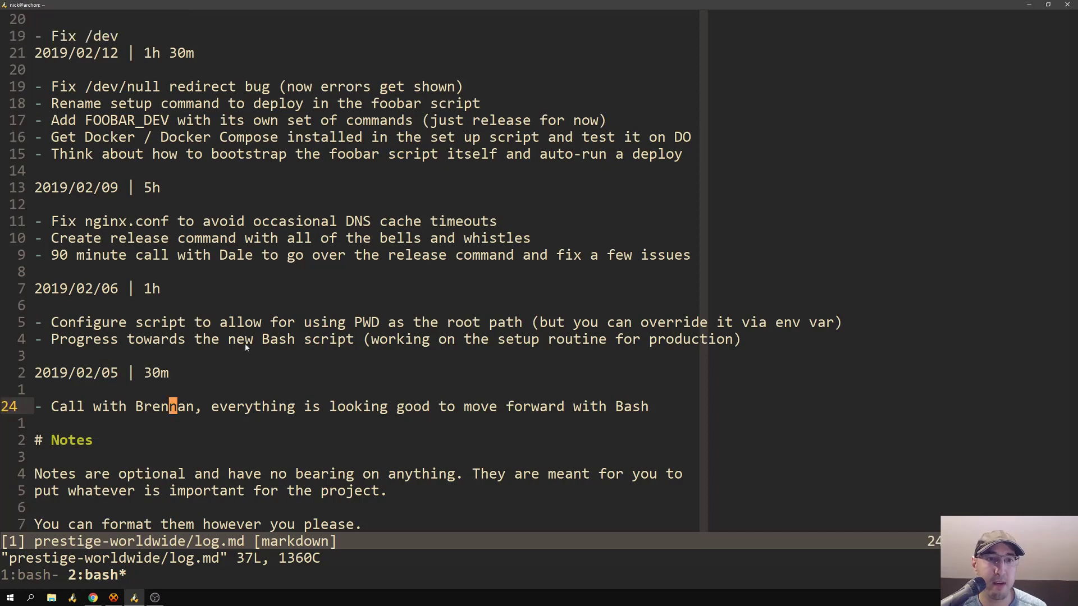
pyautogui.scroll(-3)
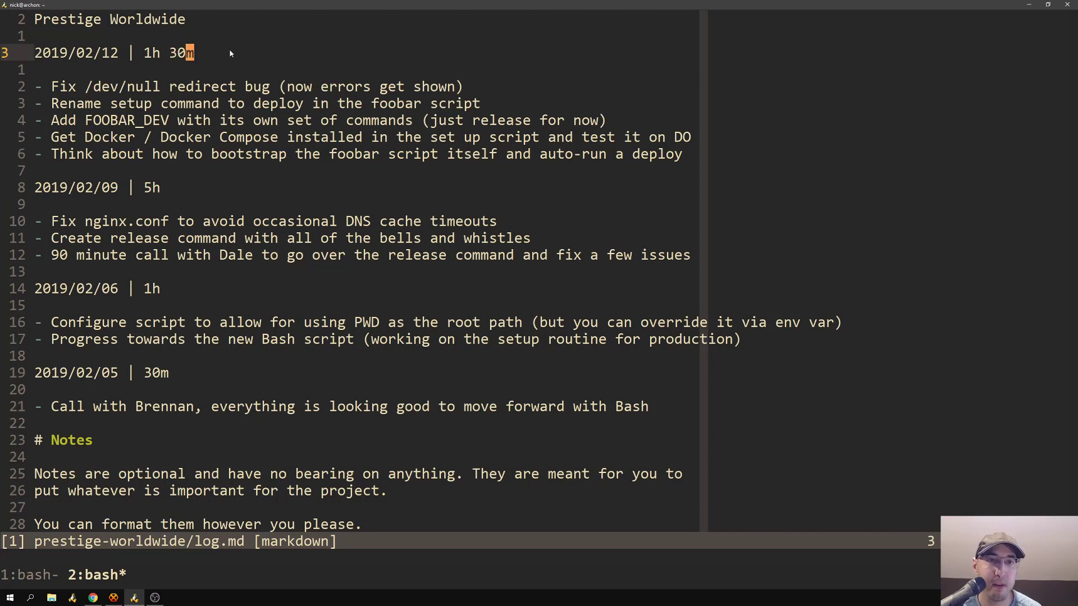
pyautogui.moveTo(152, 58)
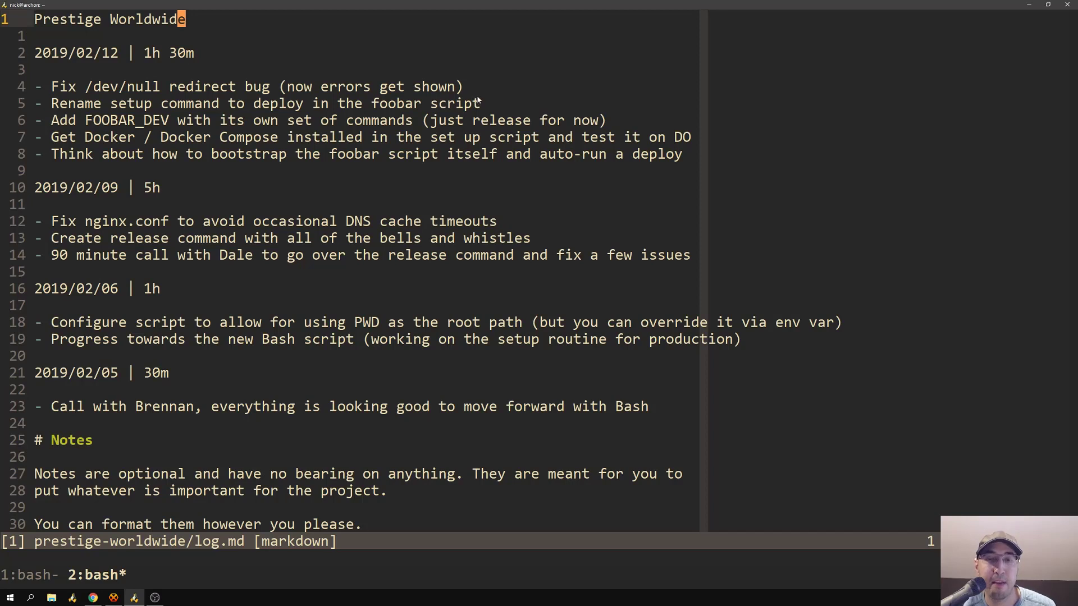
pyautogui.moveTo(354, 67)
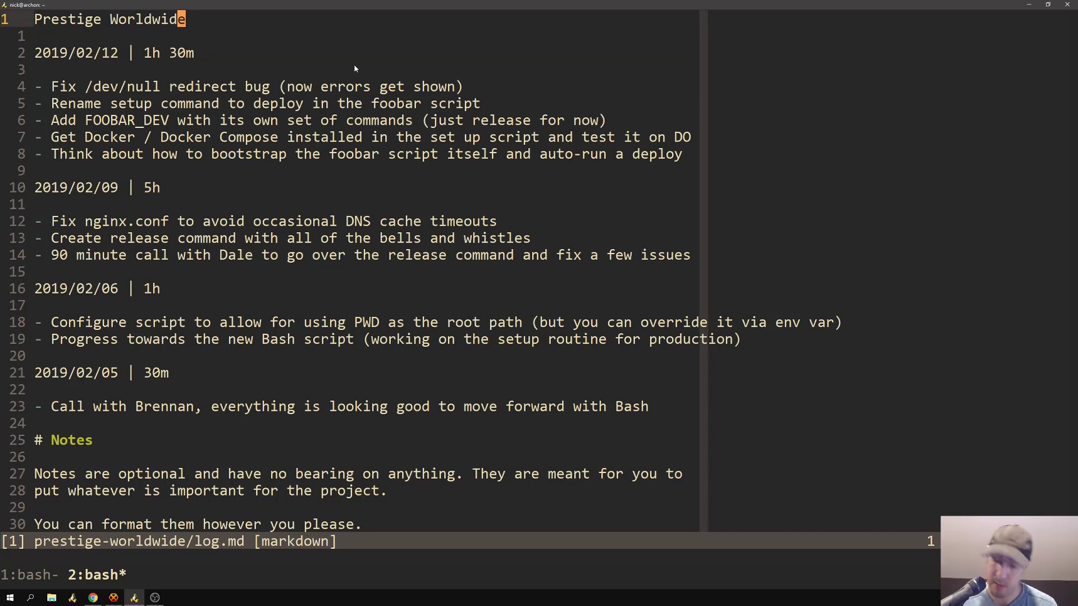
# Step: Total the logged hours 1.5 + 5 + 1 + 0.5 in Calculator beside the log, giving 8
pyautogui.click(176, 597)
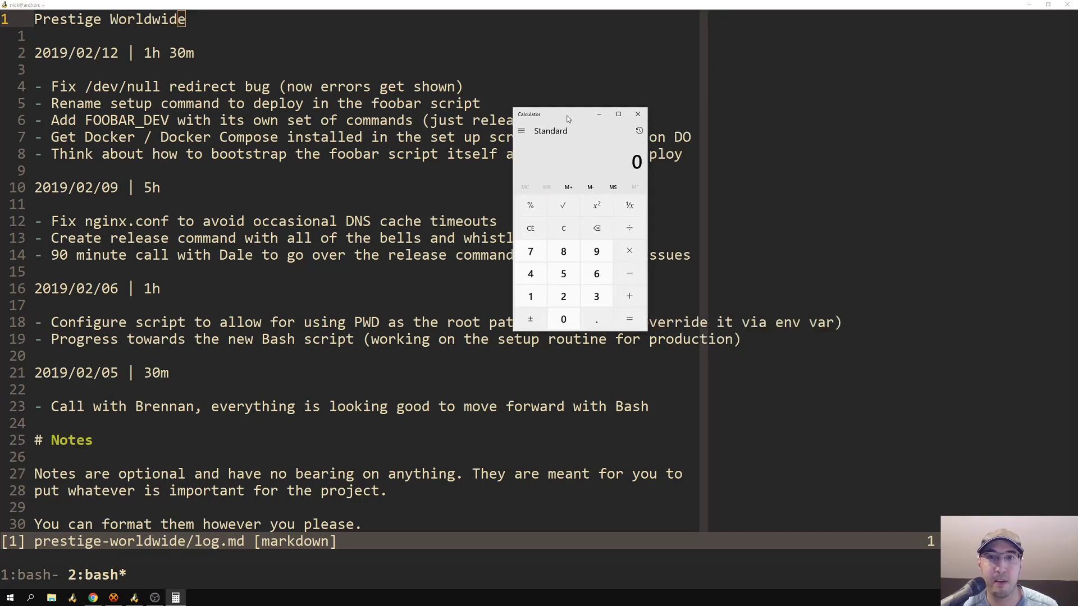
pyautogui.moveTo(565, 114); pyautogui.dragTo(807, 35)
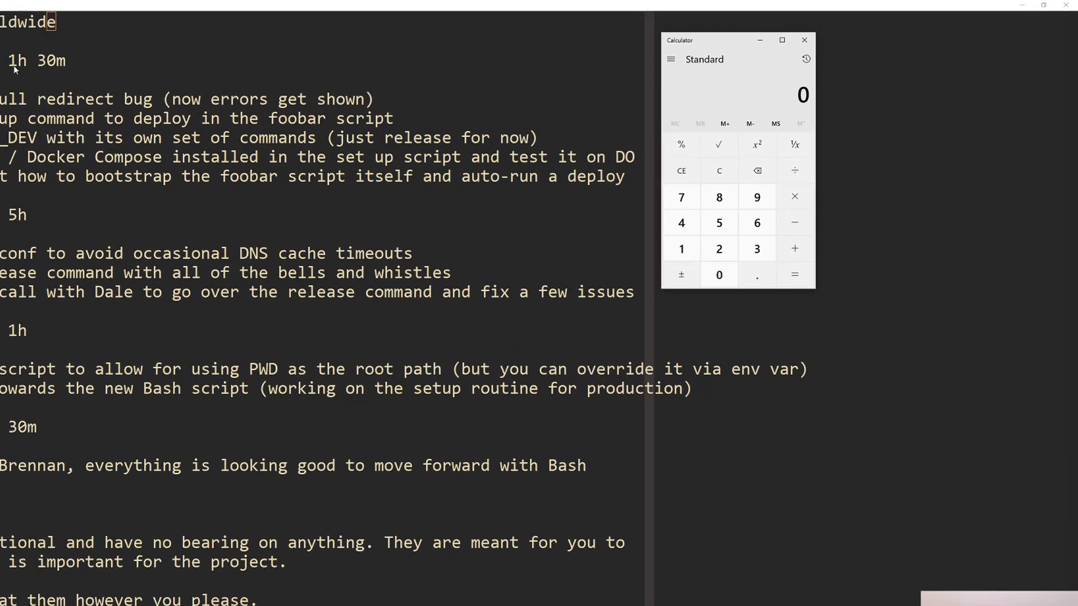
pyautogui.click(681, 248)
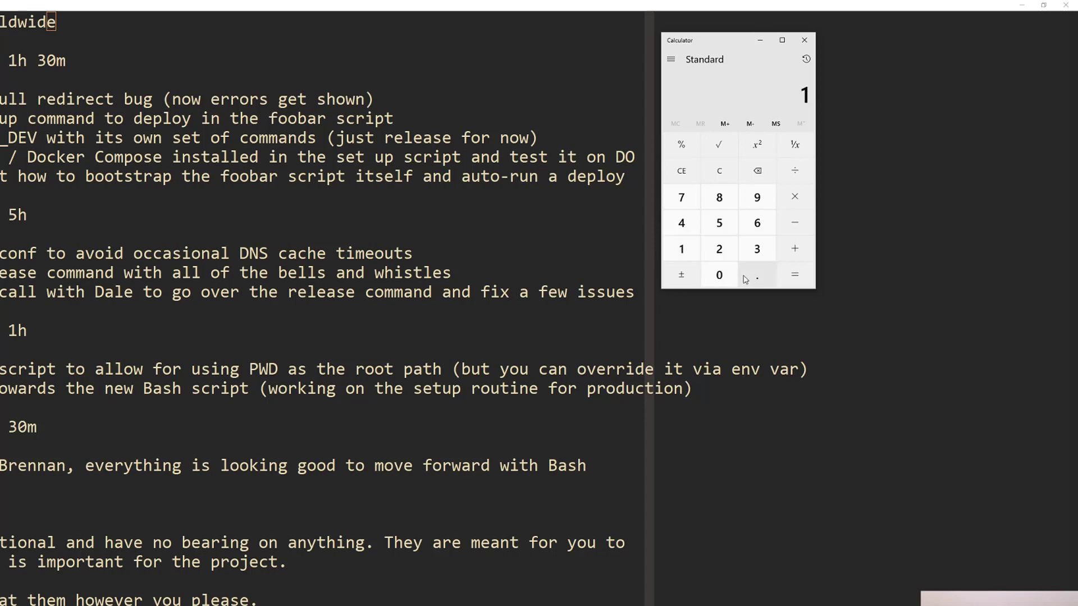
pyautogui.click(718, 248)
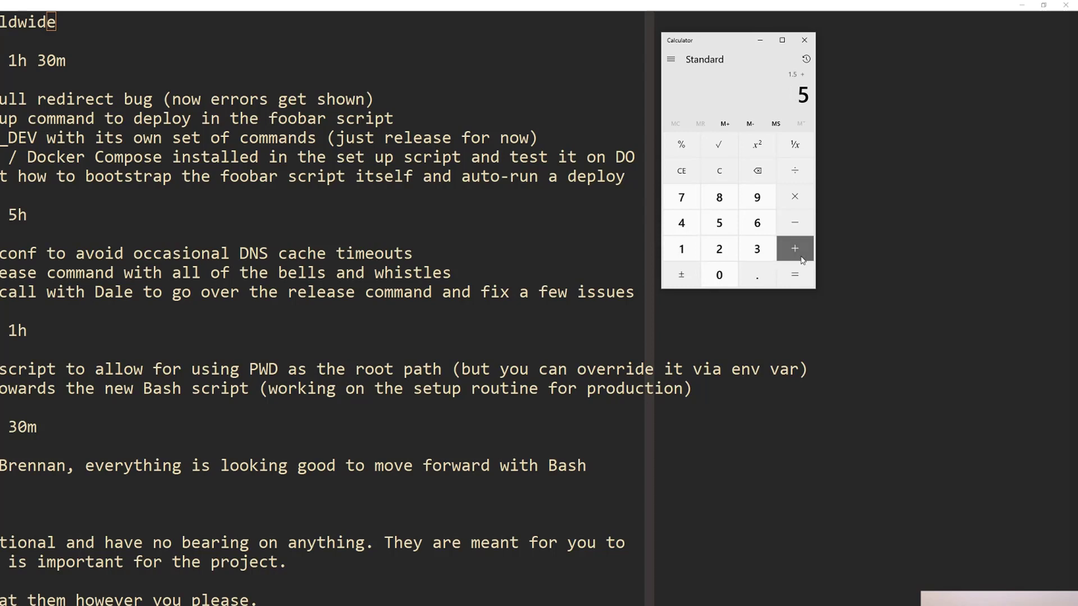
pyautogui.click(794, 248)
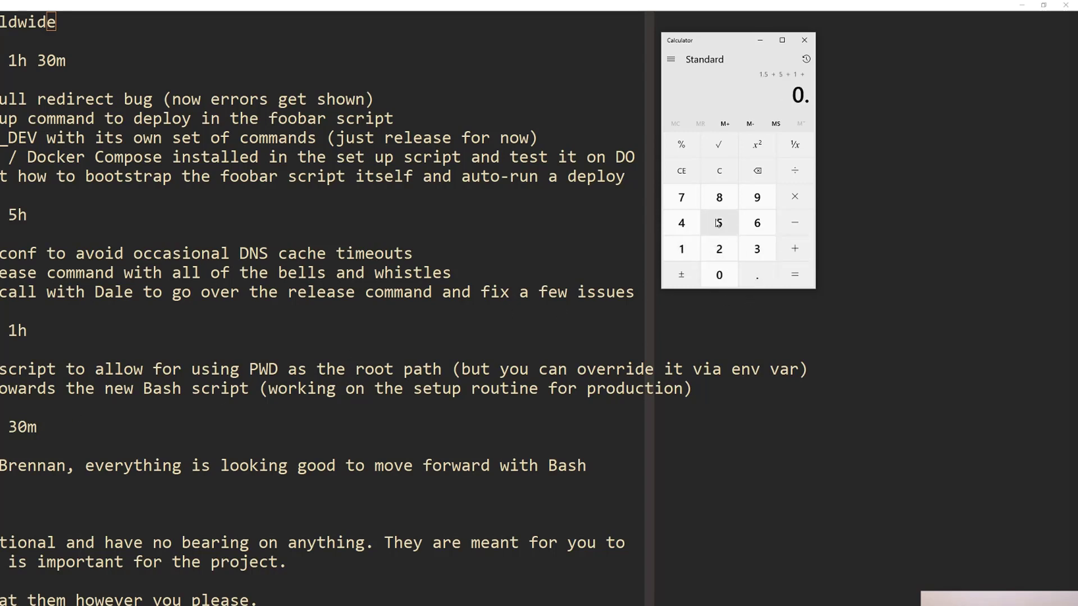
pyautogui.click(718, 197)
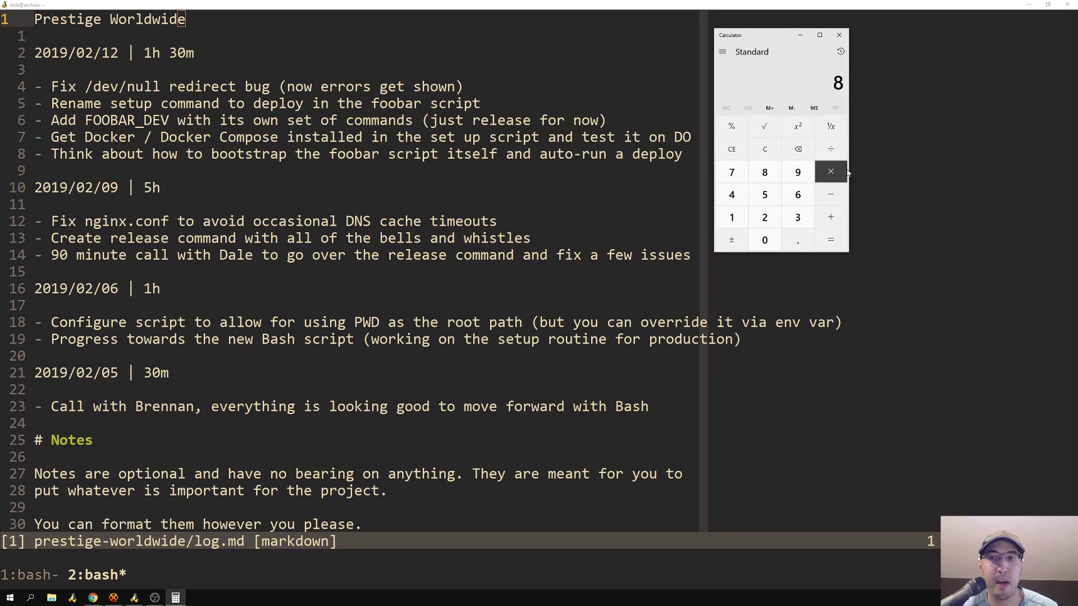
pyautogui.moveTo(860, 164)
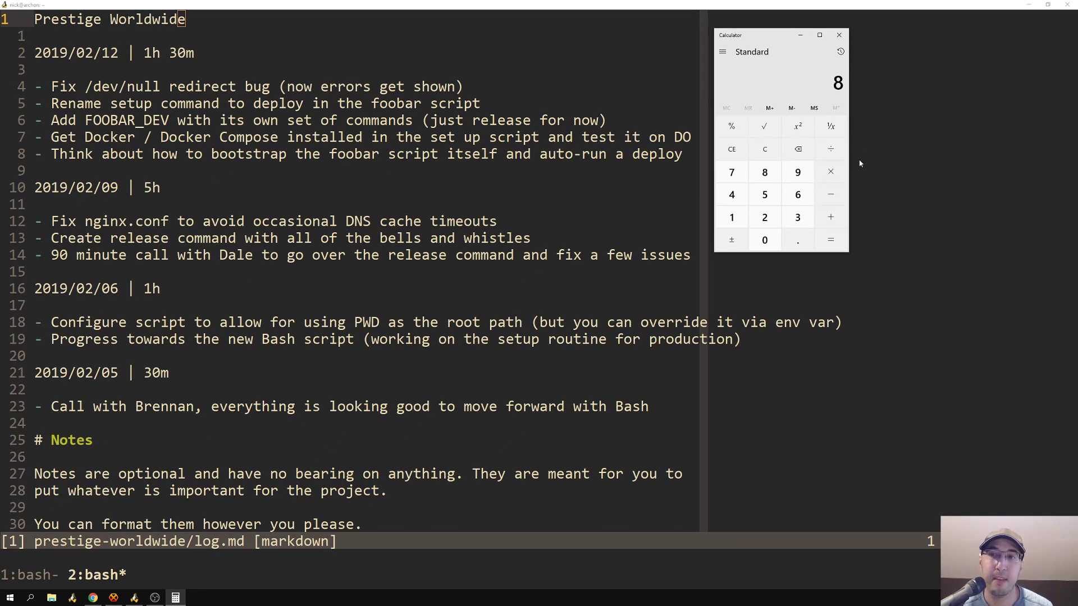
pyautogui.moveTo(853, 147)
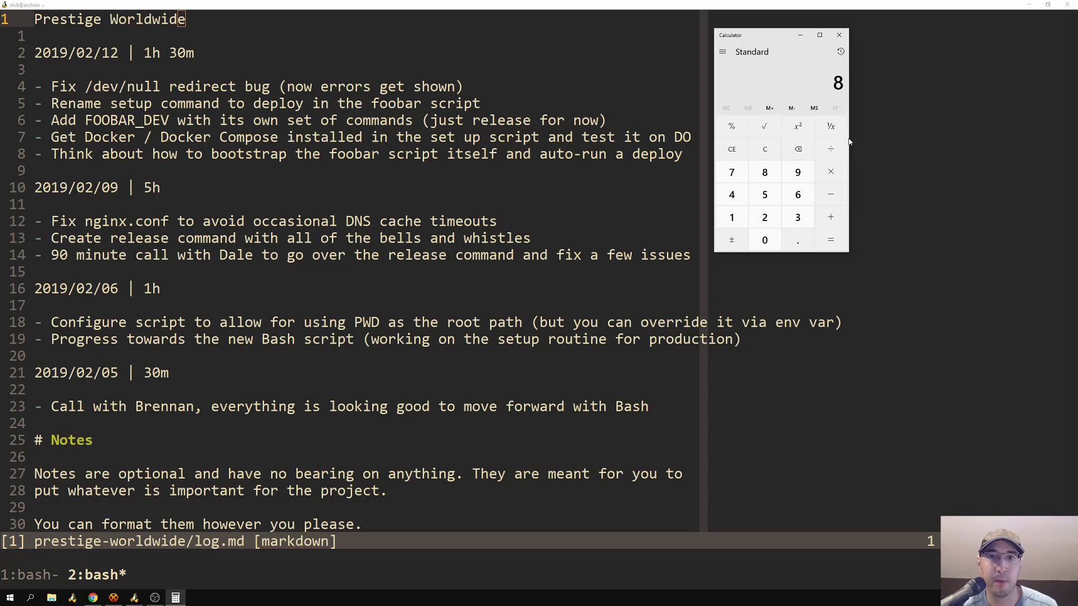
pyautogui.moveTo(759, 44)
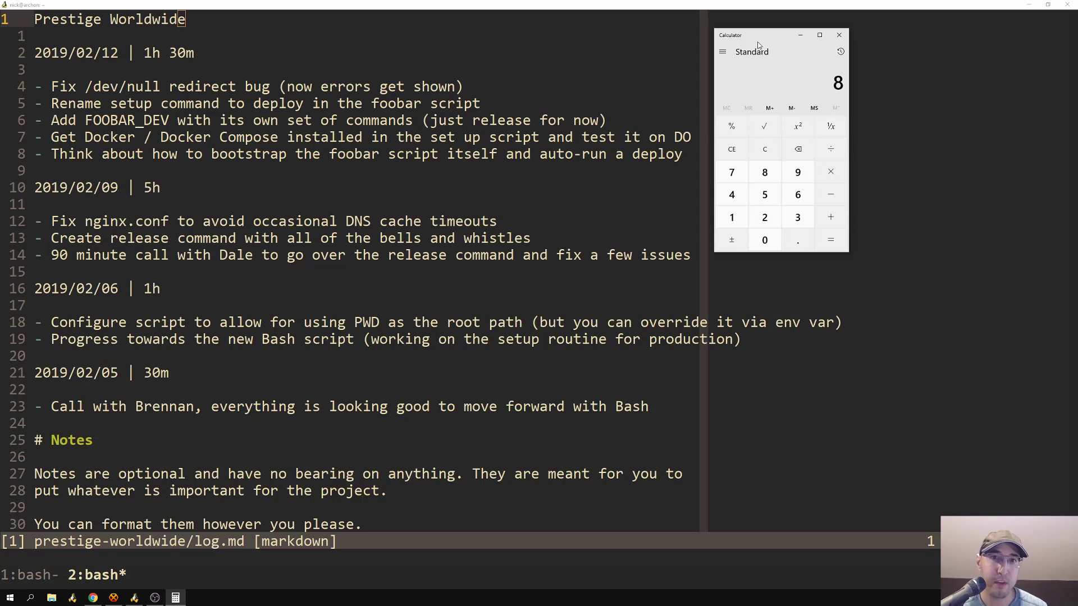
pyautogui.moveTo(163, 421)
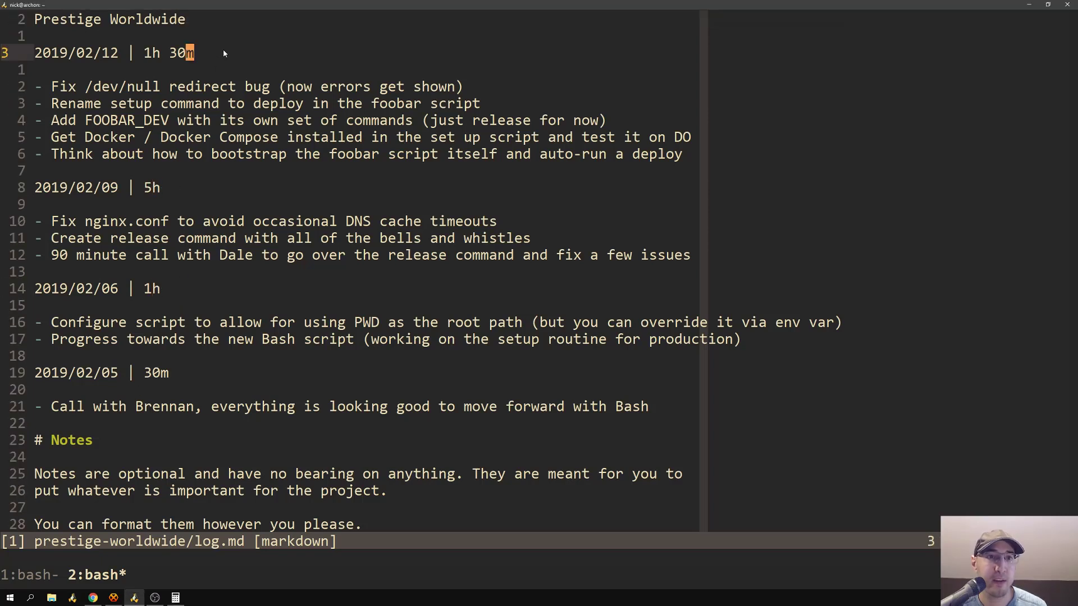
pyautogui.moveTo(496, 231)
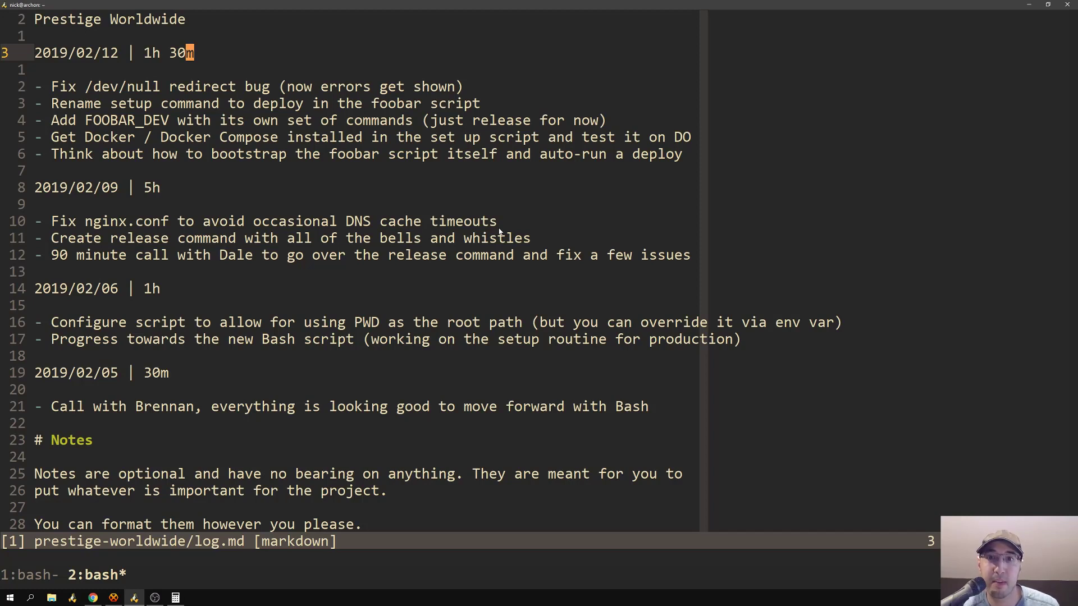
pyautogui.moveTo(494, 229)
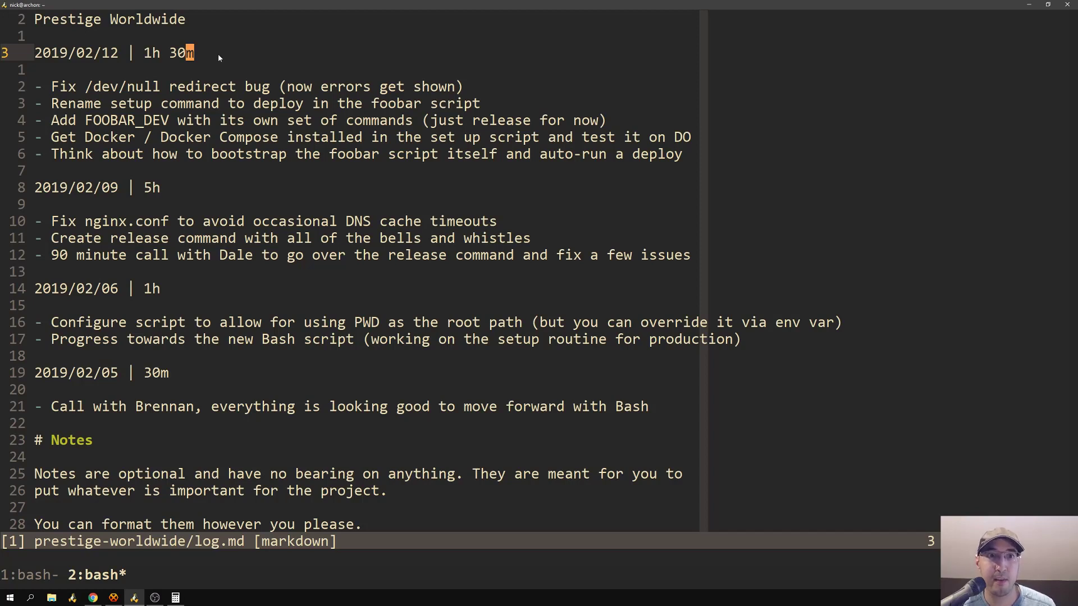
pyautogui.moveTo(173, 187)
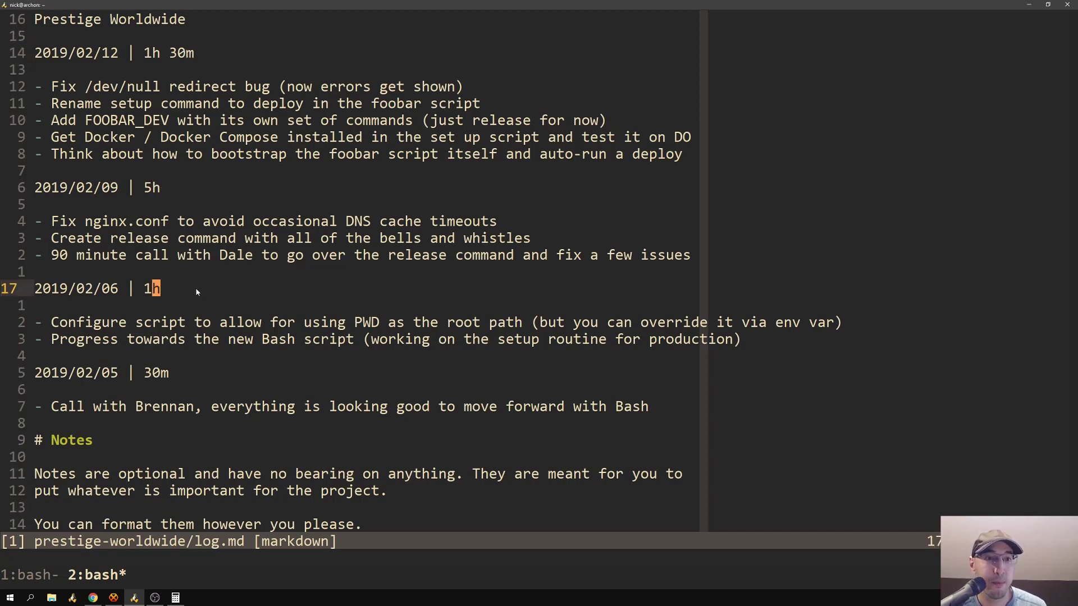
pyautogui.moveTo(135, 114)
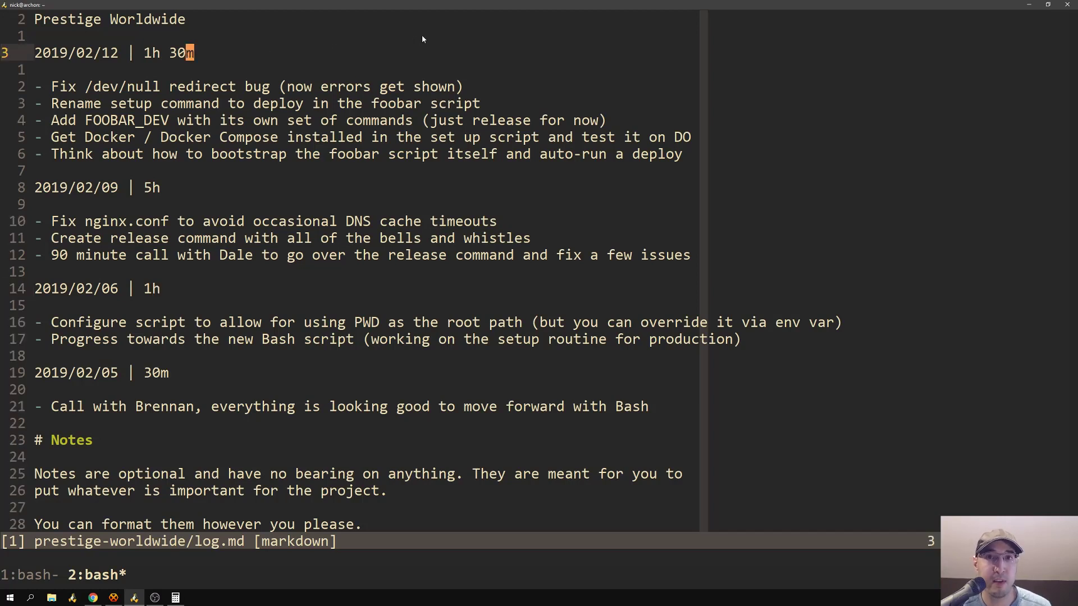
pyautogui.moveTo(426, 36)
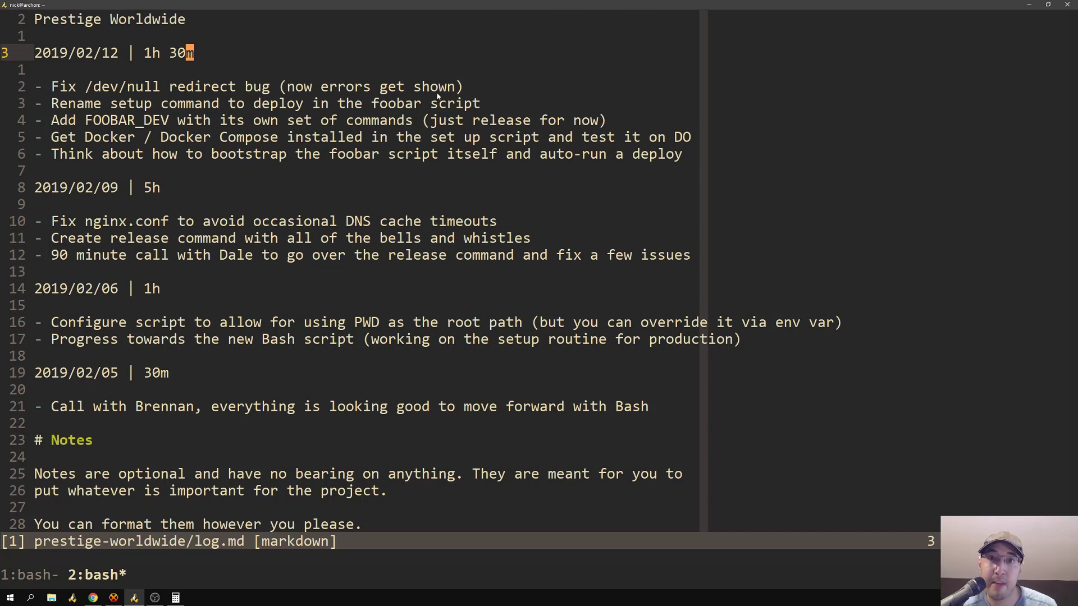
pyautogui.moveTo(404, 74)
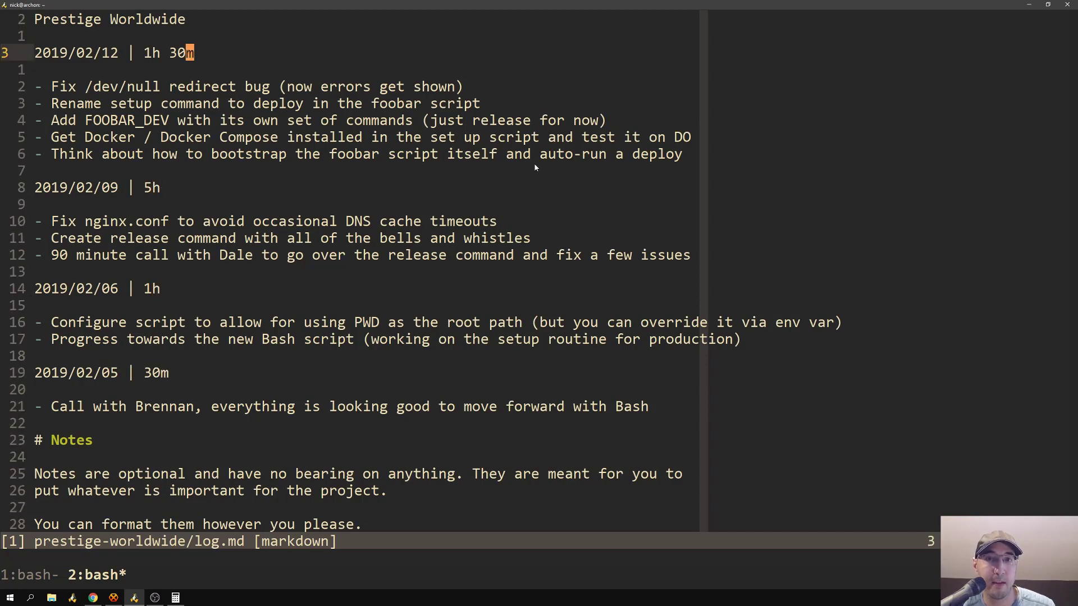
pyautogui.moveTo(548, 202)
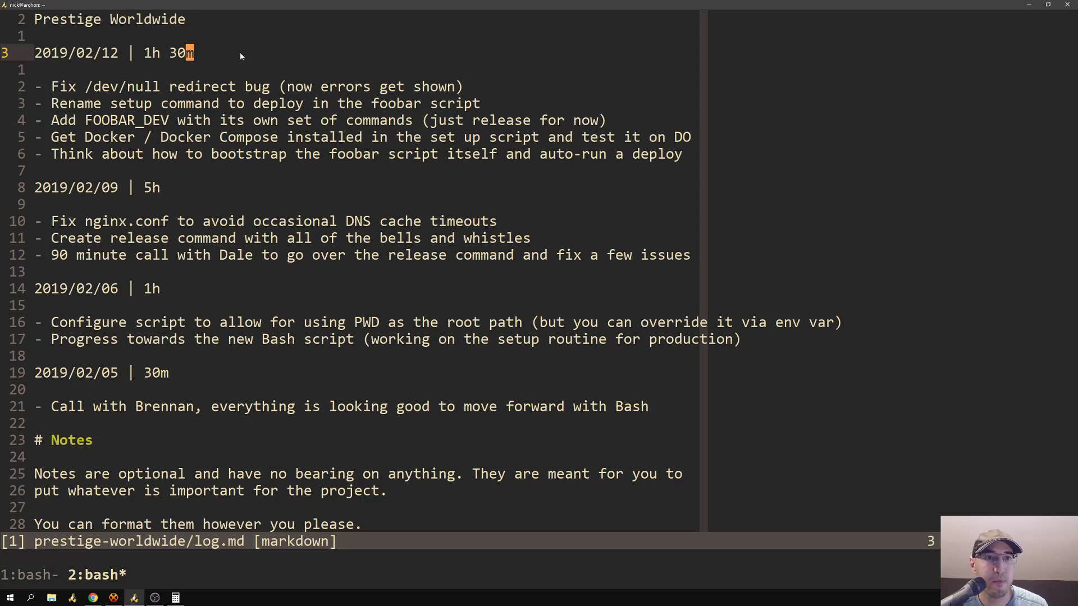
pyautogui.moveTo(189, 20)
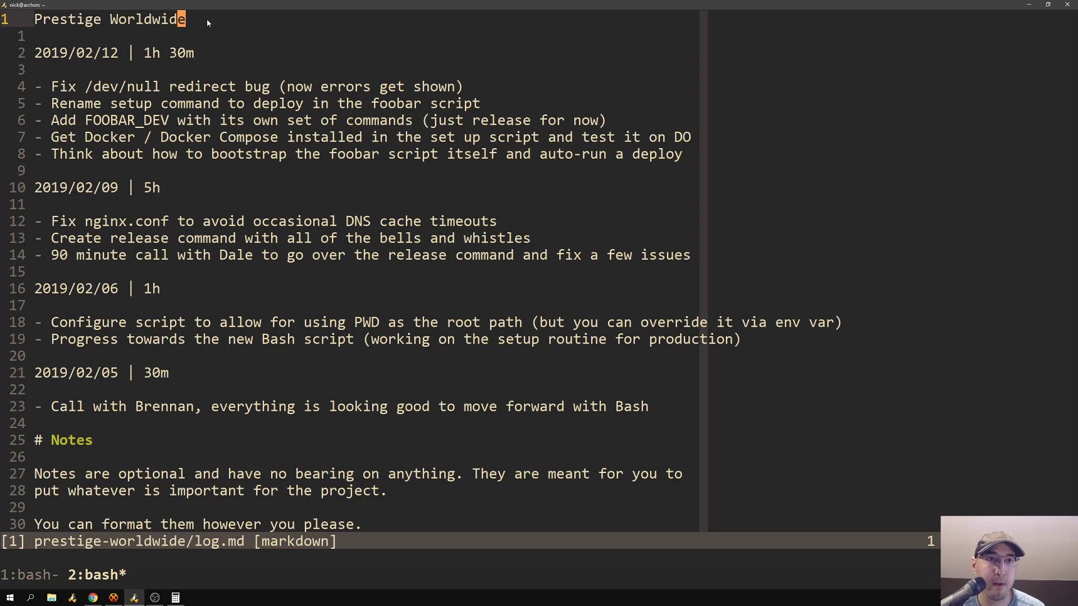
pyautogui.moveTo(217, 20)
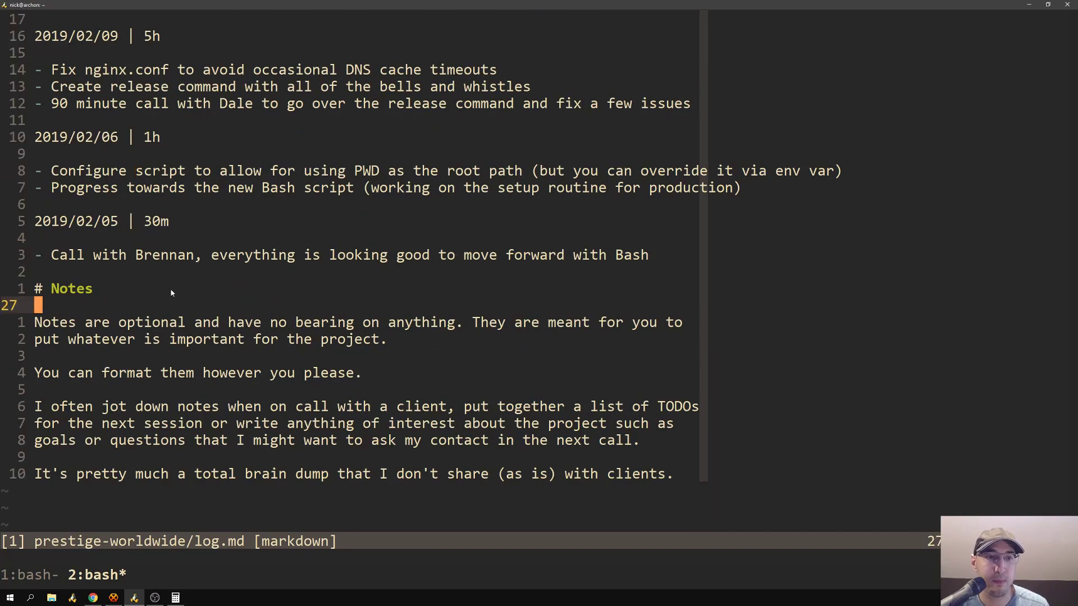
pyautogui.moveTo(348, 339)
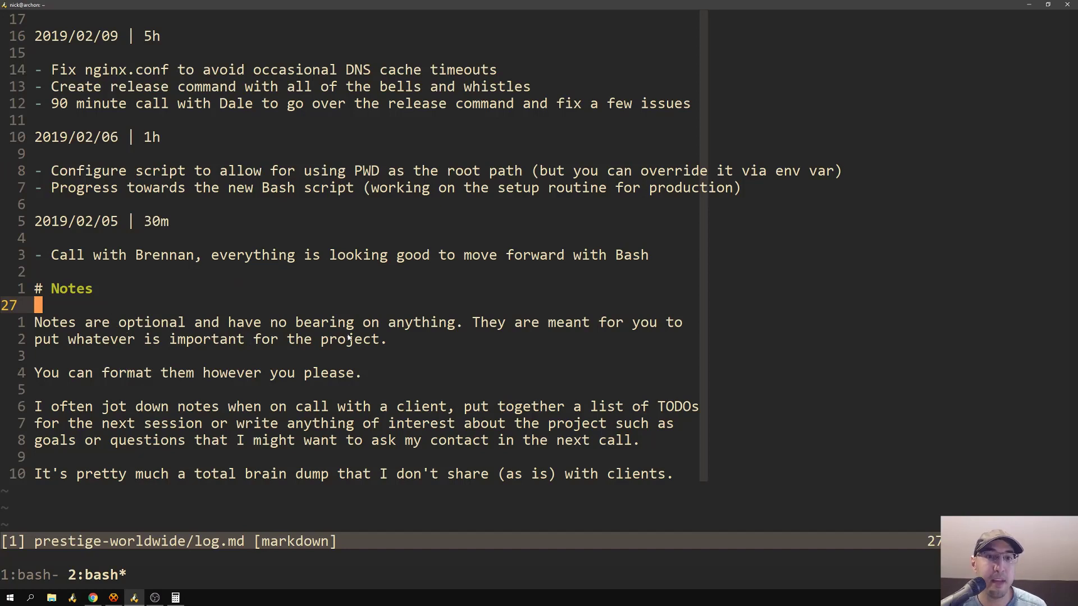
pyautogui.moveTo(456, 379)
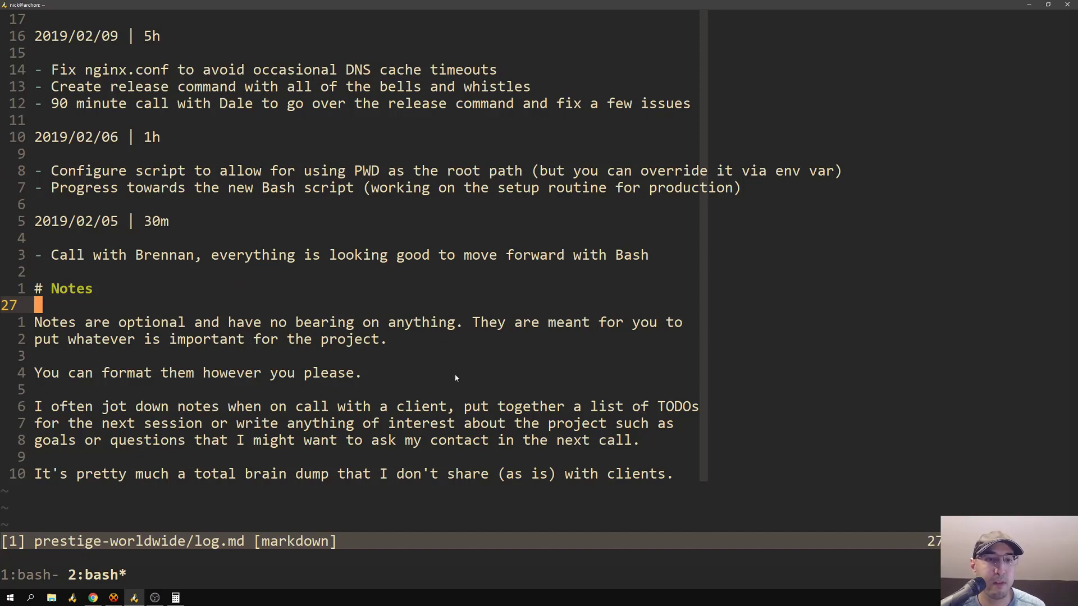
# Step: Scroll down to read the log's Notes section before quitting Vim
pyautogui.scroll(-3)
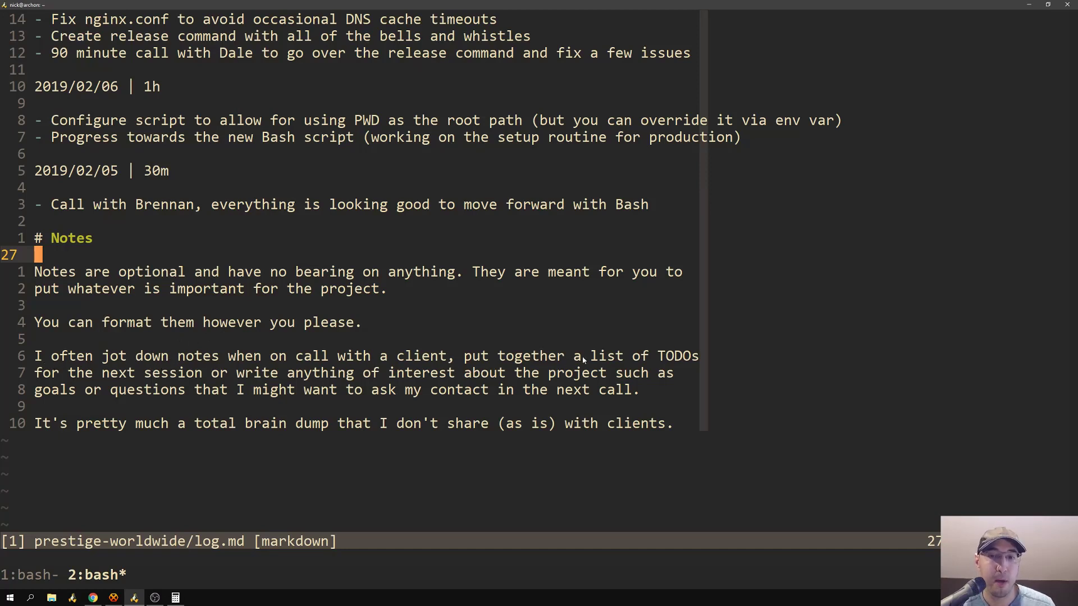
pyautogui.moveTo(649, 297)
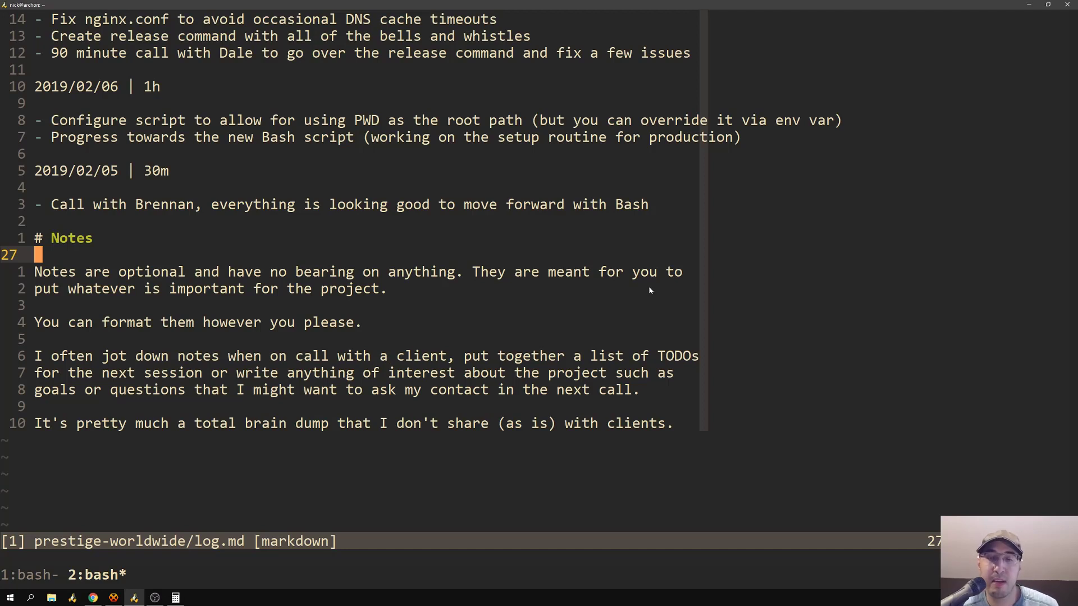
pyautogui.moveTo(654, 289)
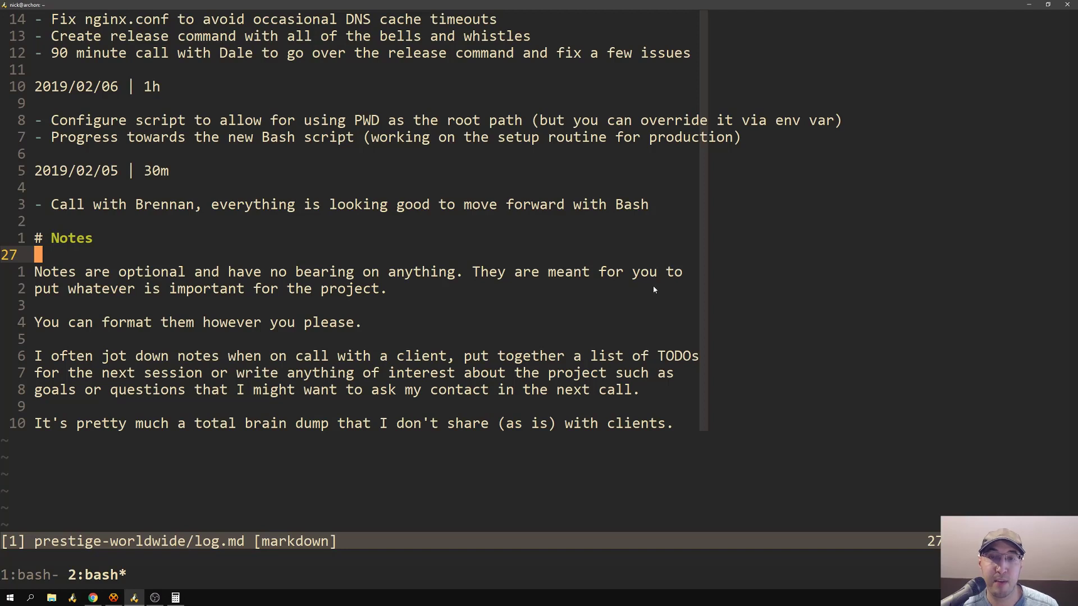
pyautogui.moveTo(651, 292)
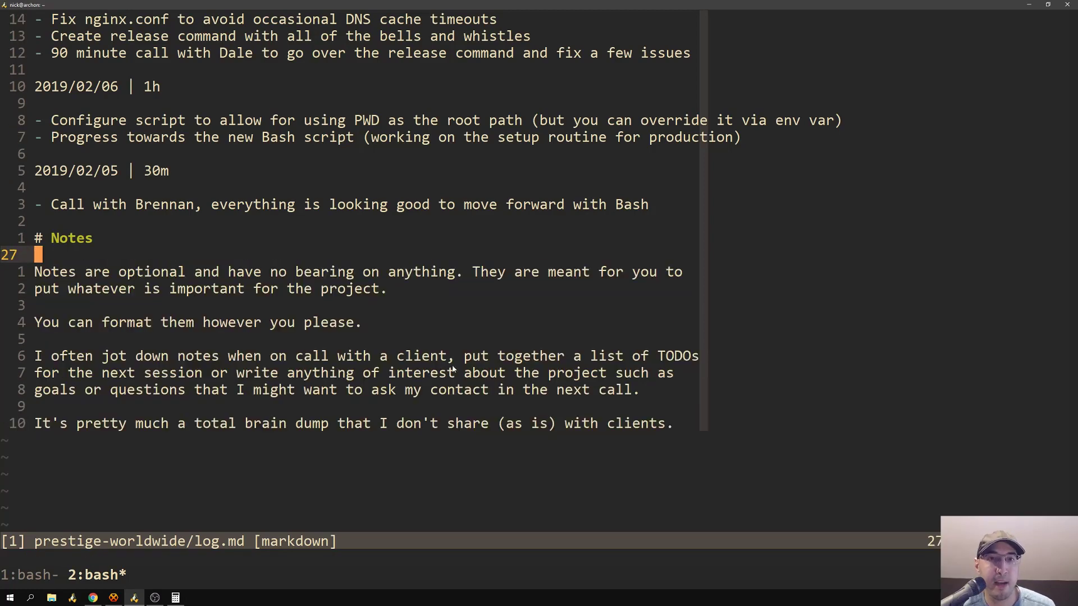
pyautogui.scroll(-3)
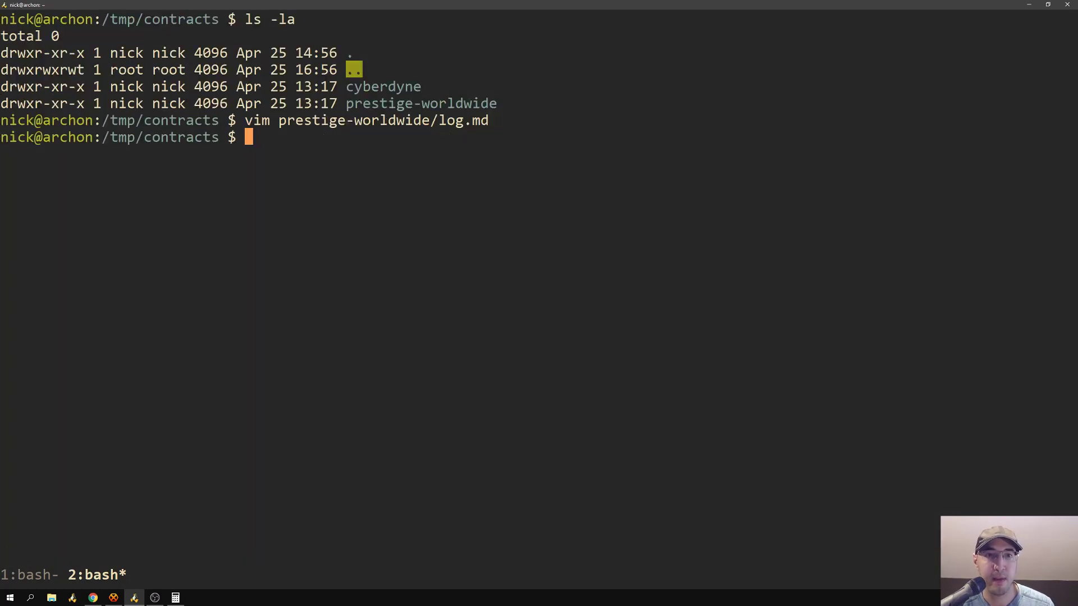
# Step: Run invoice prestige-worldwide/log.md 2019, printing $1200.00 for 8.00 hours at $150.00
pyautogui.write('invoice pre')
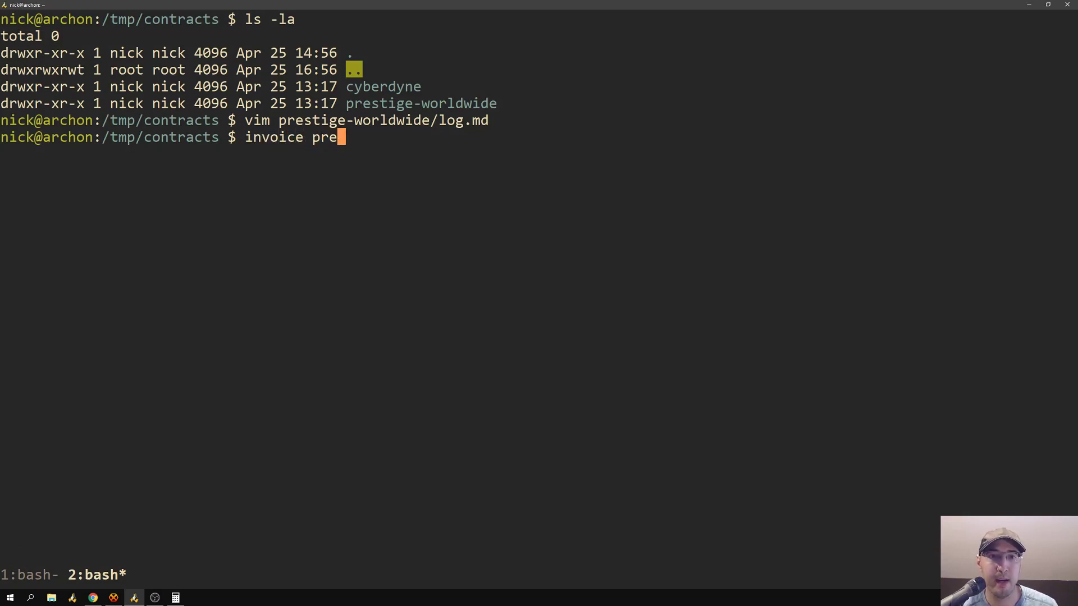
pyautogui.write('stige-worldwide/l')
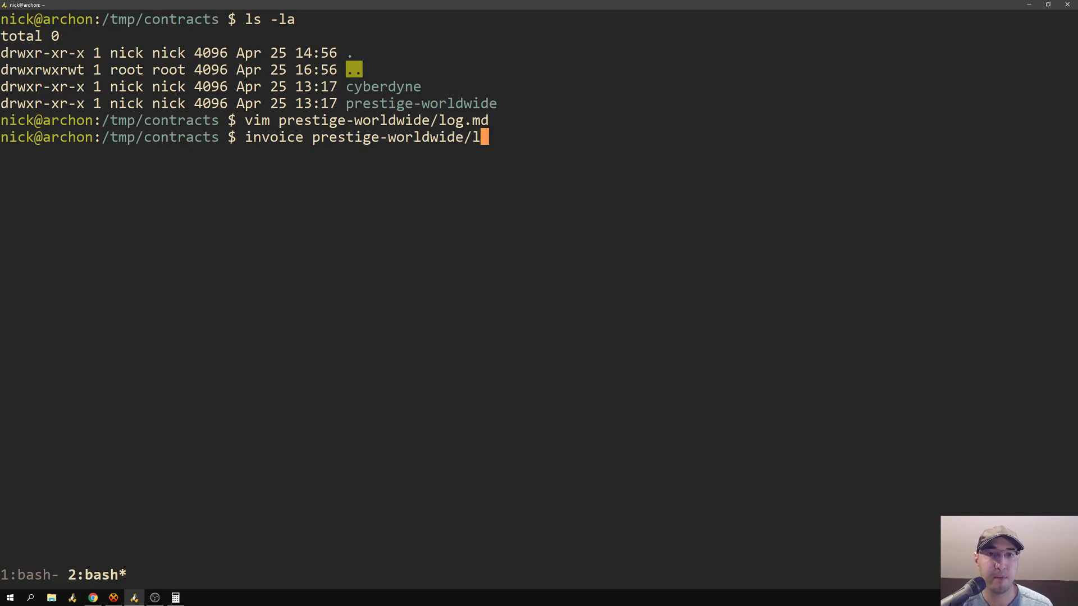
pyautogui.write('og.md 2019')
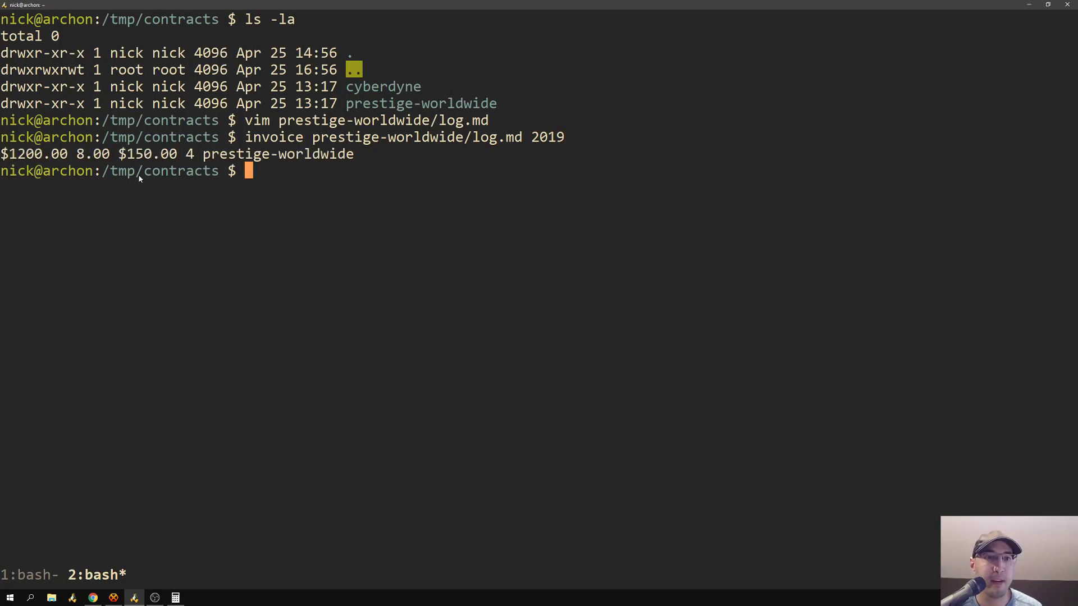
pyautogui.moveTo(73, 164)
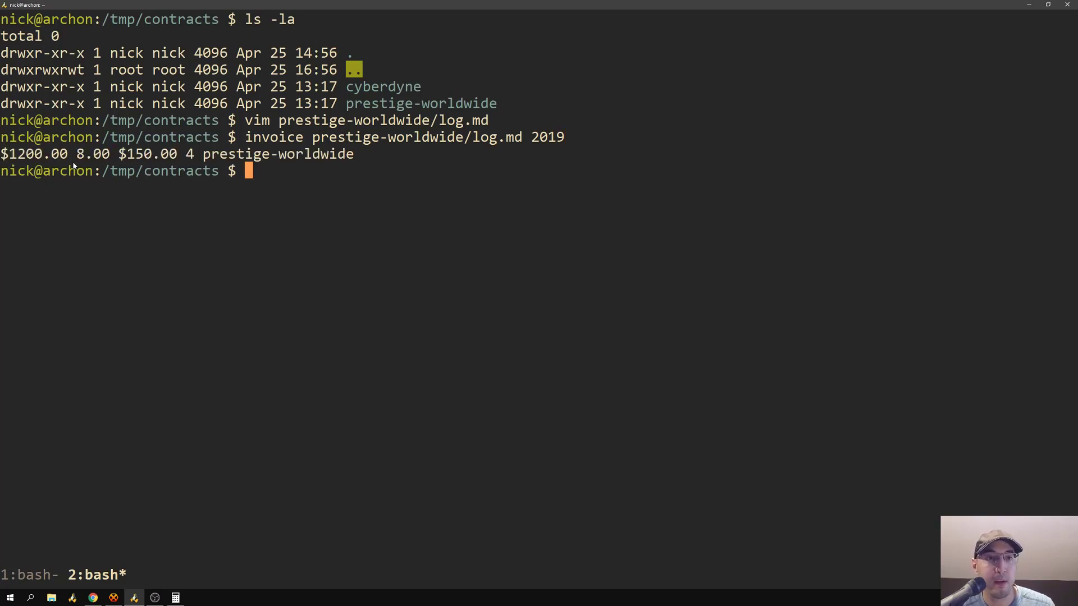
pyautogui.moveTo(256, 159)
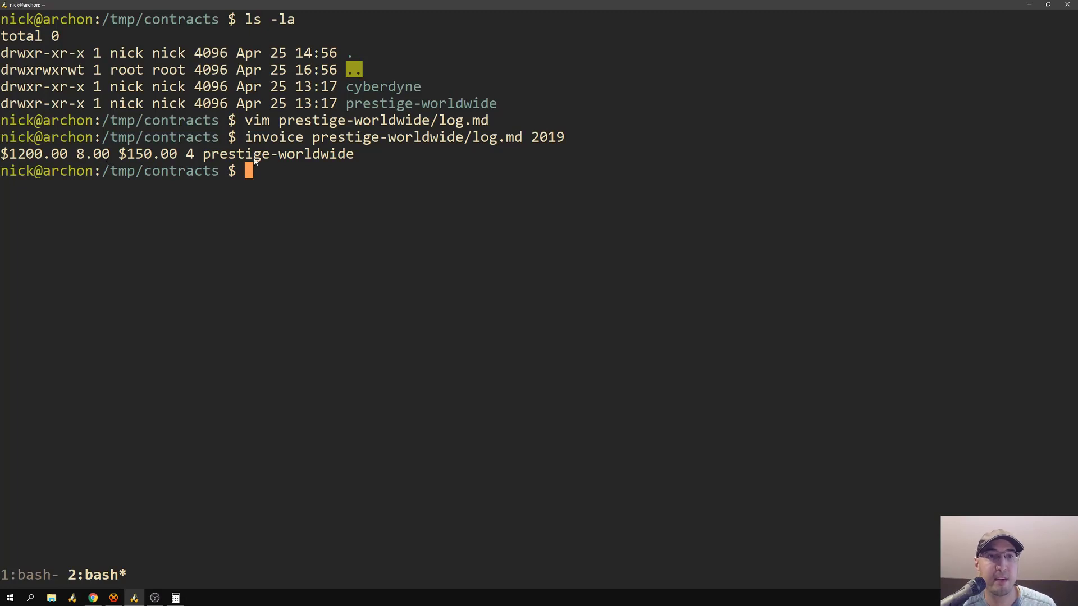
pyautogui.moveTo(152, 157)
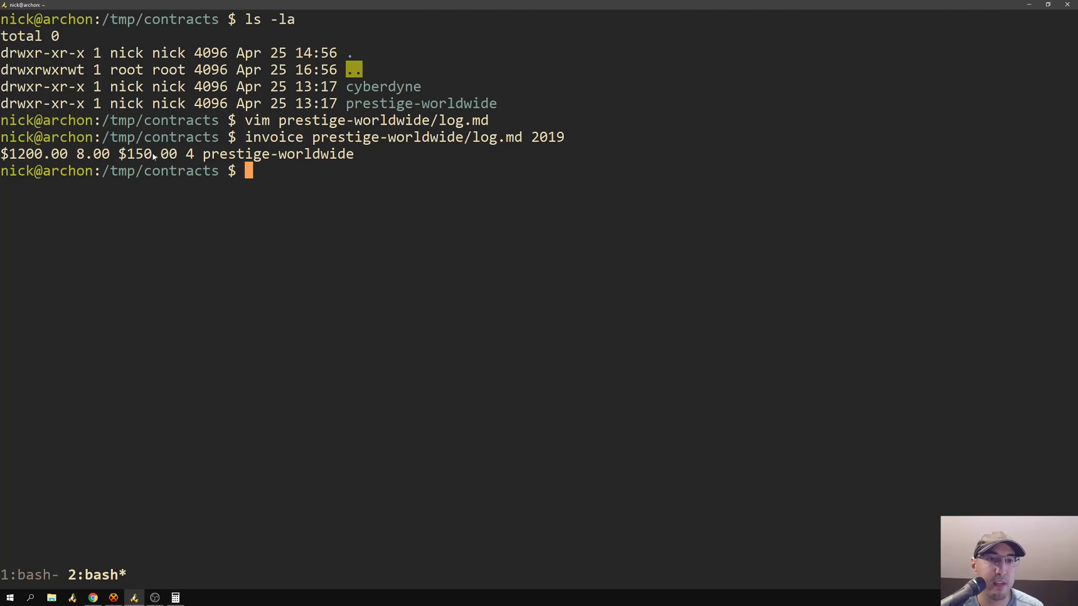
pyautogui.moveTo(177, 162)
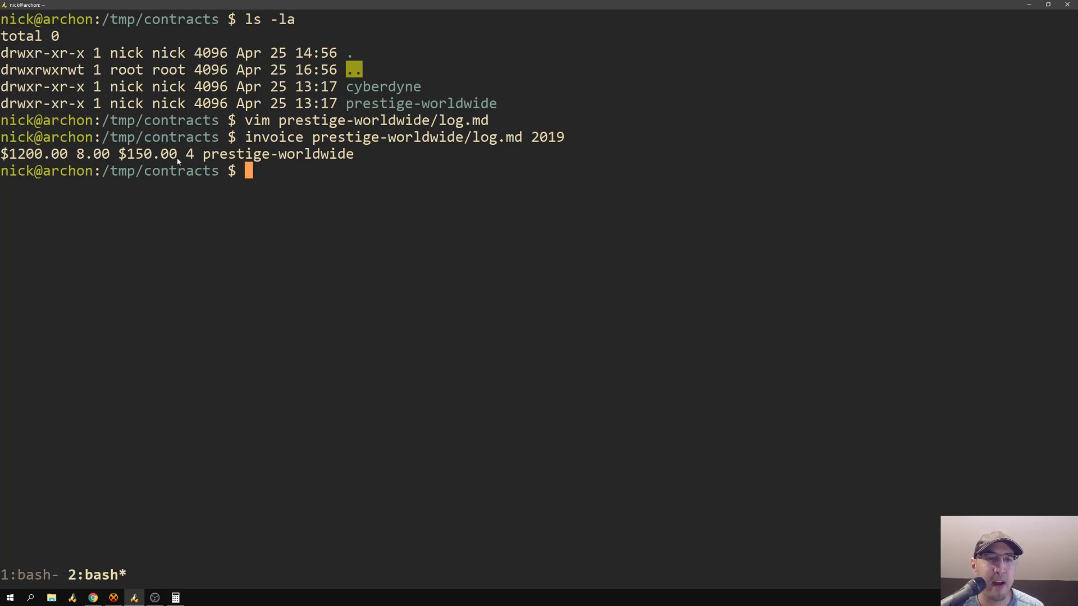
pyautogui.moveTo(317, 185)
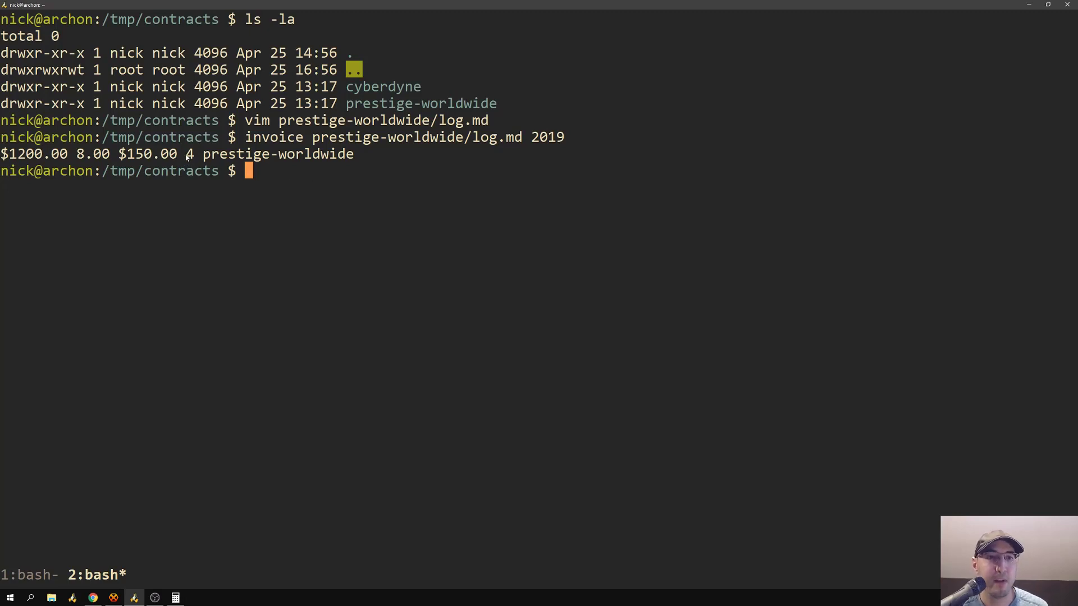
pyautogui.moveTo(454, 181)
pyautogui.write('vim prestige-worldwide/log.md')
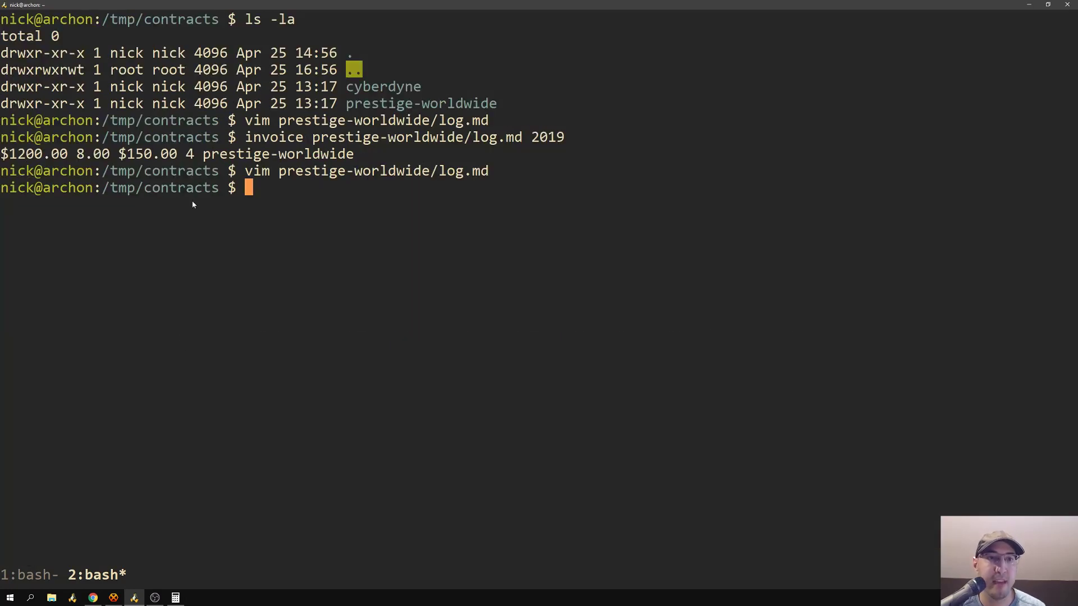
pyautogui.moveTo(364, 269)
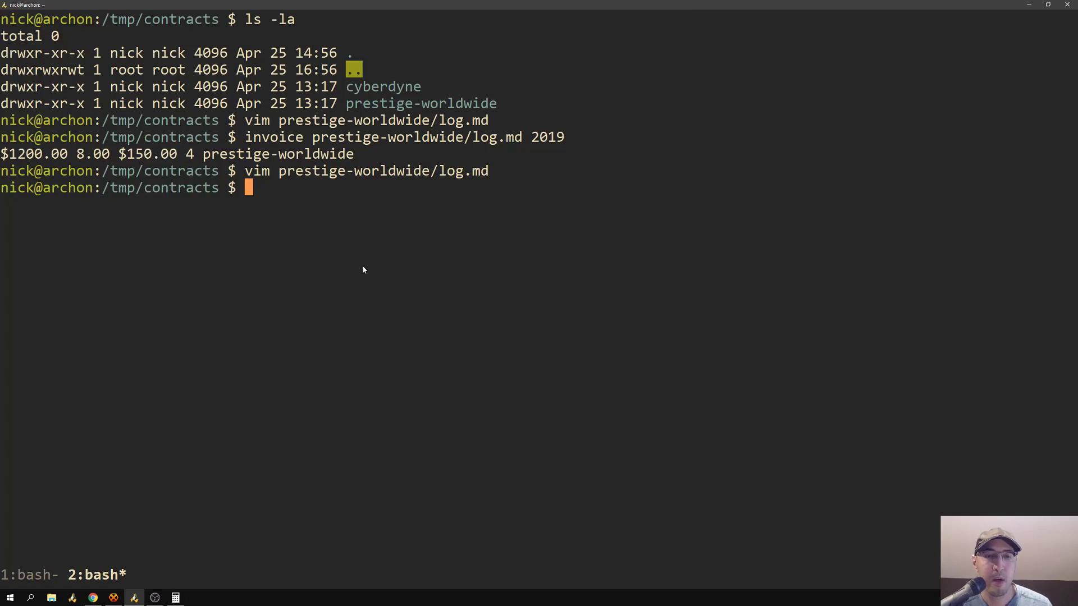
pyautogui.moveTo(449, 286)
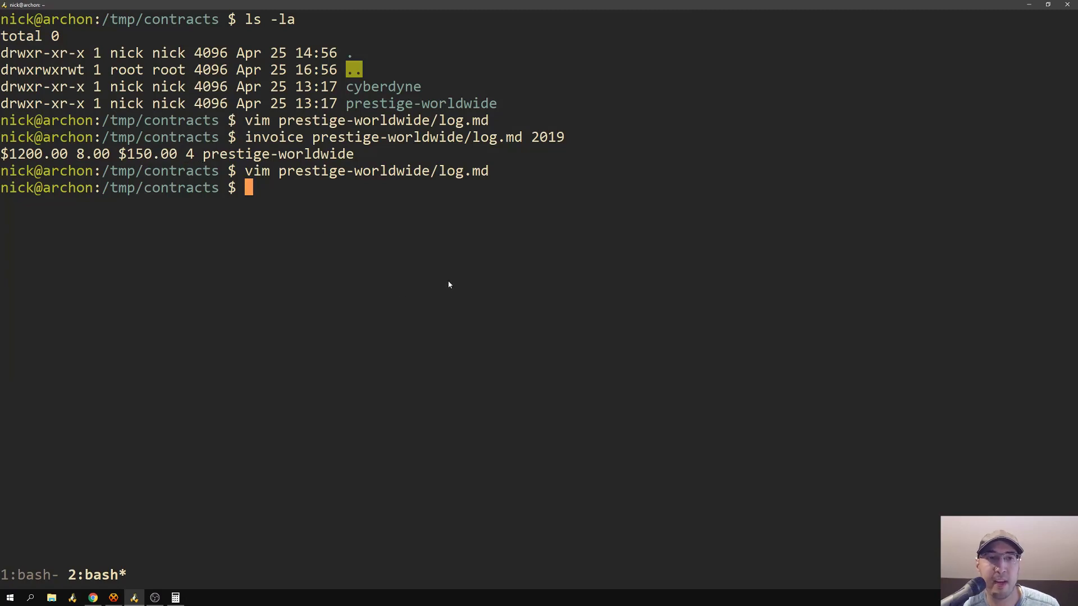
pyautogui.moveTo(439, 282)
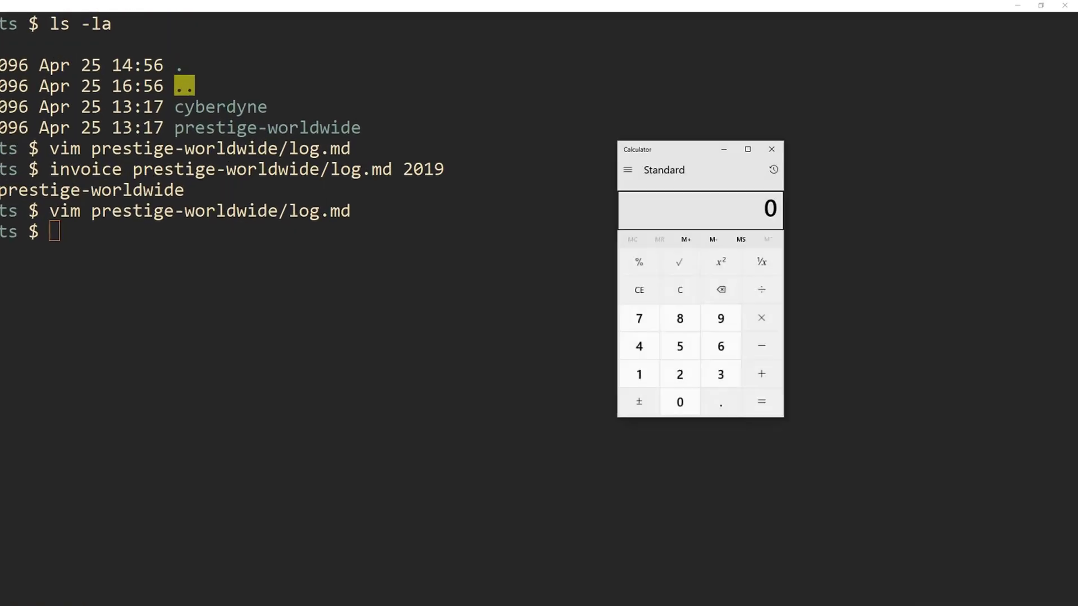
# Step: Multiply 8 hours by the $150 rate in Calculator to confirm the 1,200 invoice total
pyautogui.click(431, 422)
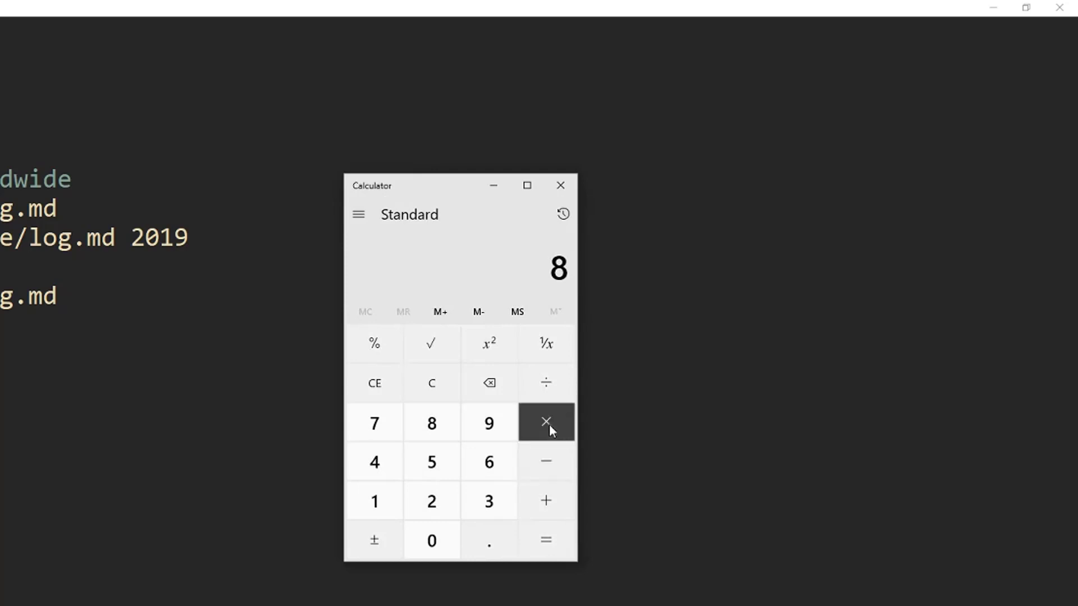
pyautogui.click(545, 540)
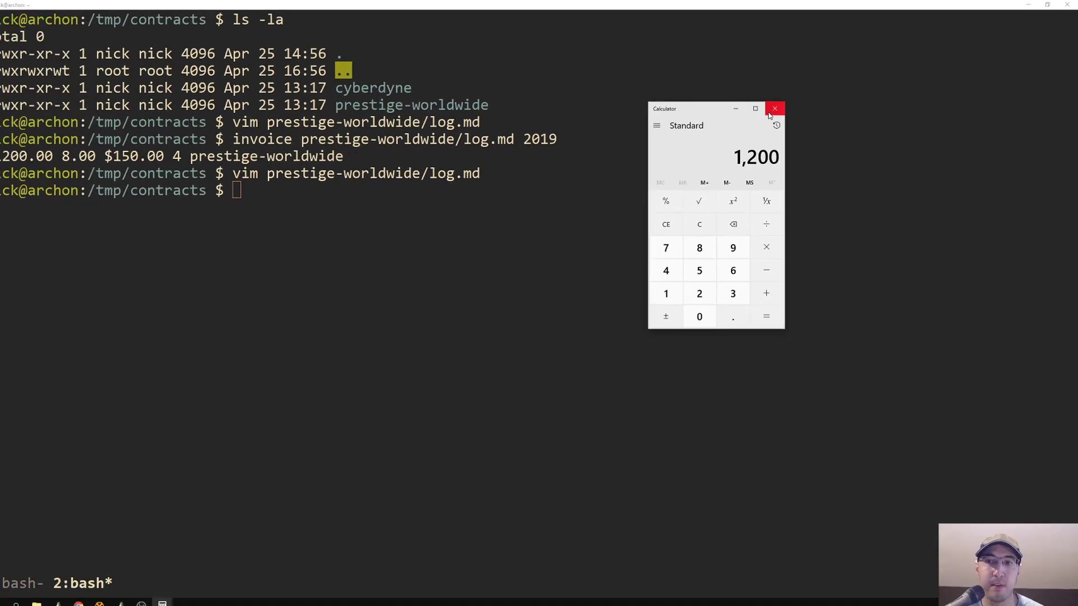
# Step: Close the calculator and open cyberdyne/log.md in Vim to view its time sheet
pyautogui.click(774, 108)
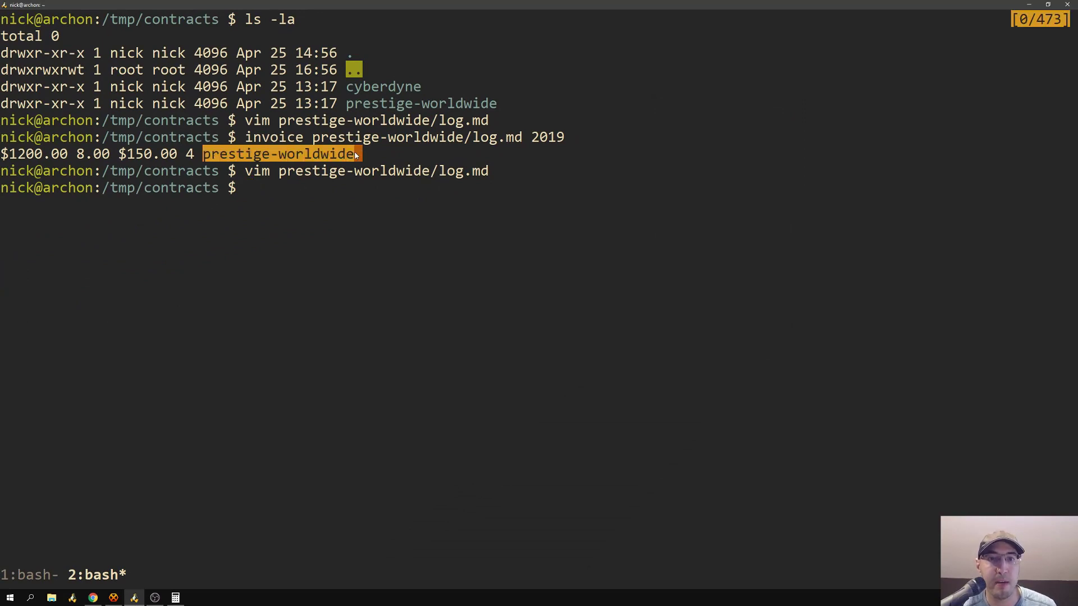
pyautogui.doubleClick(386, 137)
pyautogui.write('vi')
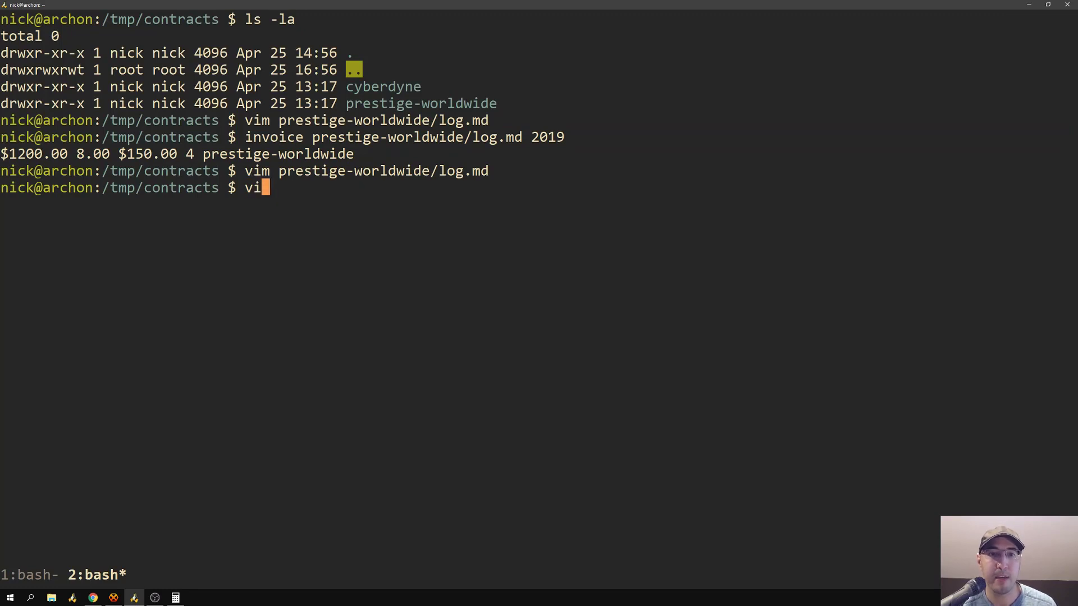
pyautogui.write('m cyberdyne/')
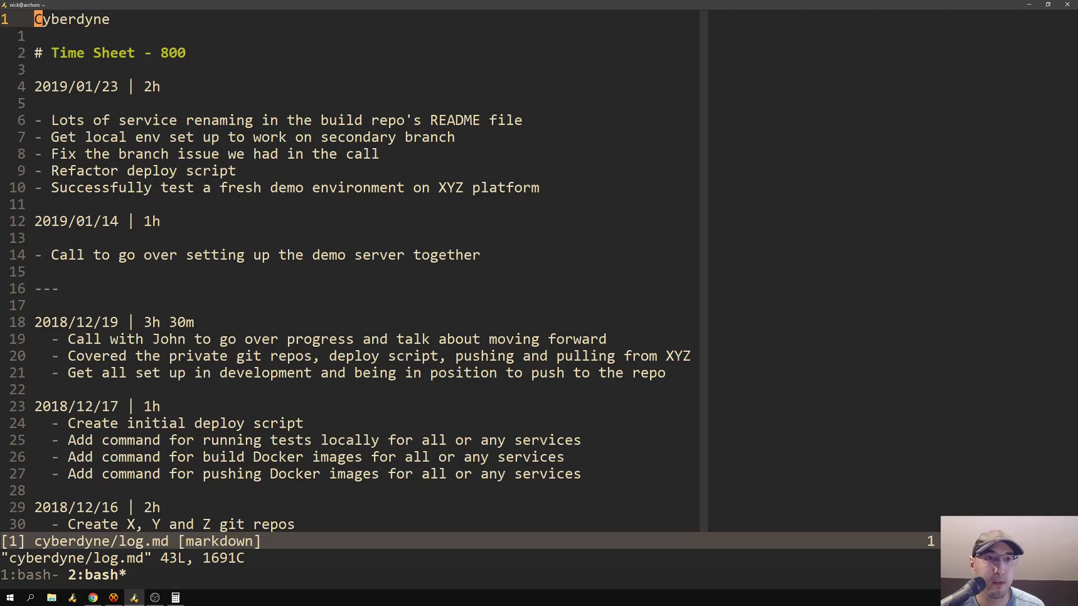
pyautogui.moveTo(287, 121)
pyautogui.write('invoice prestige-worldwide/log.md 2019 500')
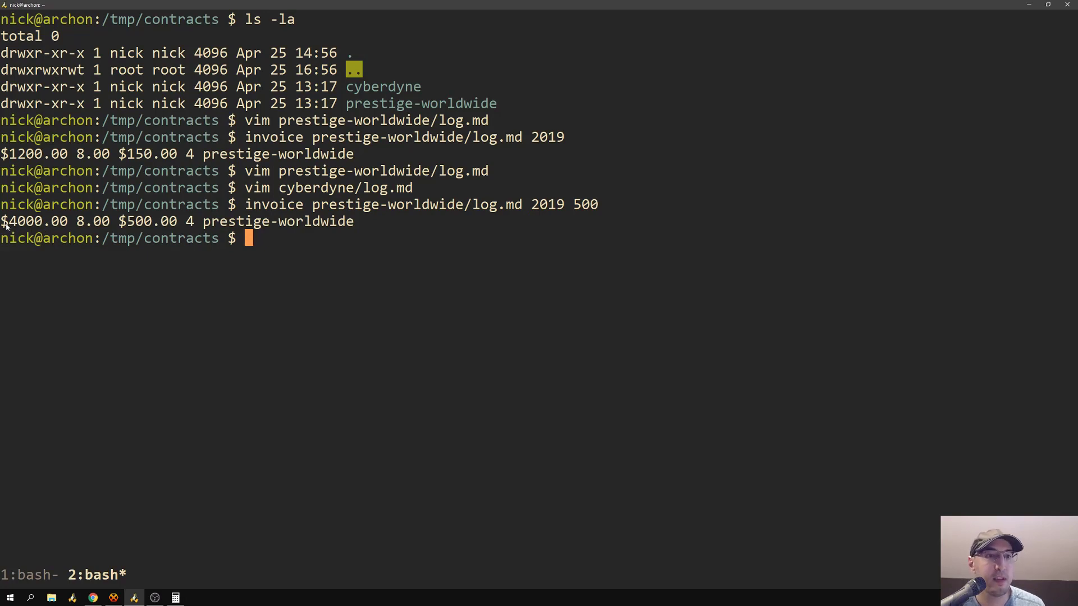
pyautogui.moveTo(494, 264)
pyautogui.write('invoice prestige-worldwide/log.md 2019 50')
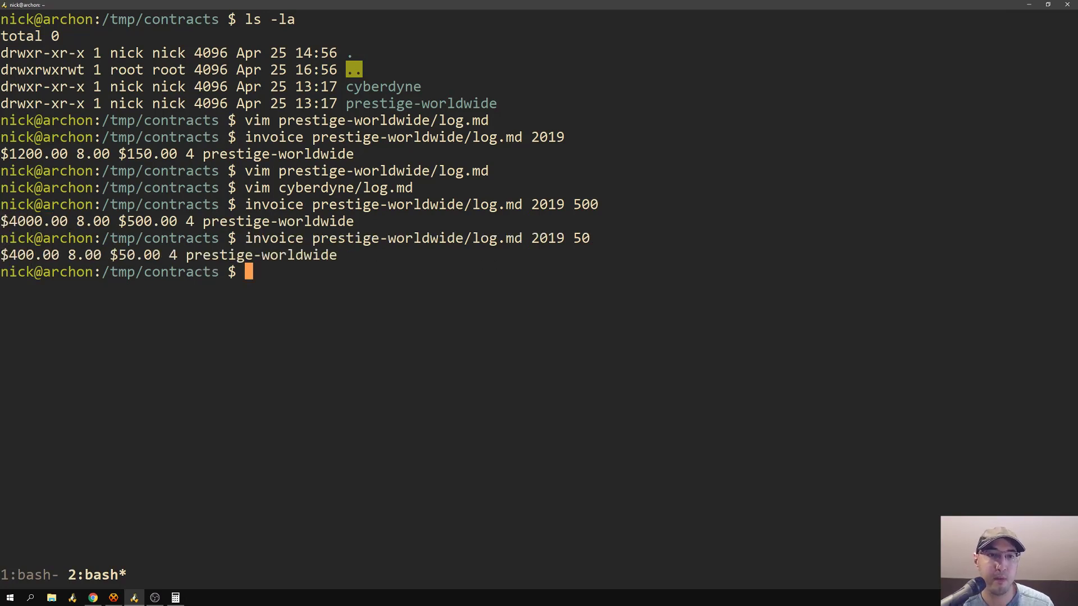
pyautogui.moveTo(461, 277)
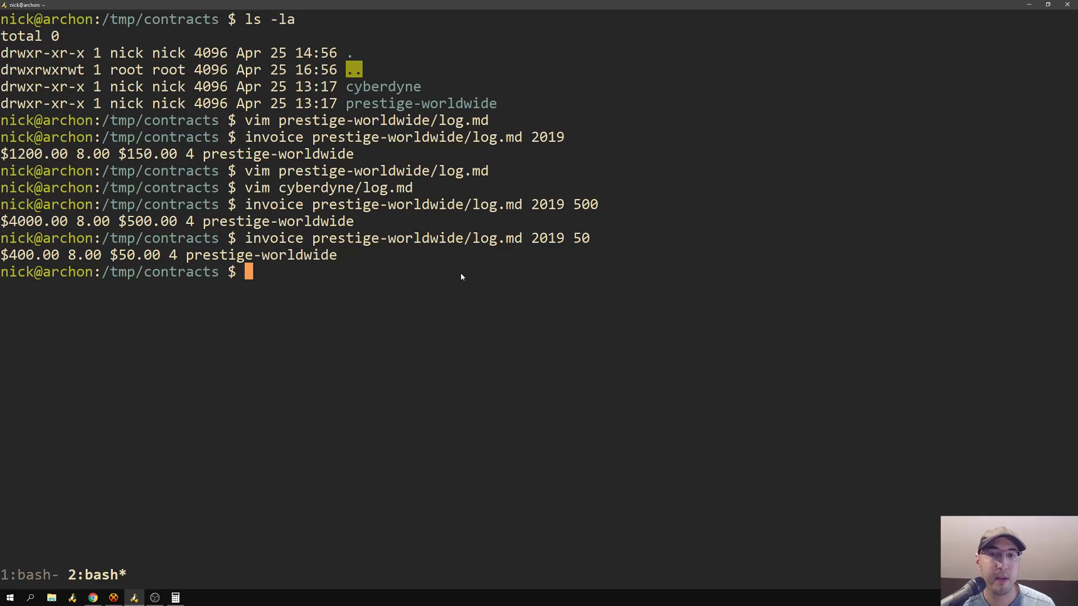
pyautogui.moveTo(569, 242)
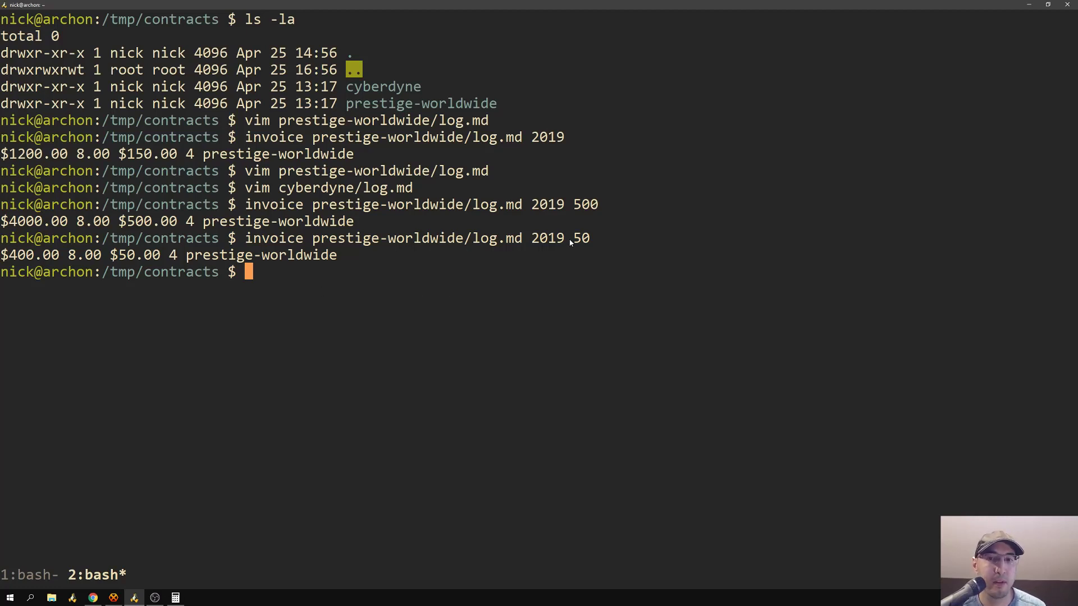
pyautogui.moveTo(698, 267)
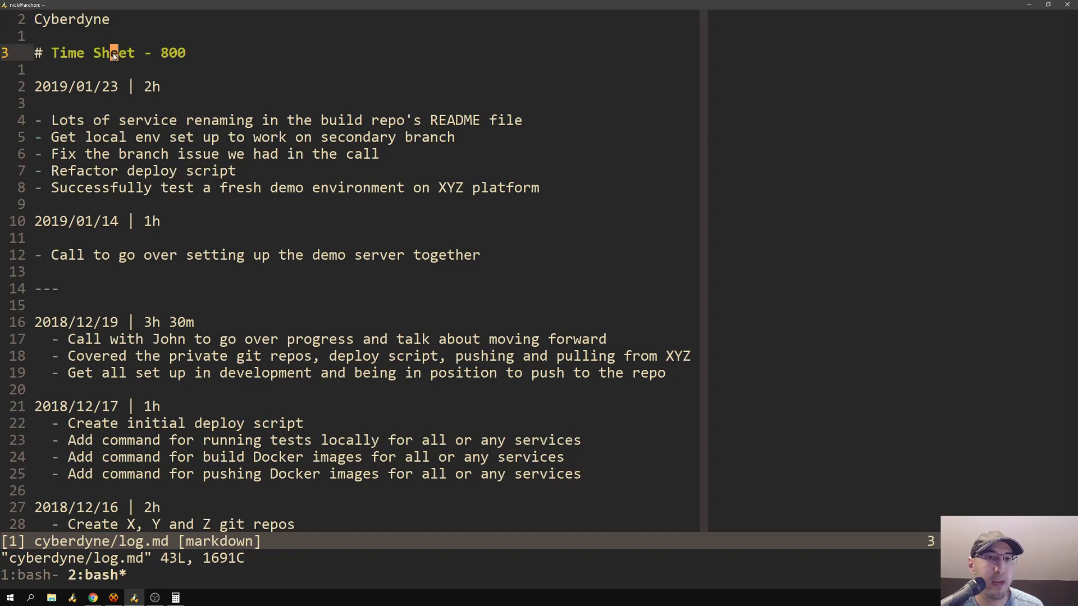
pyautogui.moveTo(204, 66)
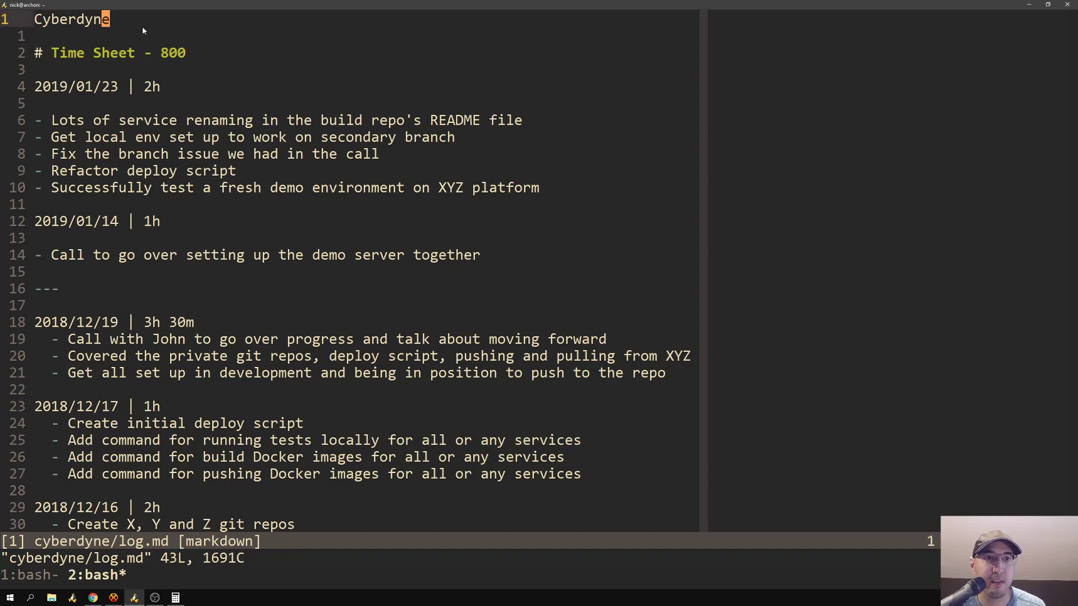
pyautogui.moveTo(231, 85)
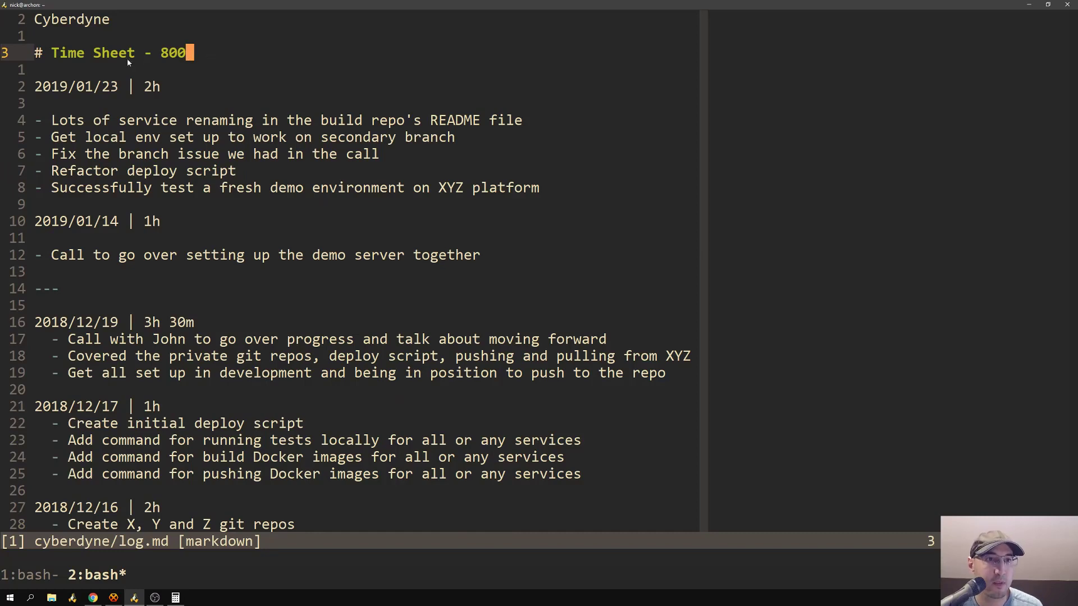
pyautogui.press('v')
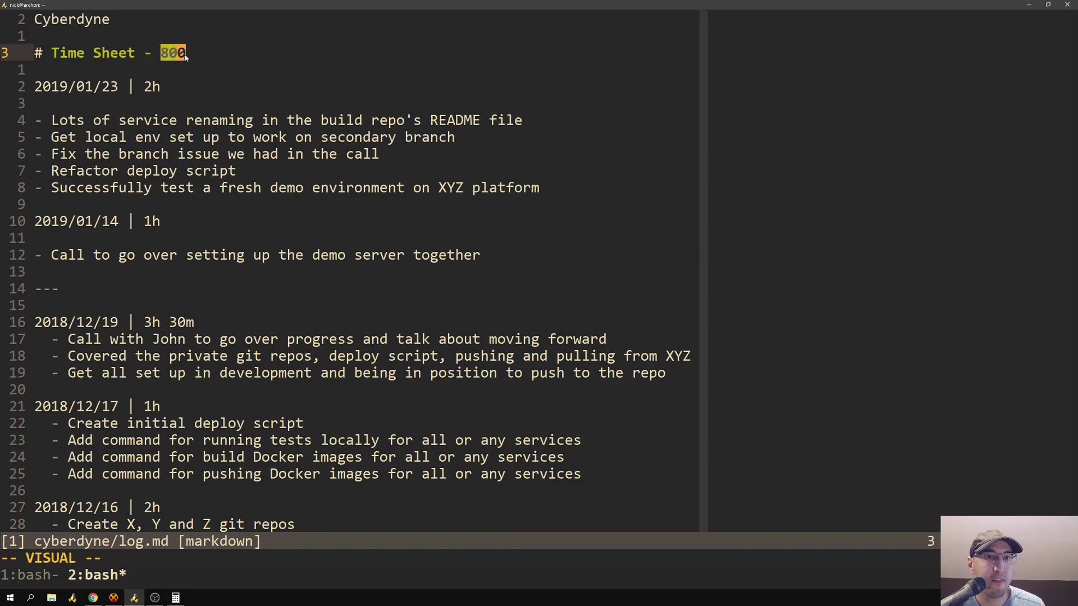
pyautogui.press('Escape')
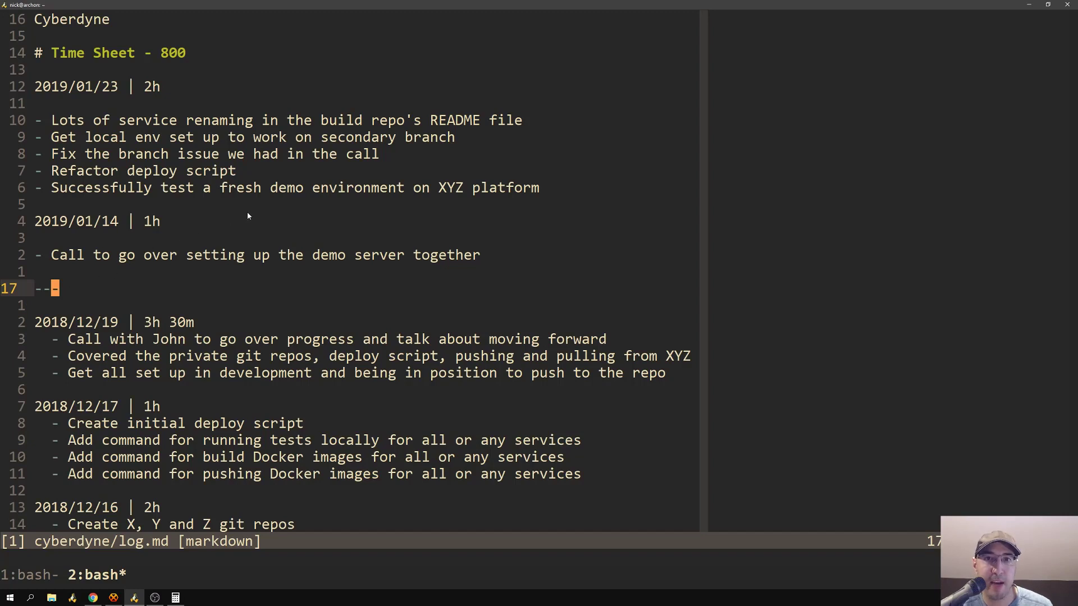
pyautogui.moveTo(271, 255)
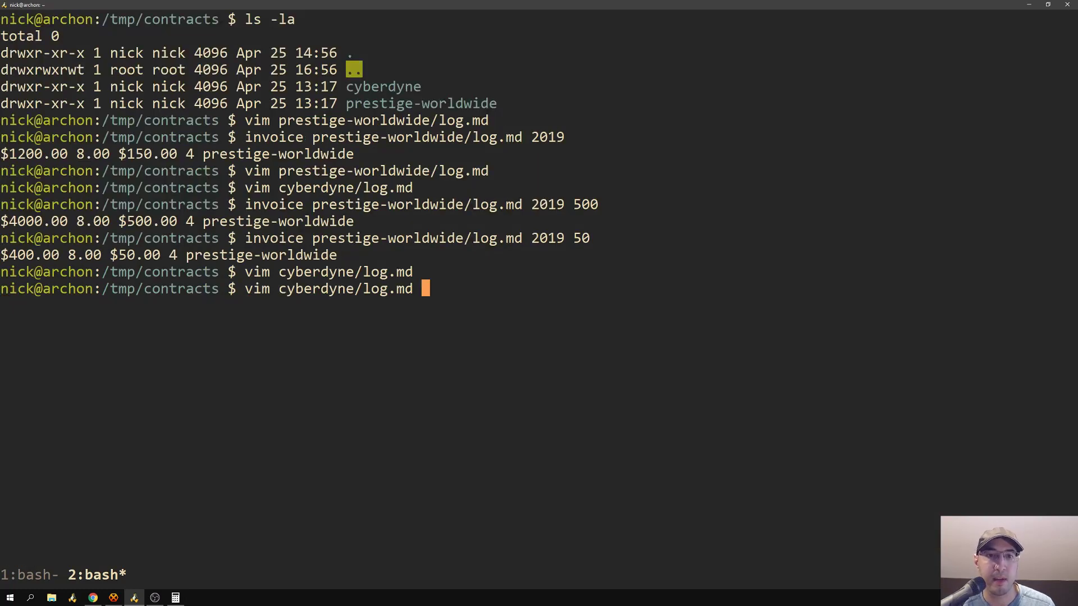
# Step: Run cyberdyne invoices for 2018, 2019, 2019/01–03 and 2018/12, giving $450.00 and $975.00
pyautogui.write('invoice prestige-worldwide/l')
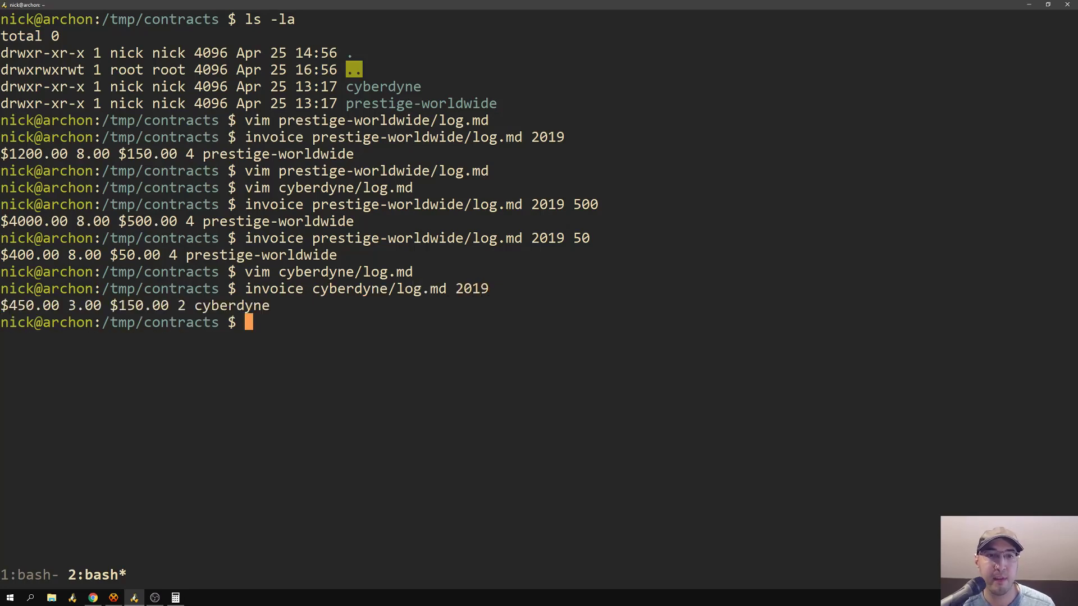
pyautogui.write('invoice cyberdyne/log.md 2018')
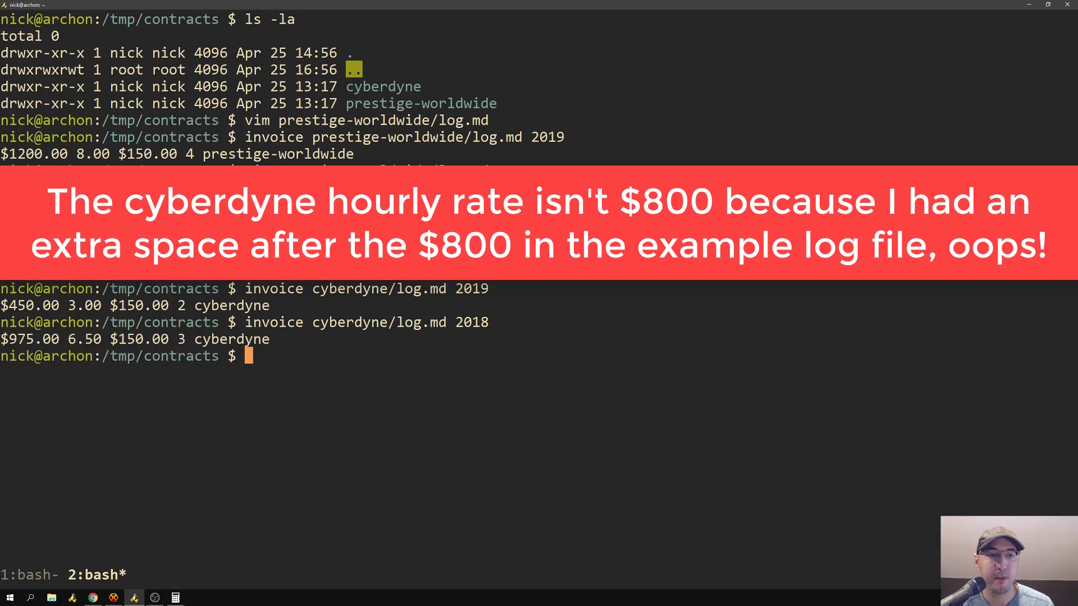
pyautogui.write('invoice cyberdyne/log.md 2019')
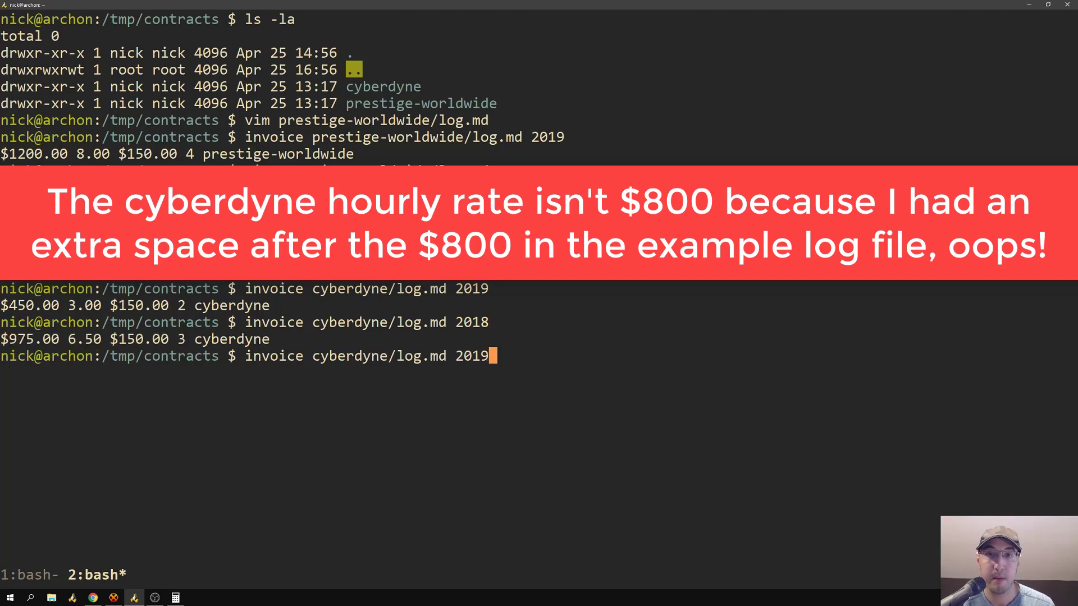
pyautogui.write('/01')
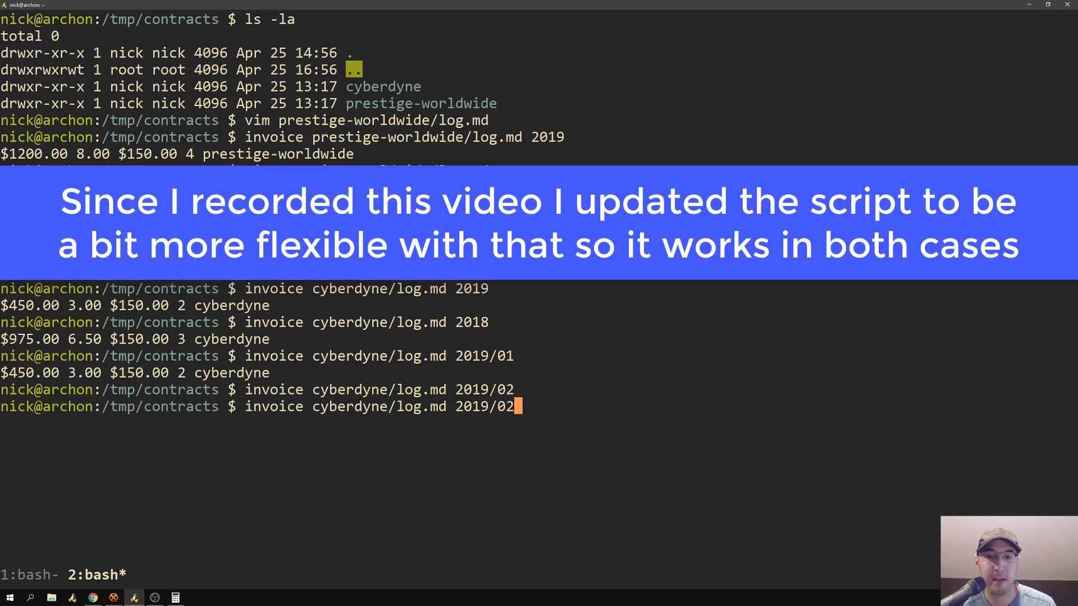
pyautogui.press('Enter')
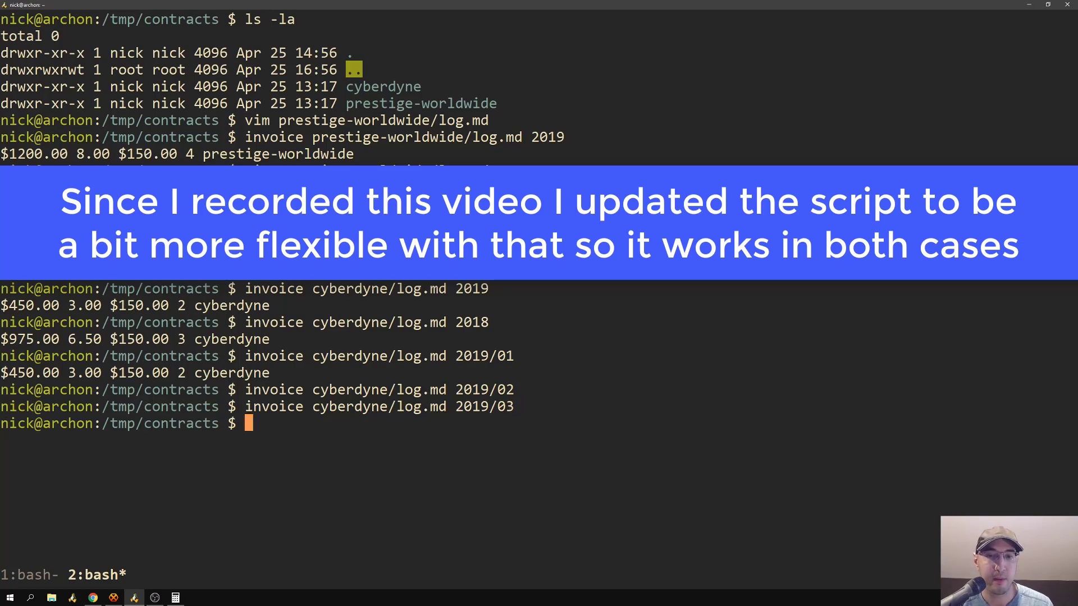
pyautogui.write('invoice cyberdyne/log.md 2019/02')
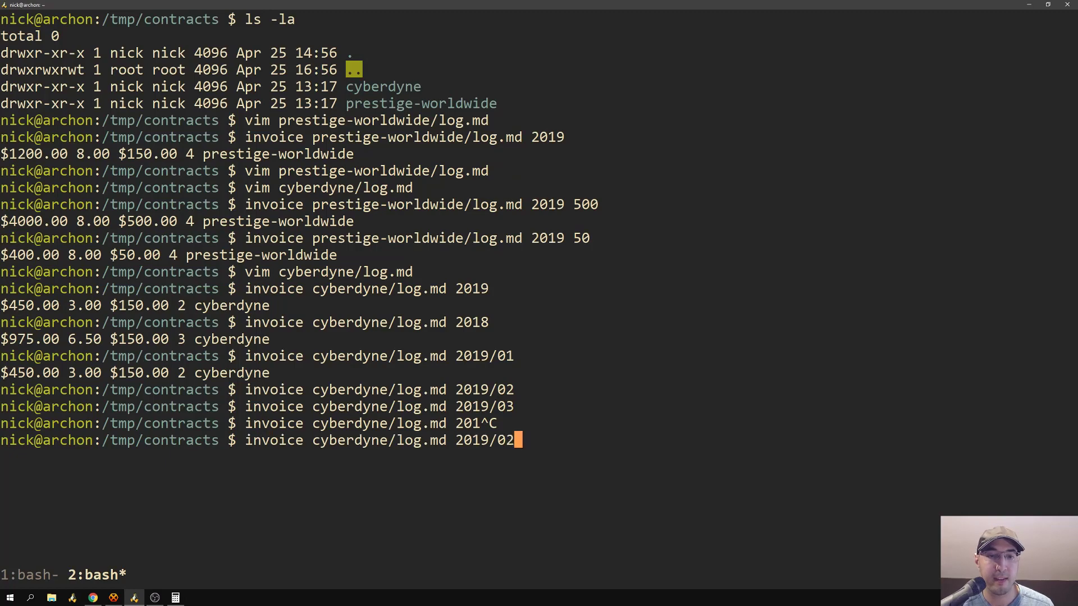
# Step: Reopen cyberdyne/log.md in Vim to check the entries against the invoices
pyautogui.write('vim cyberdyne/log.md')
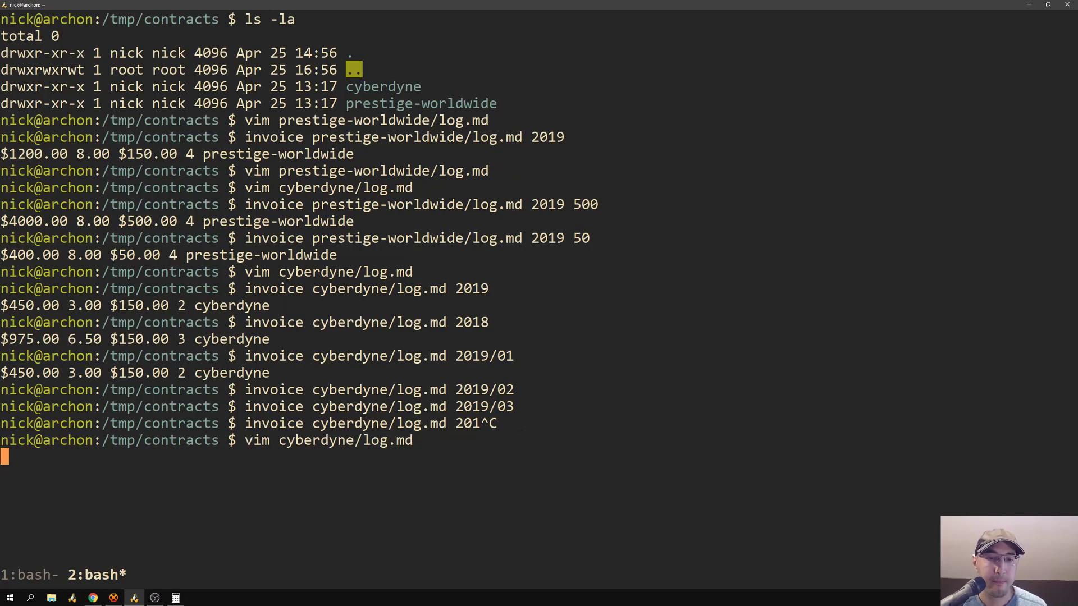
pyautogui.press('Return')
pyautogui.write('invoice cyberdyne/log.md 2018/12')
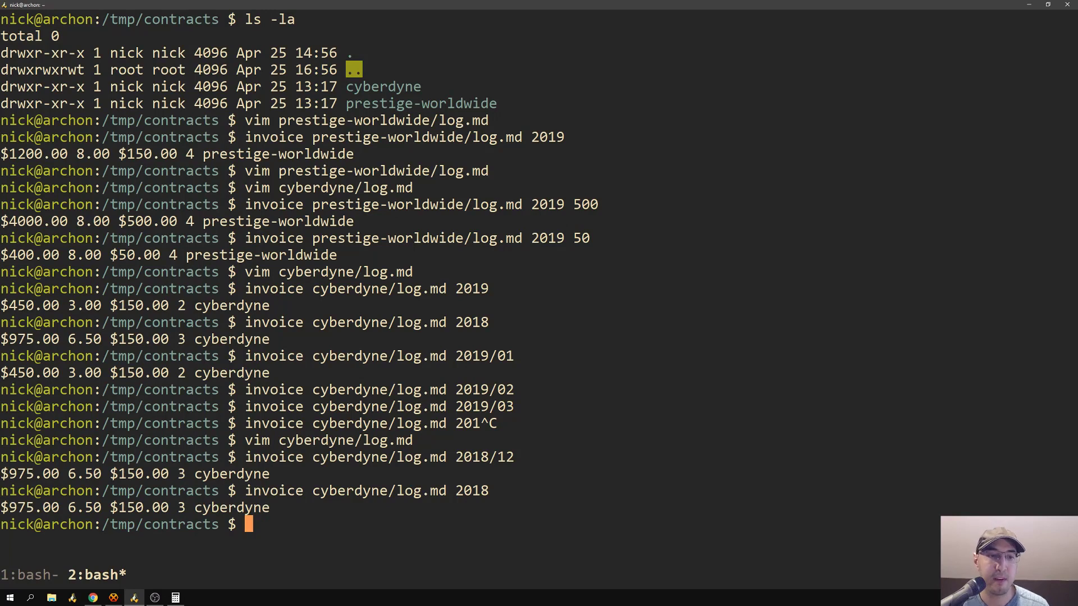
pyautogui.moveTo(601, 397)
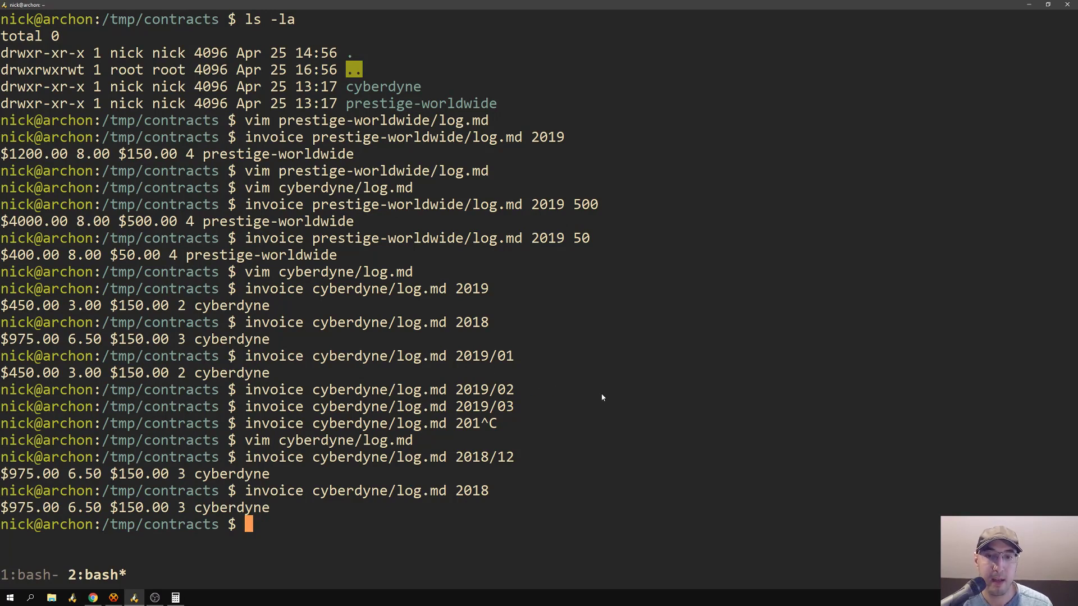
pyautogui.moveTo(695, 375)
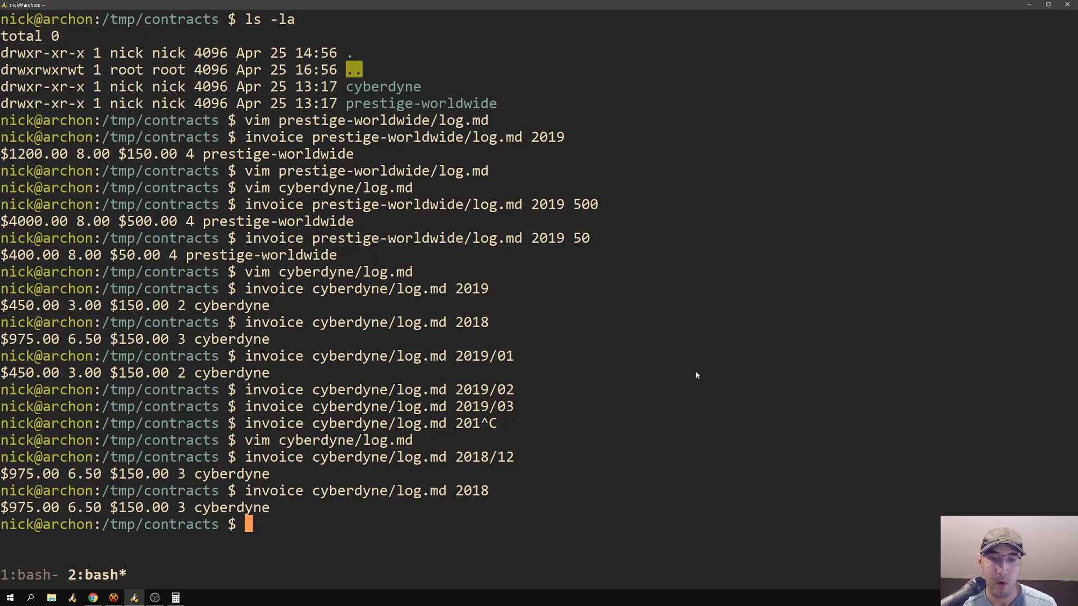
# Step: Run DEBUG=1 invoice cyberdyne/log.md 2018, listing per-entry hours totalling $975.00, then clear
pyautogui.write('invoice cyberdyne/log.md 2018')
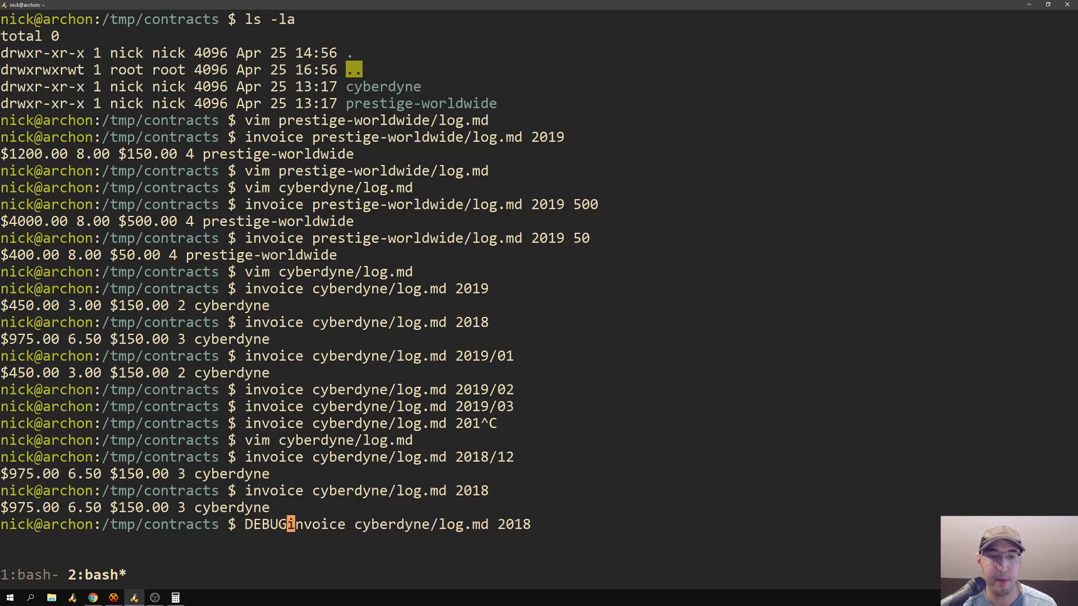
pyautogui.press('Enter')
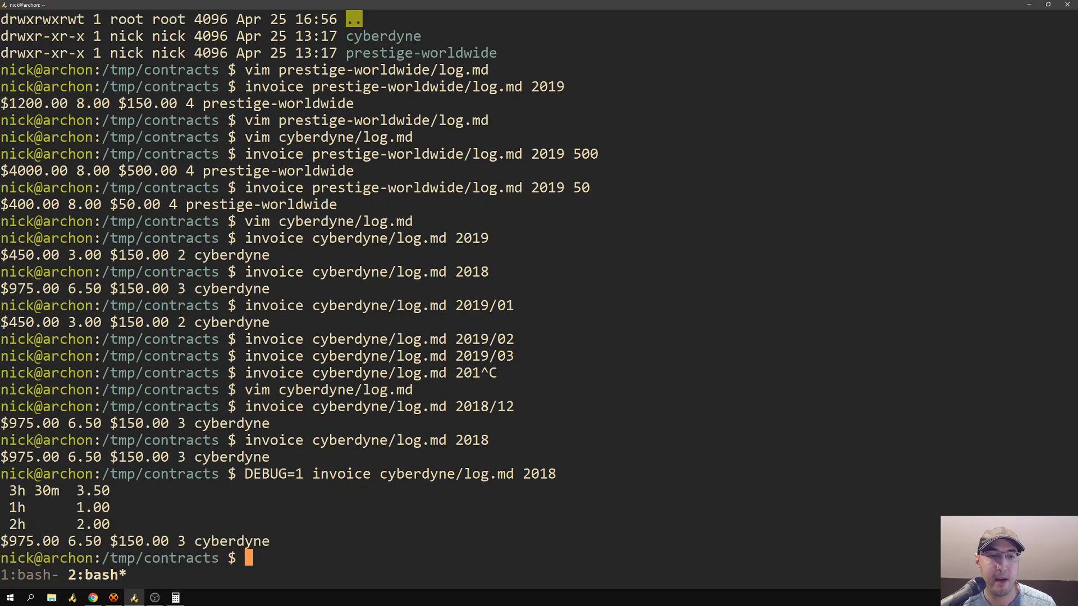
pyautogui.moveTo(82, 507)
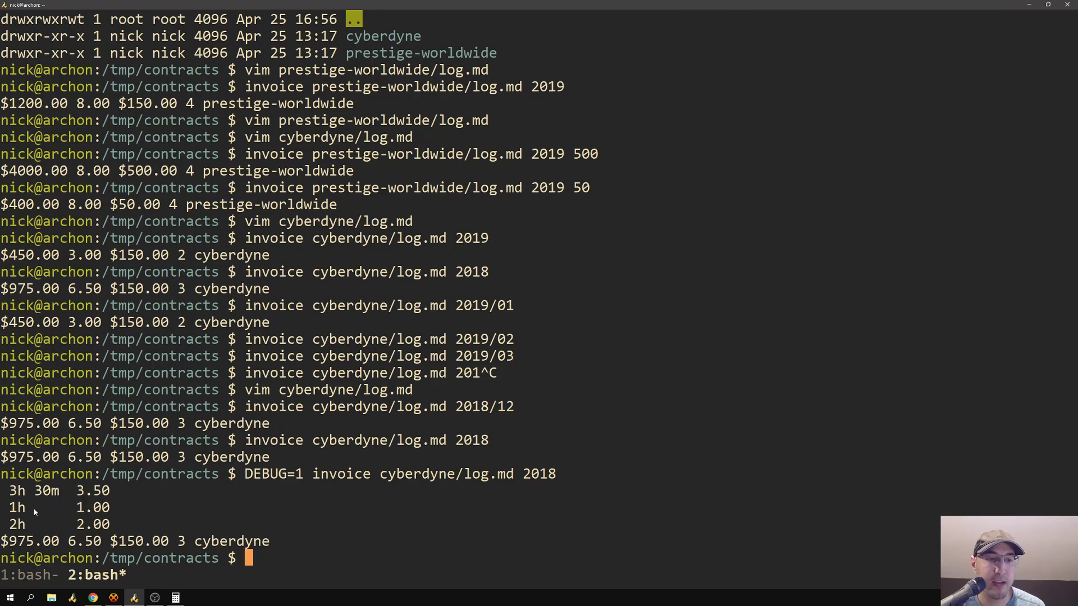
pyautogui.moveTo(107, 541)
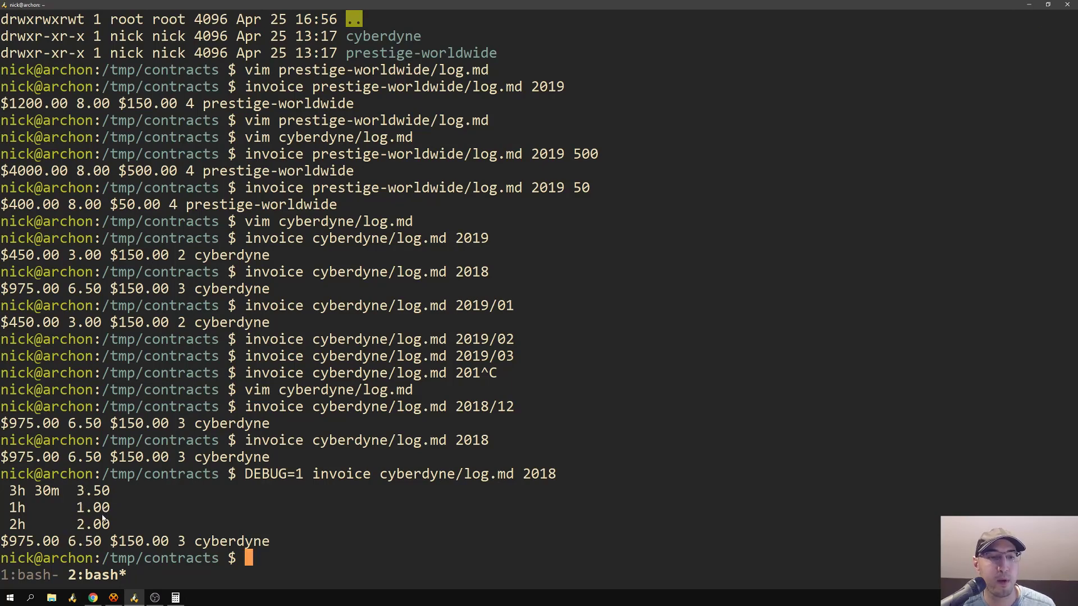
pyautogui.moveTo(69, 509)
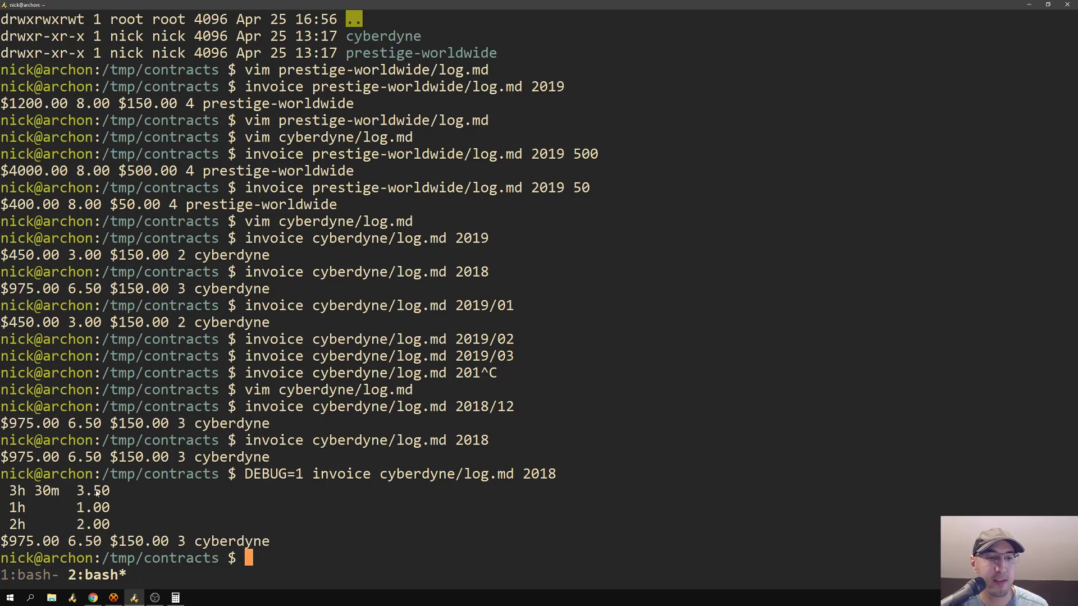
pyautogui.moveTo(83, 530)
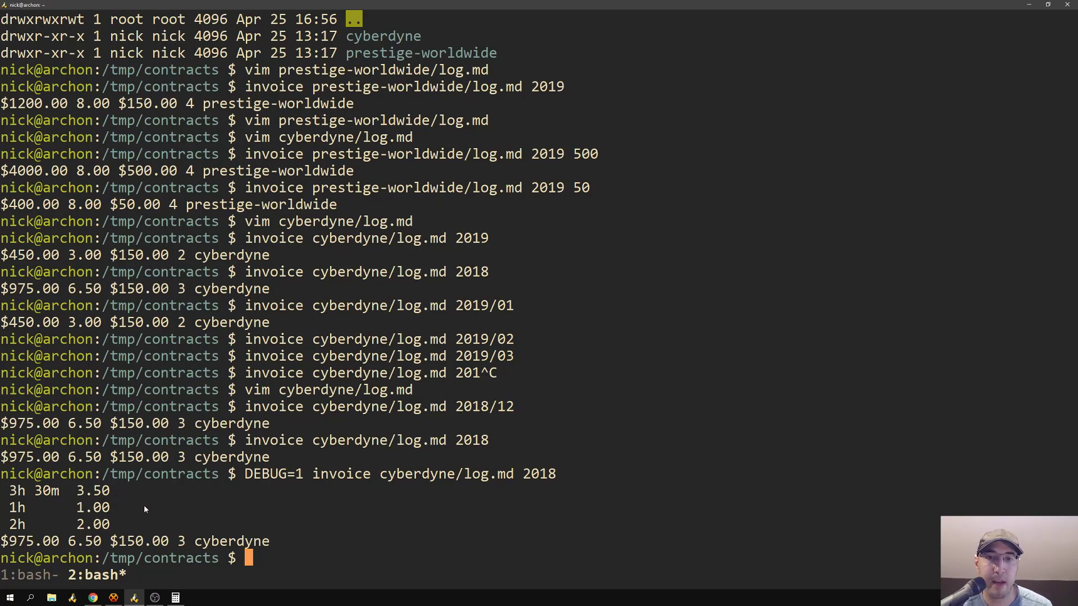
pyautogui.moveTo(157, 501)
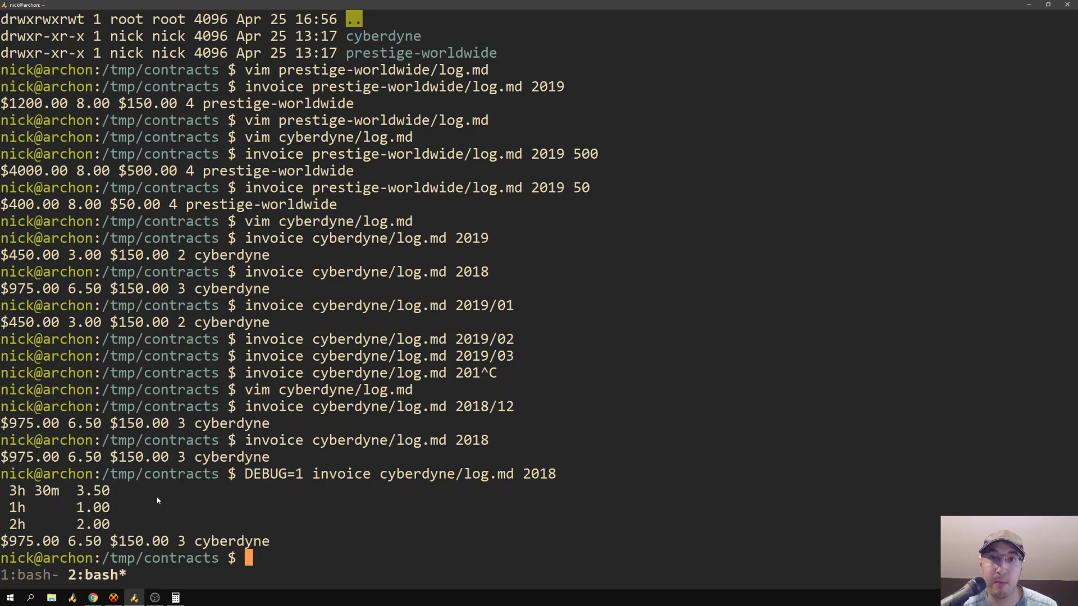
pyautogui.write('clea')
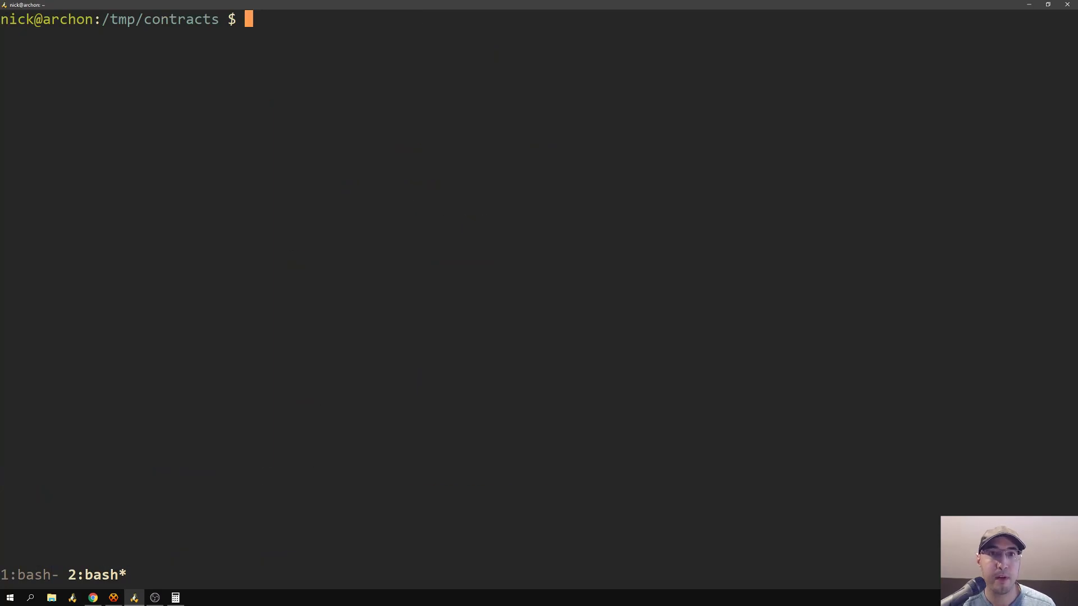
# Step: Run invoice . 2019 to list yearly totals: cyberdyne $450.00, prestige-worldwide $1200.00
pyautogui.write('in')
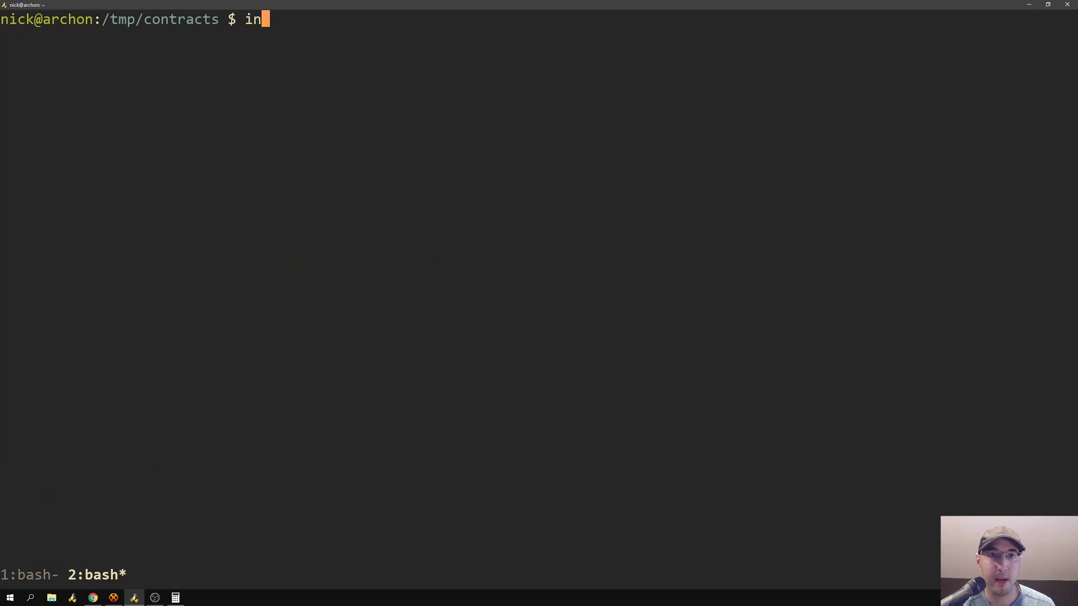
pyautogui.write('voice .^C')
pyautogui.write('ls -la')
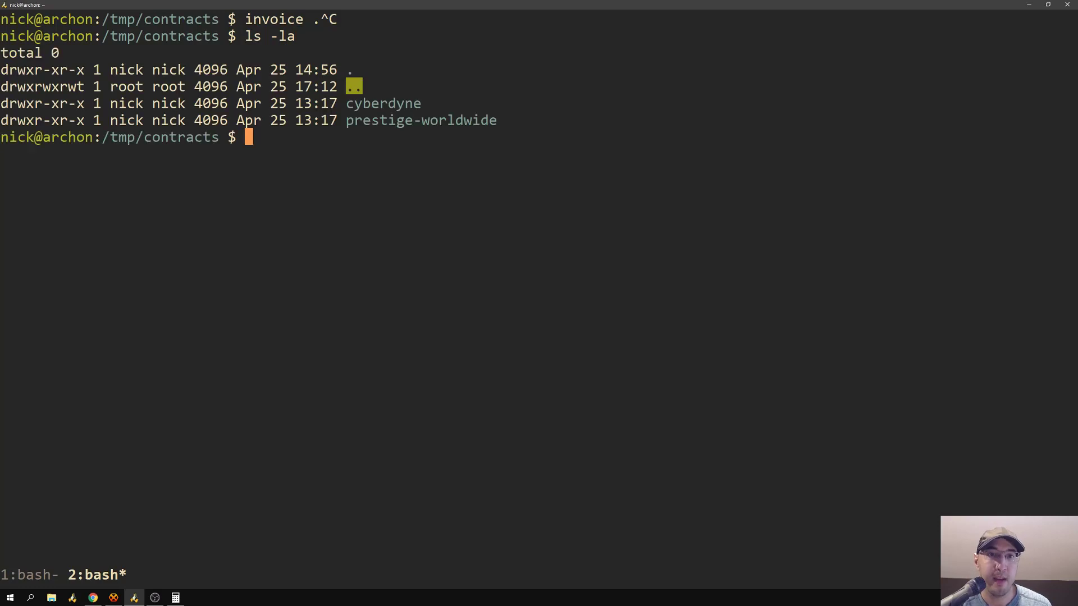
pyautogui.moveTo(568, 395)
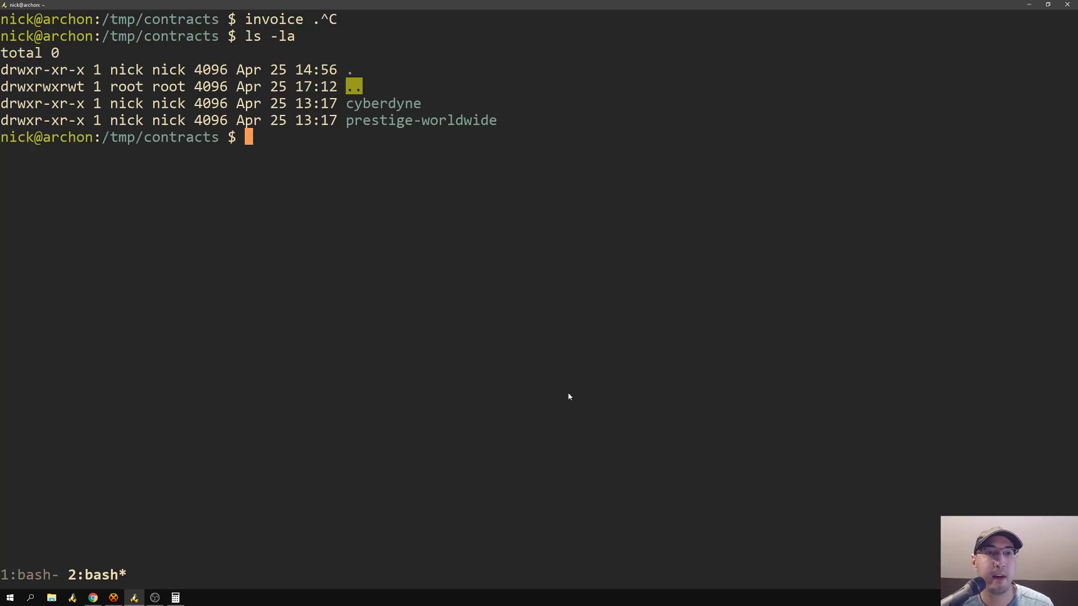
pyautogui.moveTo(357, 177)
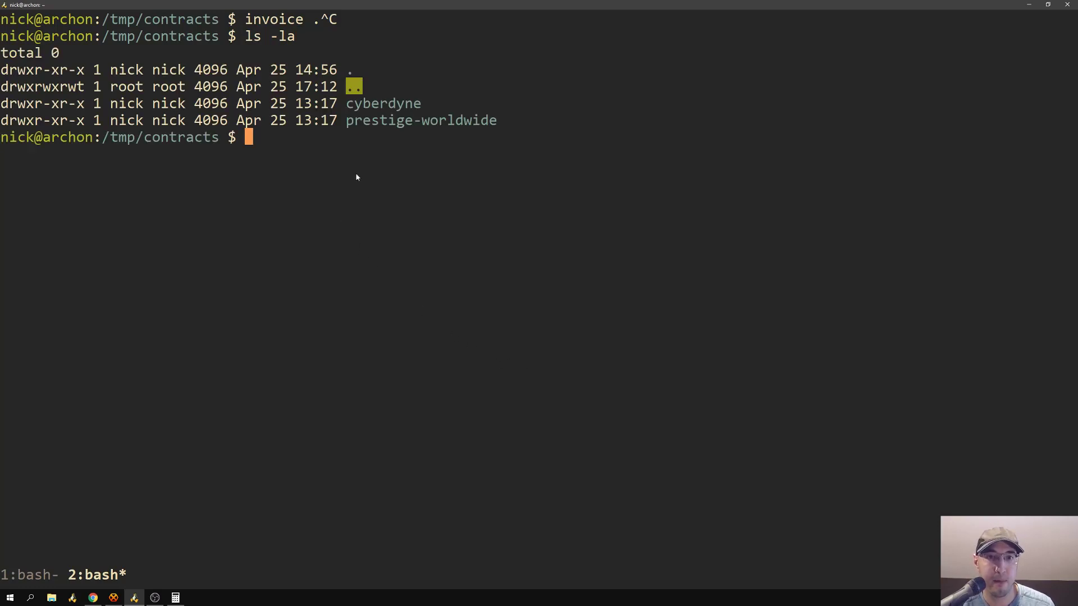
pyautogui.moveTo(415, 173)
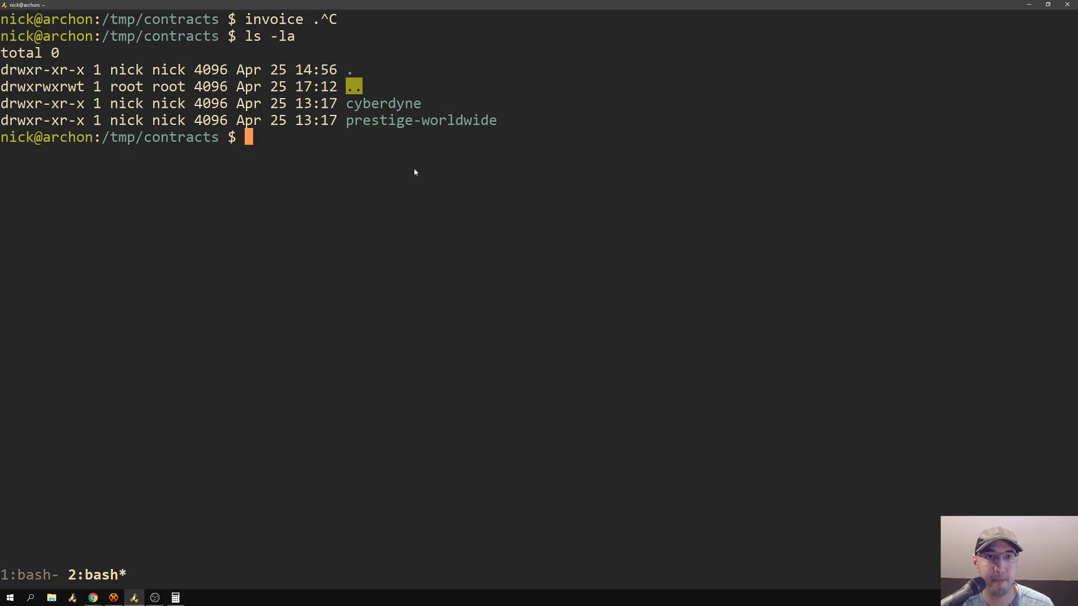
pyautogui.write('invoice .')
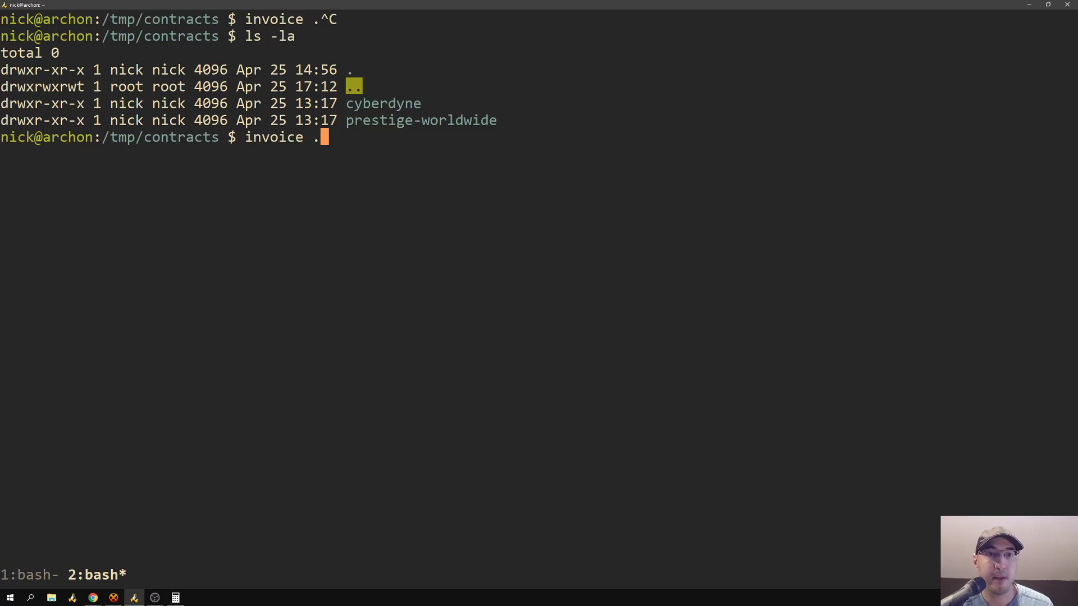
pyautogui.write('2019')
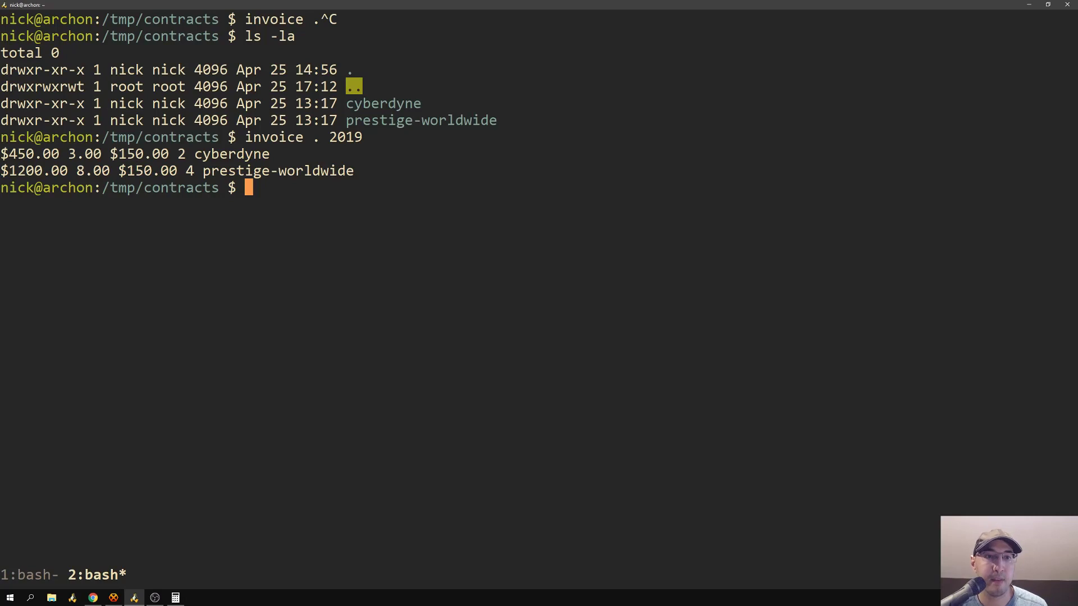
pyautogui.moveTo(282, 170)
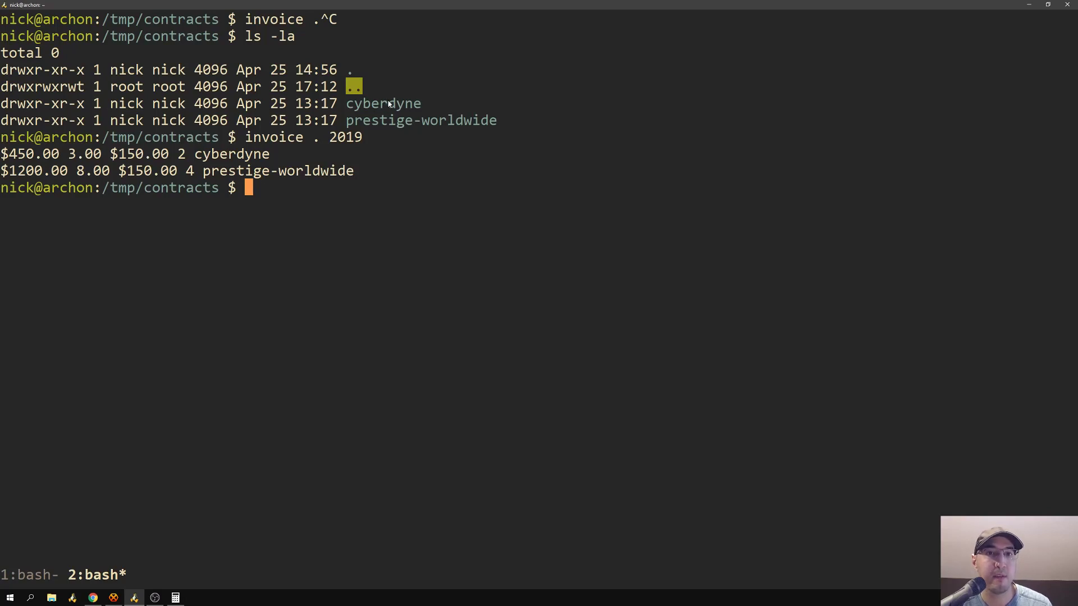
# Step: Recursively list the contracts directory, showing cyberdyne and prestige-worldwide each with one log.md
pyautogui.write('ls -laR')
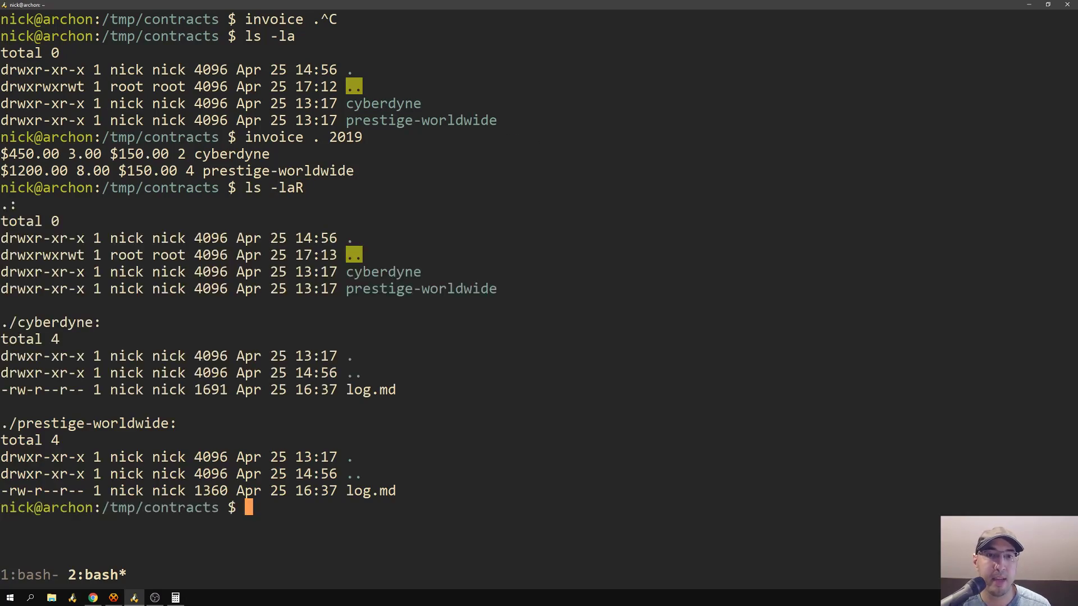
pyautogui.moveTo(103, 335)
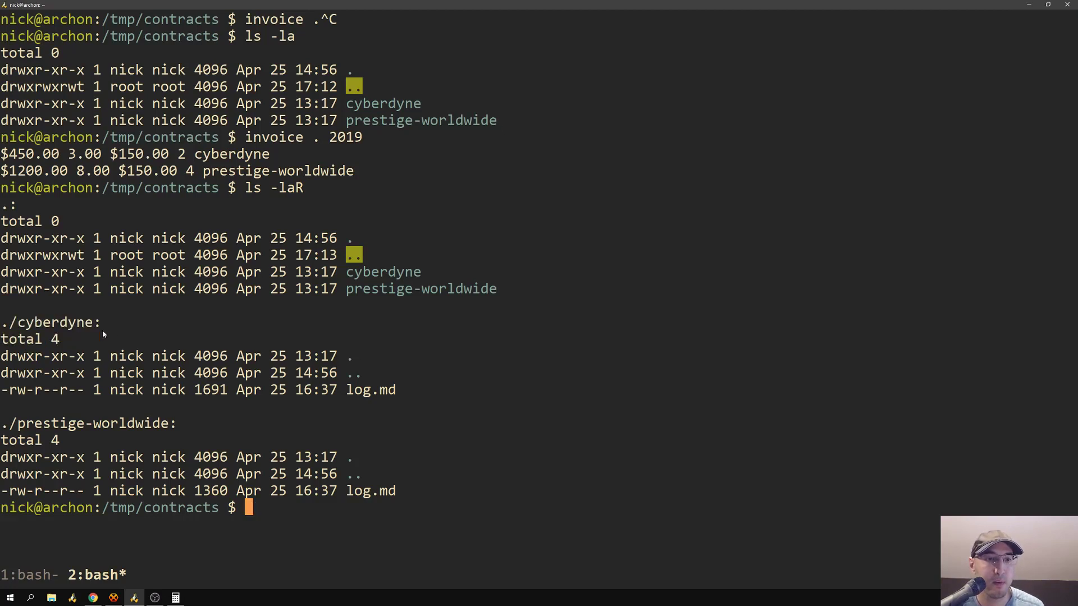
pyautogui.moveTo(265, 416)
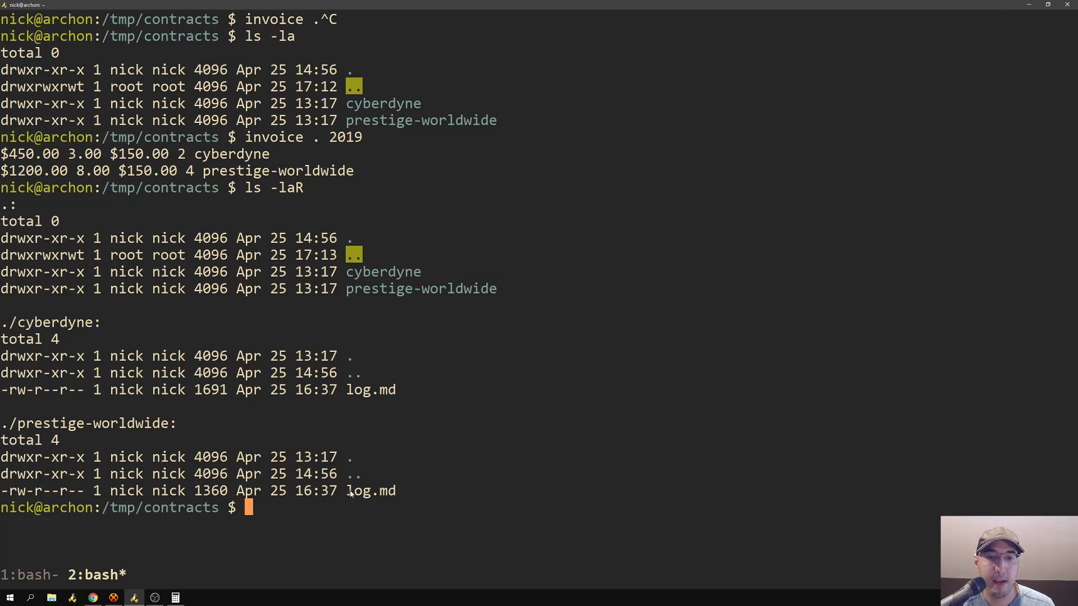
pyautogui.moveTo(510, 236)
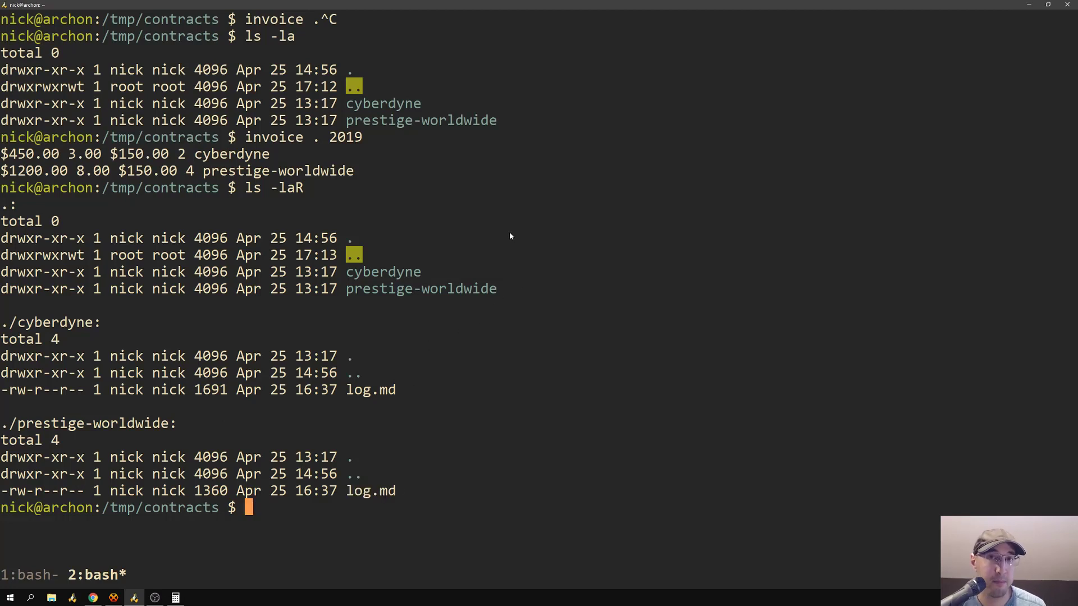
pyautogui.moveTo(525, 242)
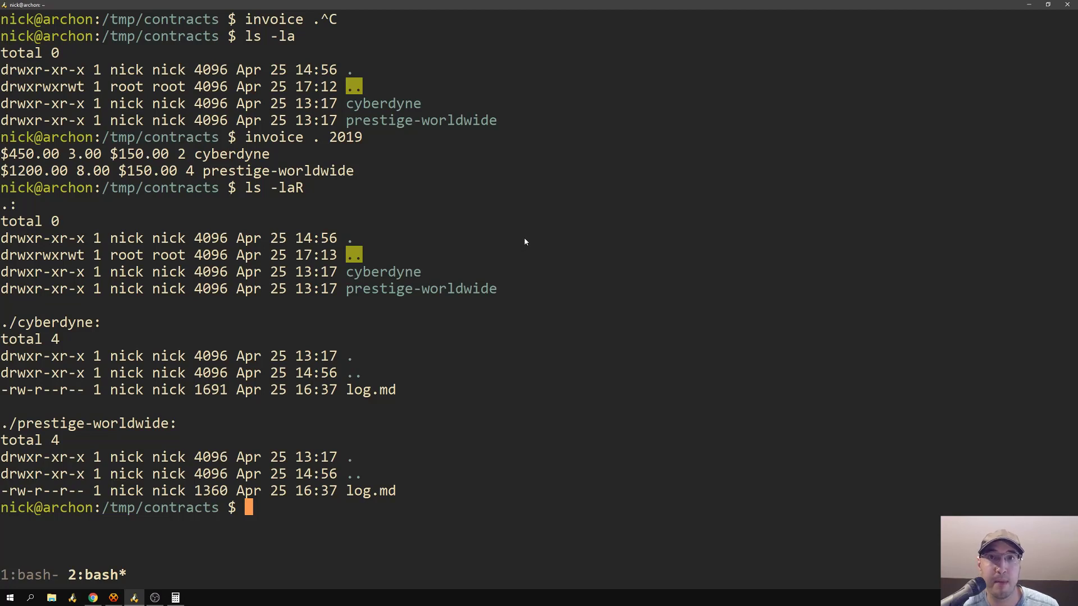
pyautogui.moveTo(523, 241)
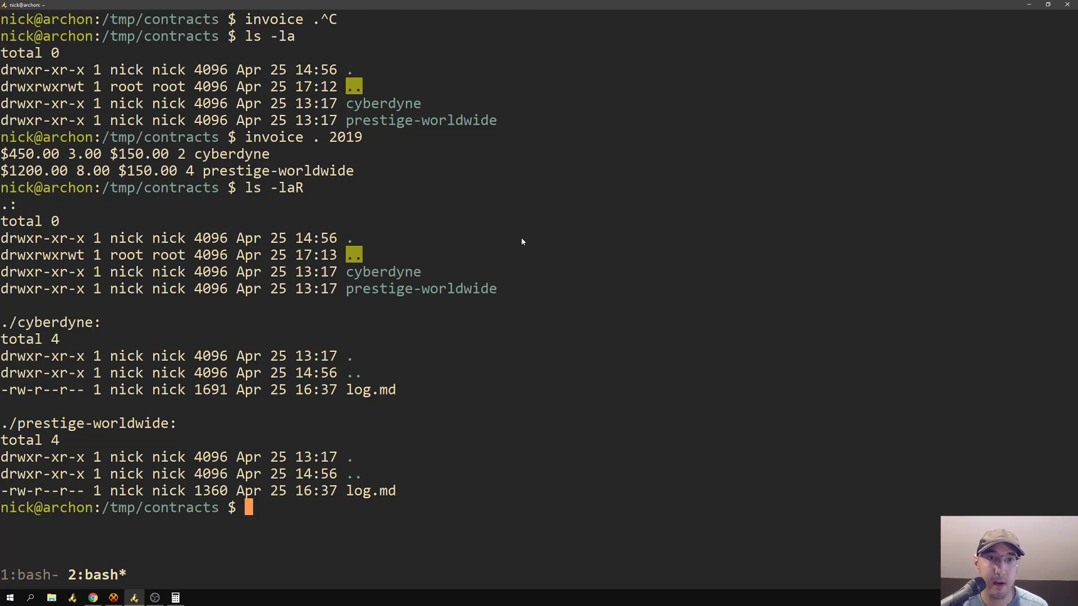
# Step: Run `invoice . 2019/04` (no results), then invoice the cyberdyne log.md for 2018/12
pyautogui.write('invoice . 2019')
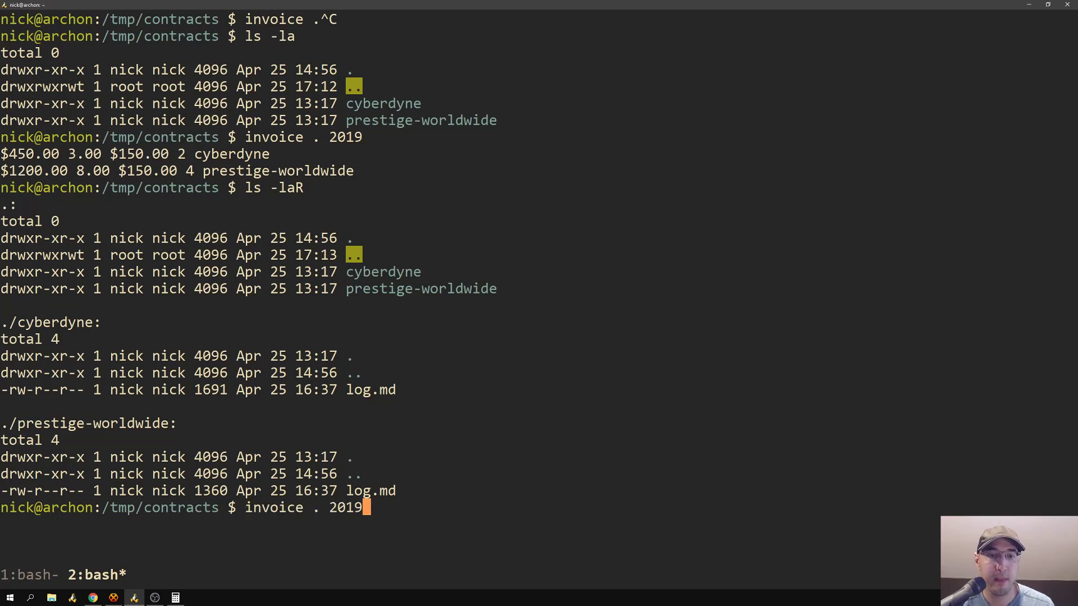
pyautogui.write('/04')
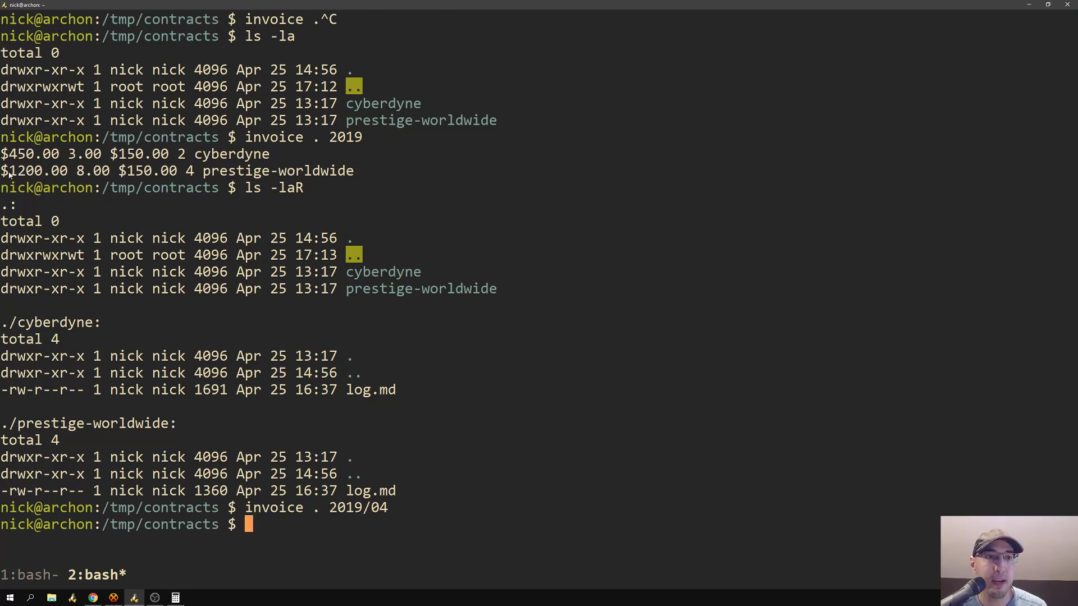
pyautogui.moveTo(600, 229)
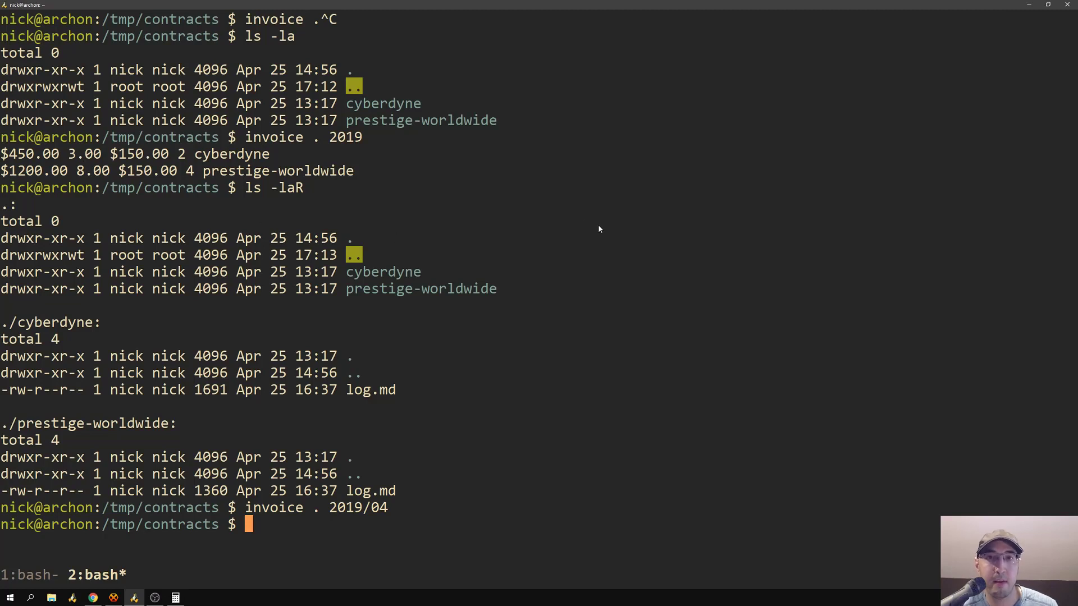
pyautogui.moveTo(508, 220)
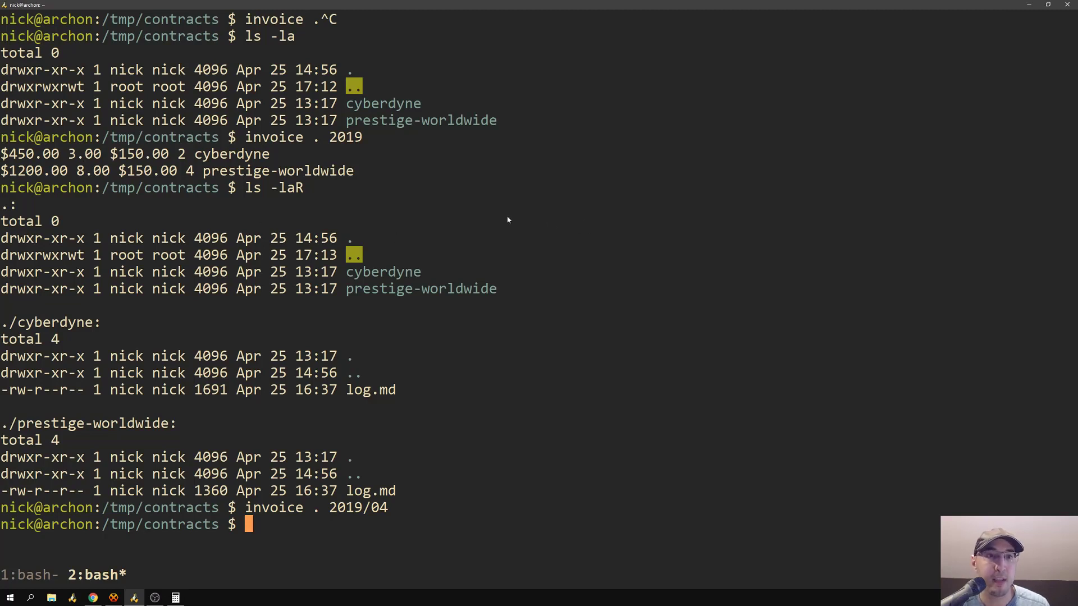
pyautogui.moveTo(240, 180)
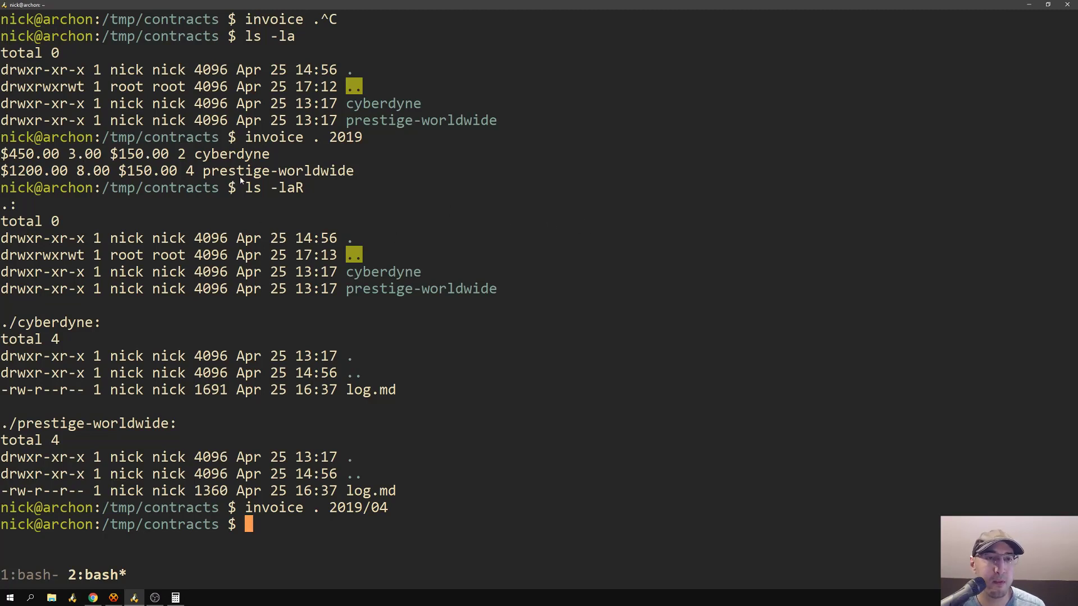
pyautogui.moveTo(564, 224)
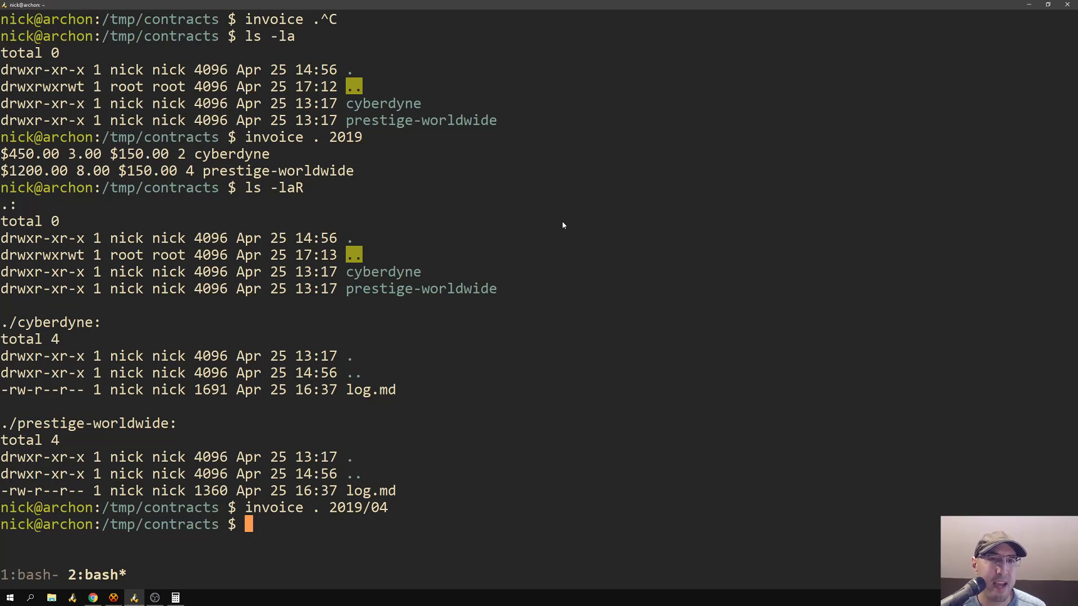
pyautogui.moveTo(387, 206)
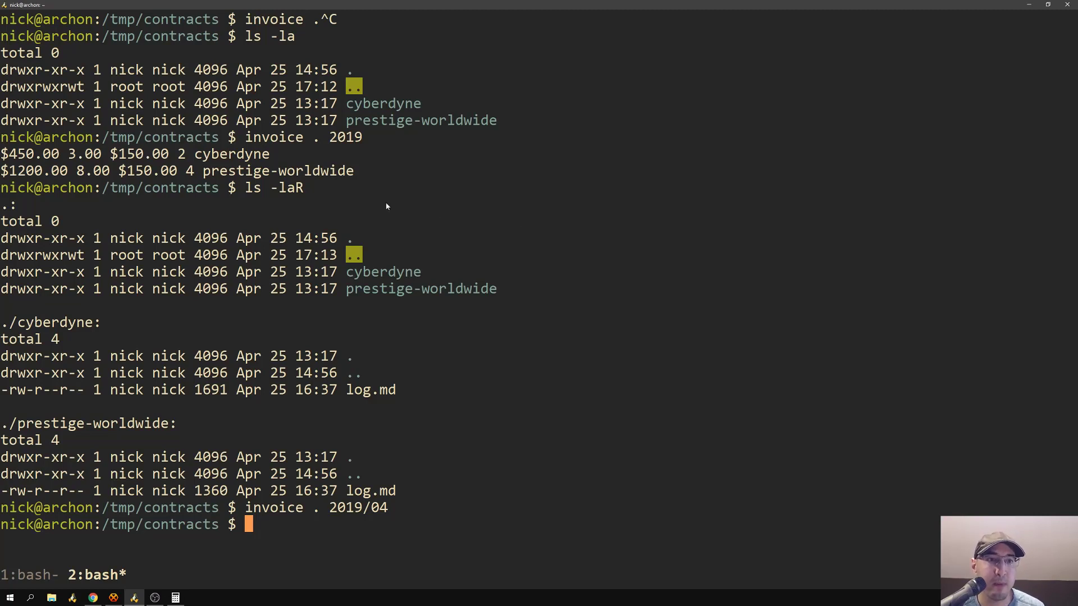
pyautogui.moveTo(512, 175)
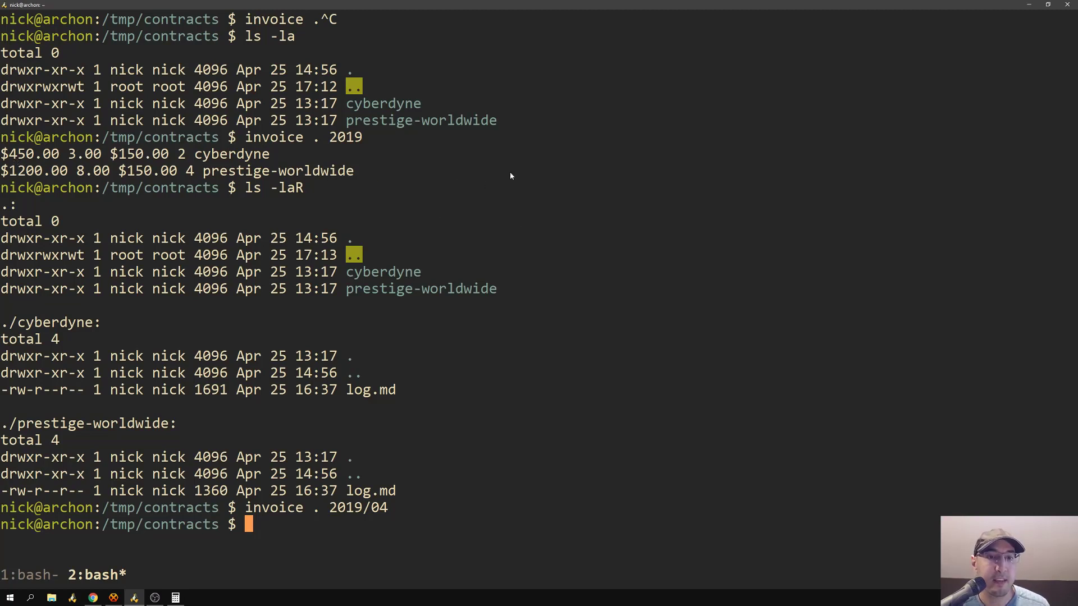
pyautogui.write('invoice cyberdyne/log.md 2018/12')
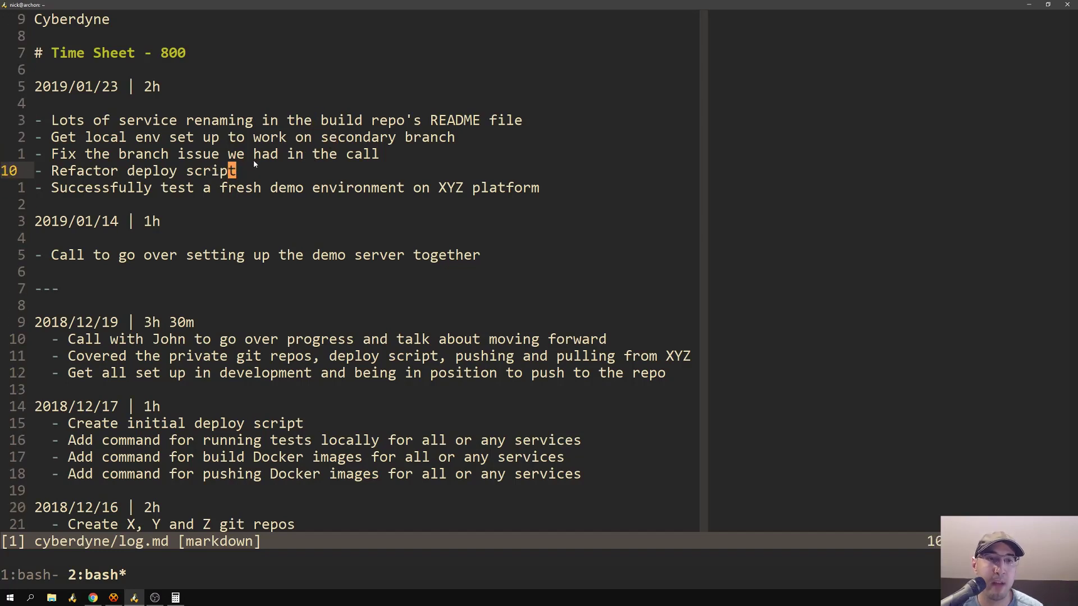
pyautogui.moveTo(299, 156)
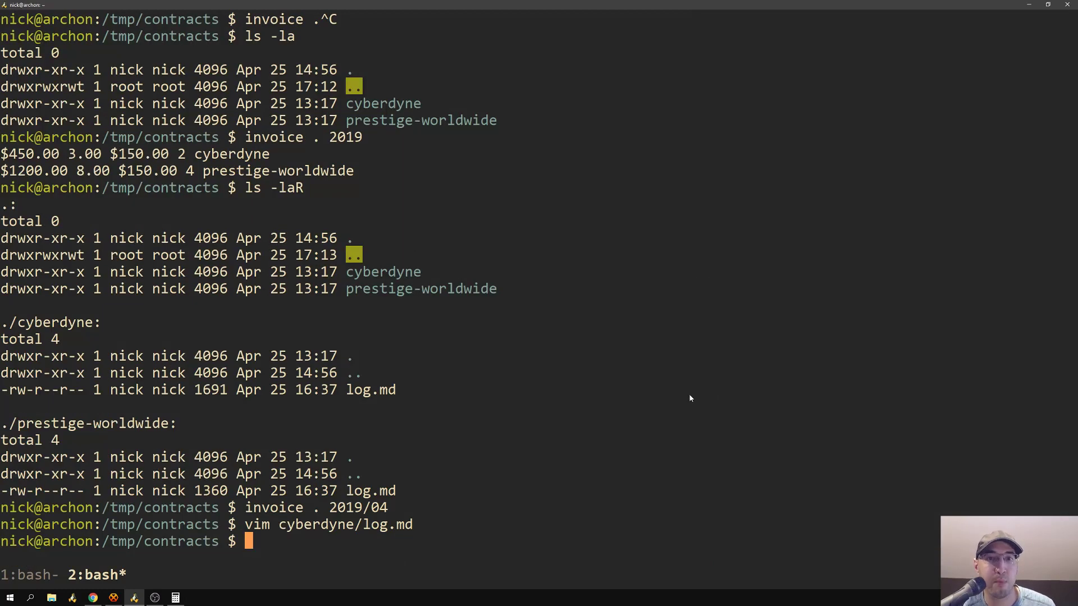
pyautogui.moveTo(721, 357)
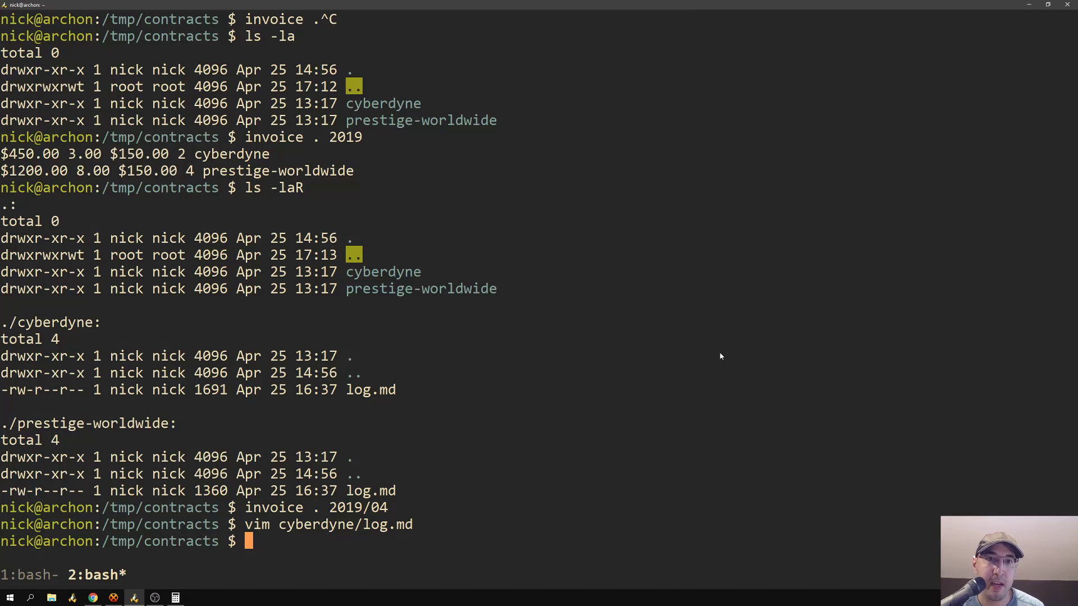
pyautogui.moveTo(714, 353)
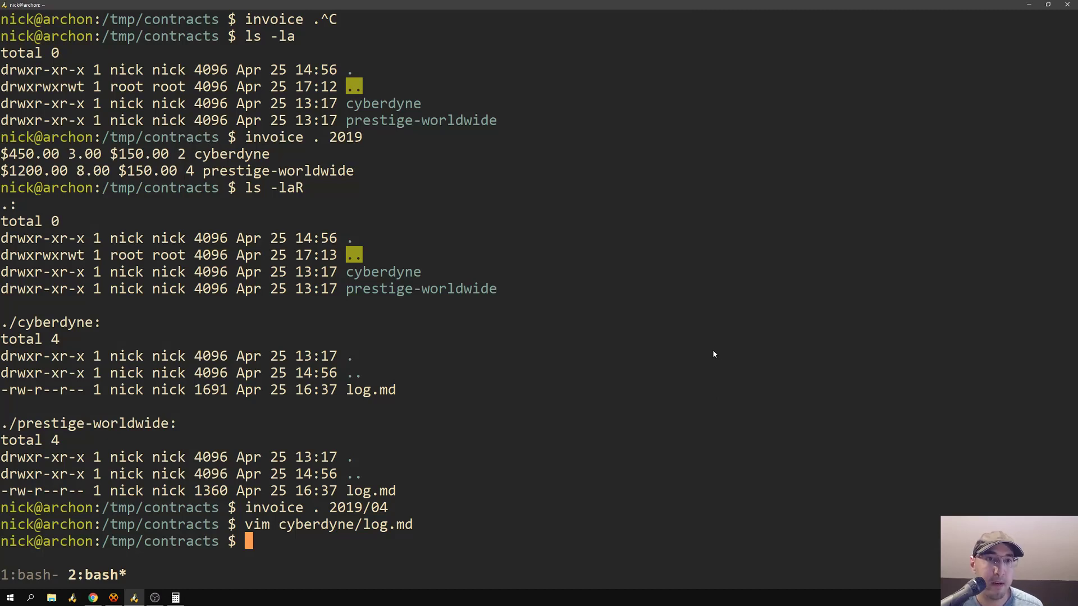
pyautogui.moveTo(674, 324)
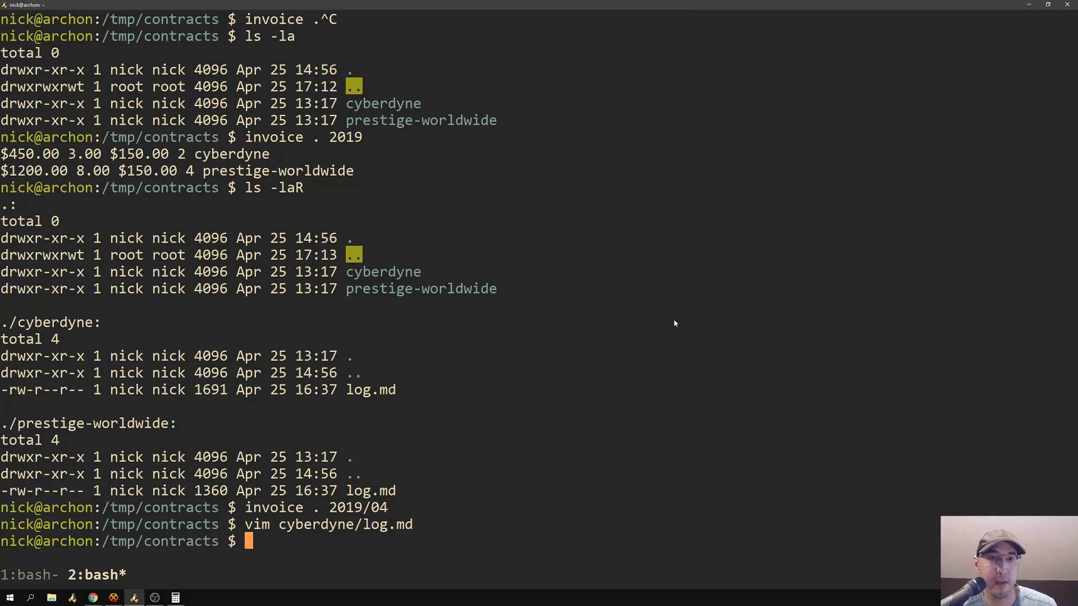
pyautogui.moveTo(617, 260)
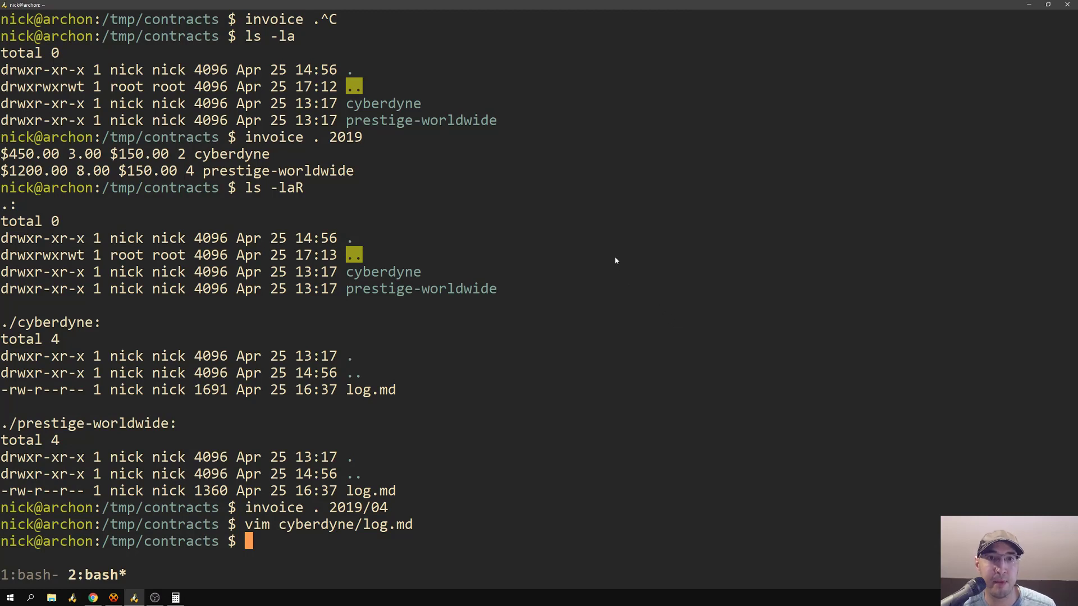
pyautogui.moveTo(569, 254)
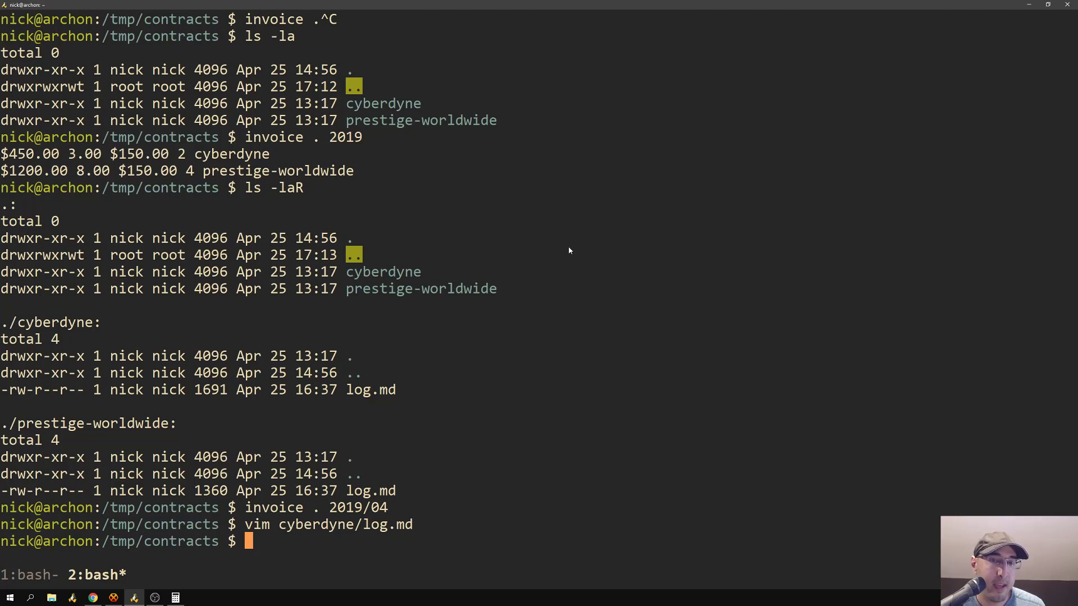
pyautogui.moveTo(636, 240)
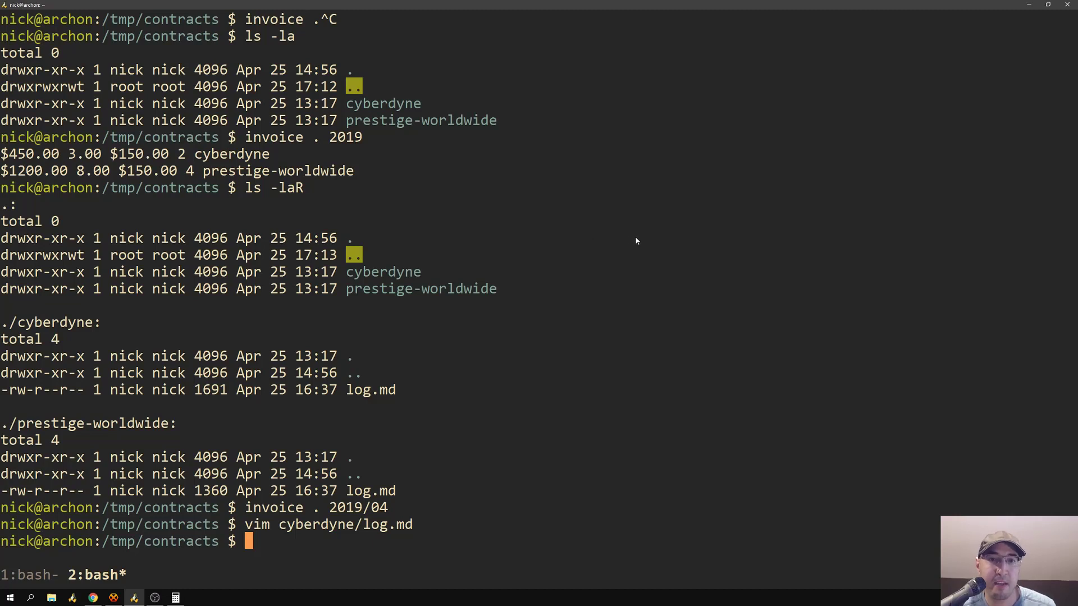
pyautogui.moveTo(348, 194)
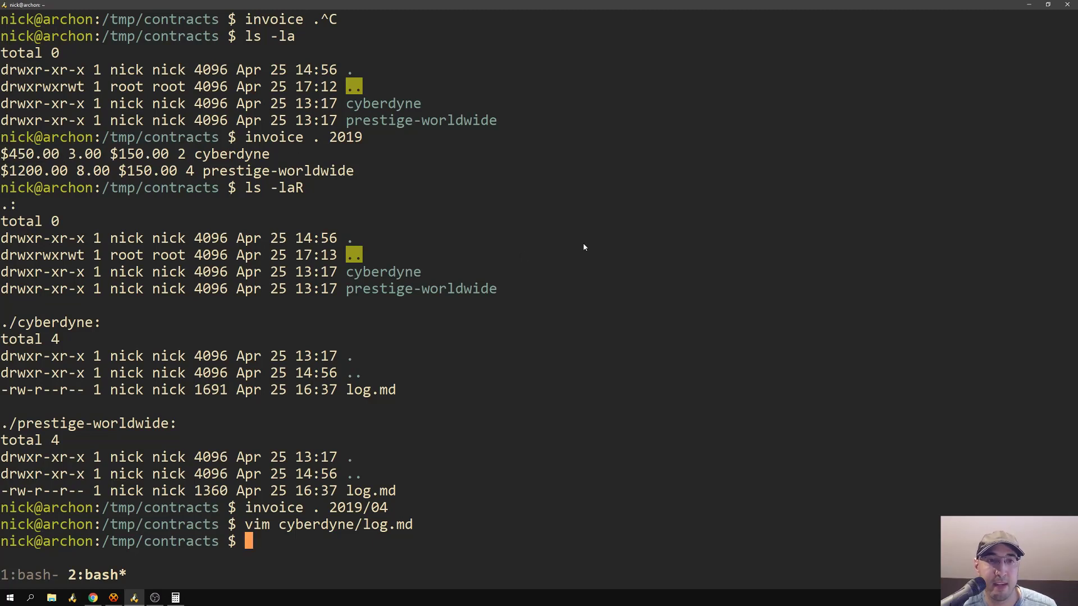
pyautogui.moveTo(530, 220)
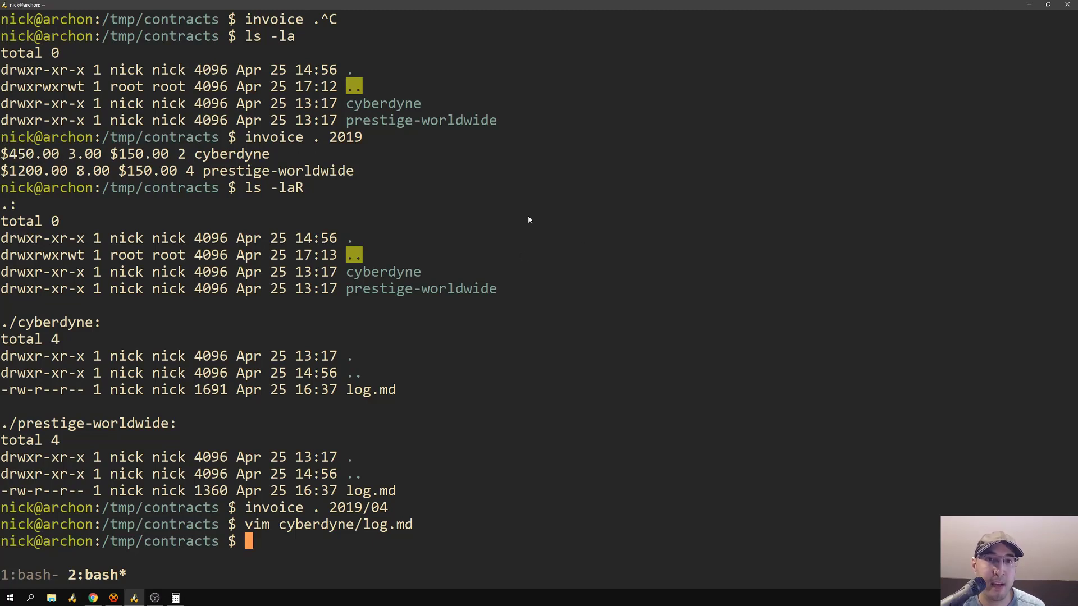
pyautogui.moveTo(357, 154)
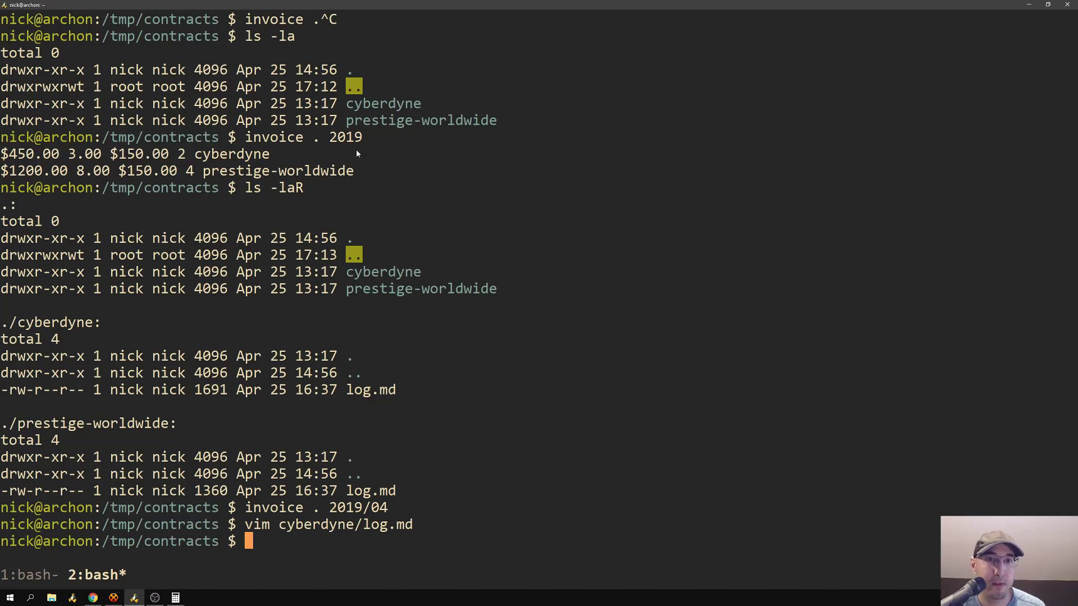
pyautogui.moveTo(213, 167)
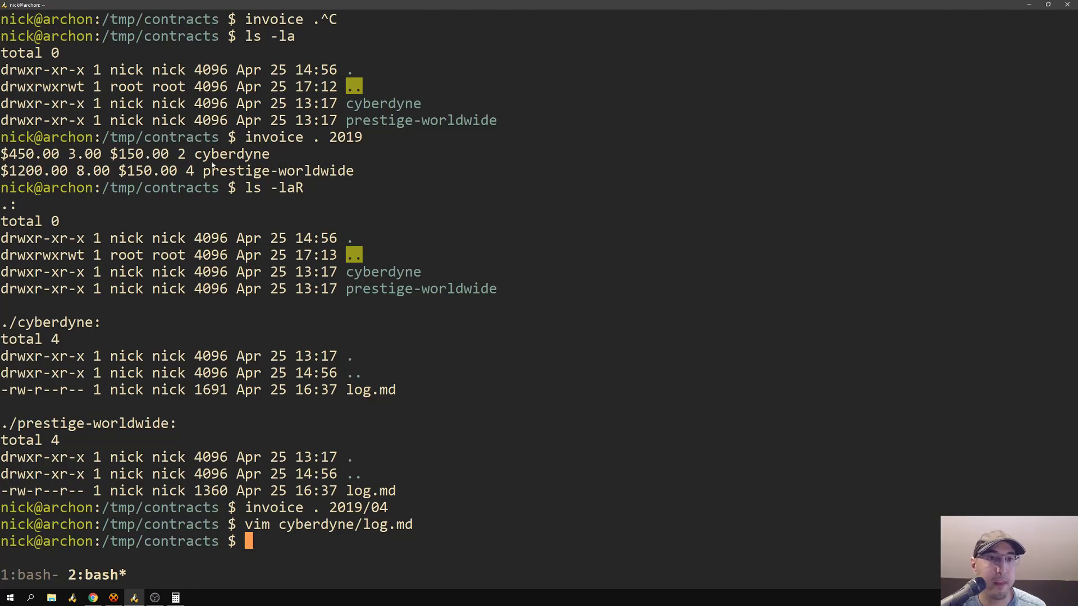
pyautogui.moveTo(520, 205)
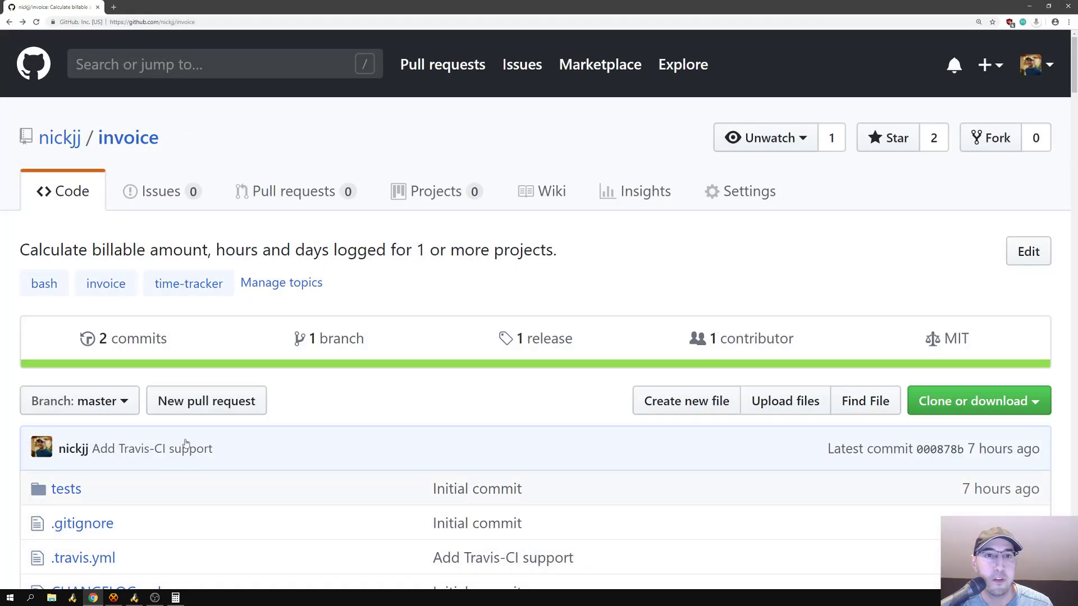
# Step: Scroll the nickjj/invoice README past Installation, Examples and DEBUG Mode to the Time Sheet / Log section, noting the 2019/03 period argument
pyautogui.scroll(-3)
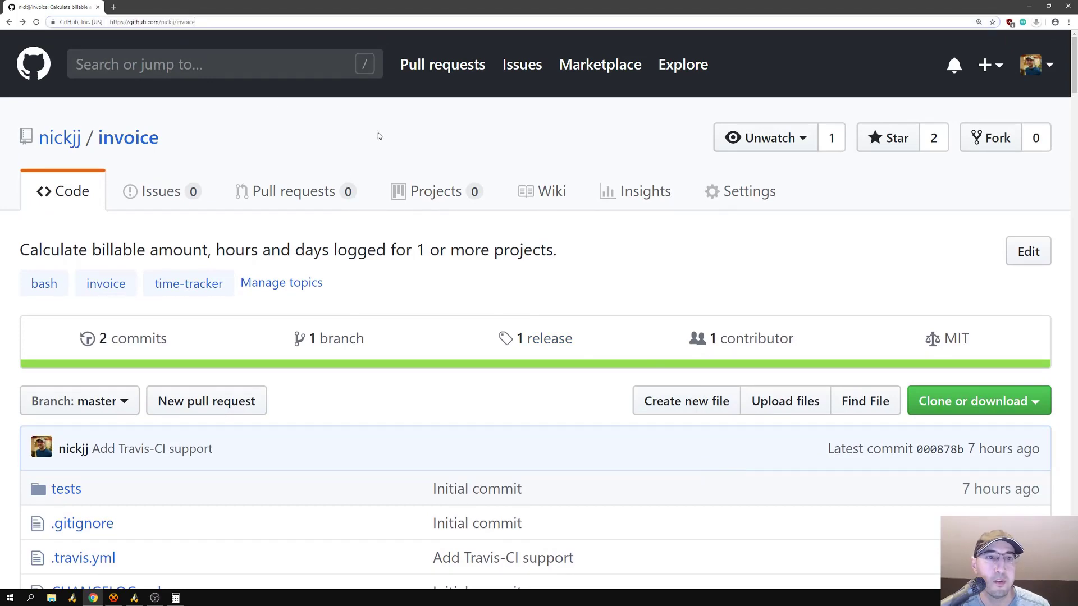
pyautogui.scroll(-3)
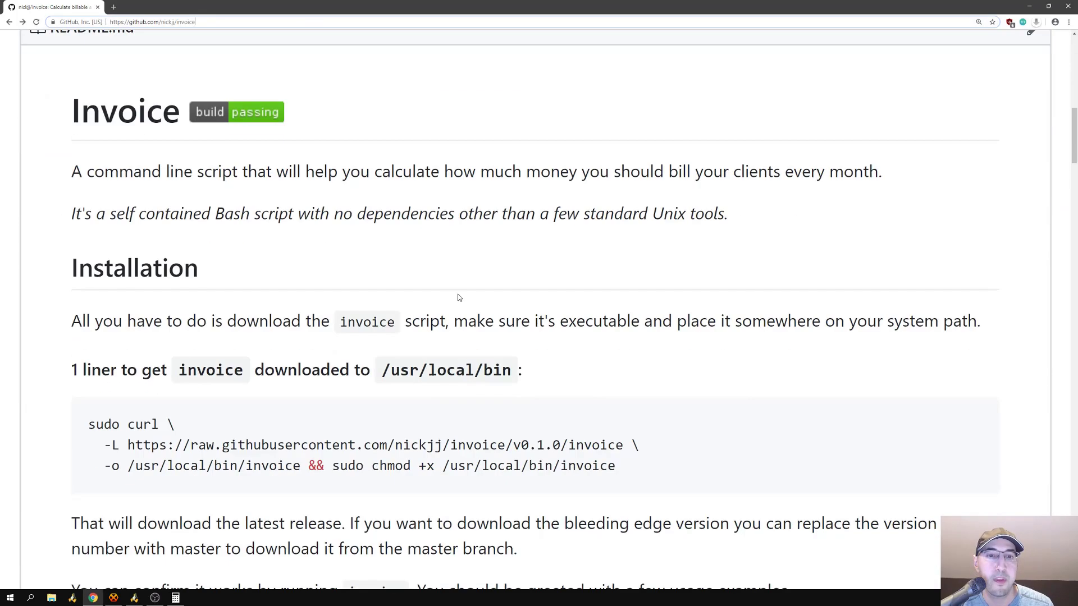
pyautogui.scroll(-3)
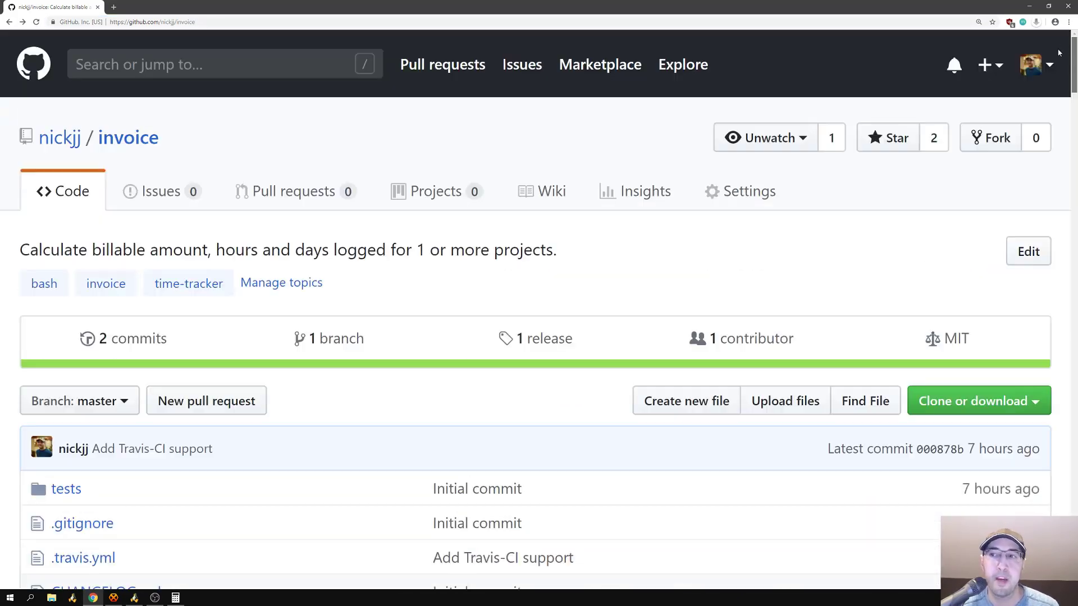
pyautogui.scroll(-3)
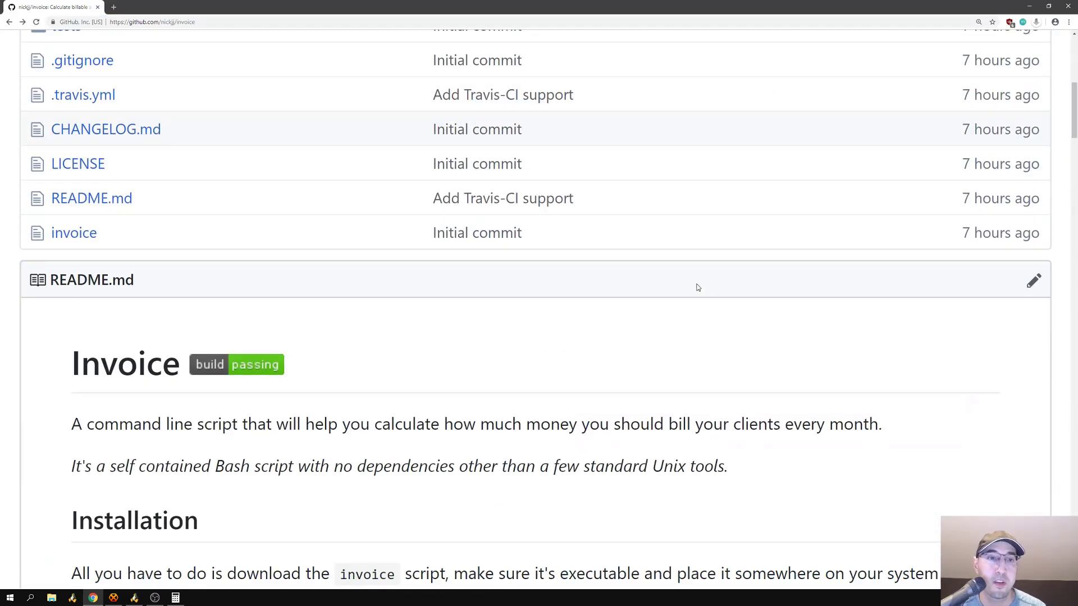
pyautogui.moveTo(668, 284)
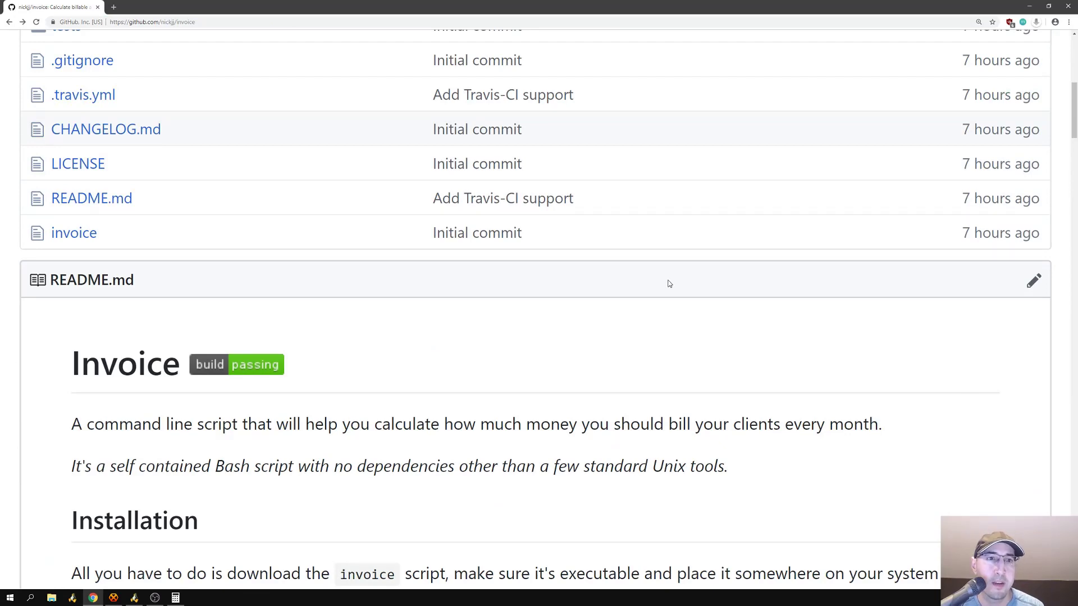
pyautogui.scroll(-3)
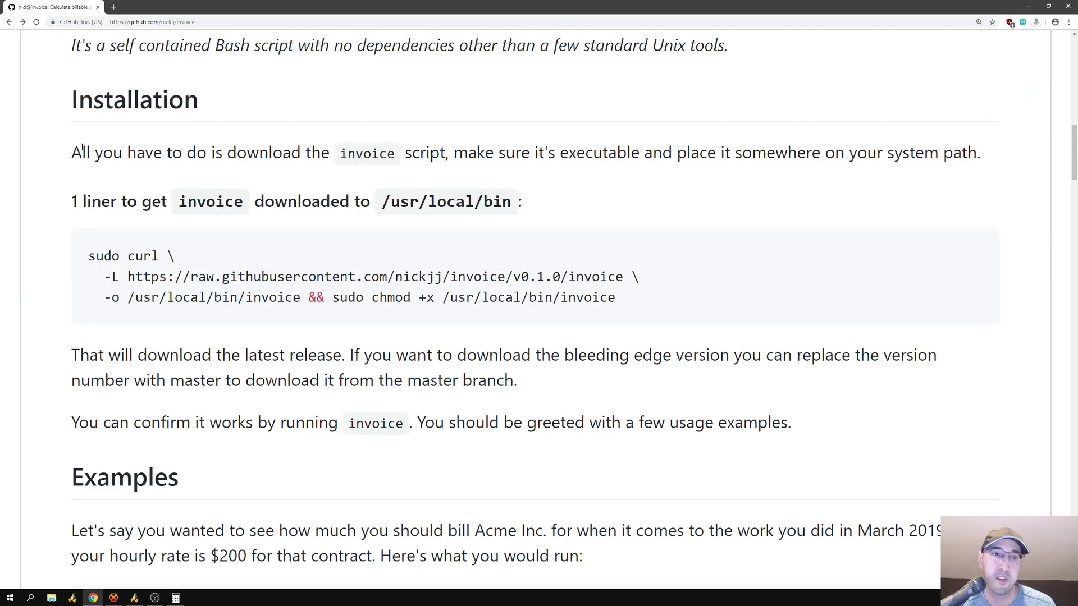
pyautogui.moveTo(548, 230)
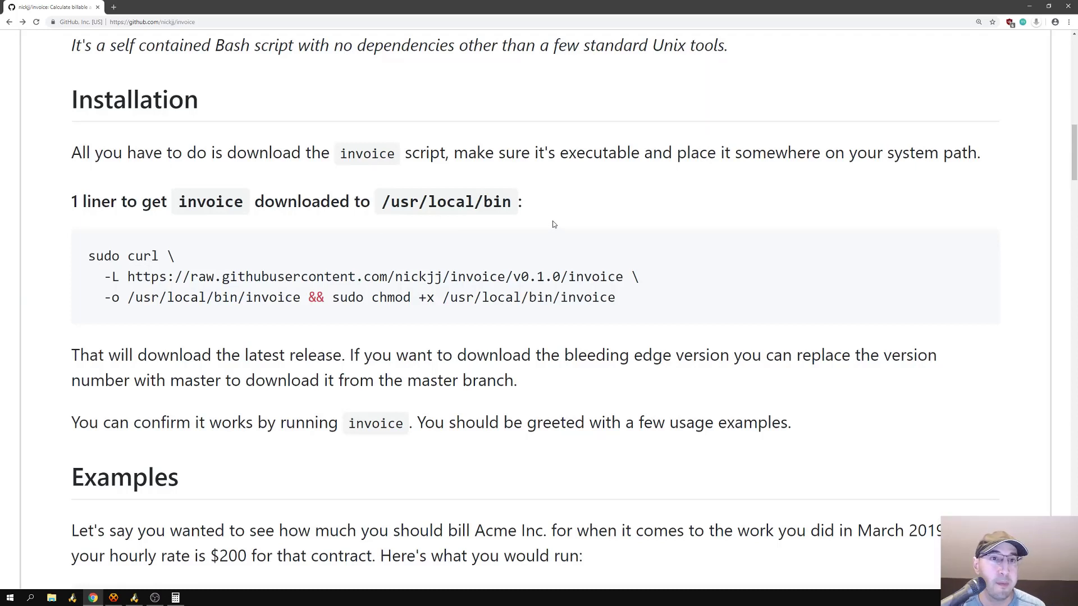
pyautogui.scroll(-3)
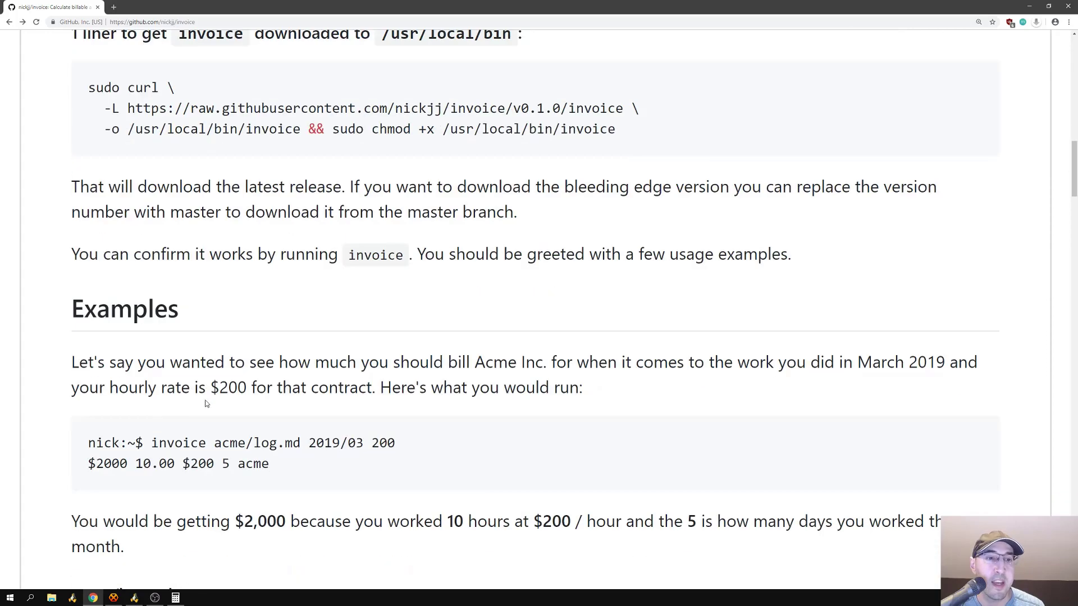
pyautogui.scroll(3)
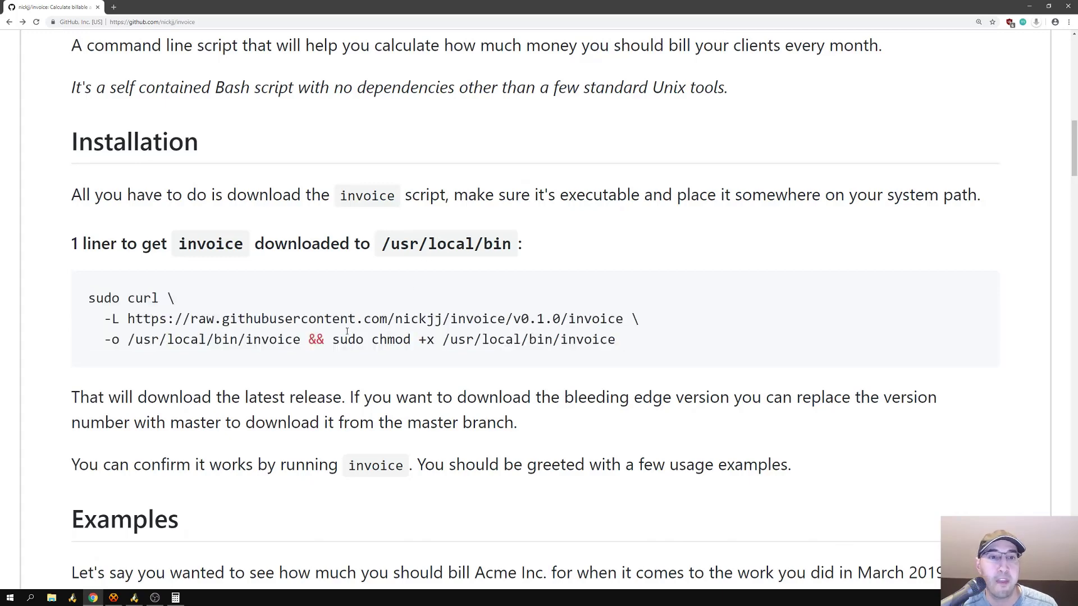
pyautogui.scroll(-3)
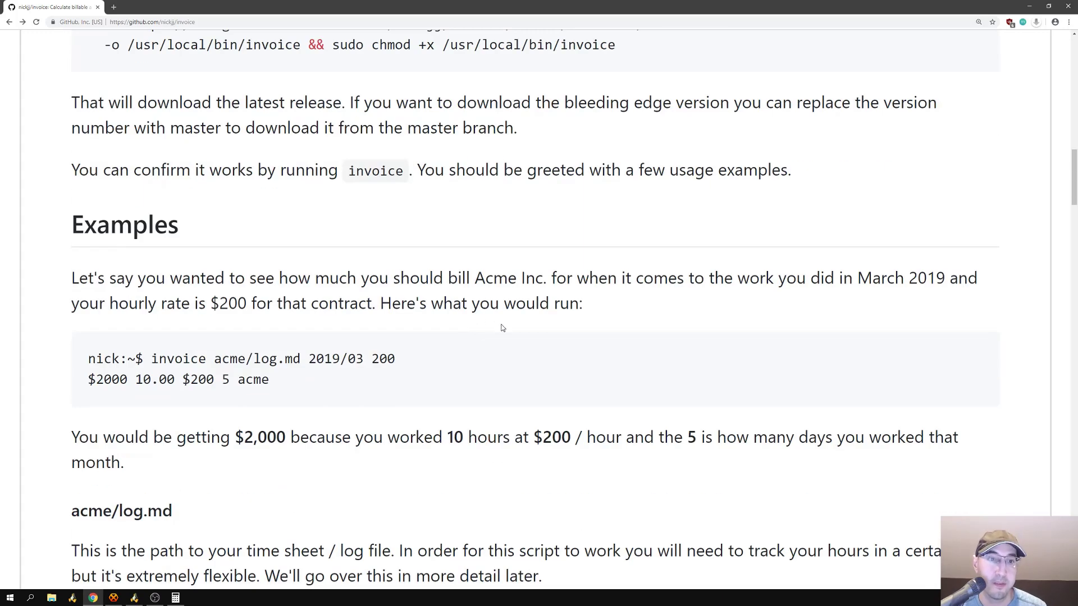
pyautogui.scroll(-3)
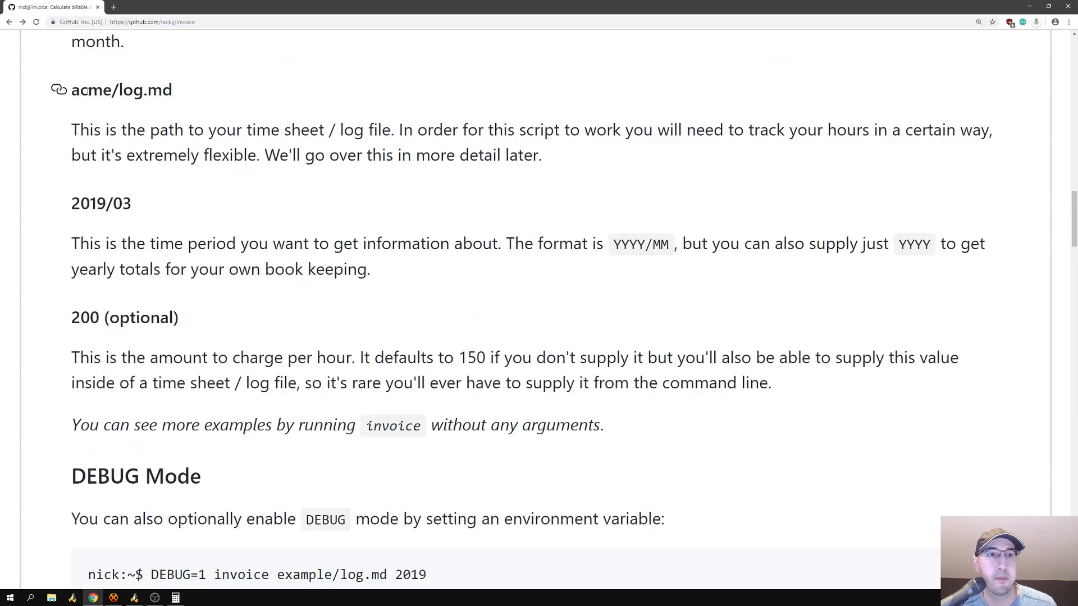
pyautogui.doubleClick(101, 202)
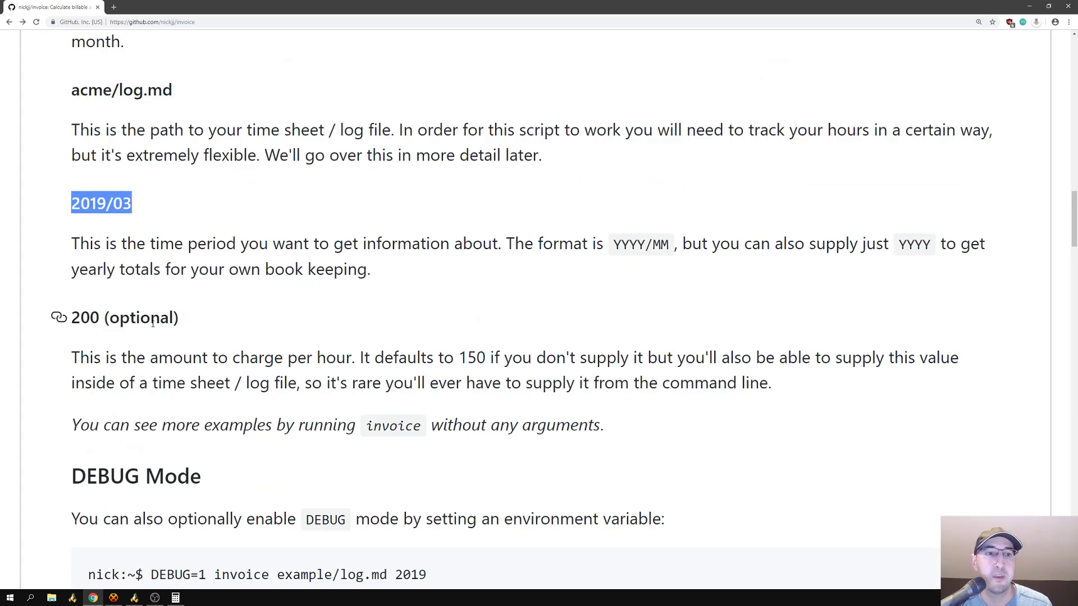
pyautogui.scroll(-3)
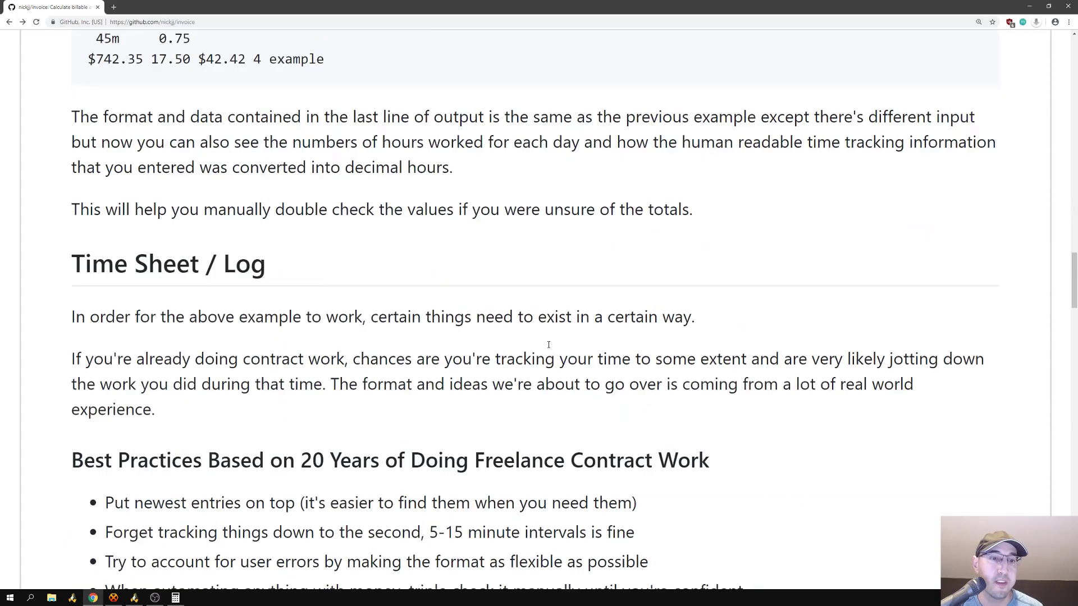
pyautogui.scroll(-3)
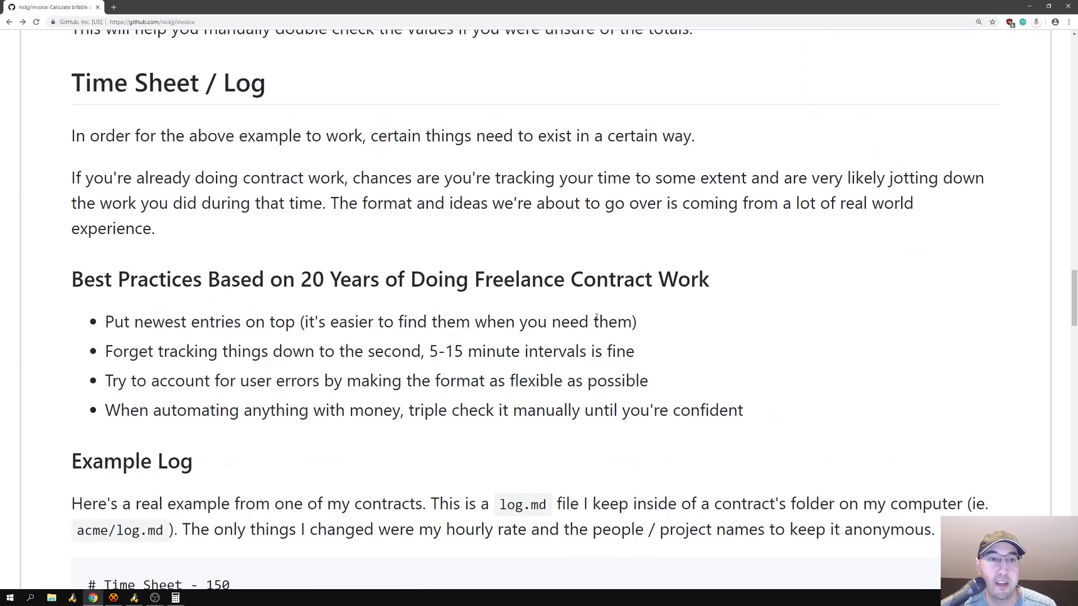
pyautogui.scroll(-3)
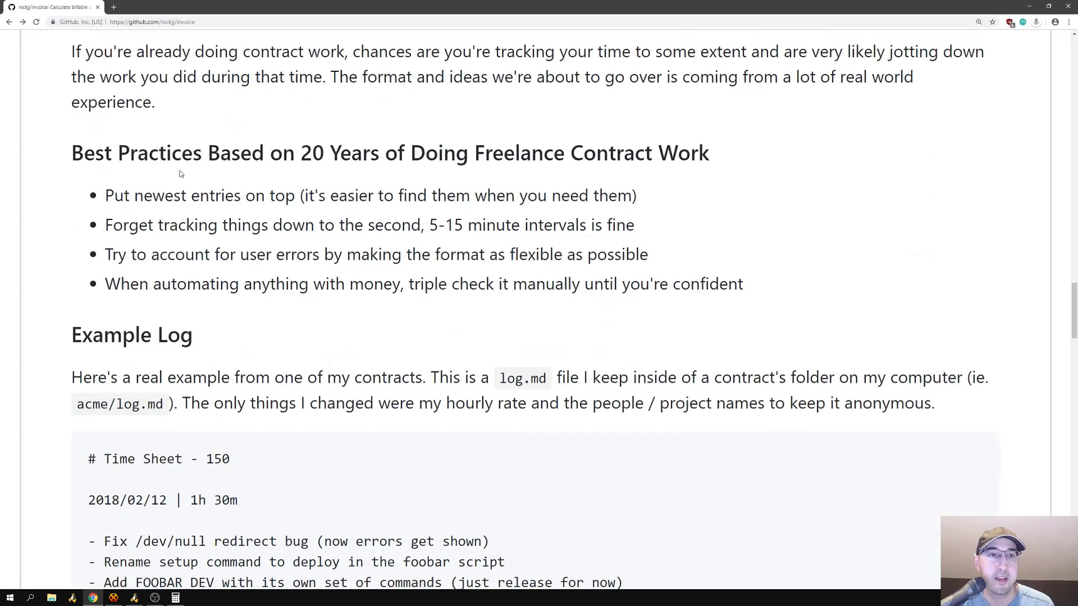
pyautogui.moveTo(404, 157)
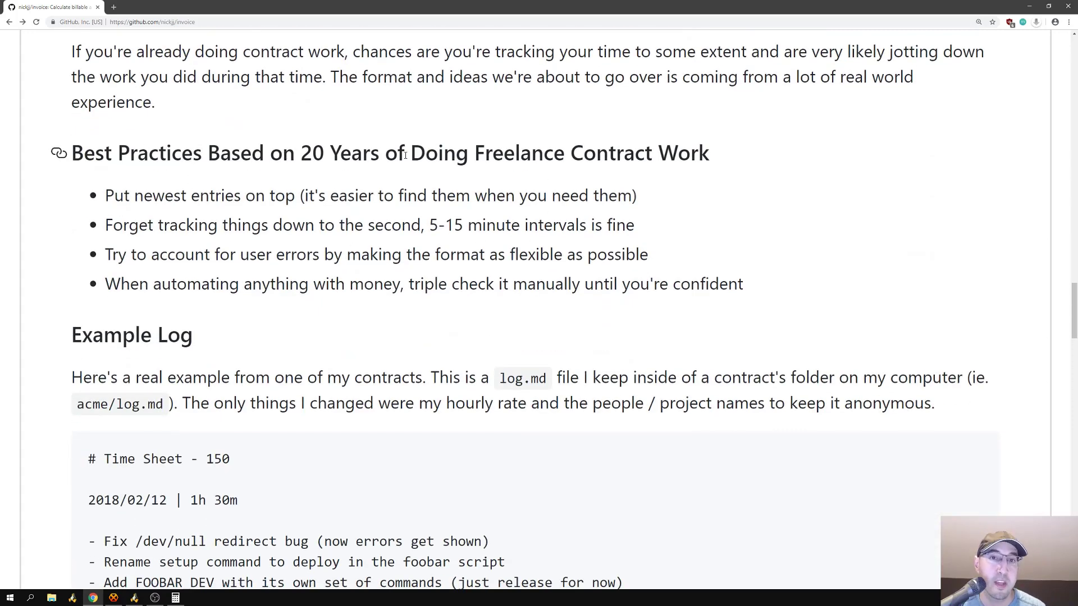
pyautogui.moveTo(177, 211)
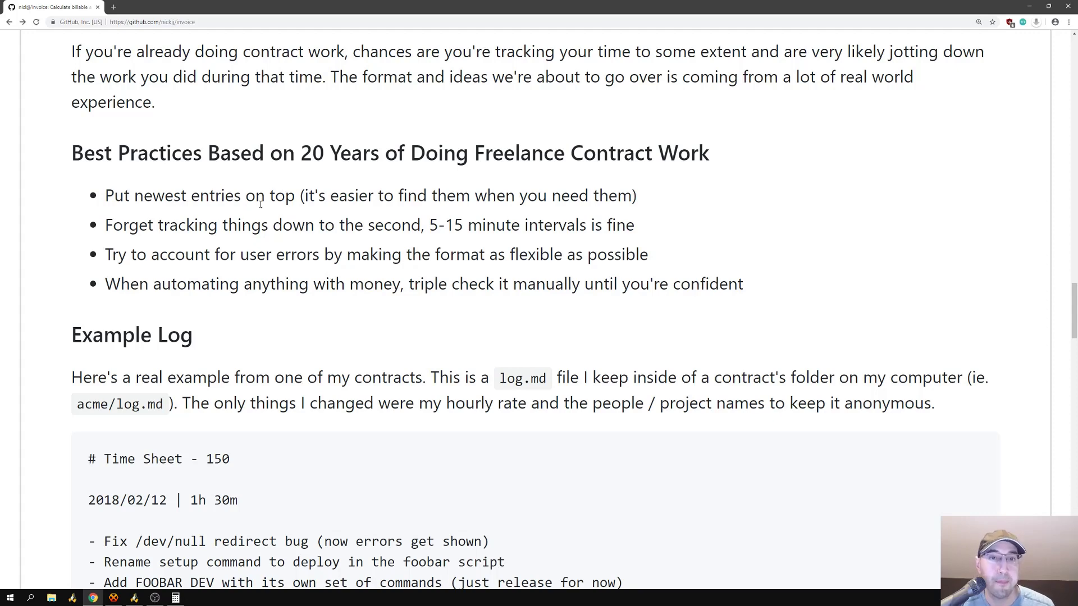
pyautogui.moveTo(496, 200)
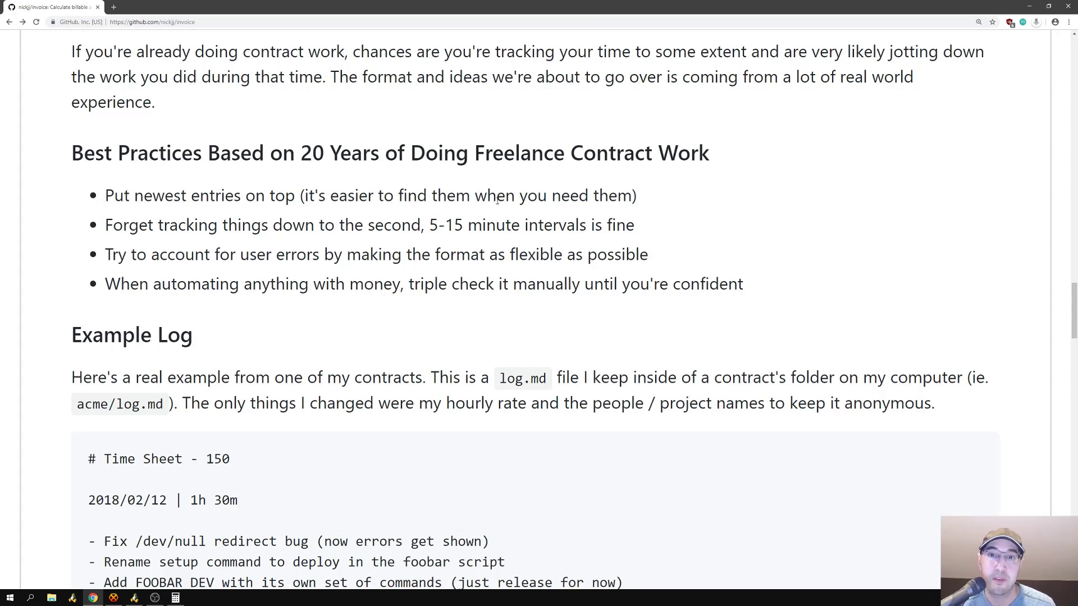
pyautogui.scroll(-3)
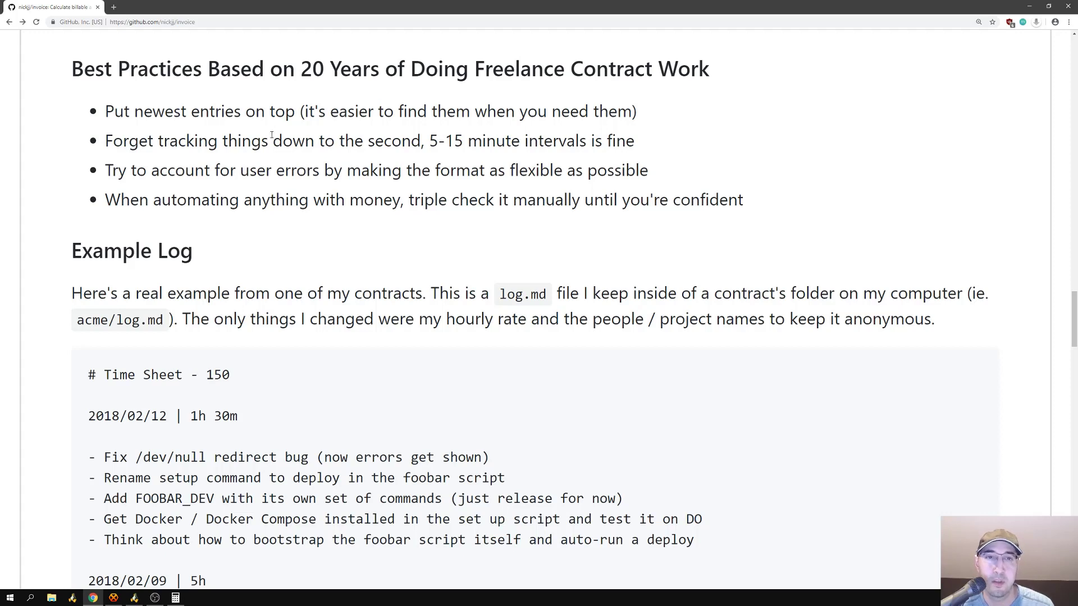
pyautogui.moveTo(550, 154)
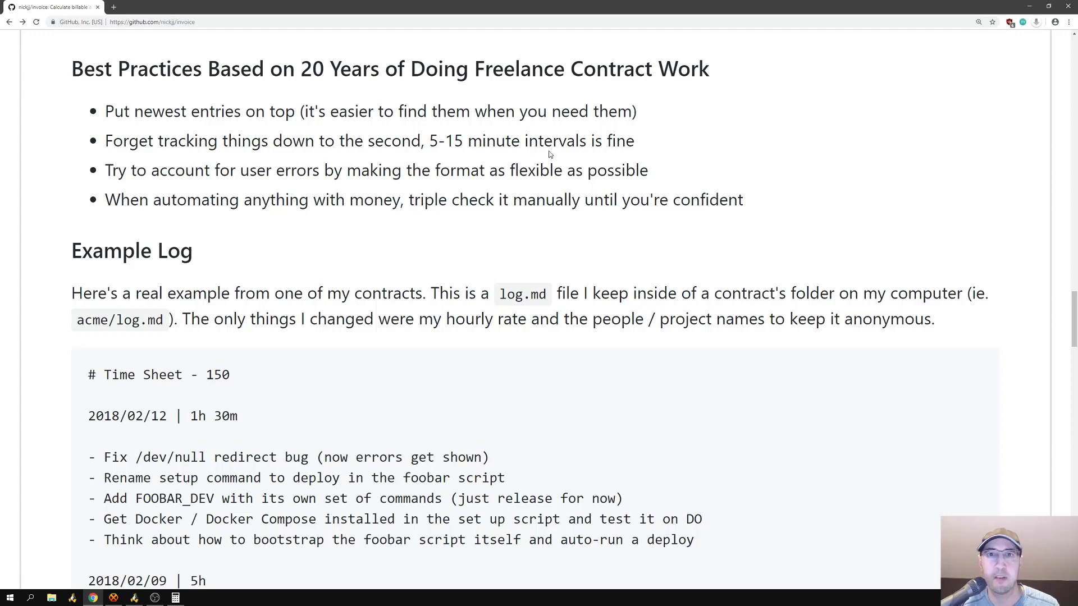
pyautogui.moveTo(568, 147)
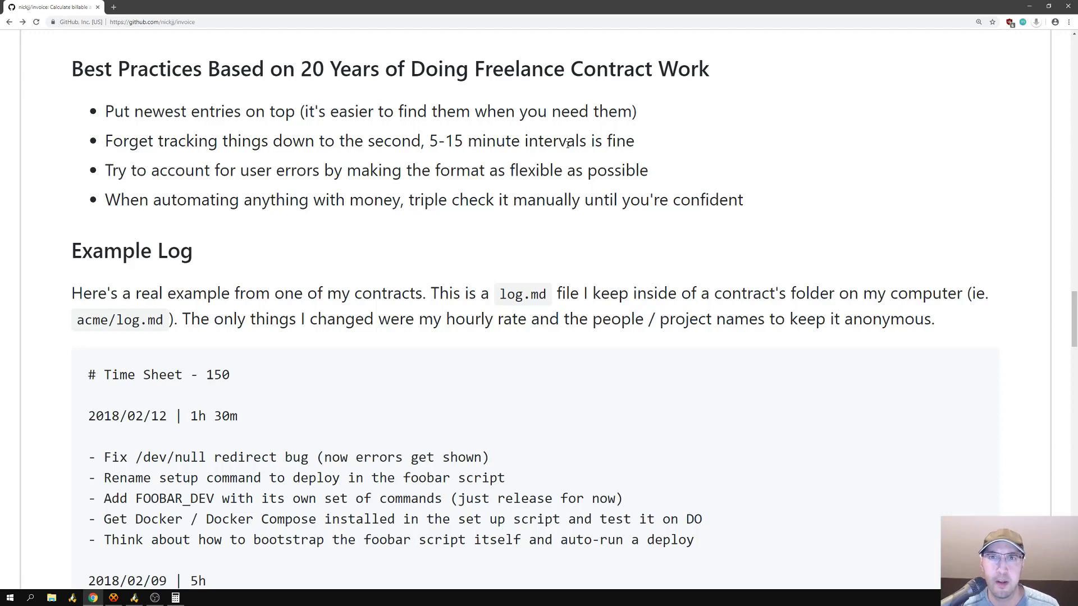
pyautogui.moveTo(581, 139)
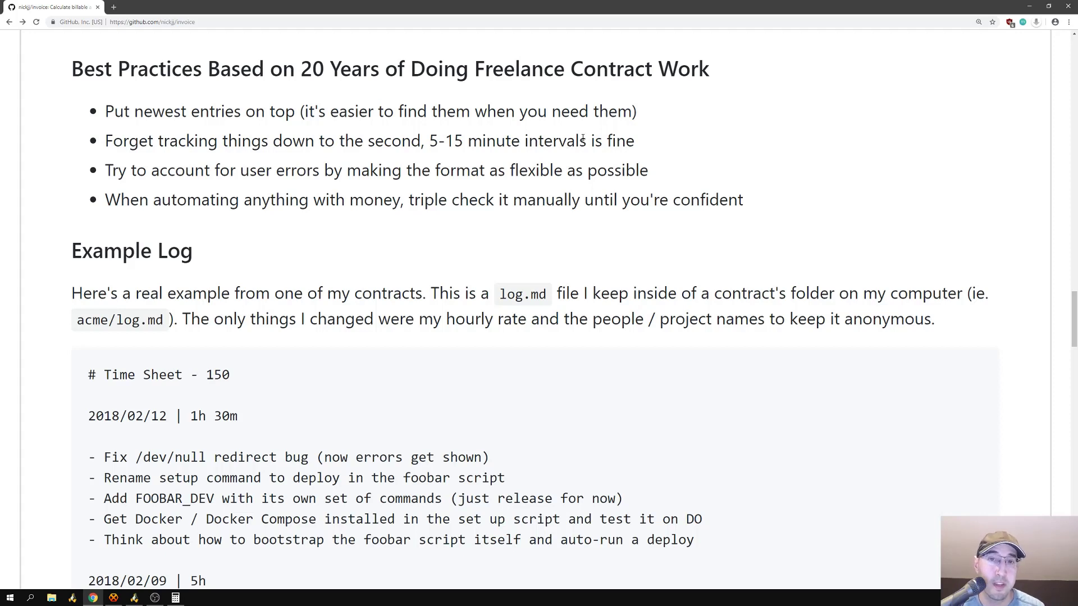
pyautogui.doubleClick(431, 141)
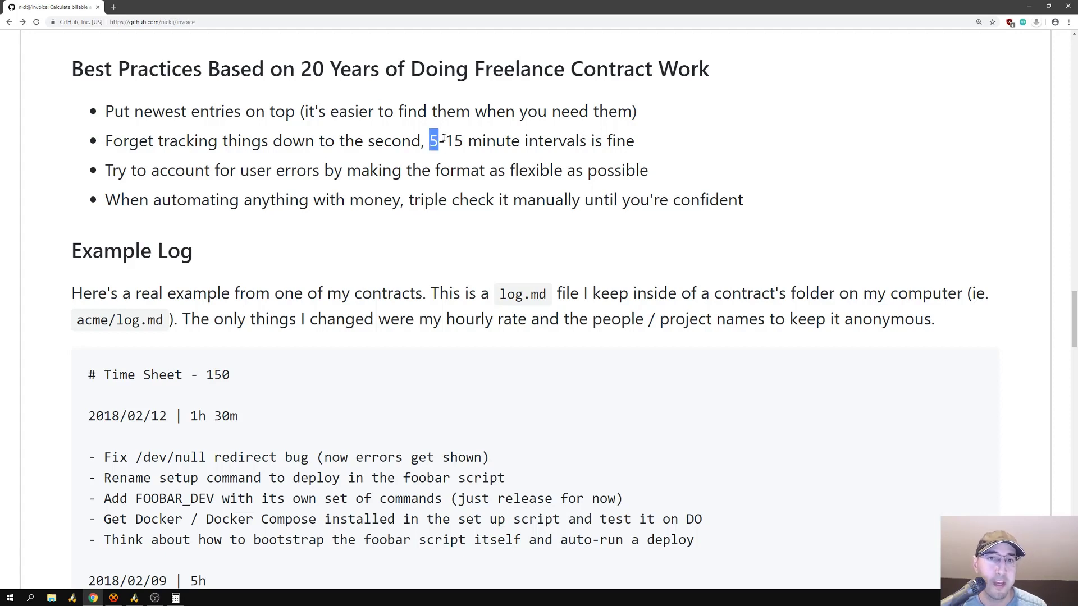
pyautogui.click(664, 145)
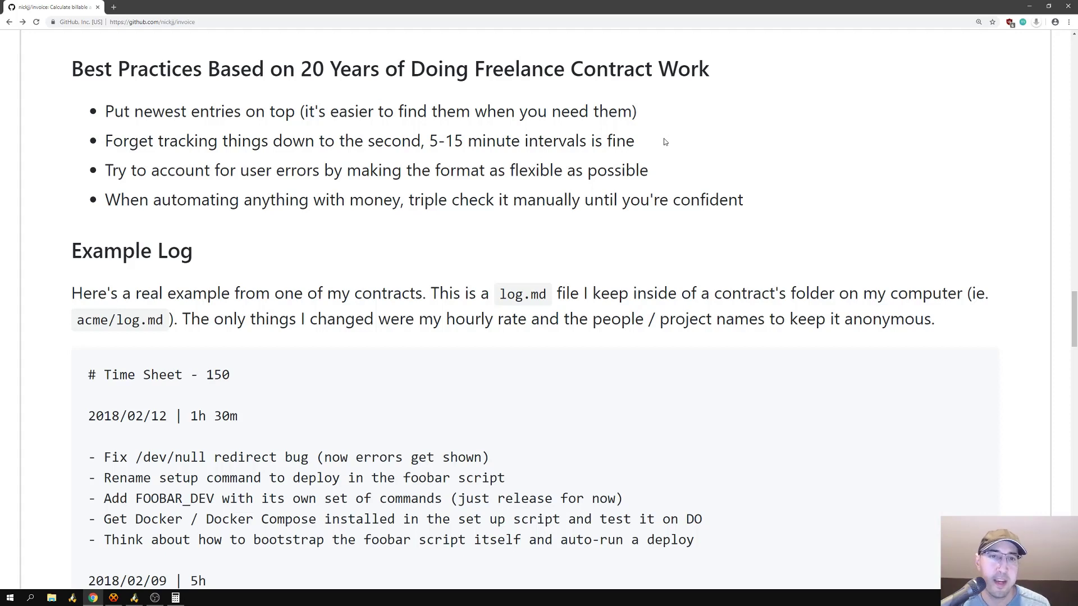
pyautogui.moveTo(687, 145)
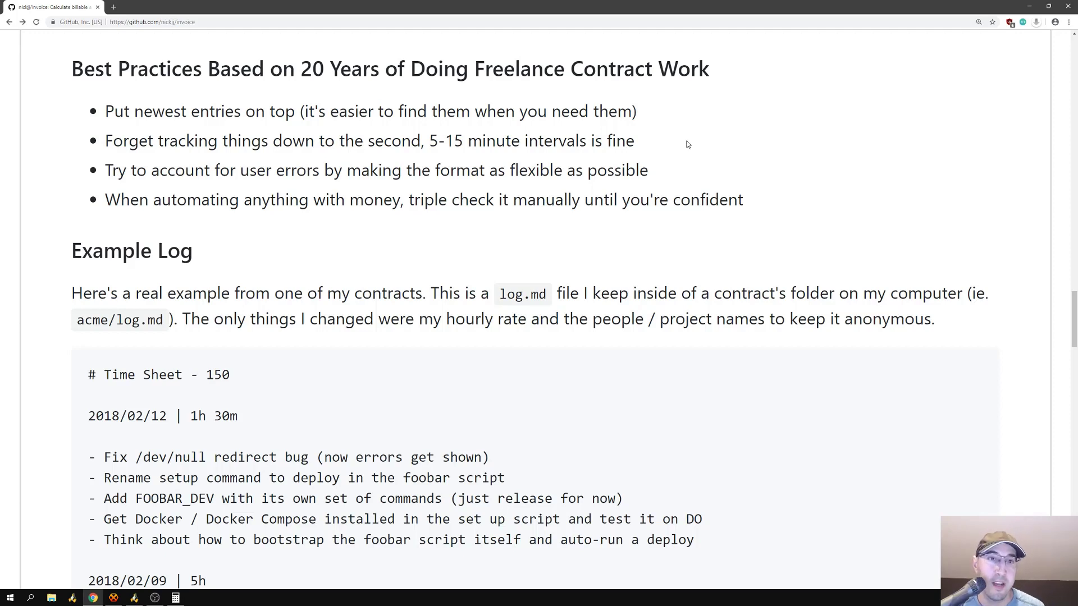
pyautogui.moveTo(675, 144)
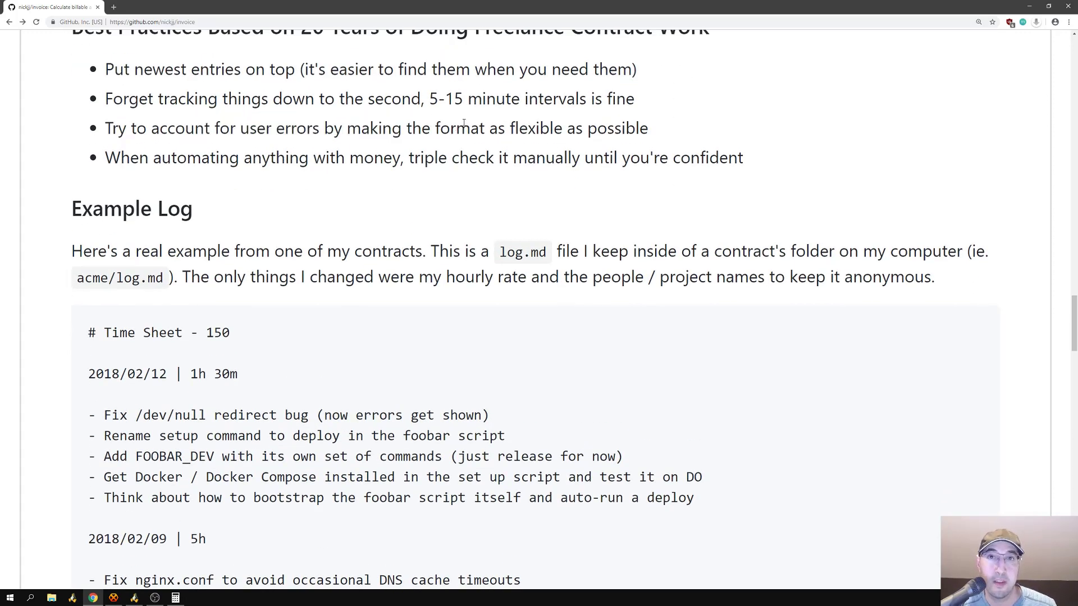
pyautogui.moveTo(556, 85)
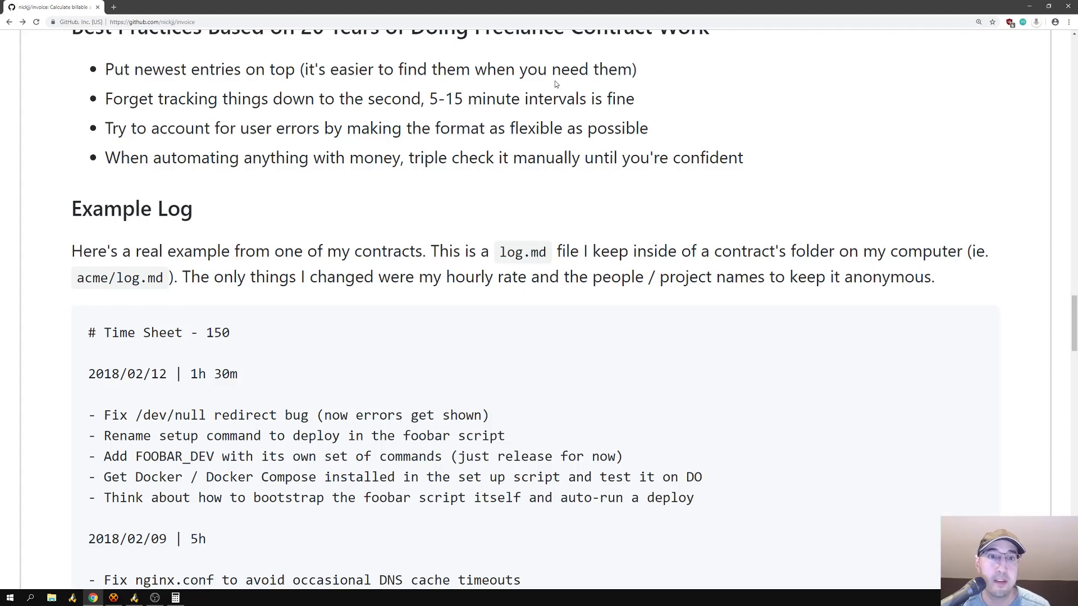
# Step: Review the Example Log's 1h 30m duration, then return to Best Practices and highlight the automation-with-money advice
pyautogui.scroll(-3)
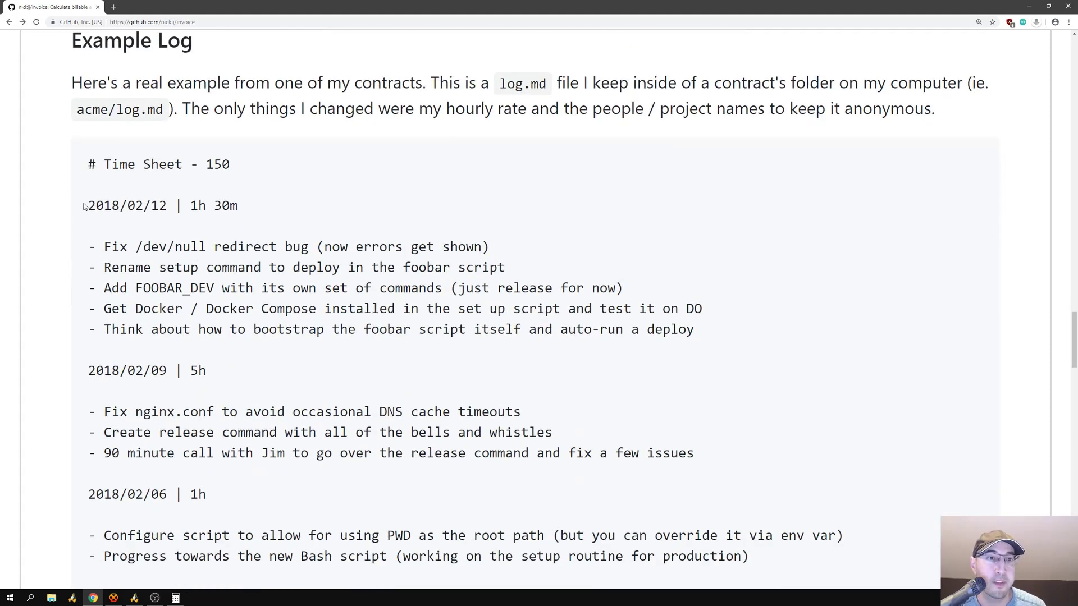
pyautogui.moveTo(260, 209)
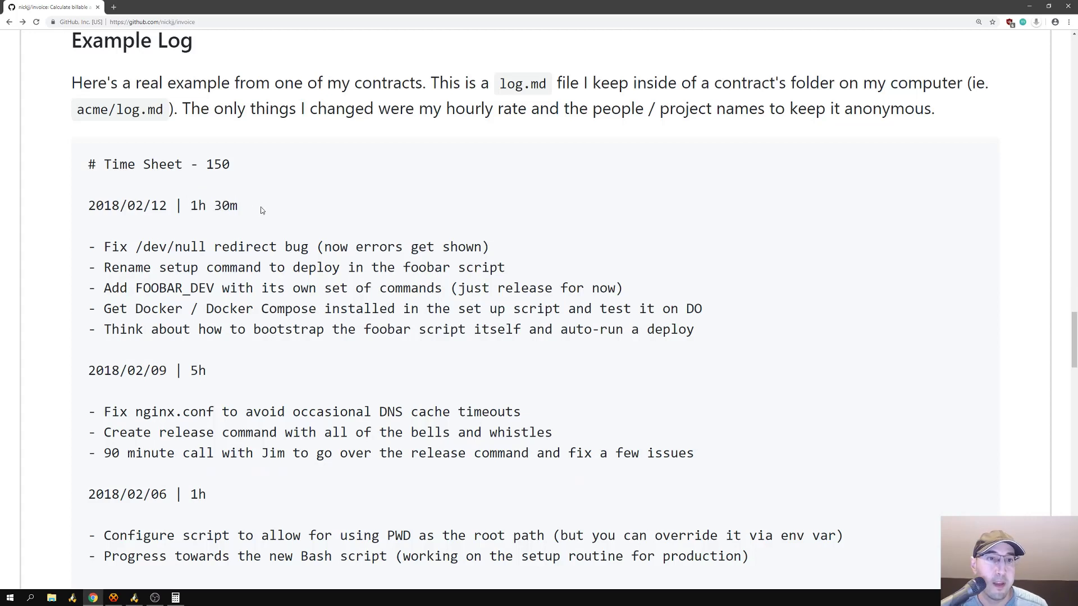
pyautogui.doubleClick(211, 205)
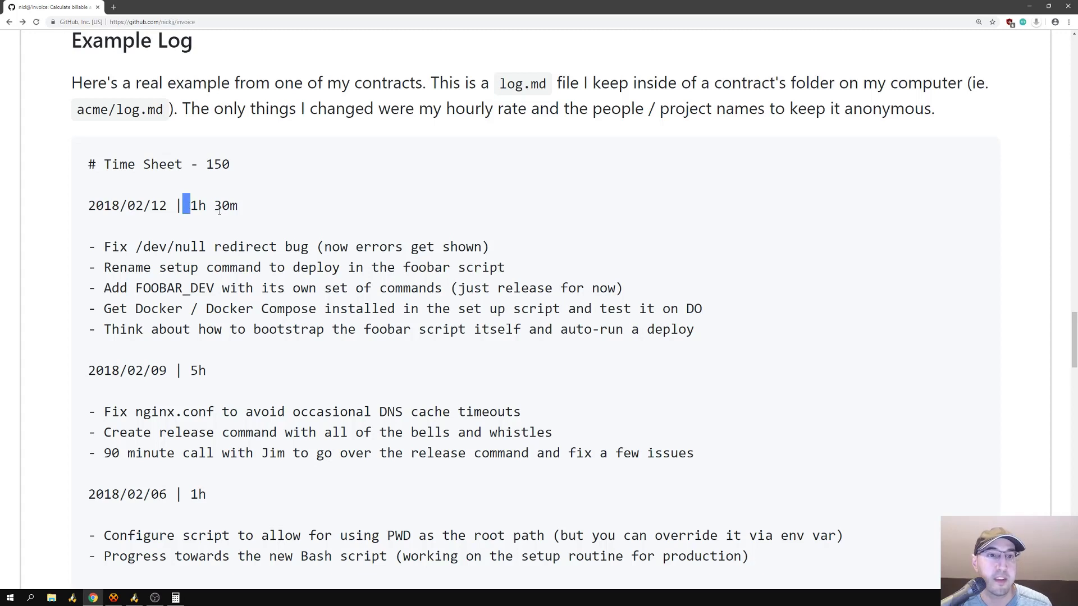
pyautogui.moveTo(182, 204); pyautogui.dragTo(220, 204)
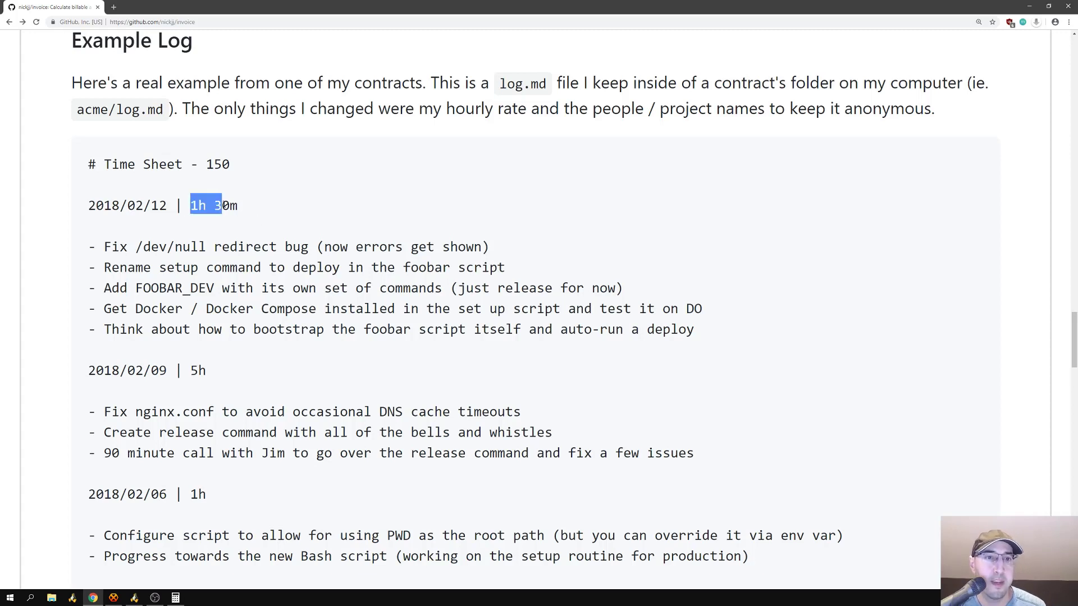
pyautogui.moveTo(192, 204); pyautogui.dragTo(238, 204)
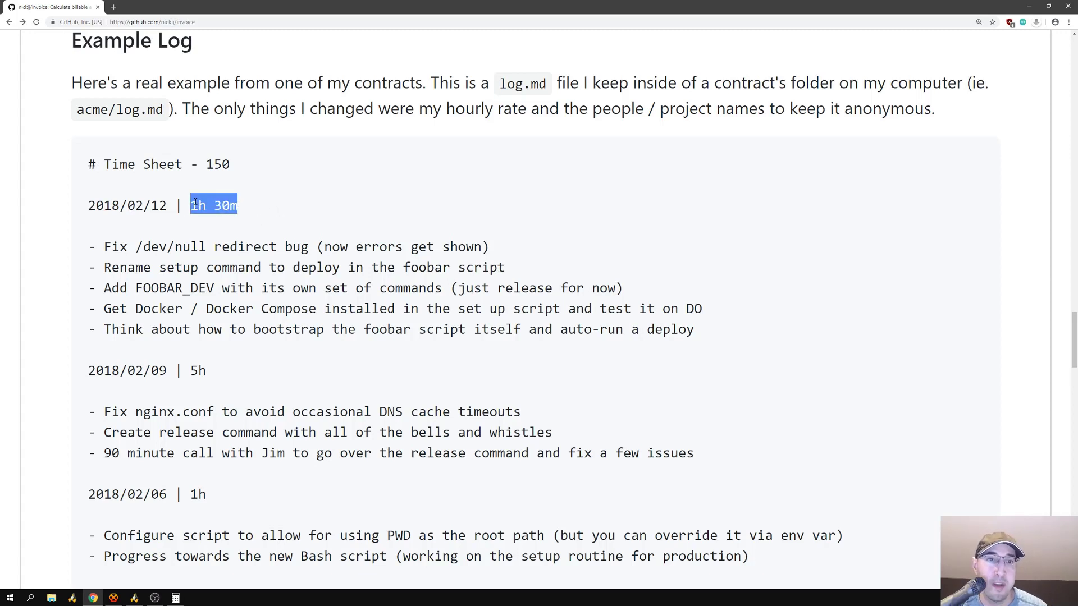
pyautogui.scroll(3)
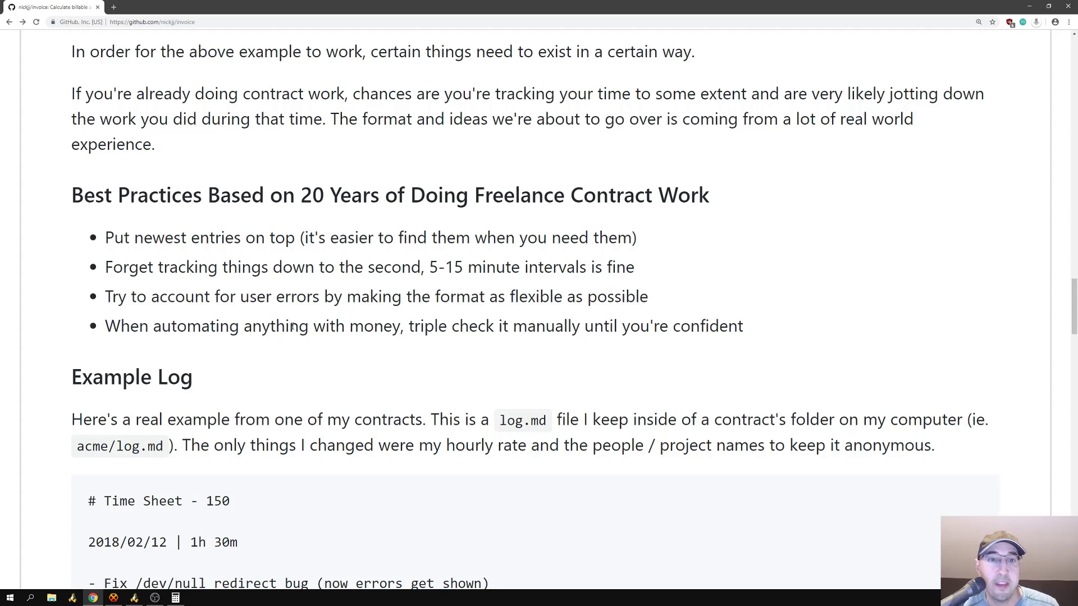
pyautogui.moveTo(177, 325); pyautogui.dragTo(348, 326)
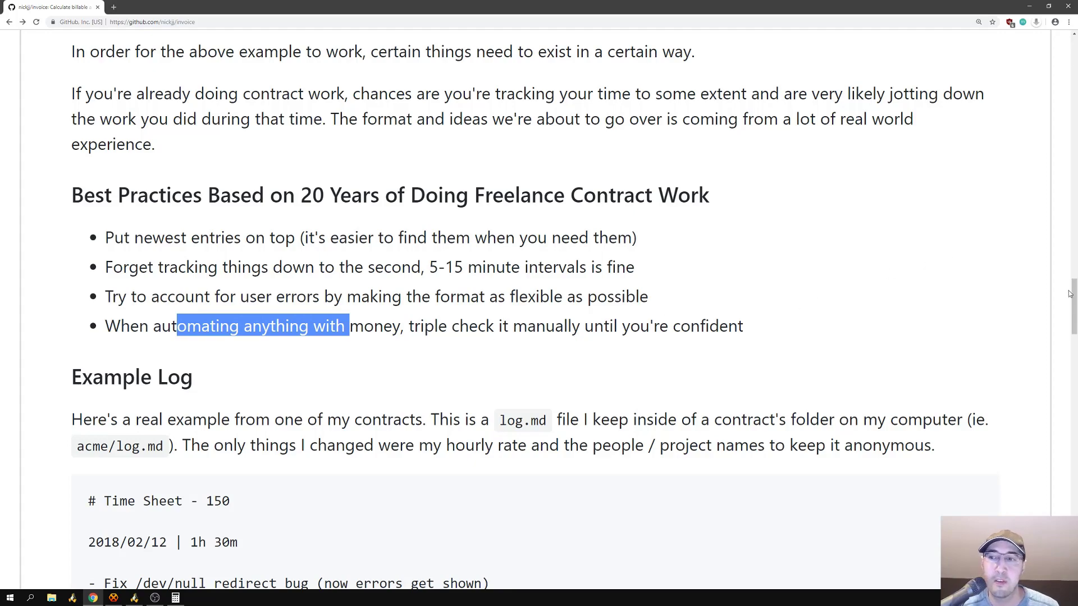
pyautogui.scroll(-3)
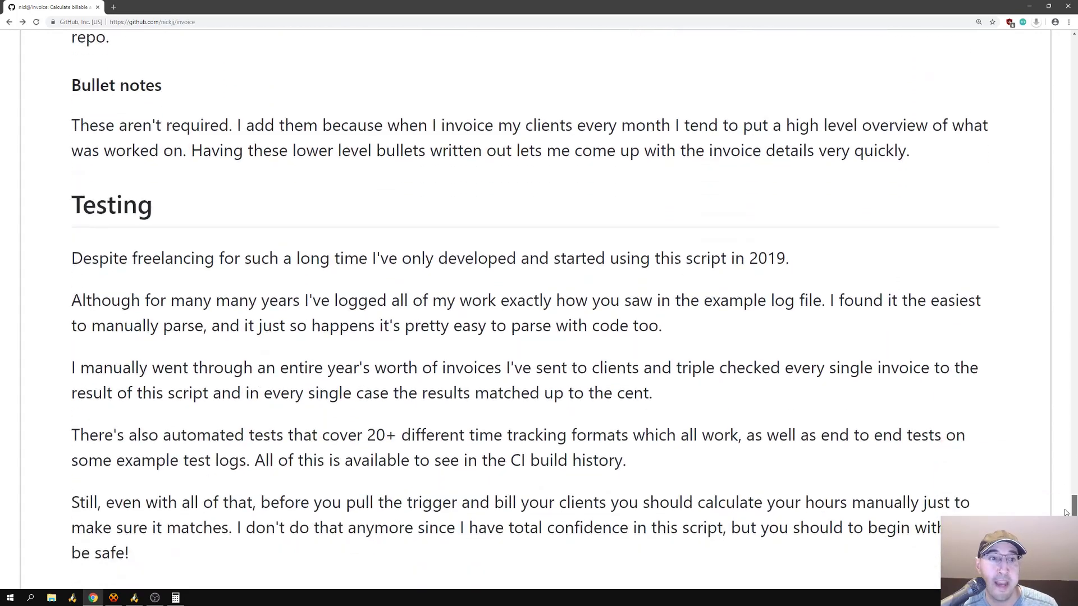
pyautogui.scroll(-3)
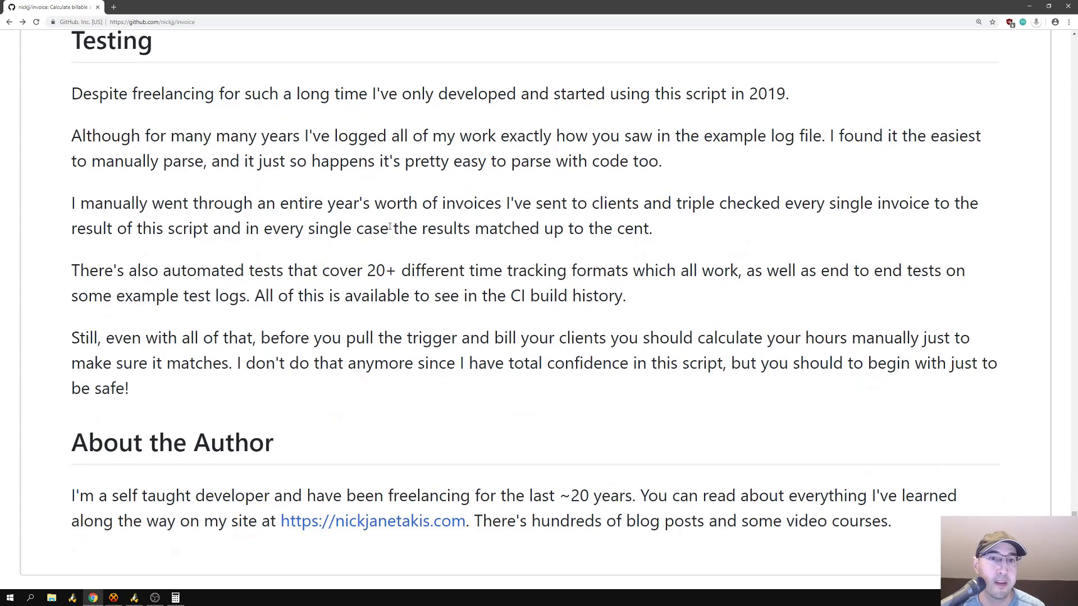
pyautogui.moveTo(169, 270); pyautogui.dragTo(416, 270)
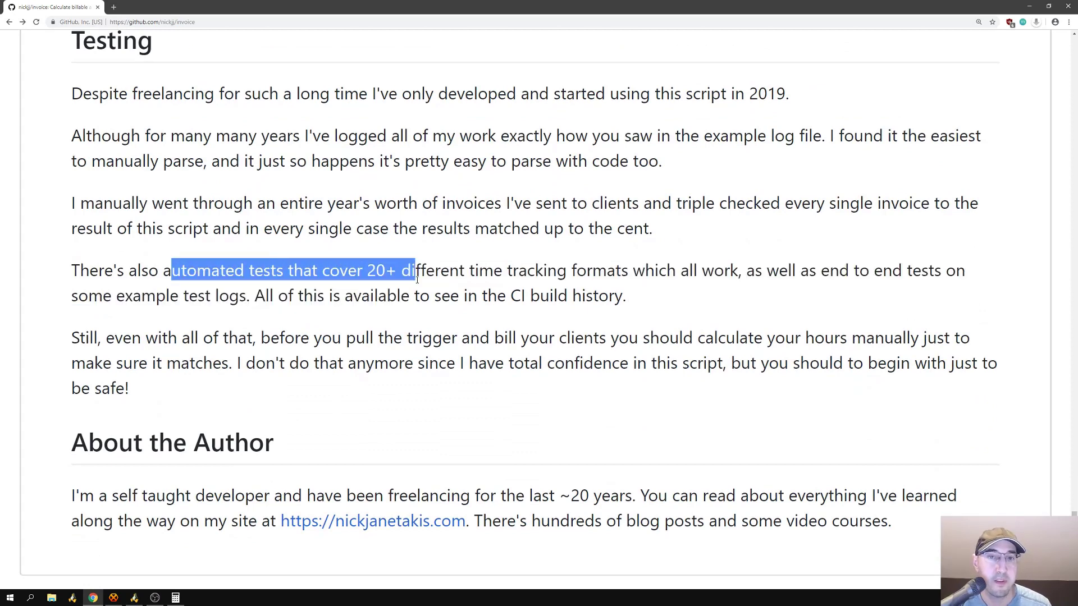
pyautogui.click(420, 203)
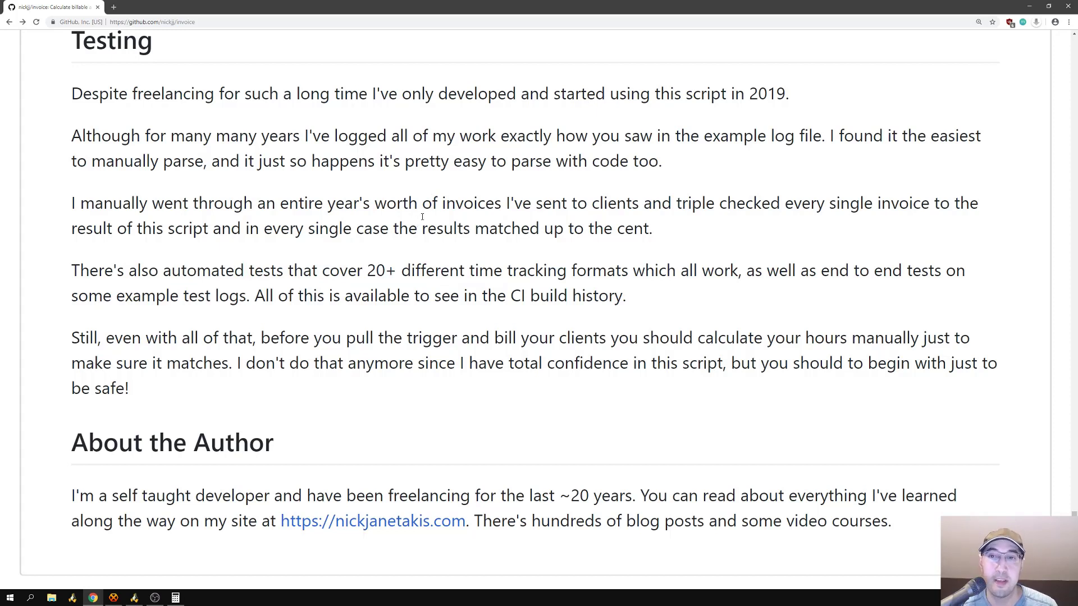
pyautogui.moveTo(296, 203); pyautogui.dragTo(454, 203)
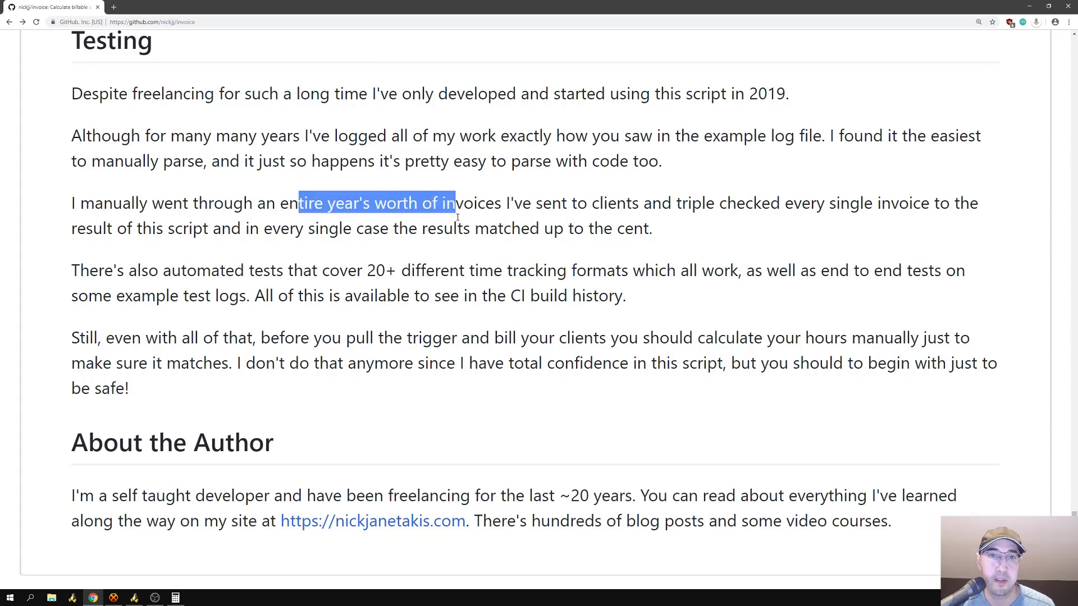
pyautogui.click(306, 228)
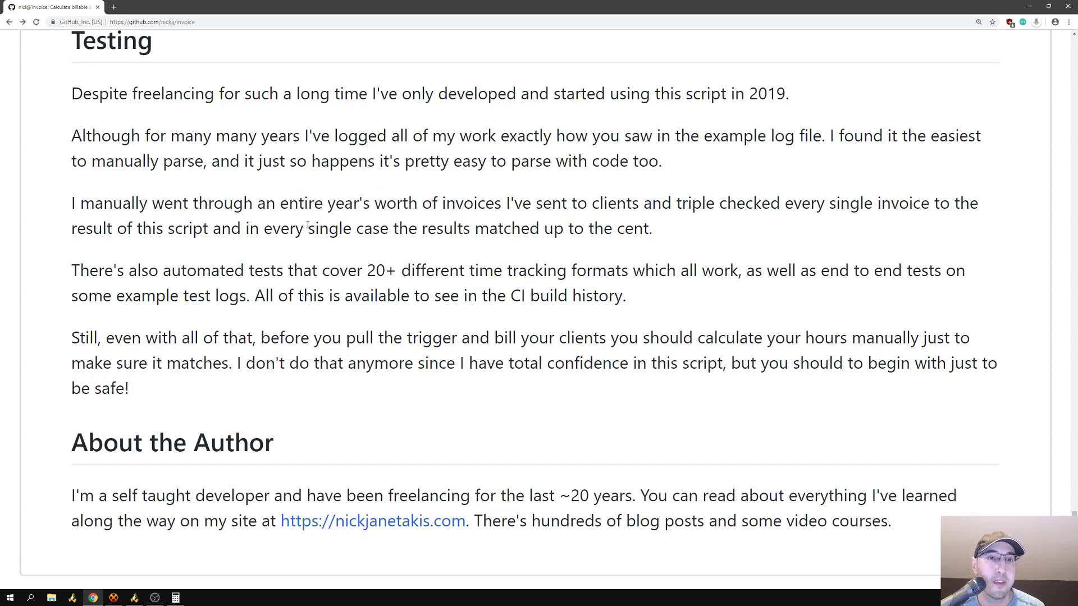
pyautogui.moveTo(587, 228); pyautogui.dragTo(636, 228)
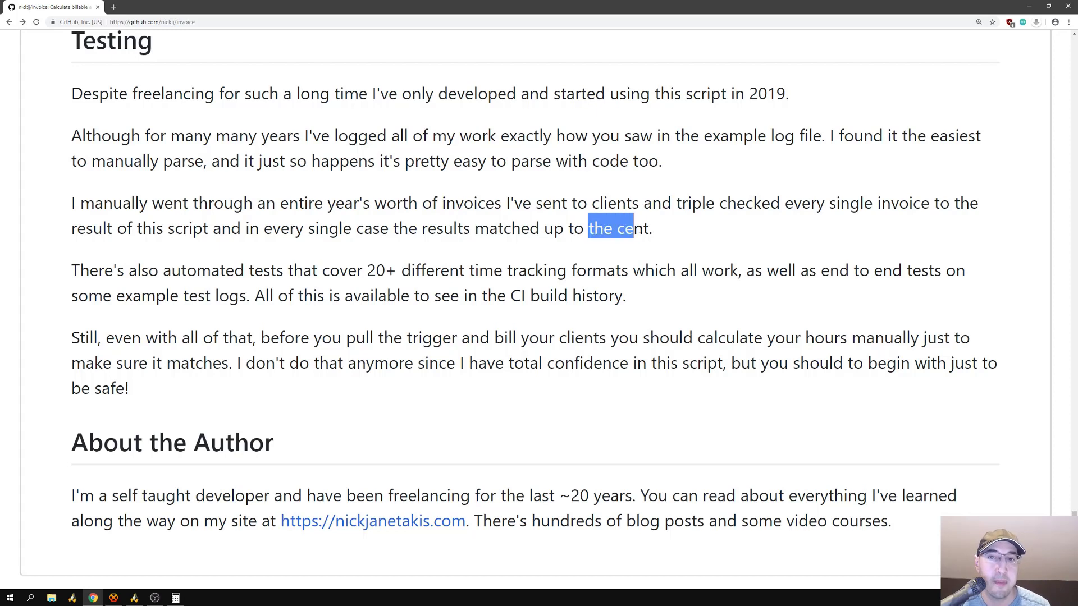
pyautogui.click(710, 226)
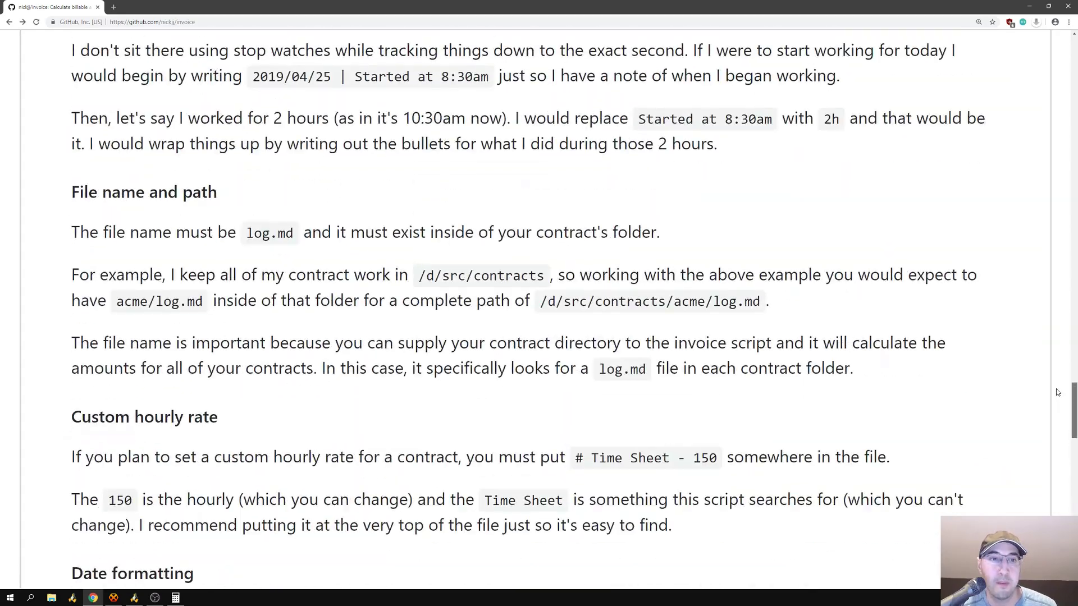
pyautogui.scroll(-3)
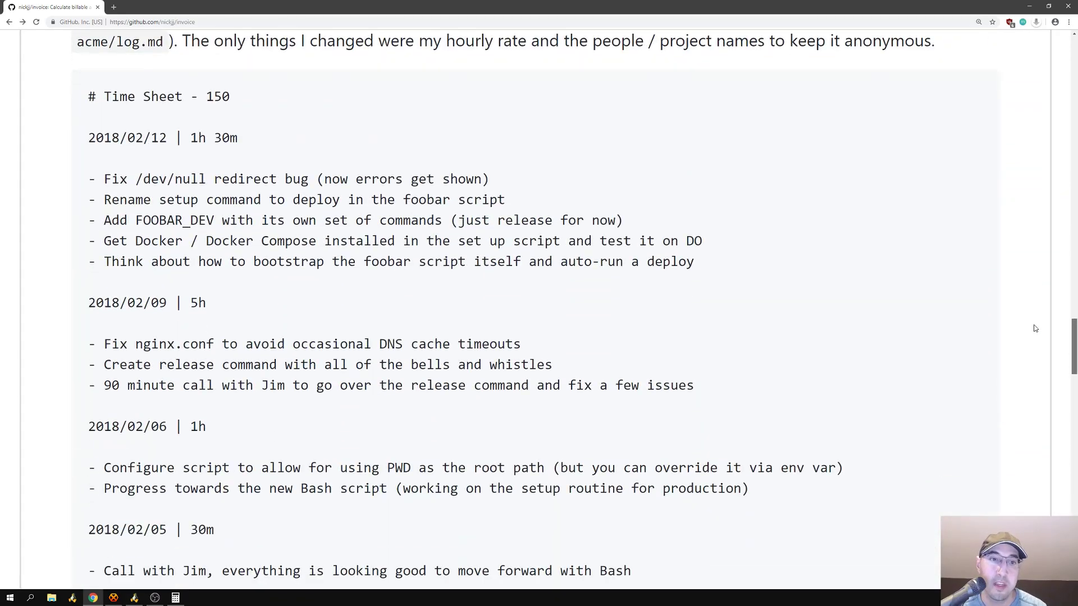
pyautogui.scroll(-3)
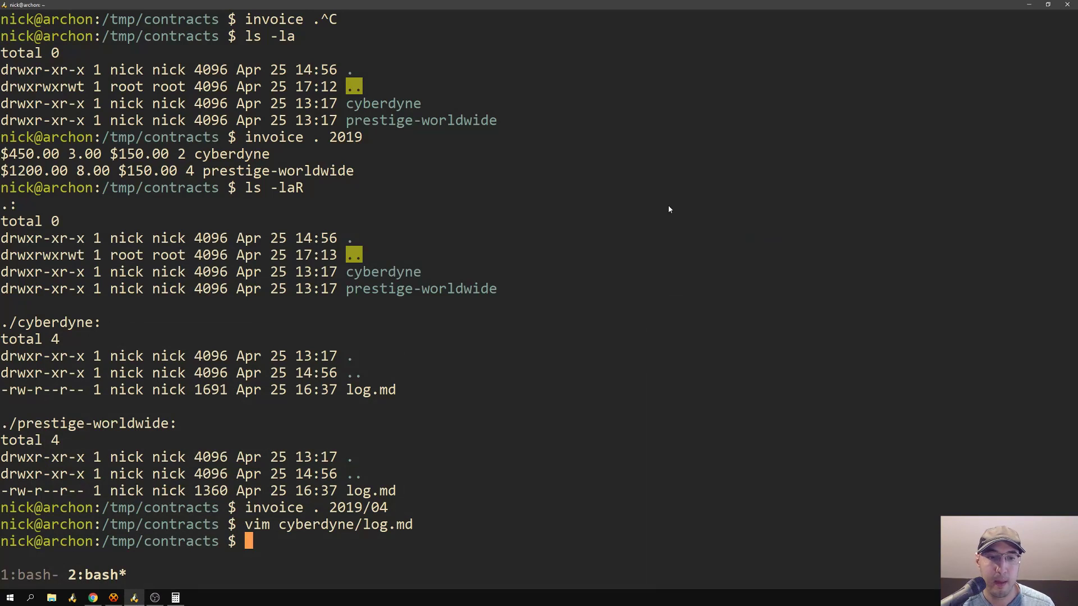
# Step: Change into /d/src/github/invoice/tests and run ./tests, every case reporting pass
pyautogui.write('cd /d/')
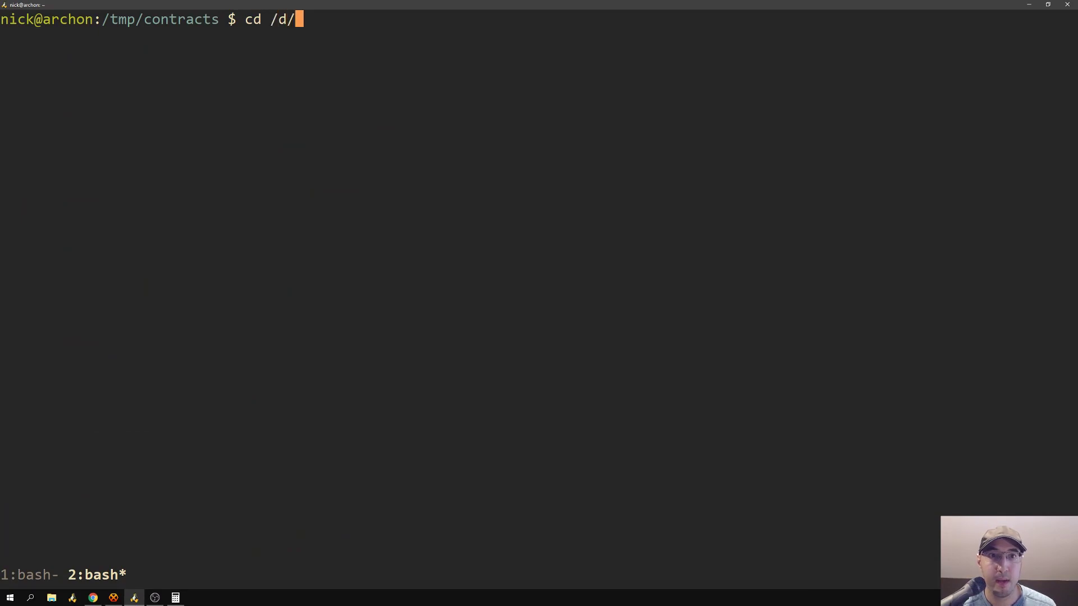
pyautogui.write('src/github/inv')
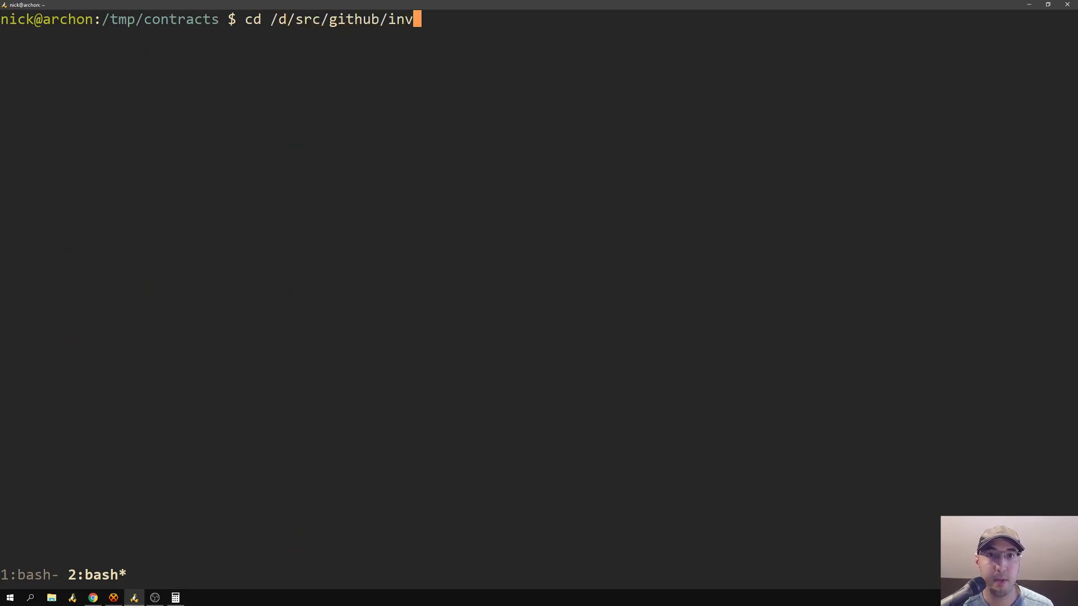
pyautogui.press('Return')
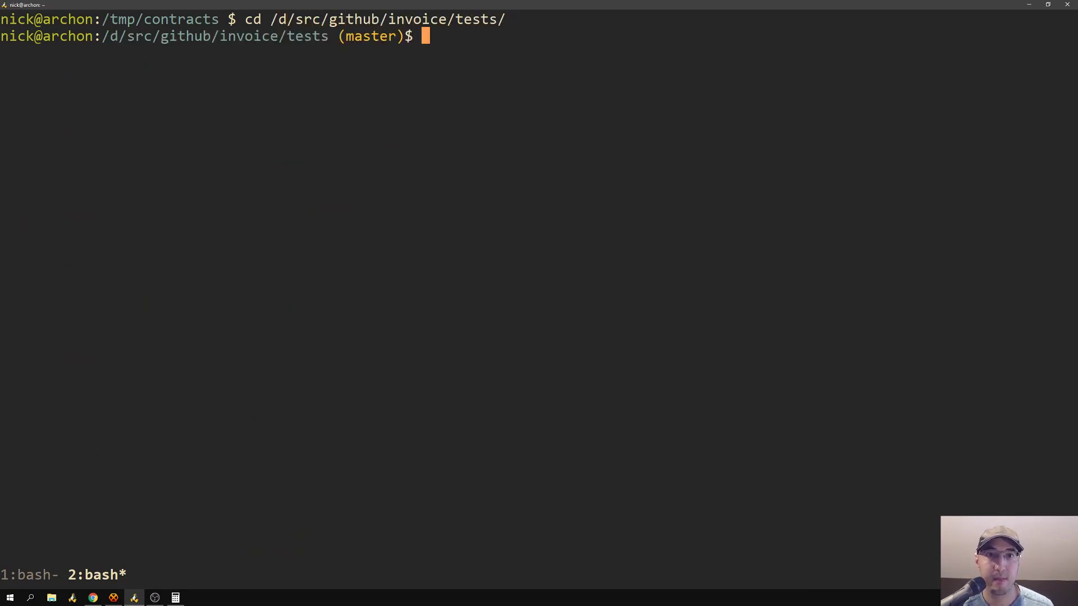
pyautogui.write(',')
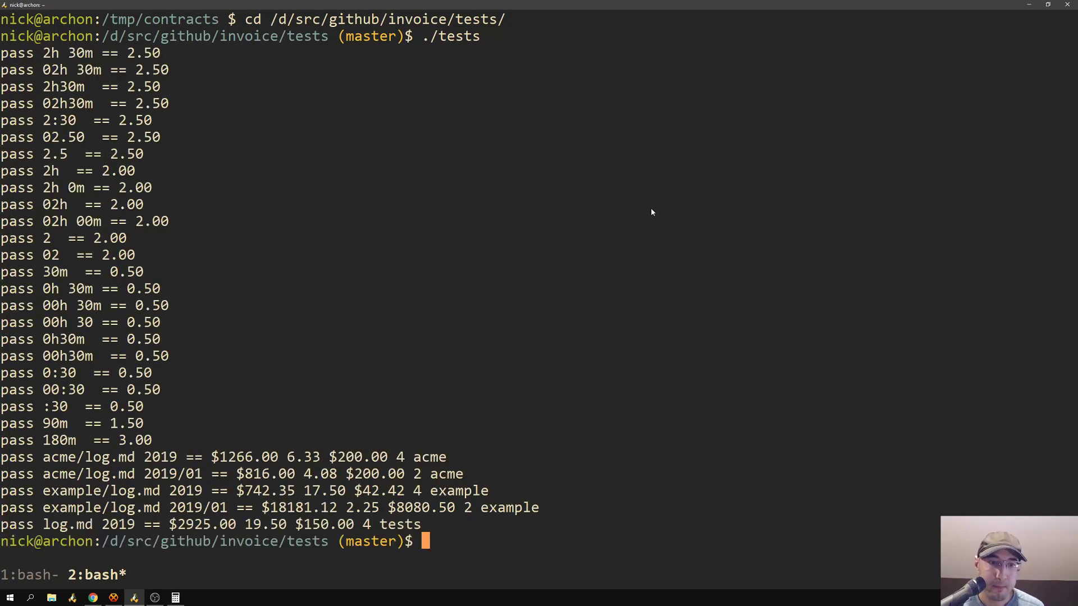
pyautogui.moveTo(260, 113)
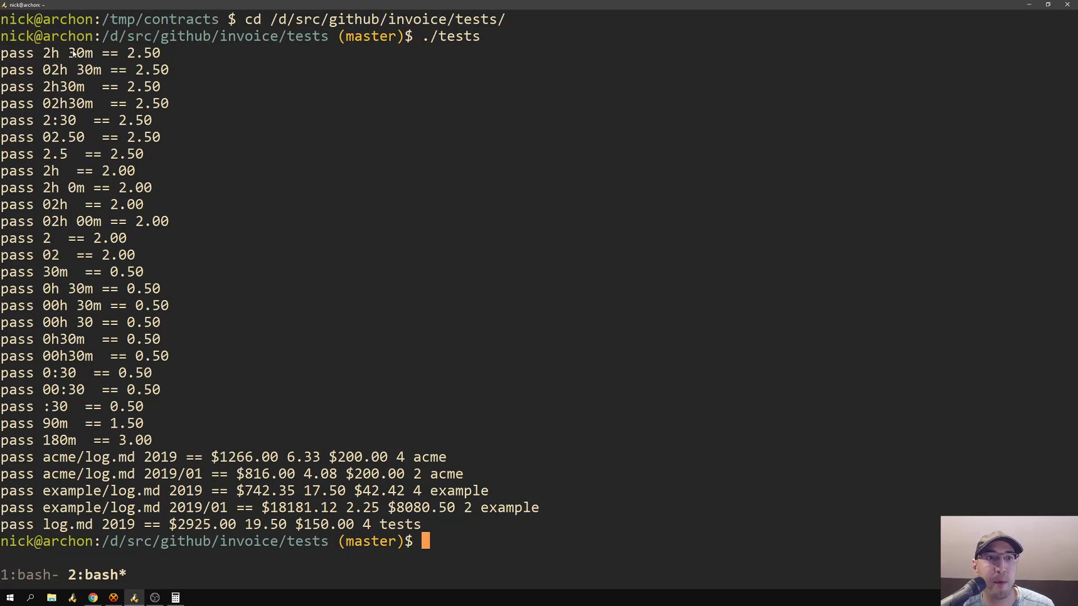
pyautogui.moveTo(155, 411)
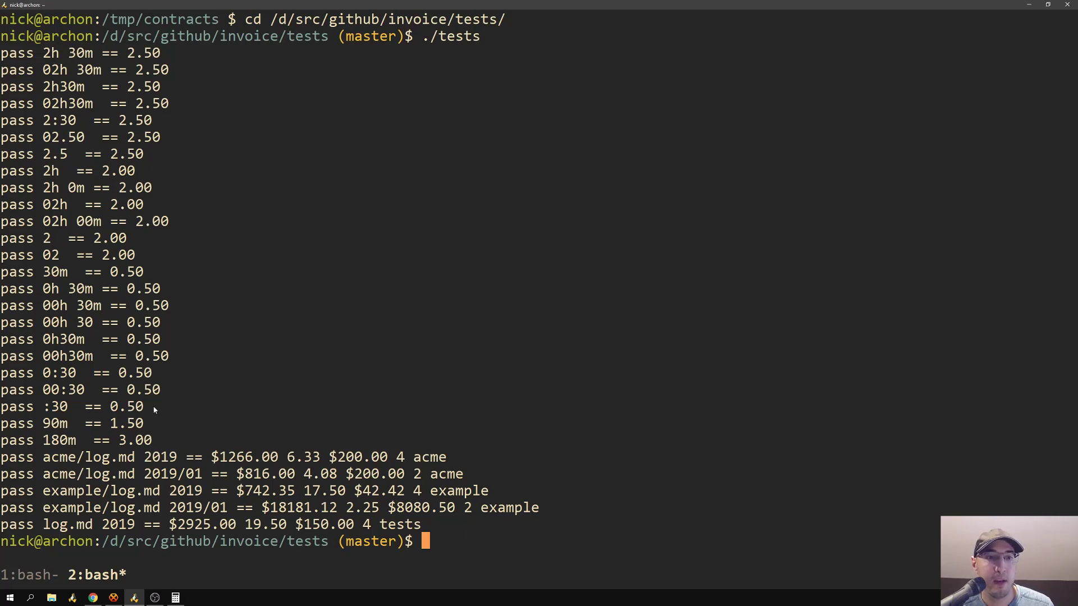
pyautogui.moveTo(227, 211)
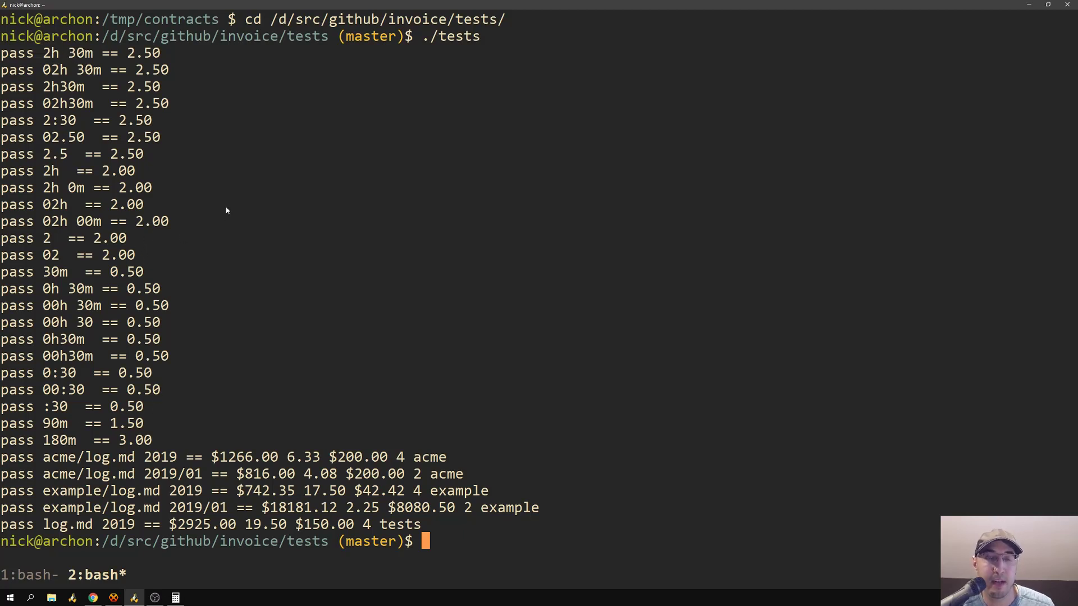
pyautogui.moveTo(49, 56)
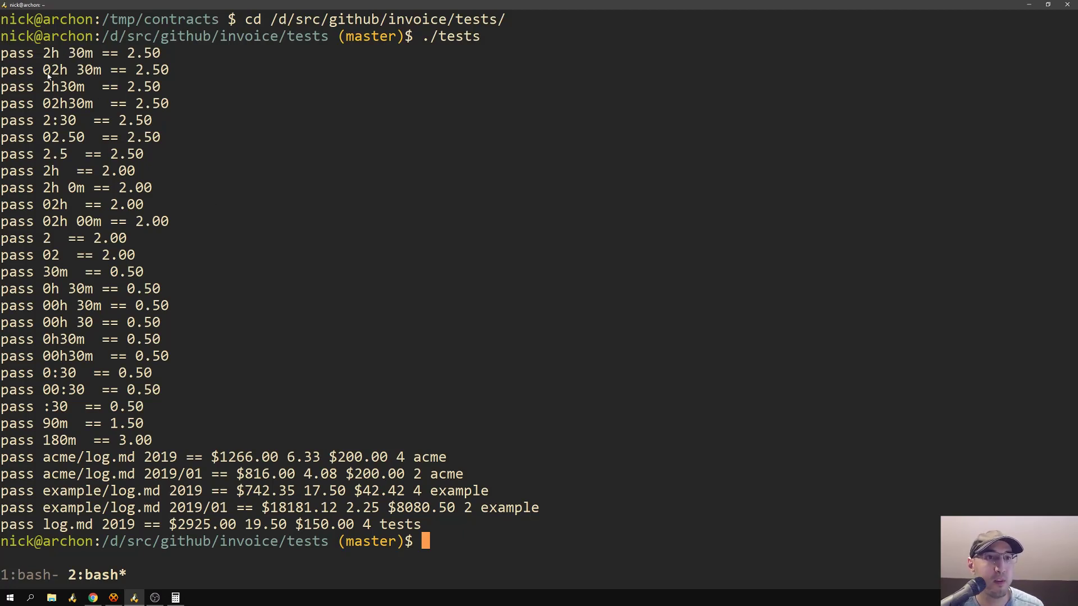
pyautogui.moveTo(149, 72)
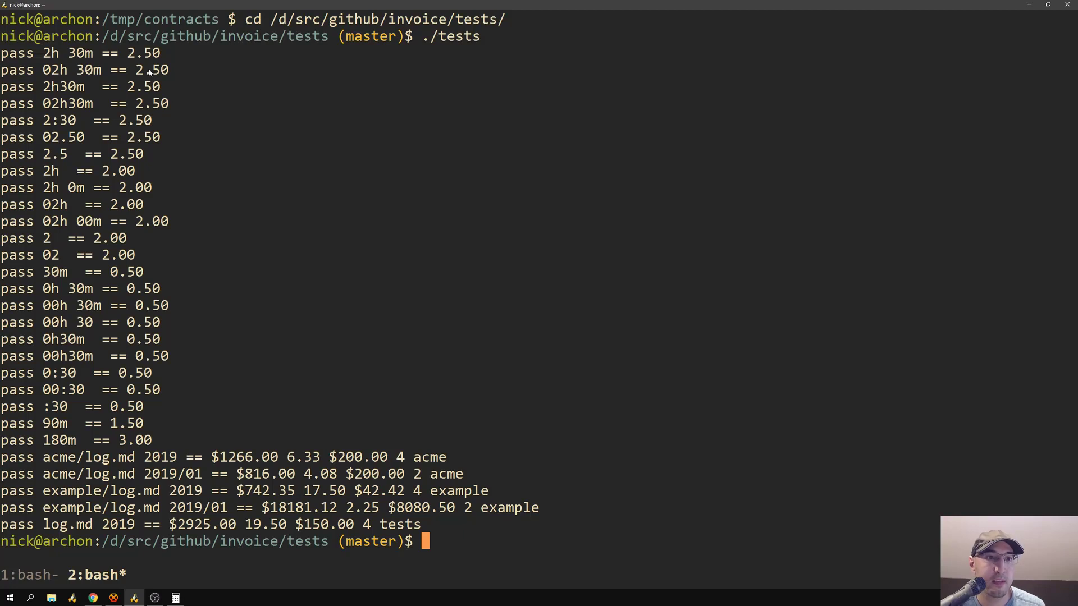
pyautogui.moveTo(78, 96)
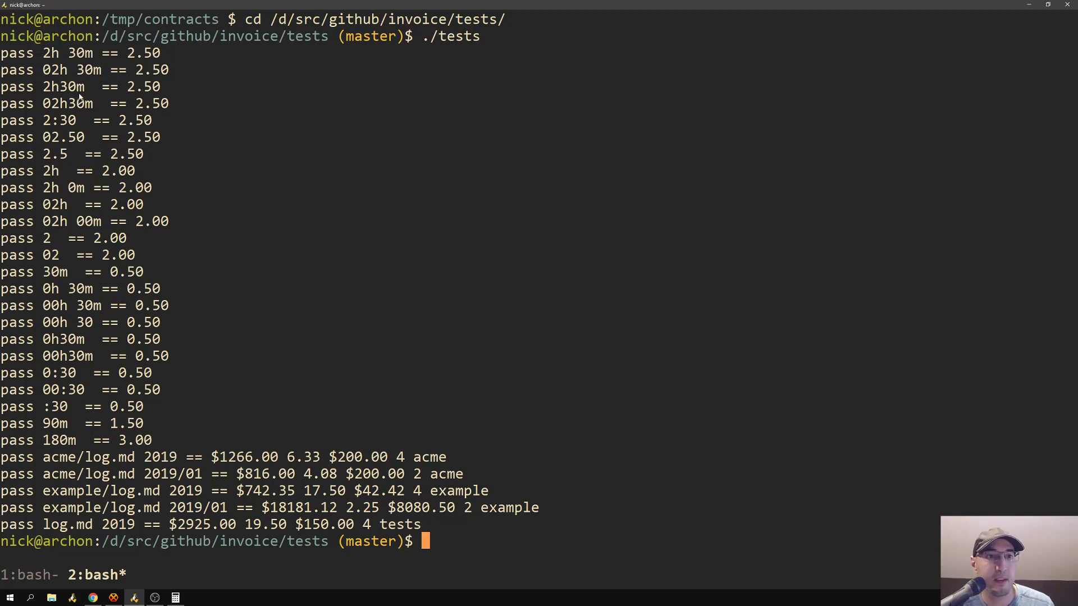
pyautogui.moveTo(108, 216)
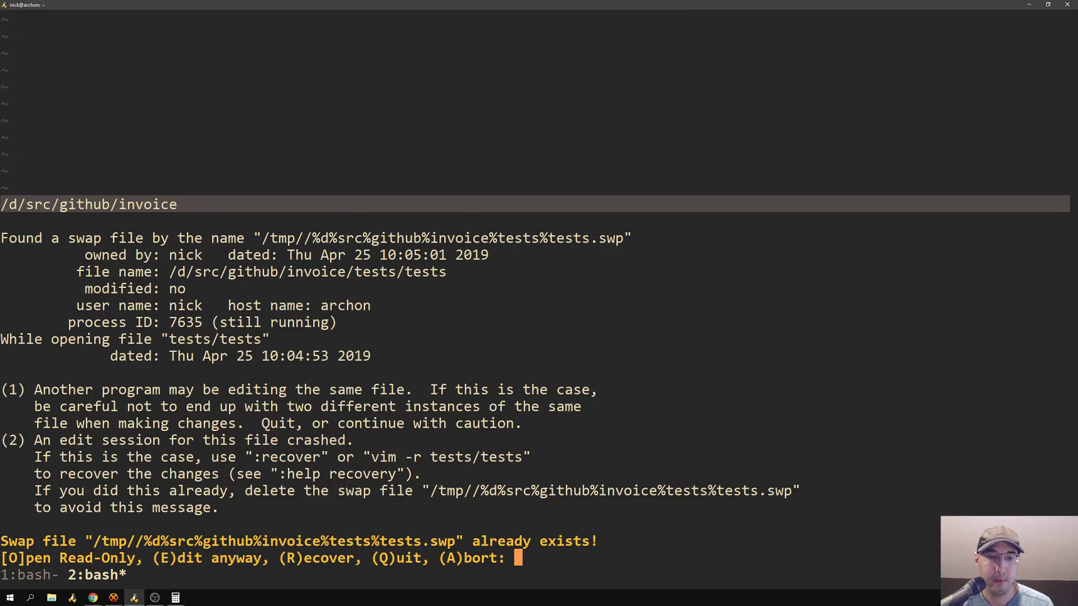
# Step: Edit the tests file anyway despite the swap file and scroll to the to_decimal_hours function
pyautogui.press('e')
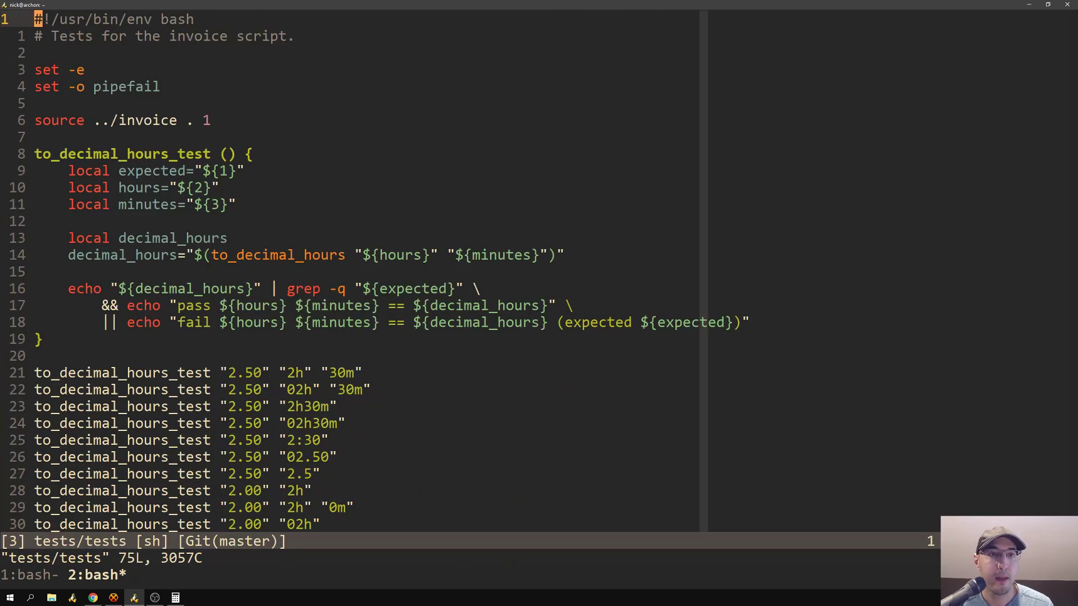
pyautogui.scroll(-3)
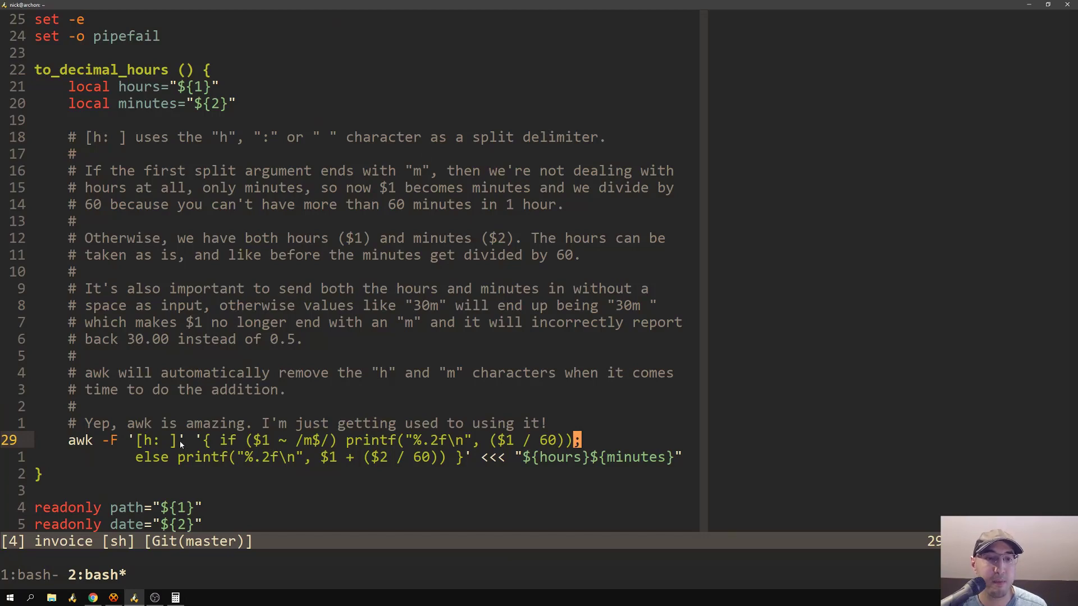
pyautogui.moveTo(283, 449)
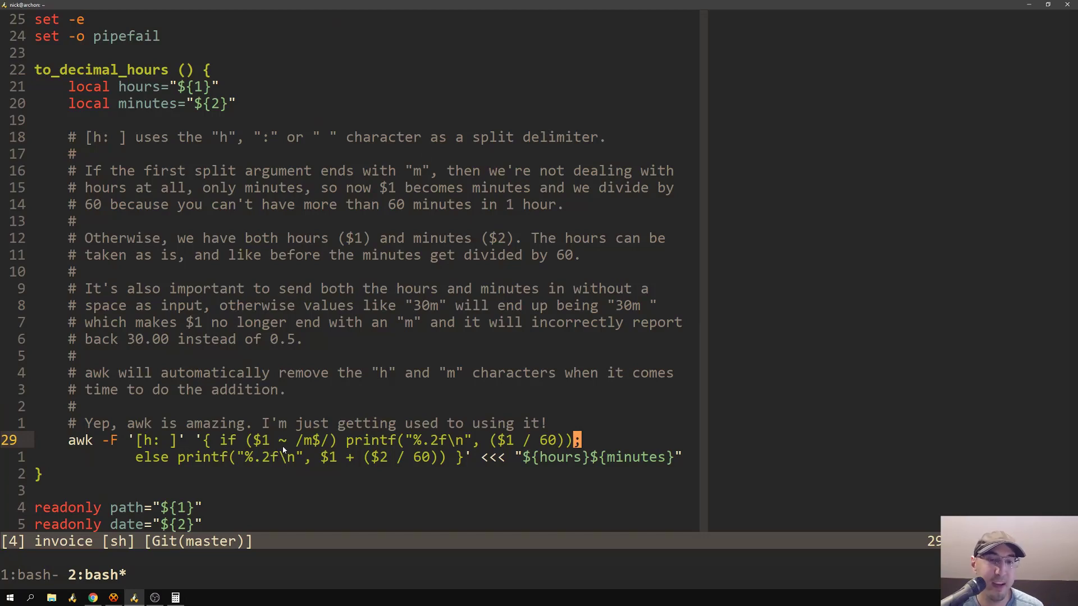
pyautogui.moveTo(633, 450)
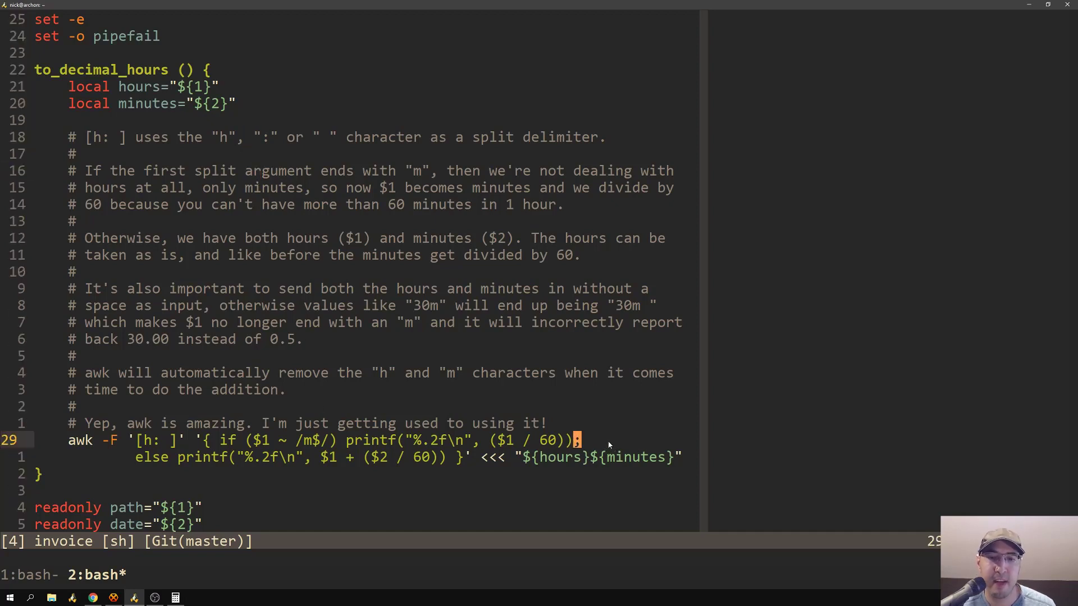
pyautogui.moveTo(613, 441)
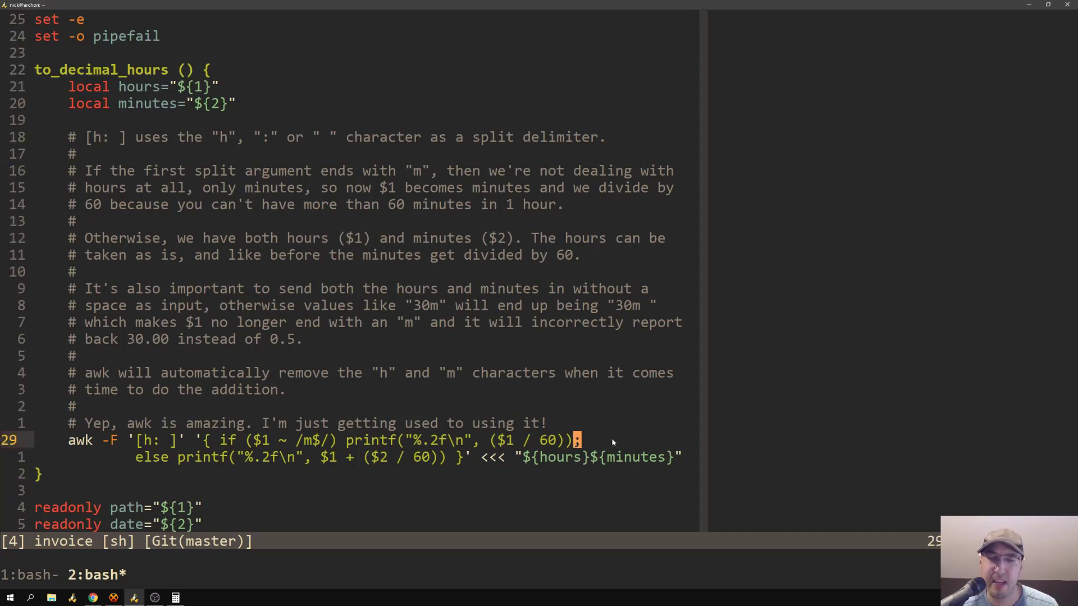
pyautogui.moveTo(584, 421)
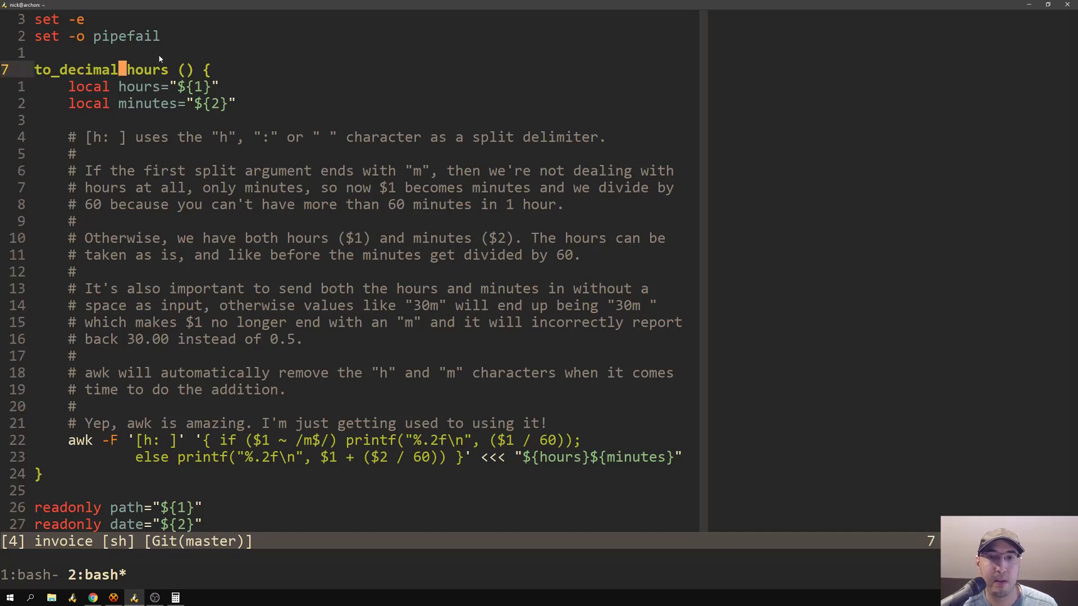
pyautogui.moveTo(361, 410)
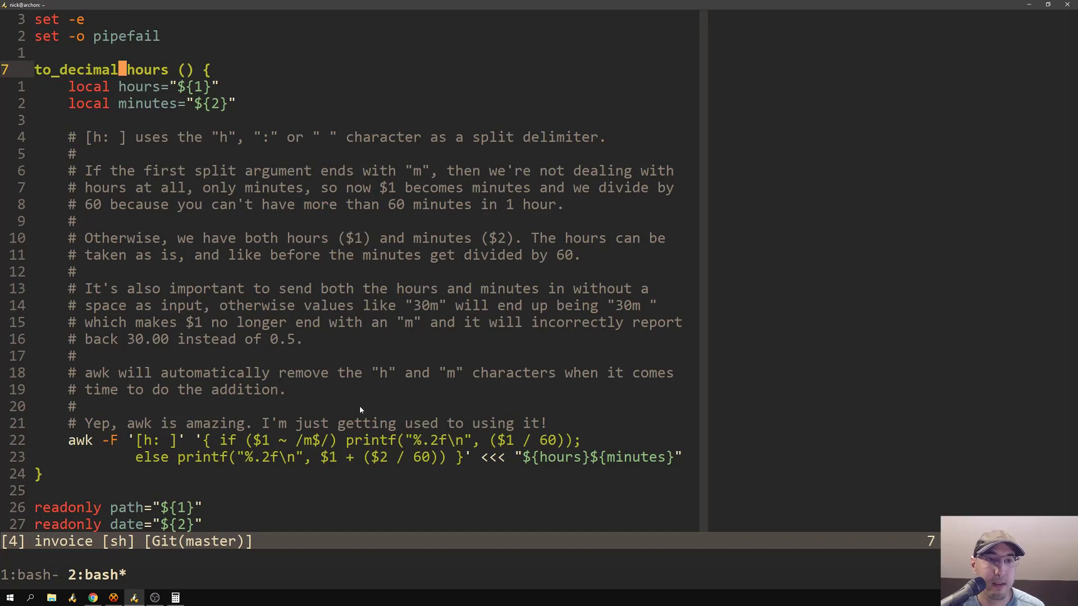
# Step: Scroll to the invoice script's usage message with the DEBUG=1 form and example runs
pyautogui.scroll(-3)
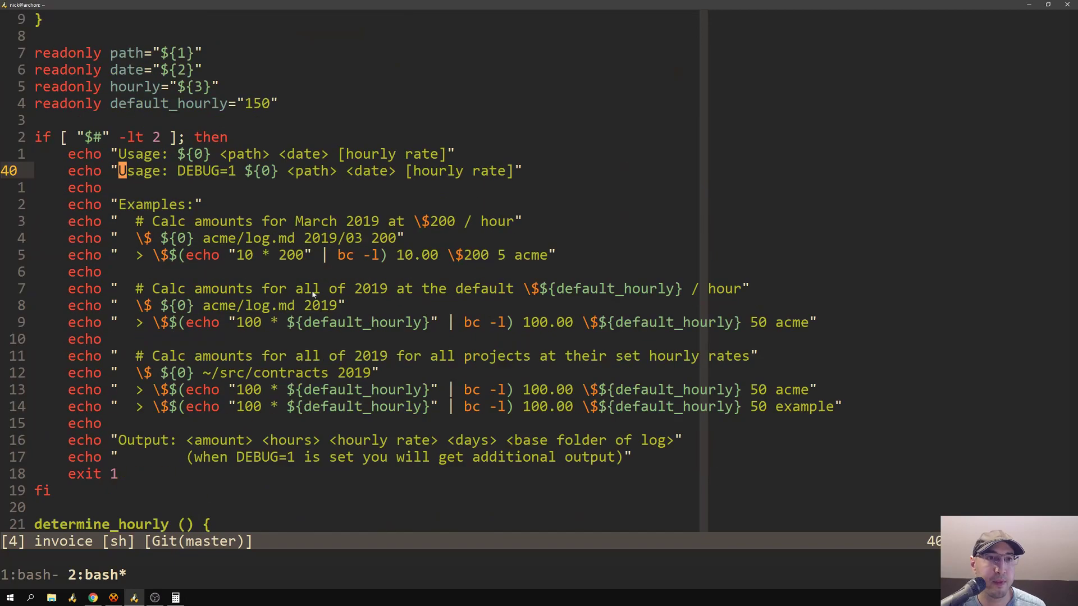
pyautogui.moveTo(419, 322)
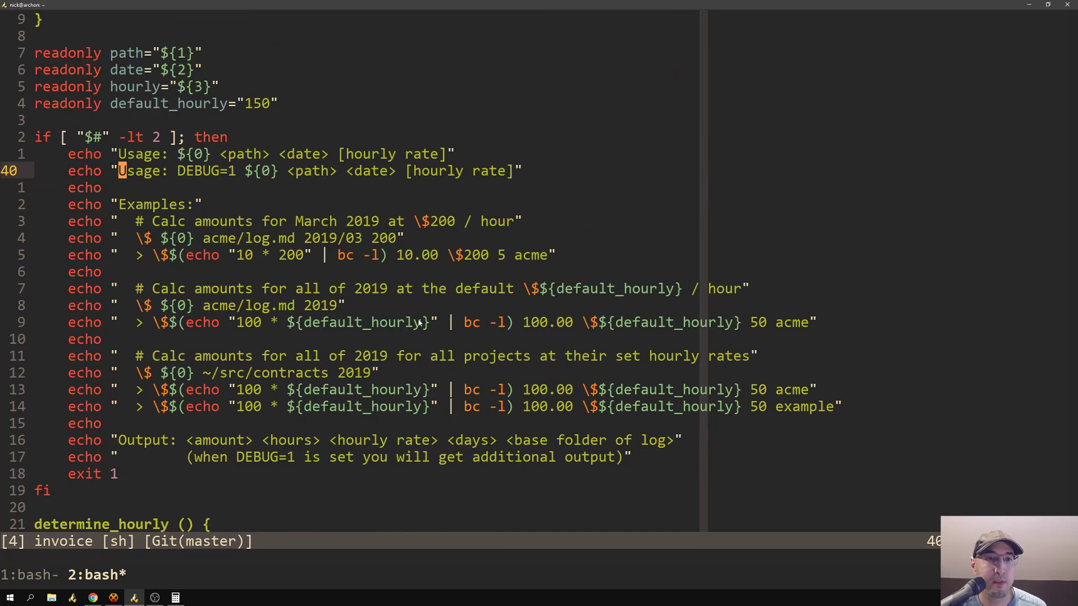
pyautogui.moveTo(332, 361)
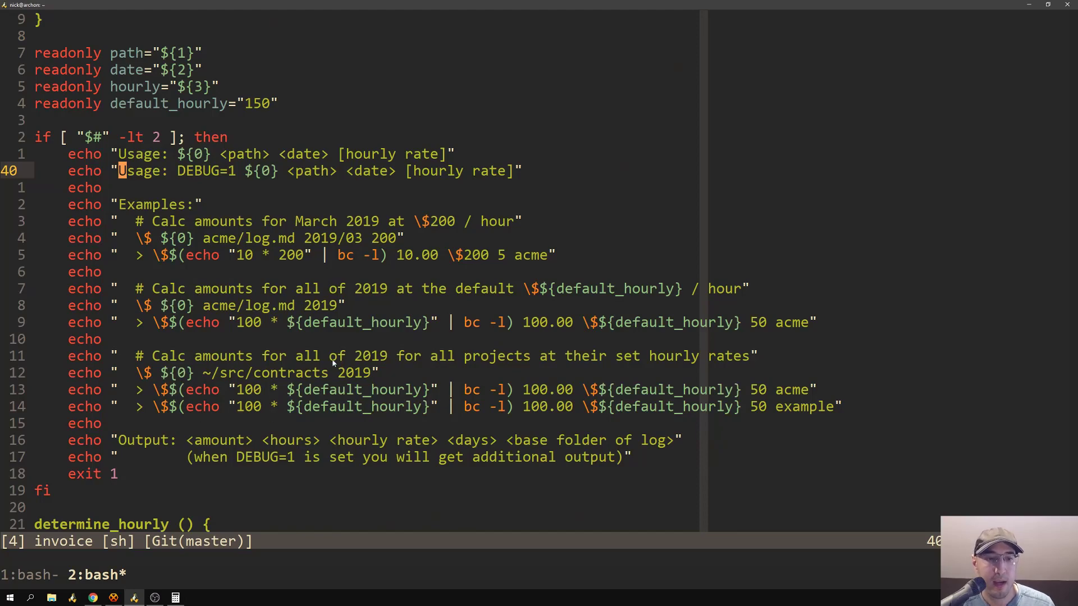
pyautogui.moveTo(406, 296)
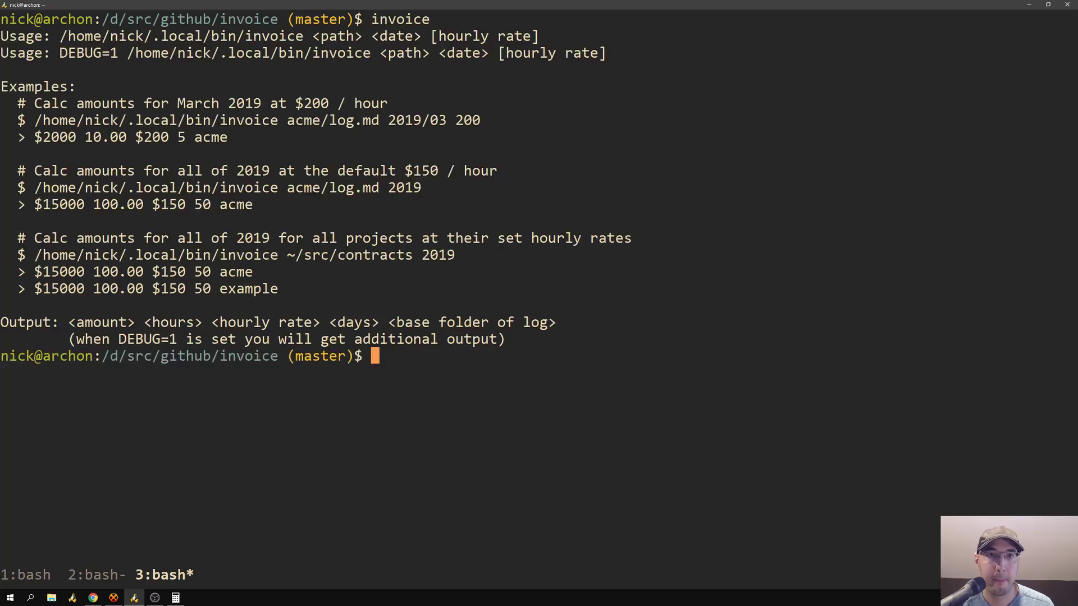
pyautogui.moveTo(99, 120)
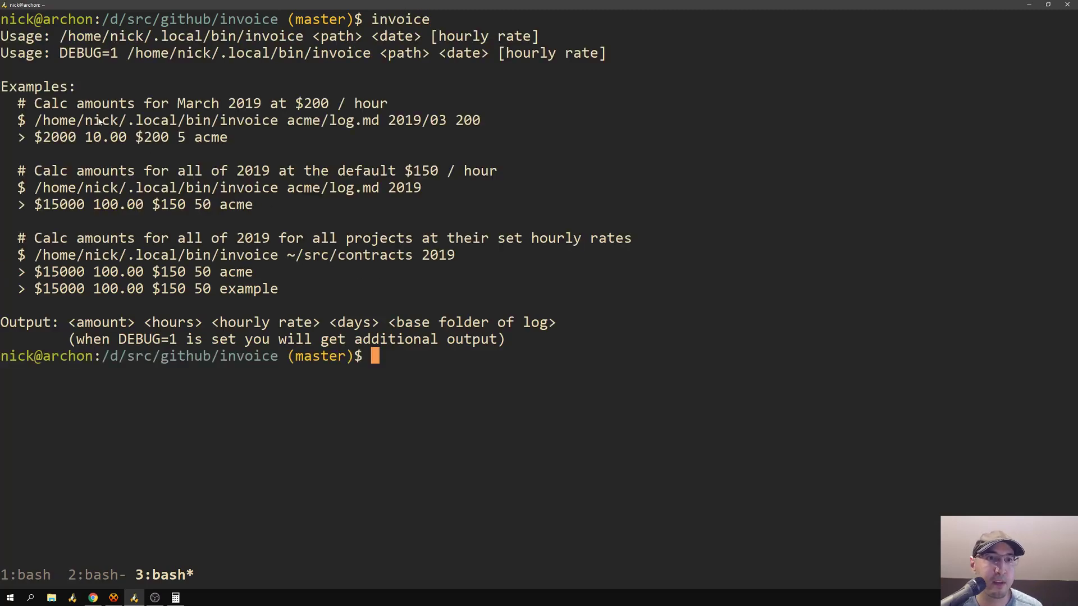
pyautogui.moveTo(270, 129)
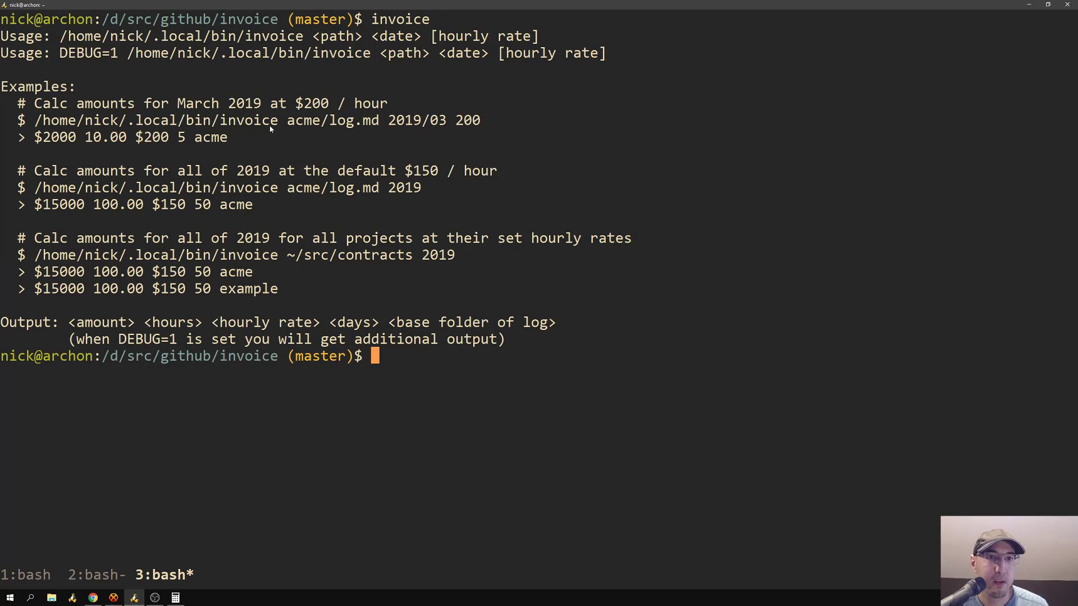
pyautogui.moveTo(166, 130)
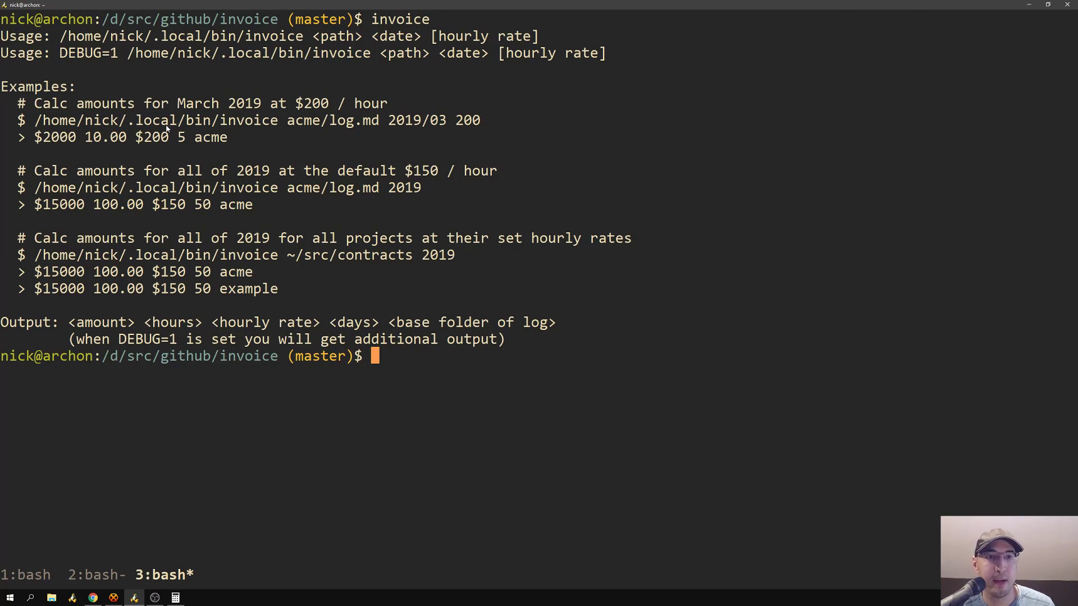
pyautogui.moveTo(237, 120)
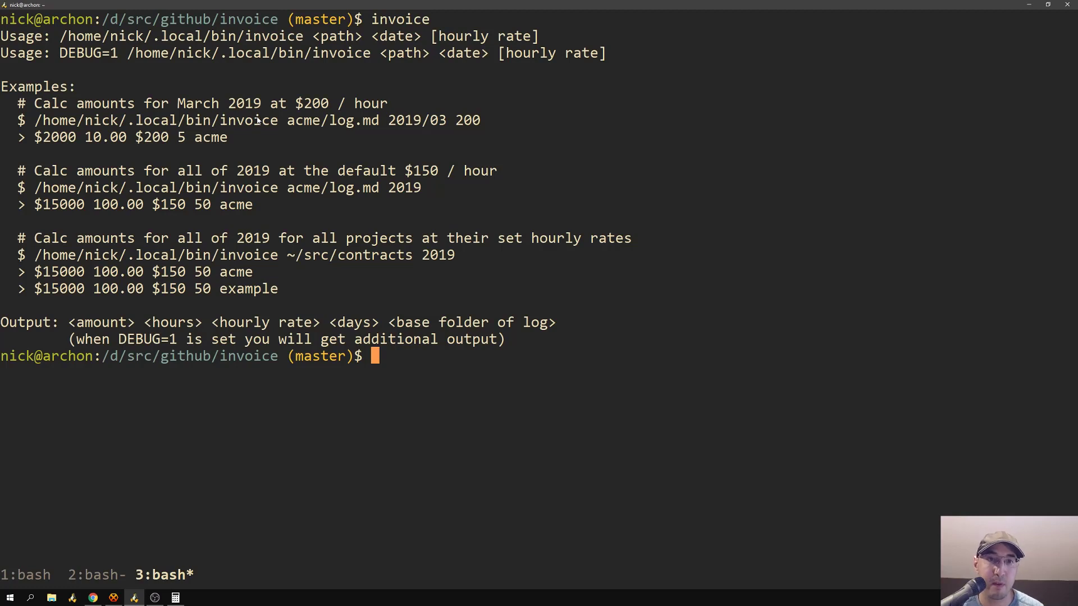
pyautogui.moveTo(264, 115)
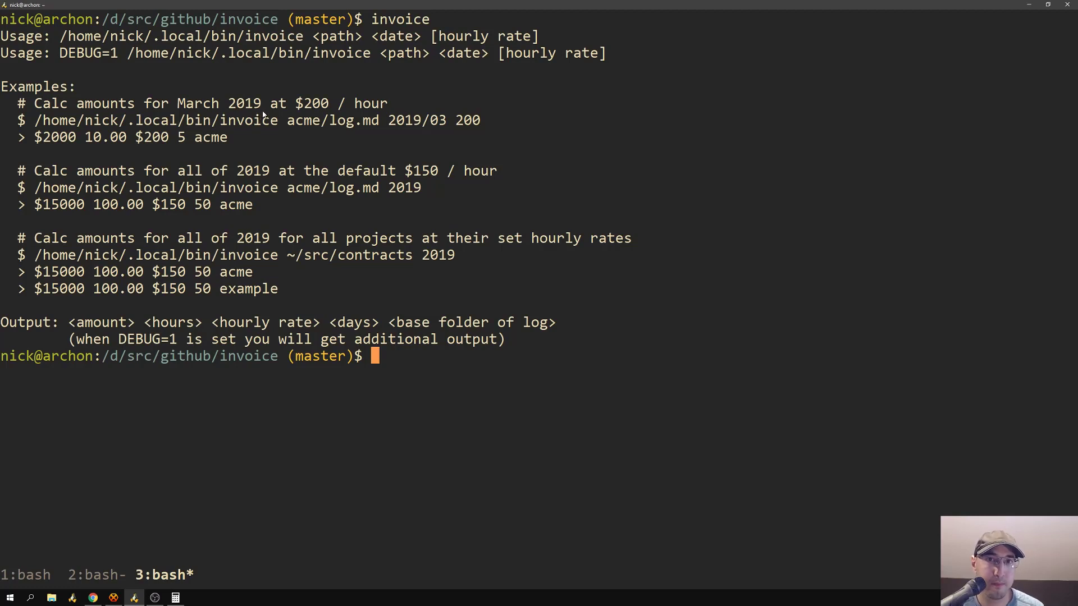
pyautogui.moveTo(374, 27)
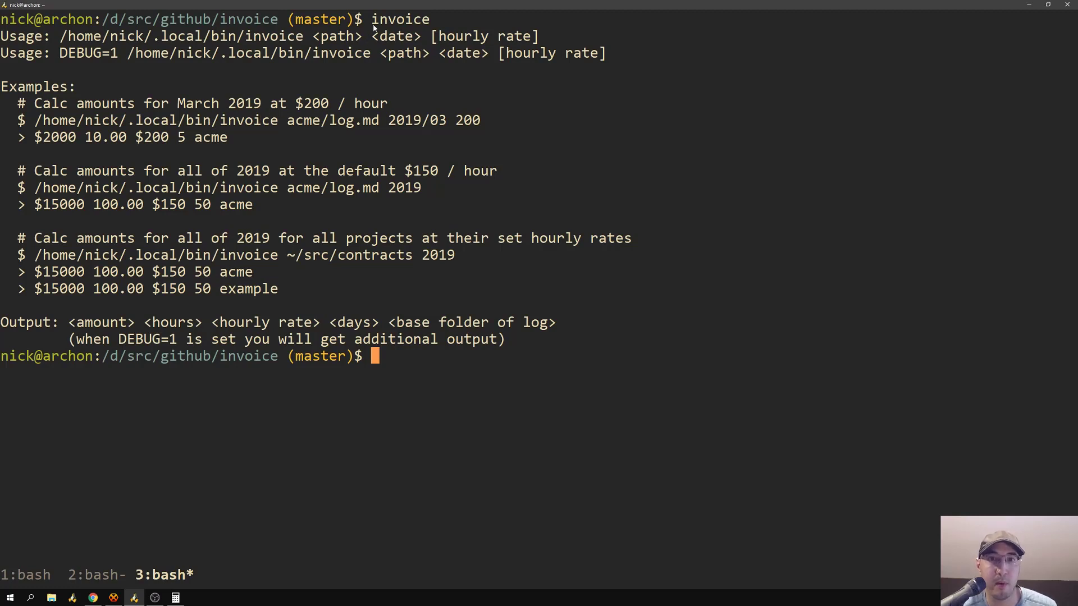
pyautogui.moveTo(377, 287)
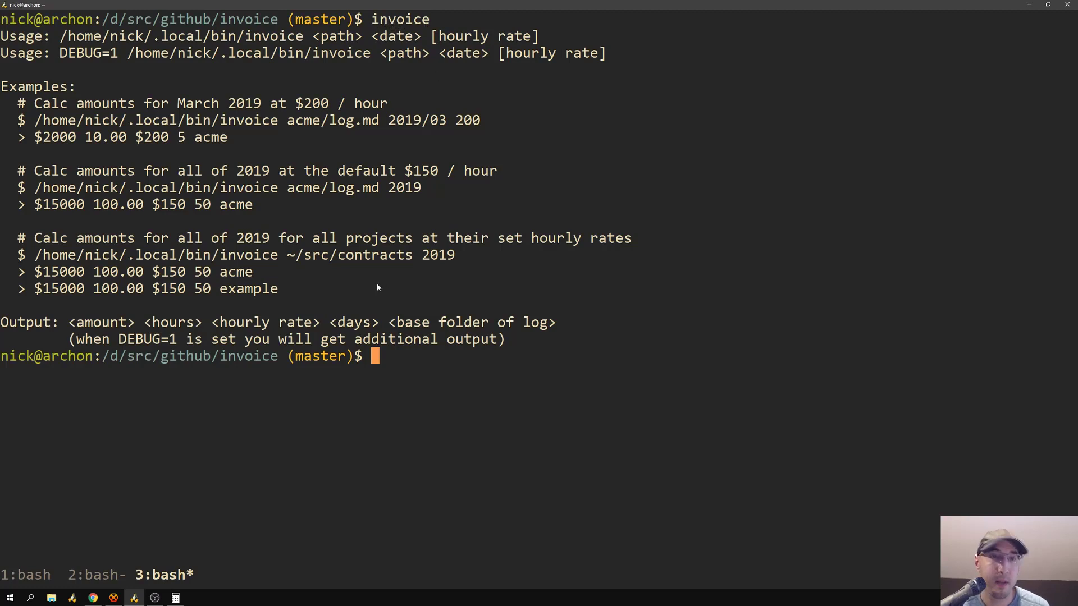
pyautogui.moveTo(389, 272)
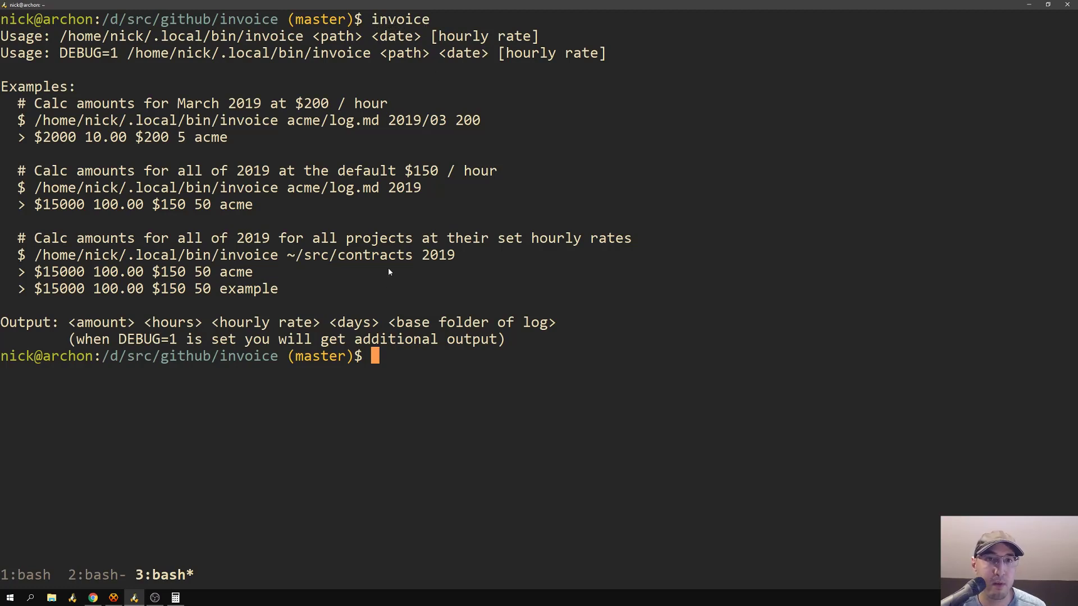
pyautogui.moveTo(550, 184)
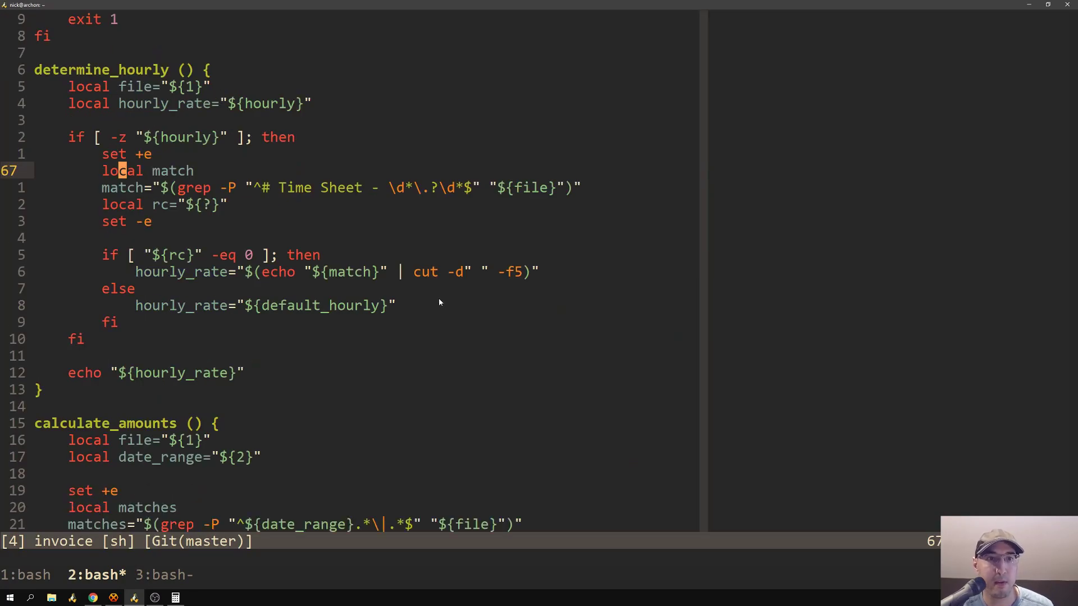
# Step: Scroll to the end of the invoice script showing the calculate_amounts folder-versus-file loop
pyautogui.scroll(-3)
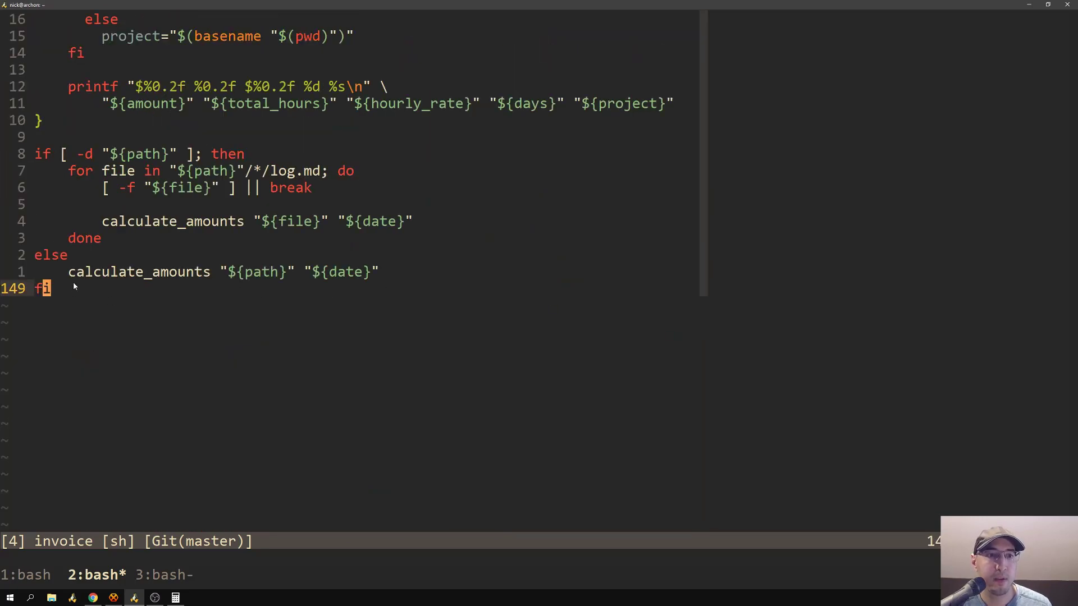
pyautogui.moveTo(173, 287)
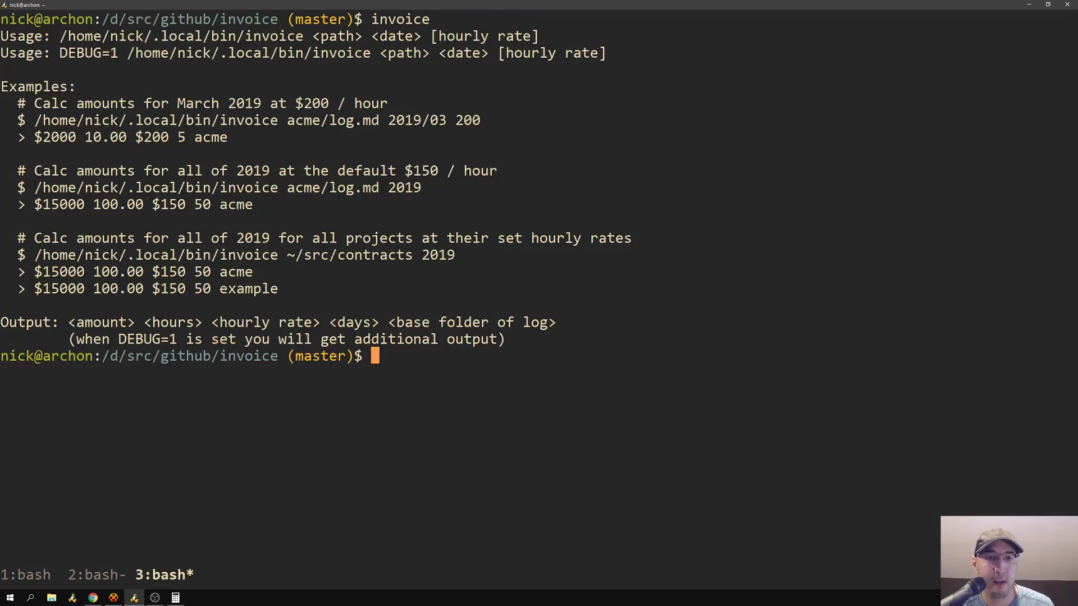
pyautogui.moveTo(617, 179)
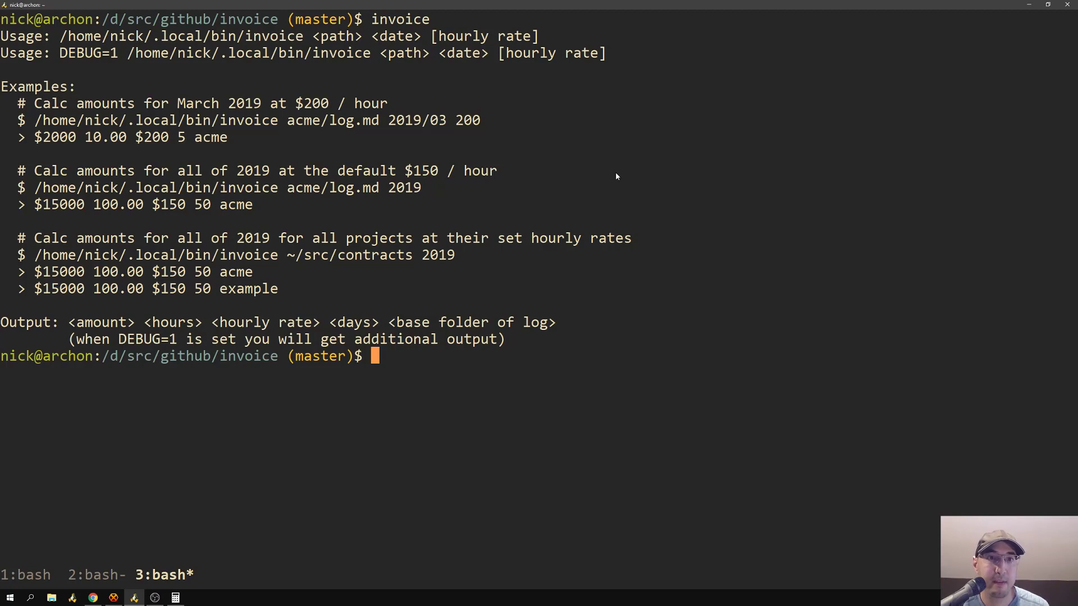
pyautogui.moveTo(621, 172)
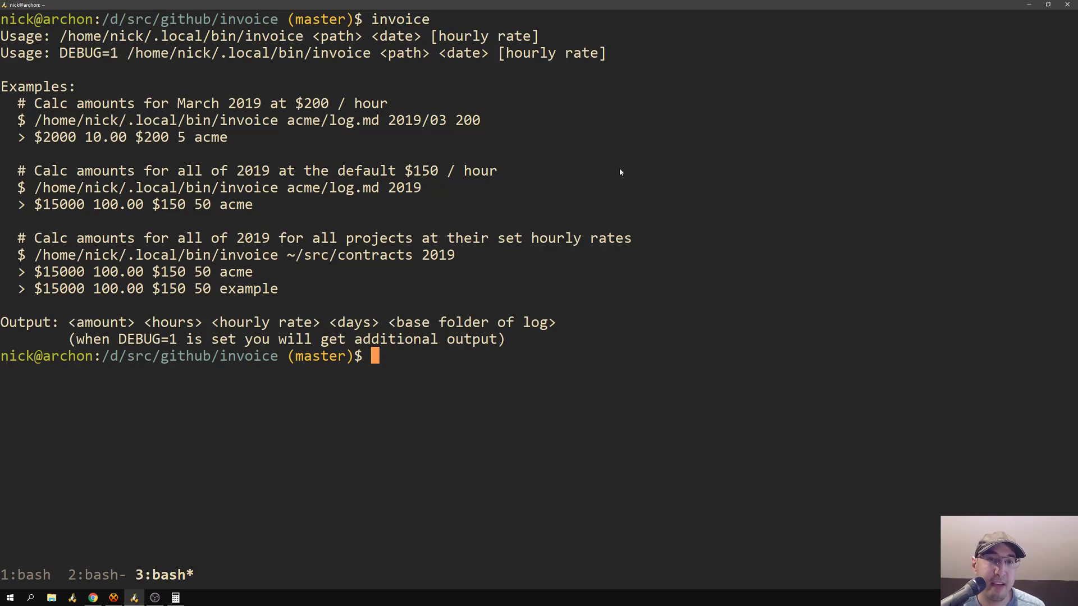
pyautogui.moveTo(376, 148)
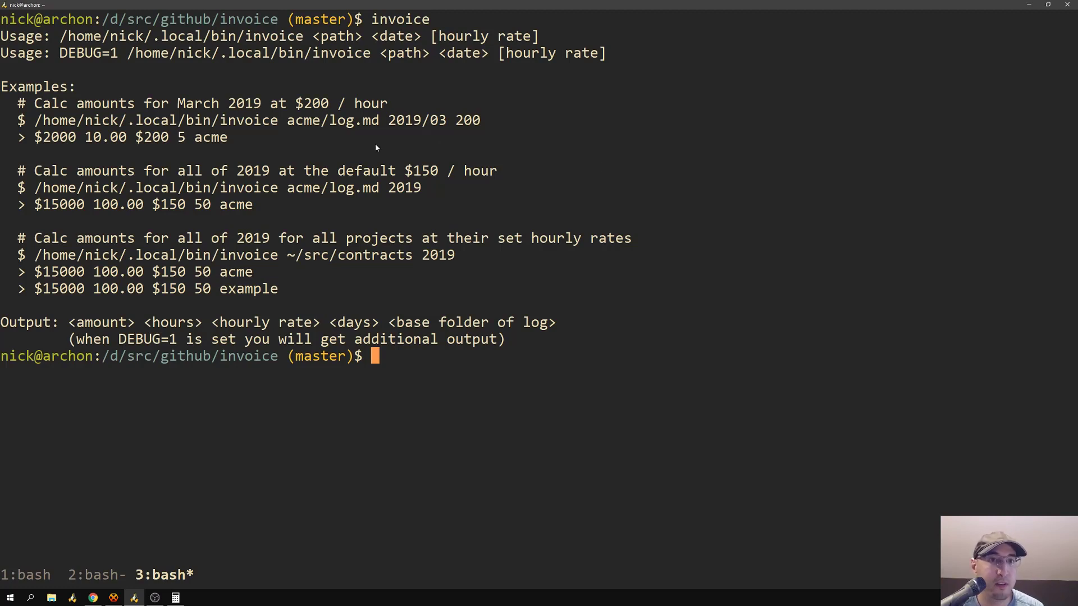
pyautogui.moveTo(497, 137)
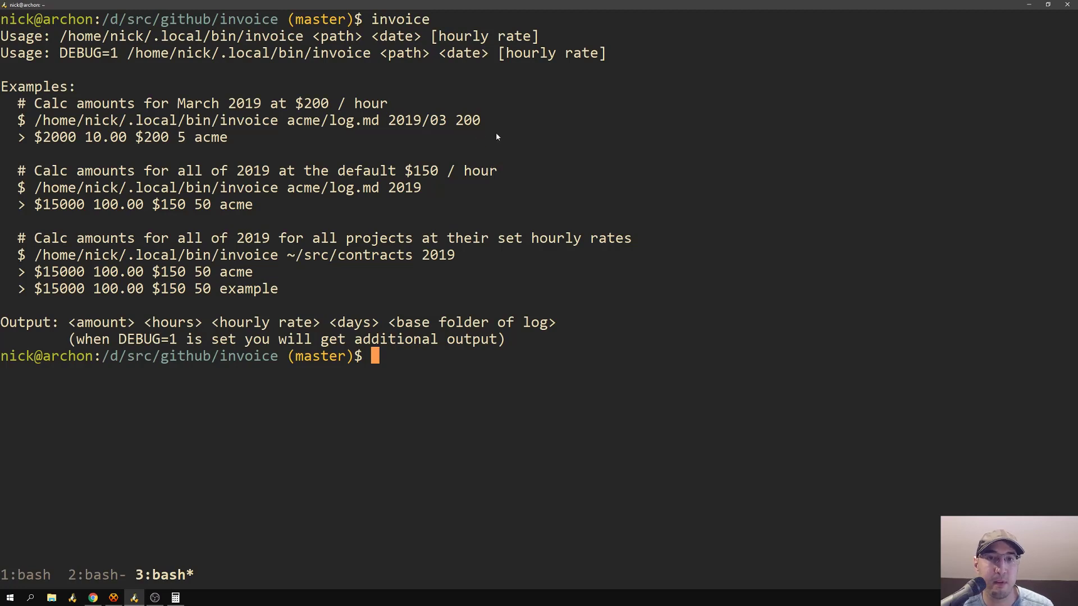
pyautogui.moveTo(619, 172)
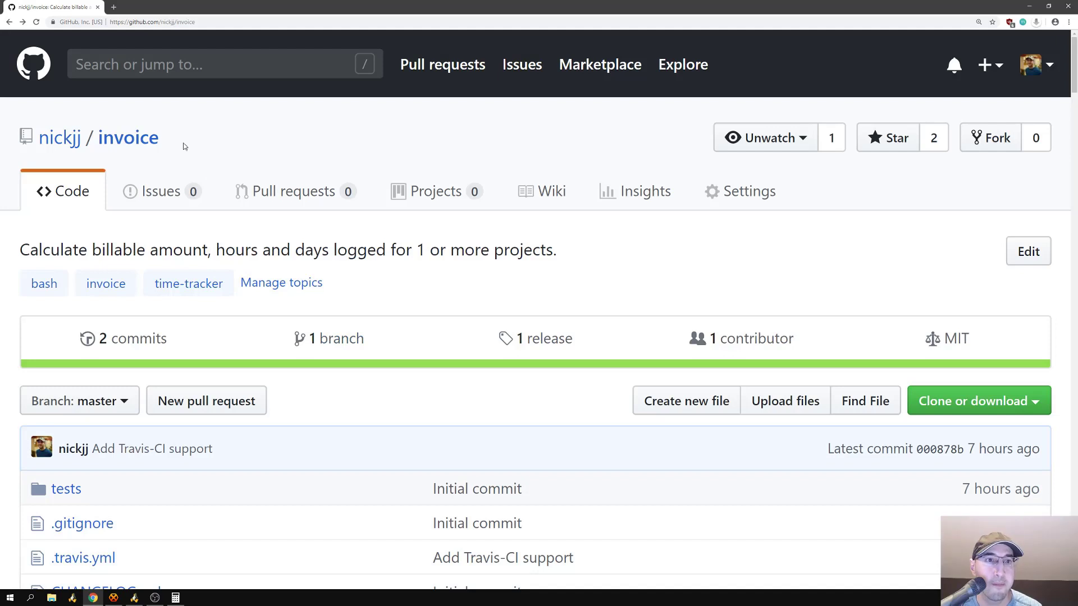
pyautogui.moveTo(431, 289)
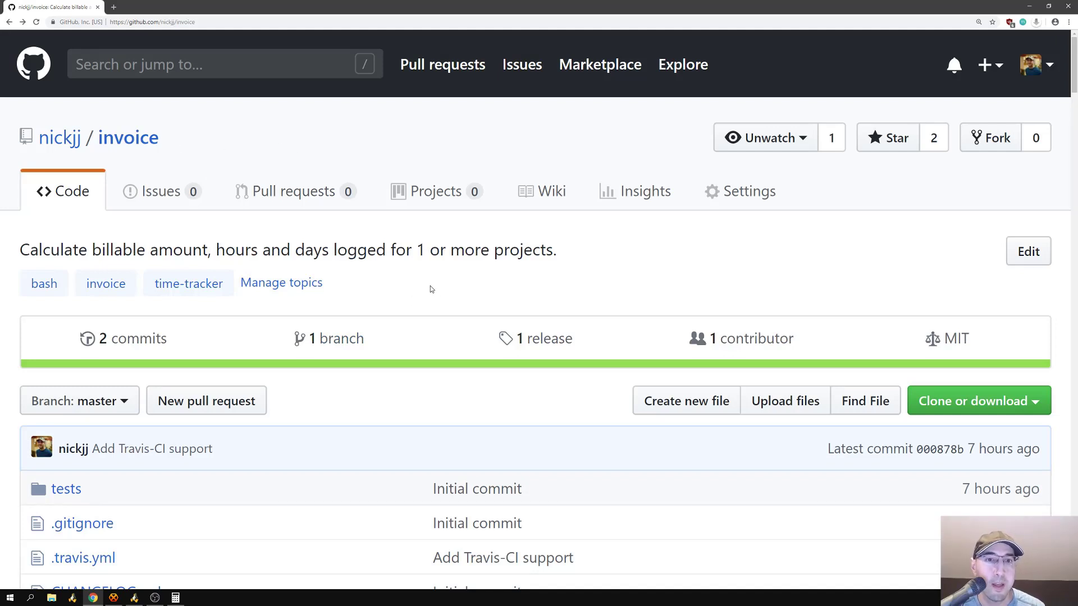
pyautogui.moveTo(459, 284)
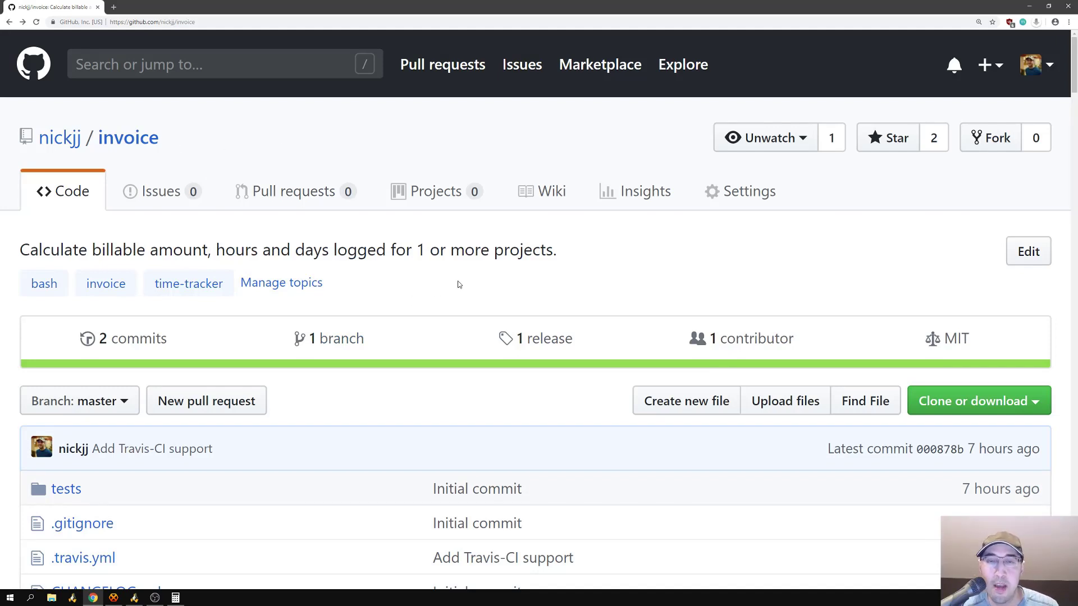
pyautogui.moveTo(207, 212)
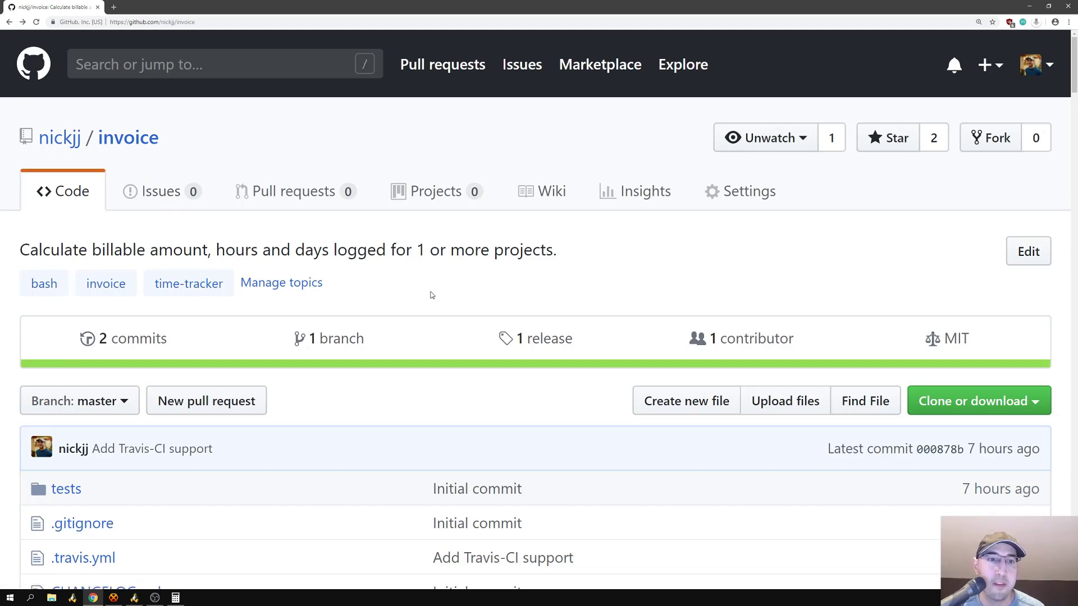
# Step: Scroll the nickjj/invoice GitHub page down to its file list (tests, .travis.yml, CHANGELOG.md, LICENSE, README.md, invoice)
pyautogui.scroll(-3)
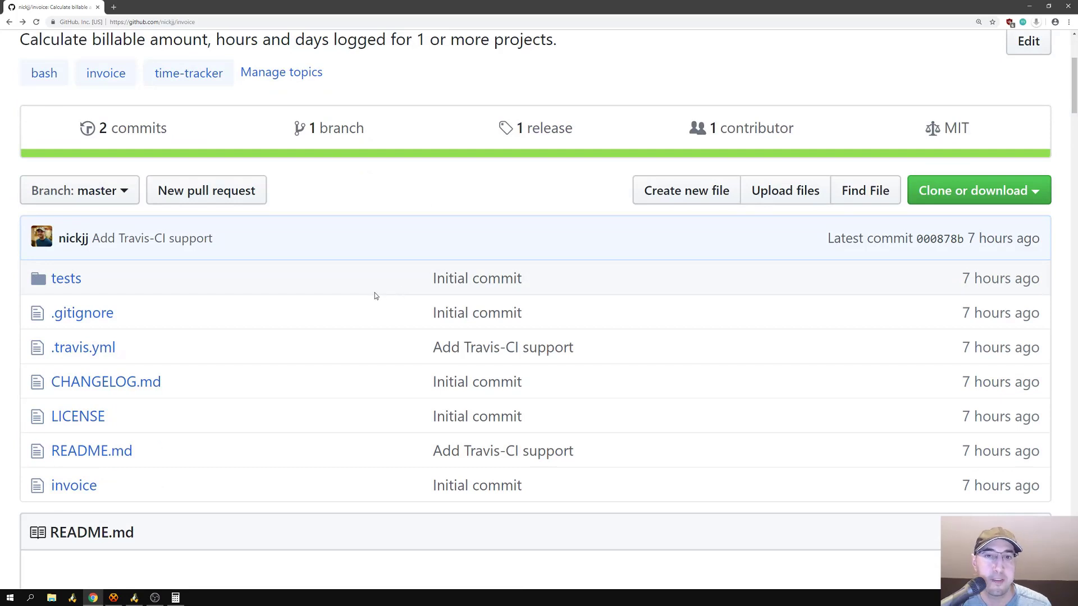
pyautogui.moveTo(379, 294)
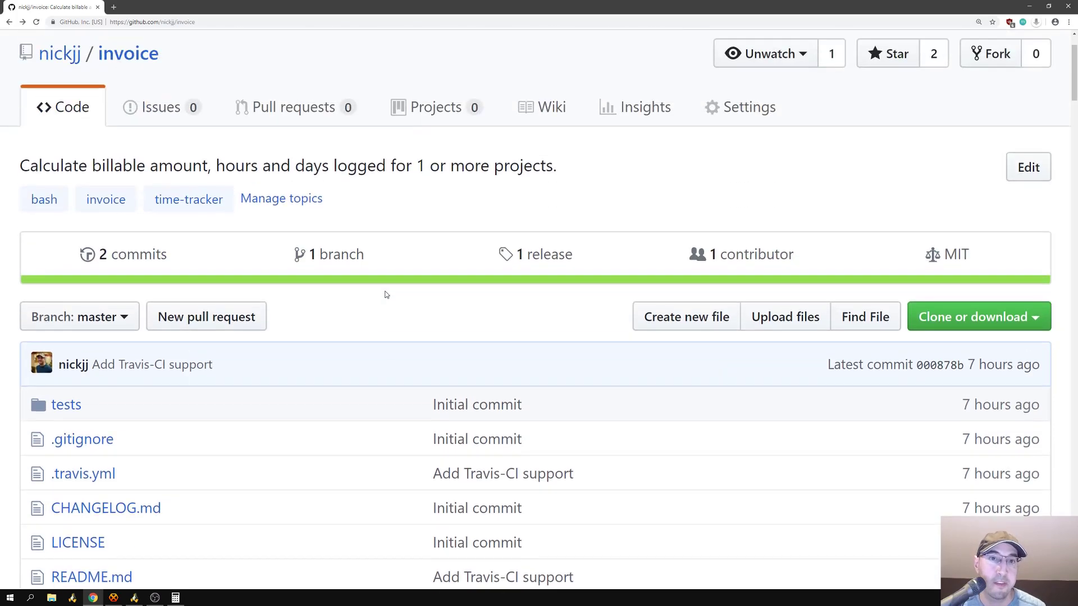
pyautogui.moveTo(391, 285)
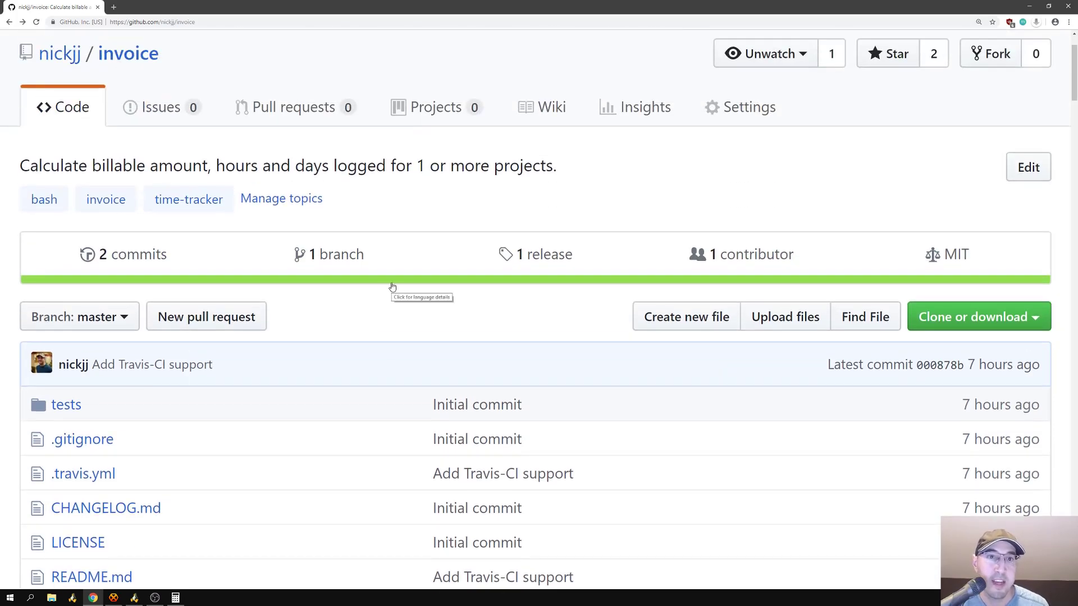
pyautogui.moveTo(419, 339)
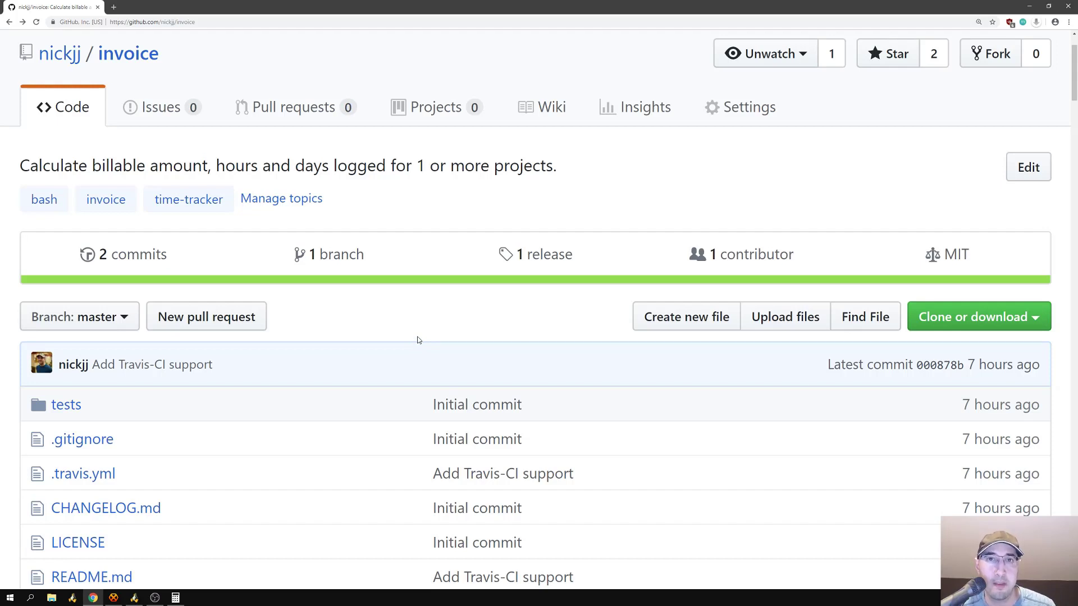
pyautogui.moveTo(415, 339)
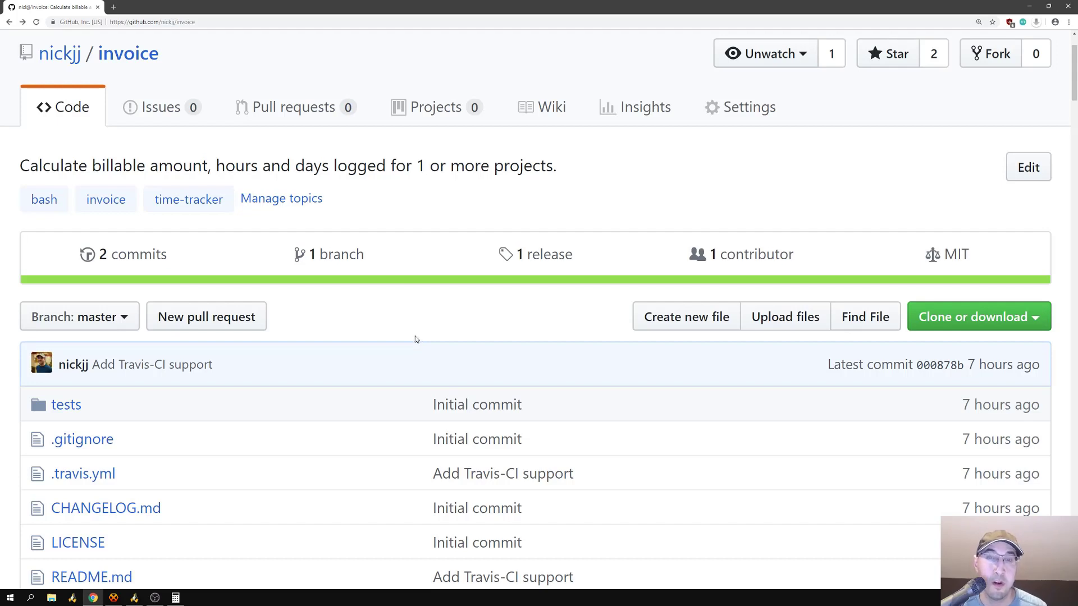
pyautogui.moveTo(400, 245)
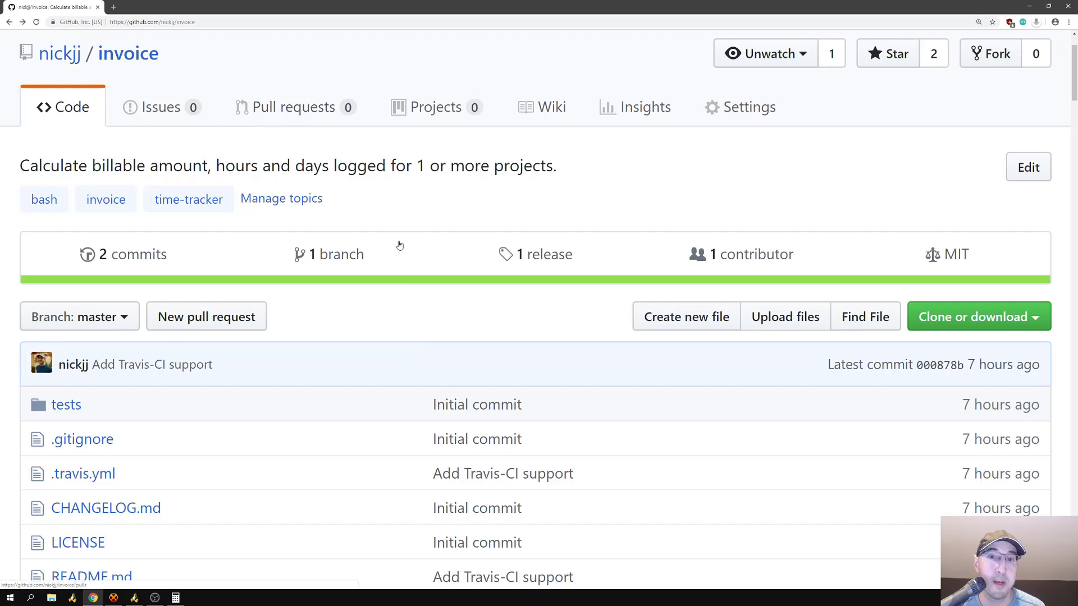
pyautogui.moveTo(454, 296)
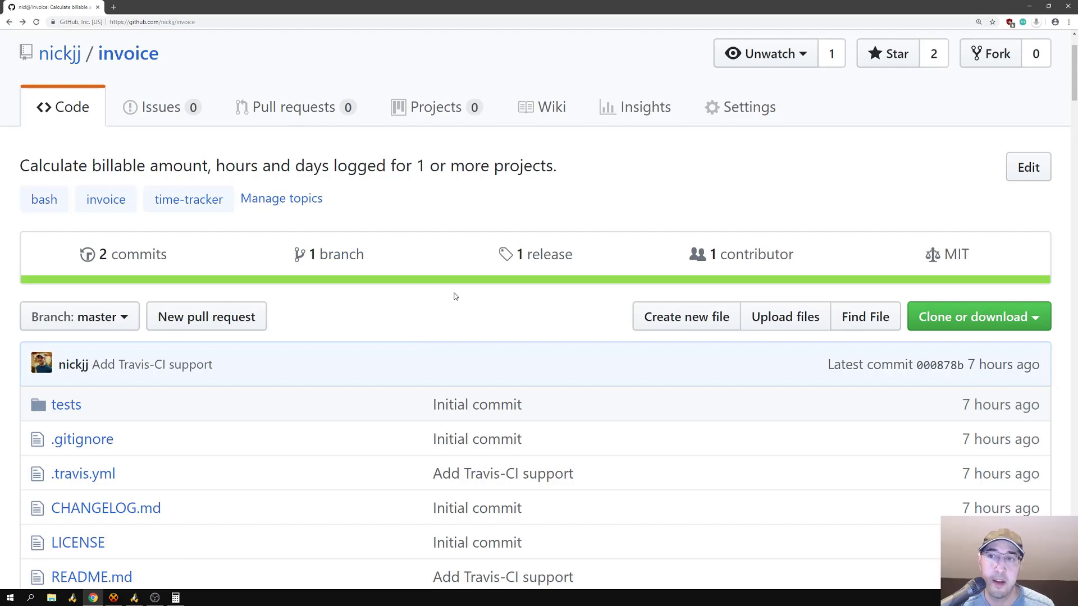